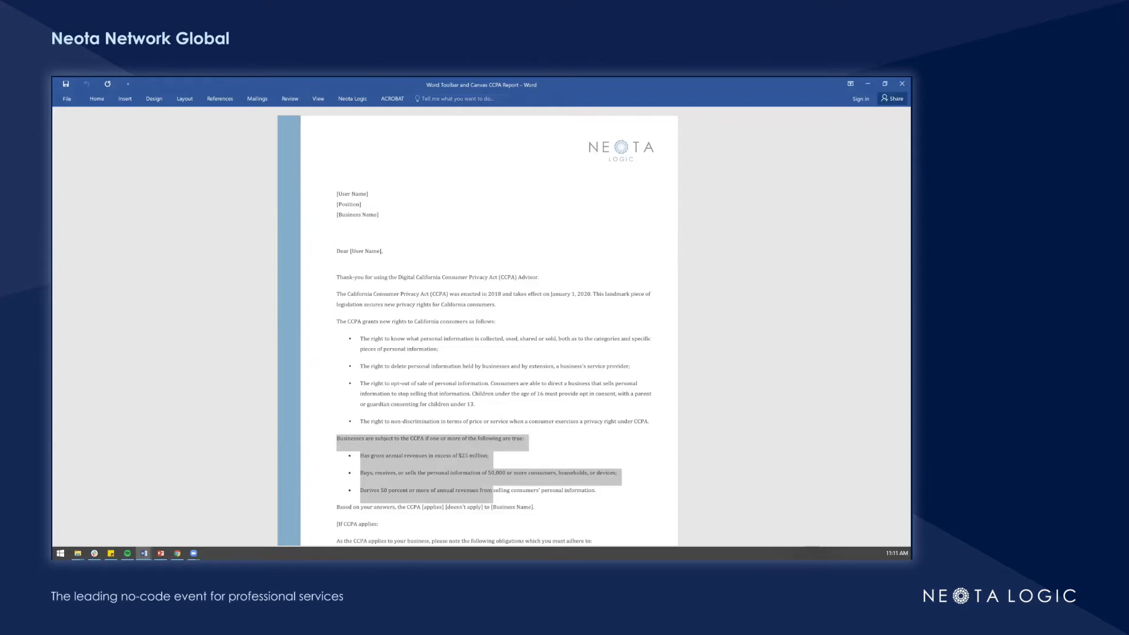
Step: Show the Neota Logic add-in toolbar with its rename-to-Template instruction
left_click(352, 99)
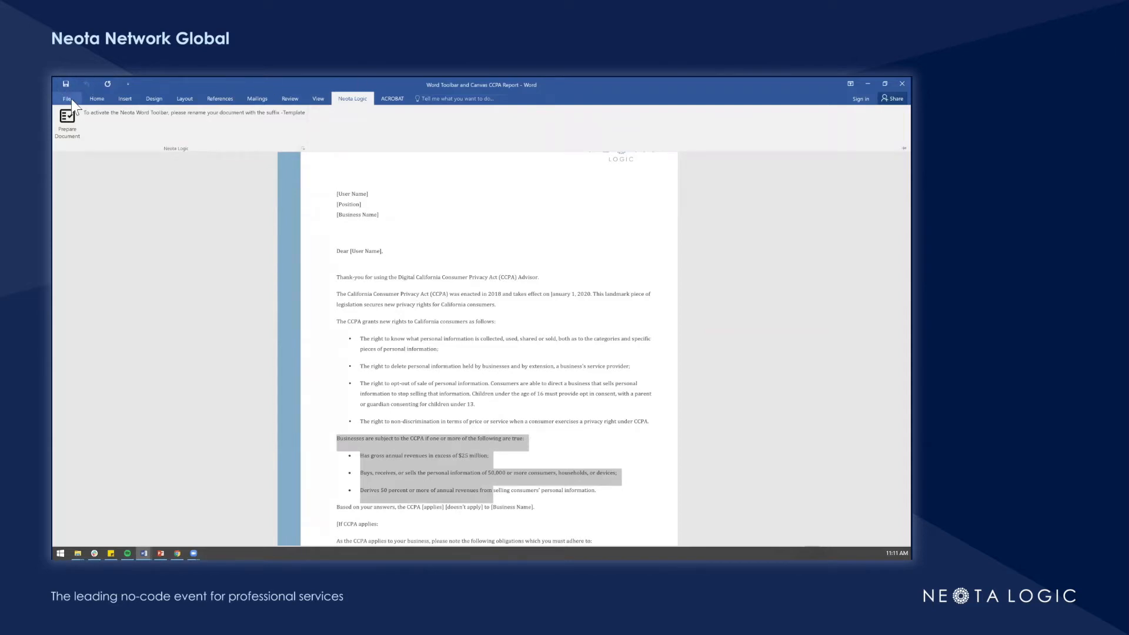
Step: Save the report as 'Word Toolbar and Canvas CCPA Report -Template' via Save As
left_click(67, 99)
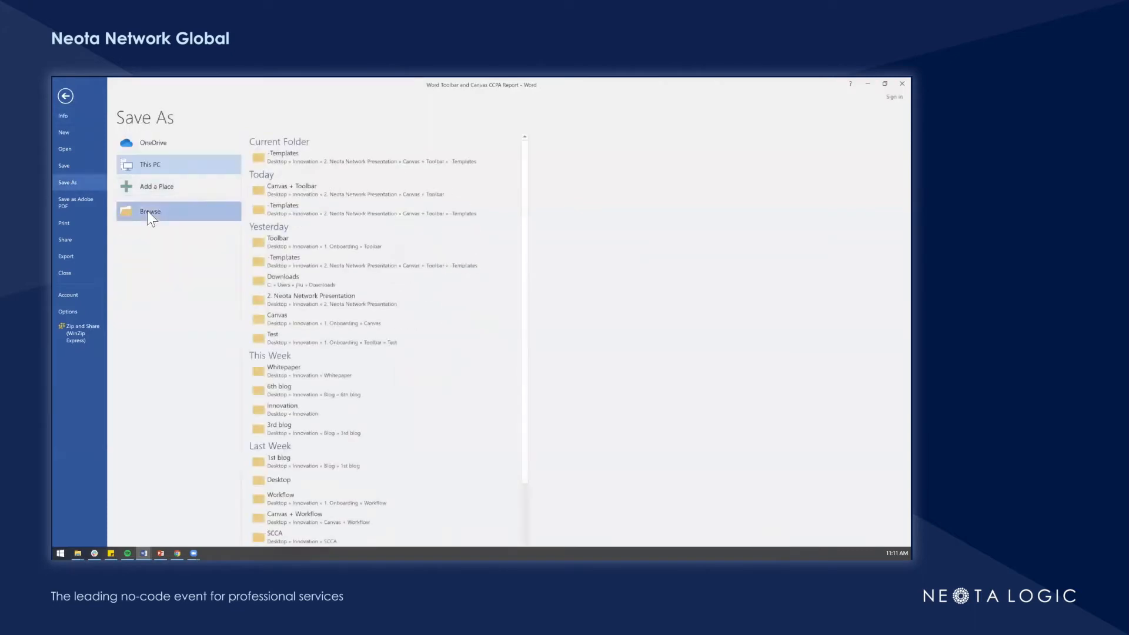
left_click(150, 211)
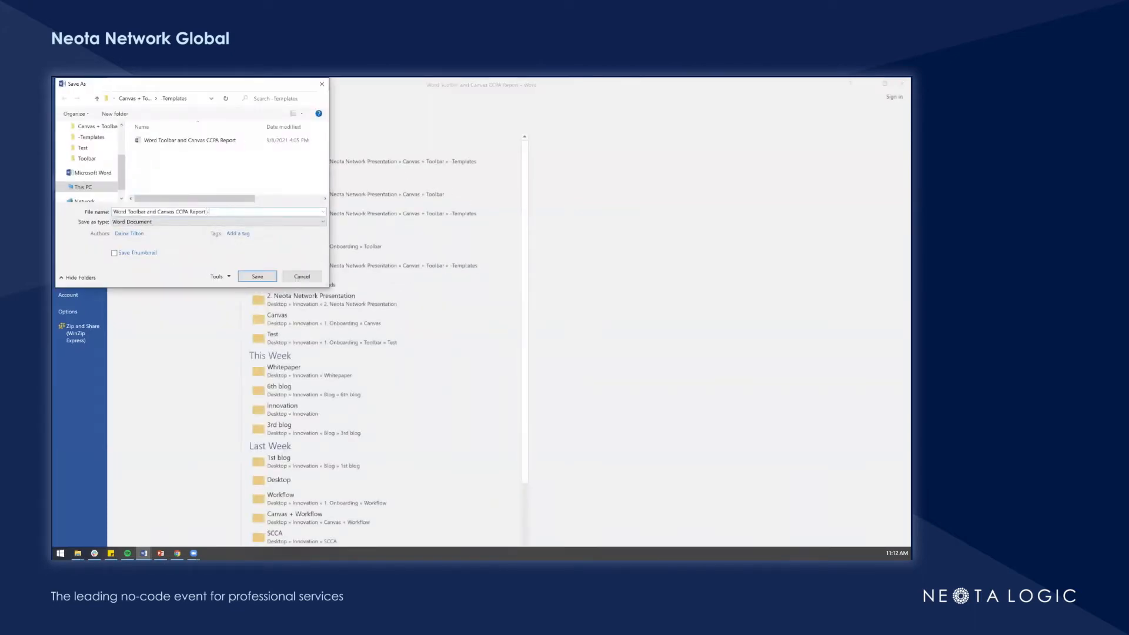
type("Template")
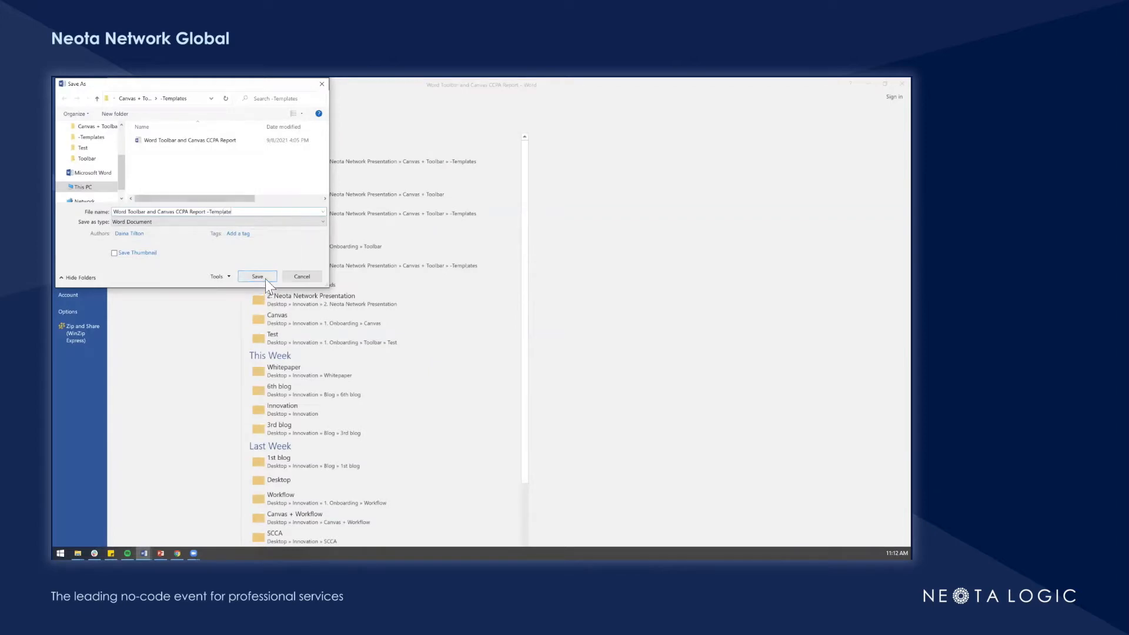
left_click(257, 276)
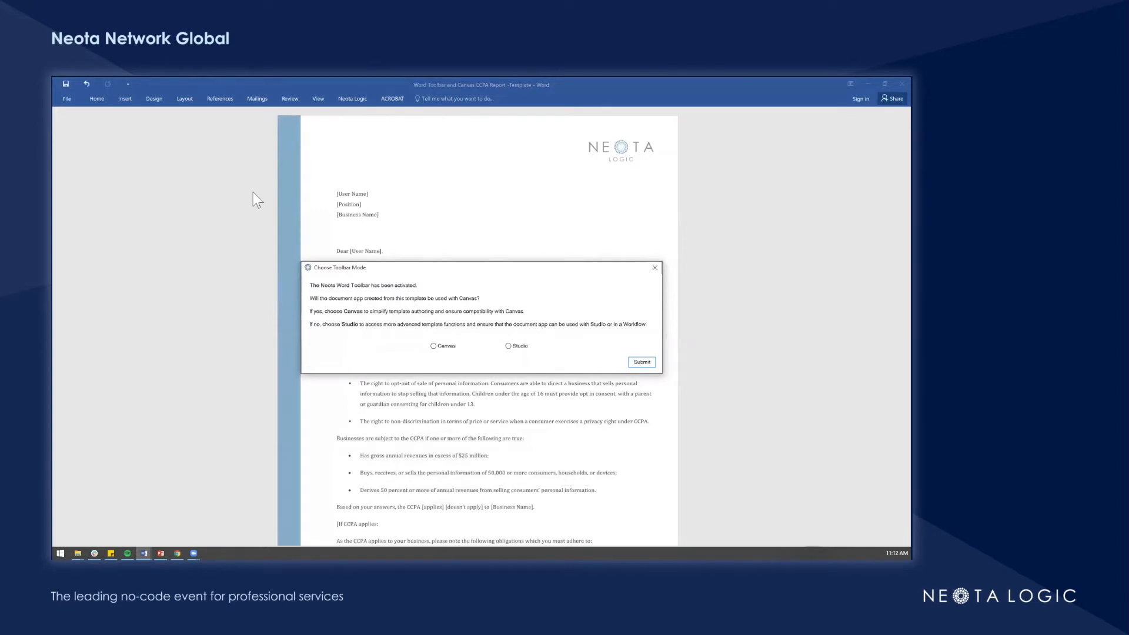
Step: Choose Canvas mode for the Neota toolbar, confirm it, and return to editing the document
left_click(434, 346)
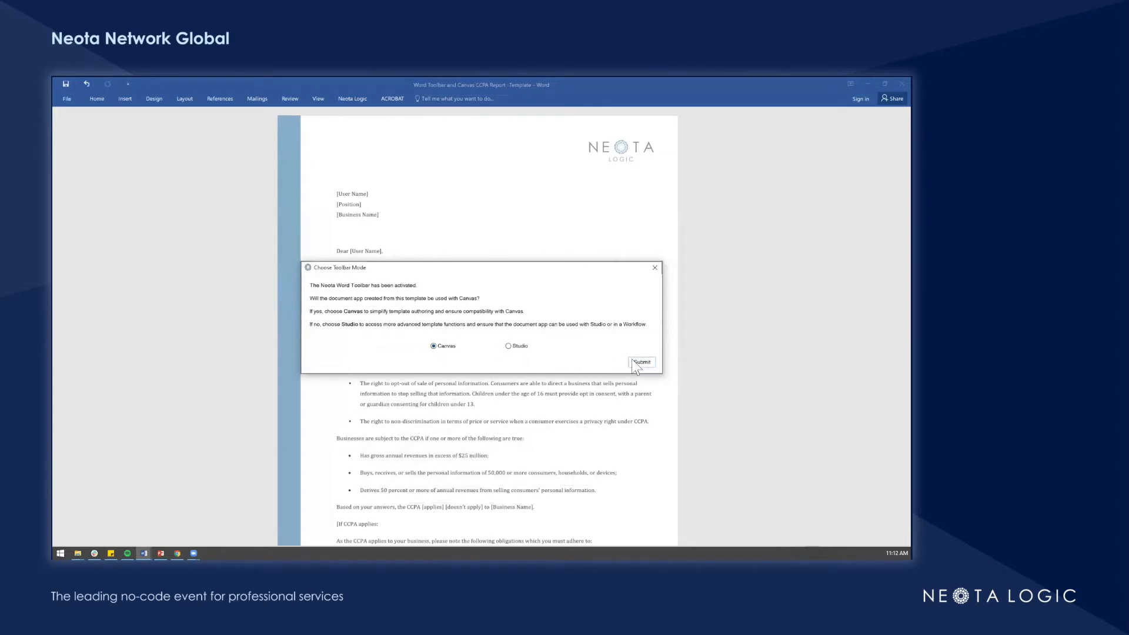
left_click(642, 362)
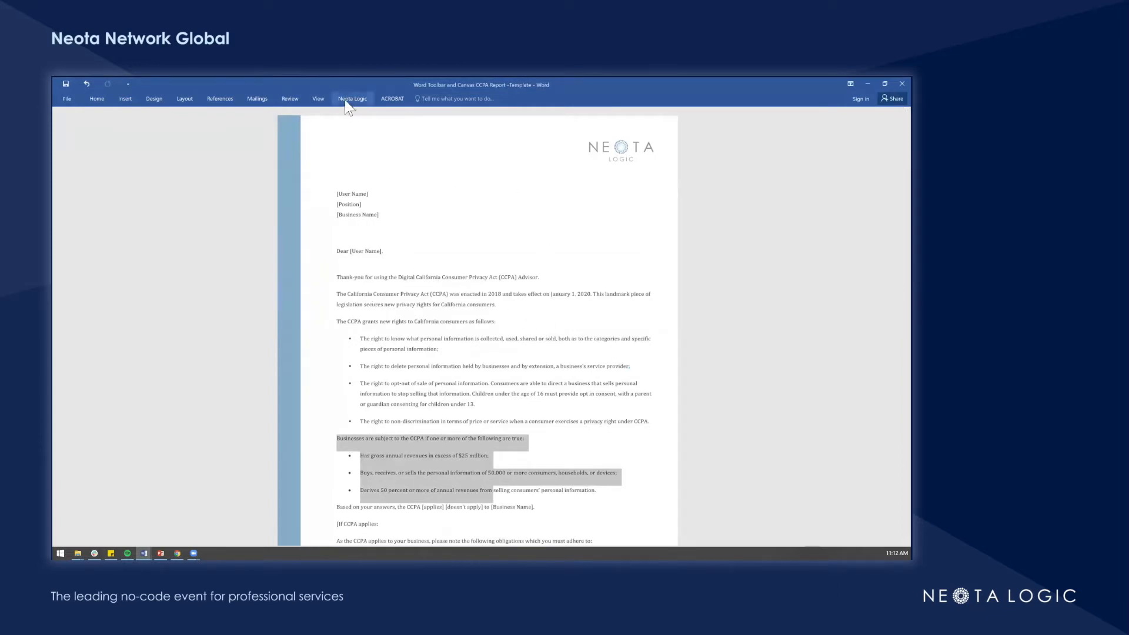
left_click(352, 99)
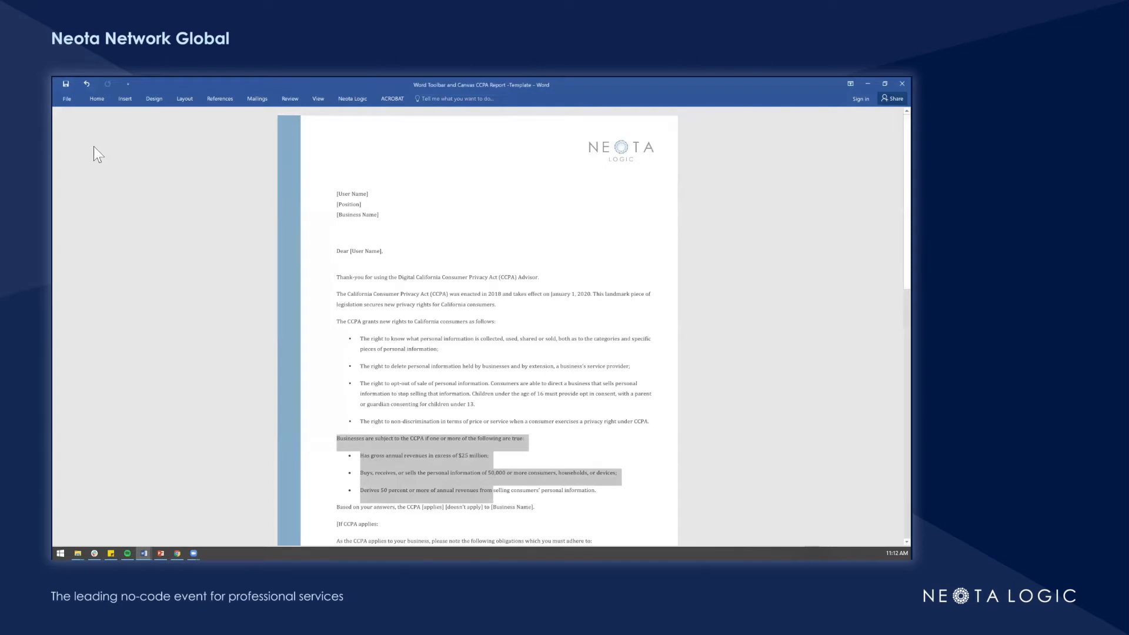
left_click(417, 324)
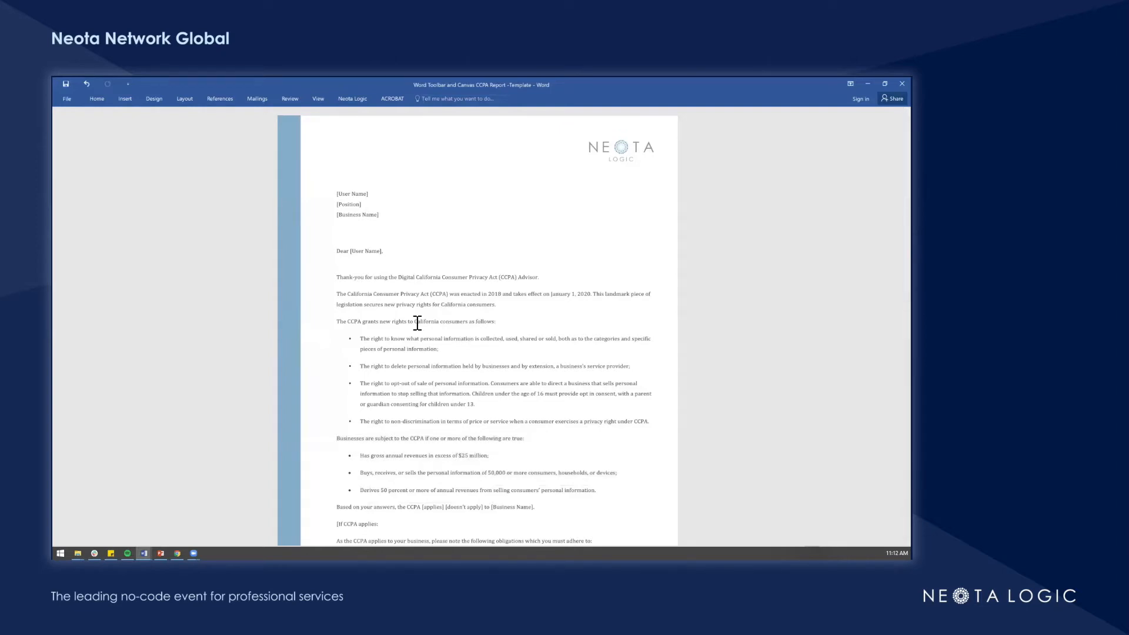
left_click(352, 99)
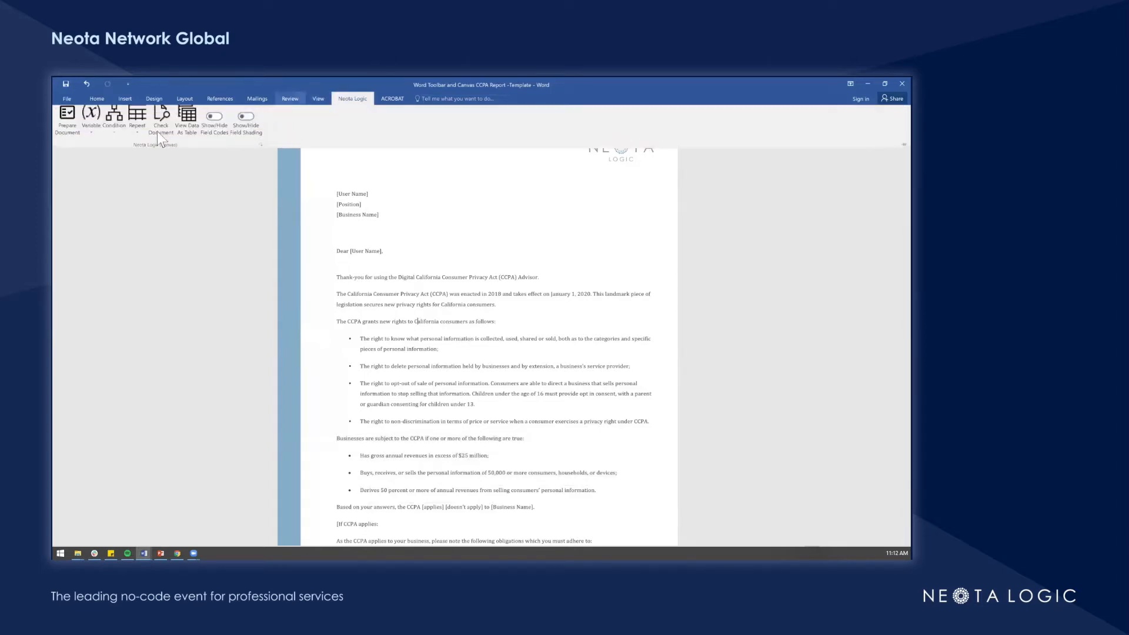
left_click(67, 121)
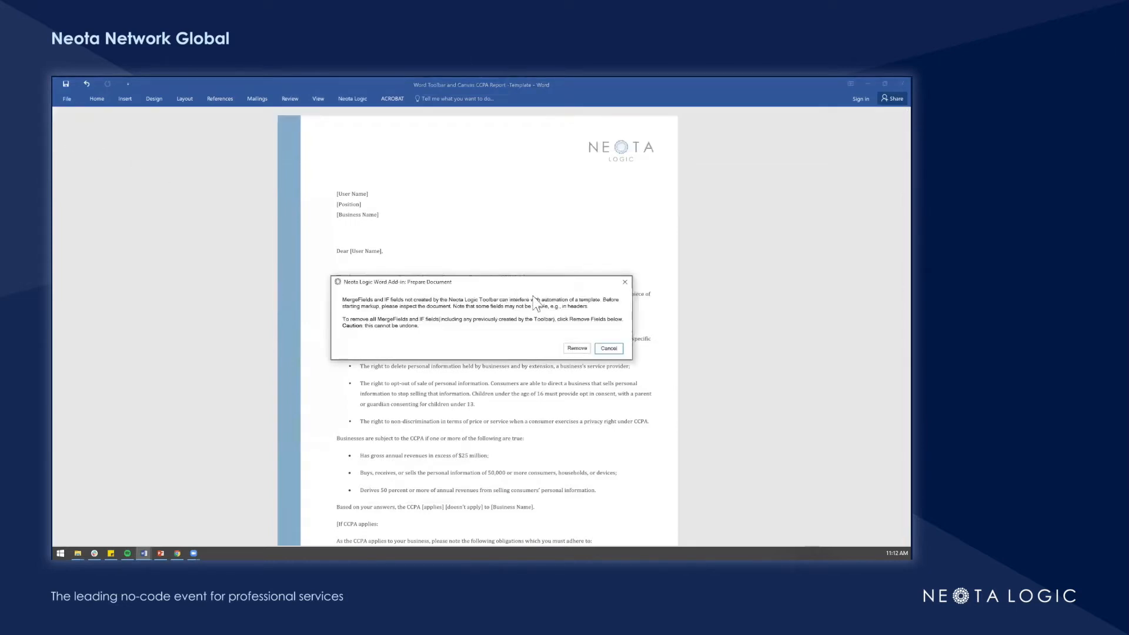
left_click(607, 348)
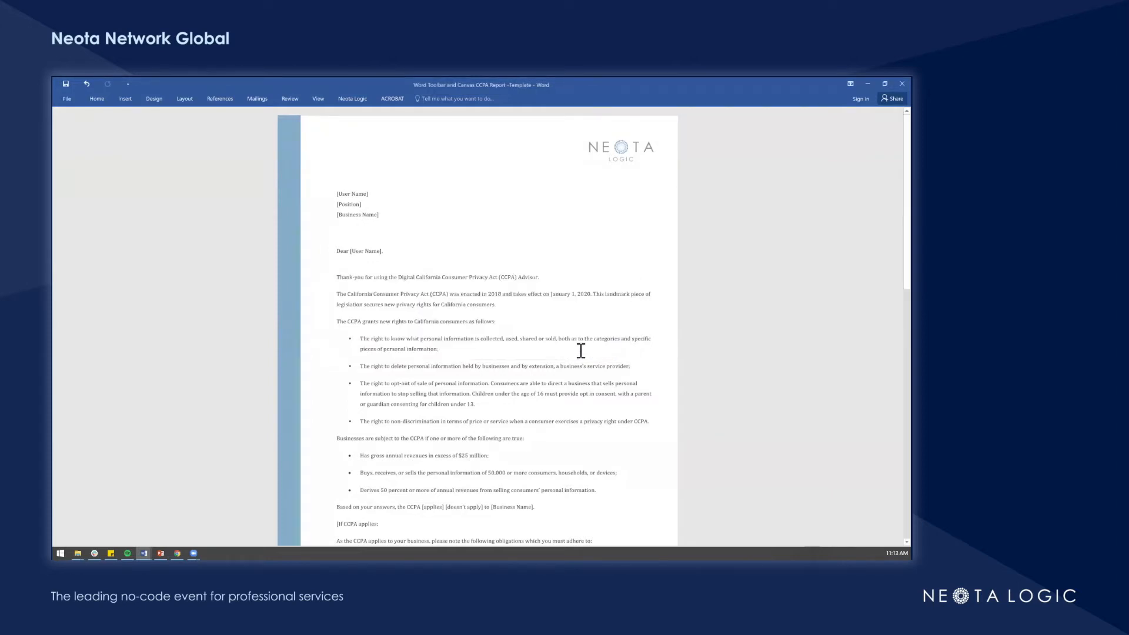
left_click(352, 99)
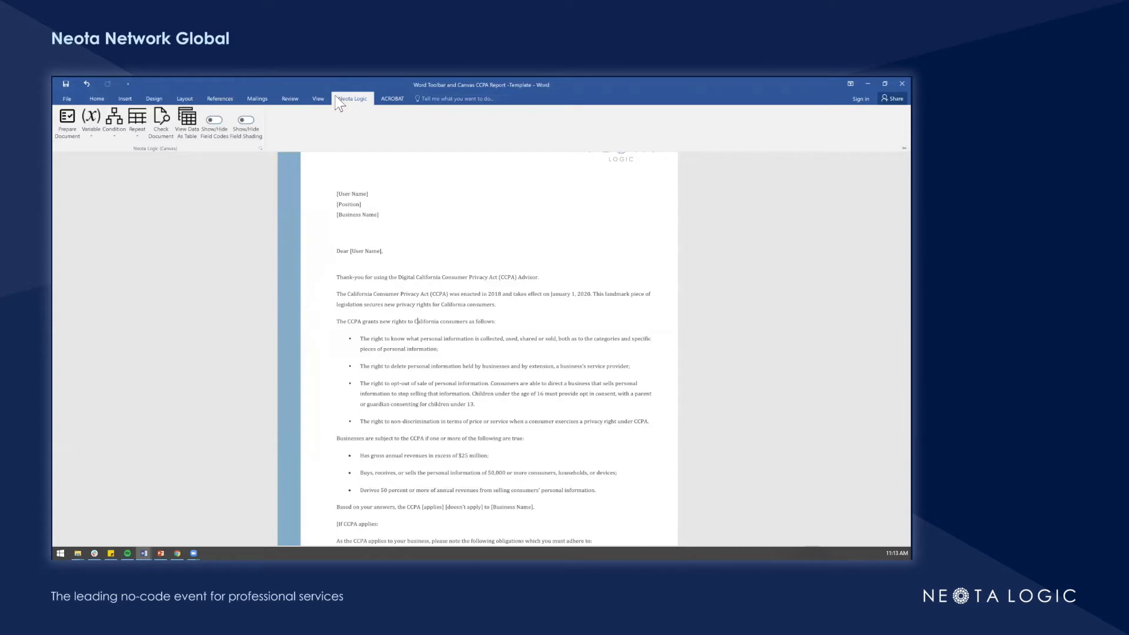
left_click(352, 98)
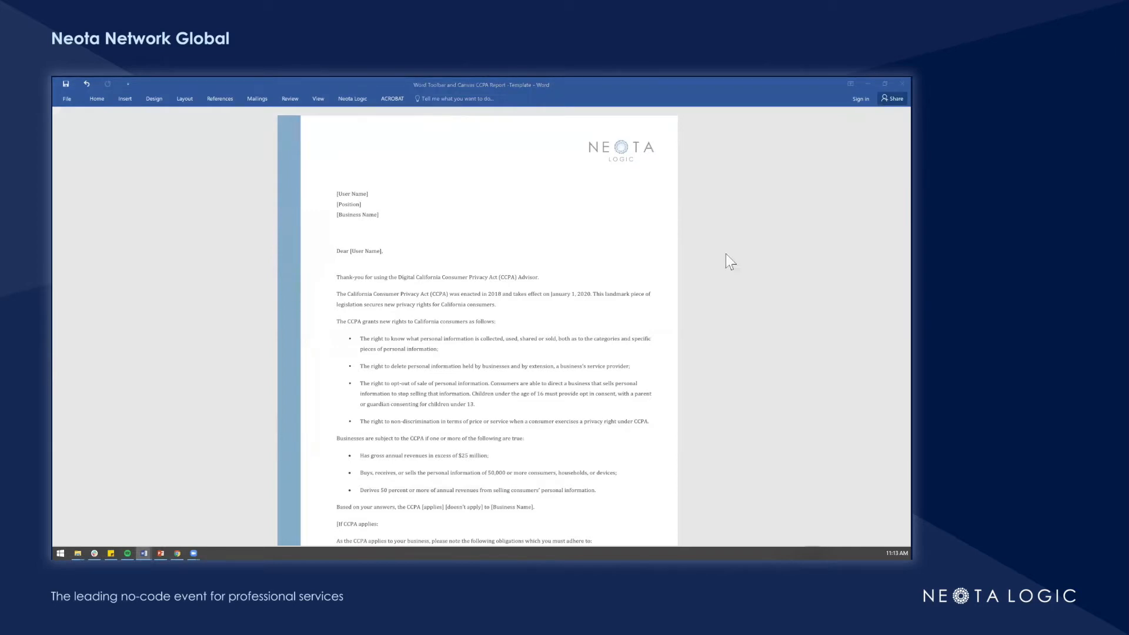
mouse_move(645, 237)
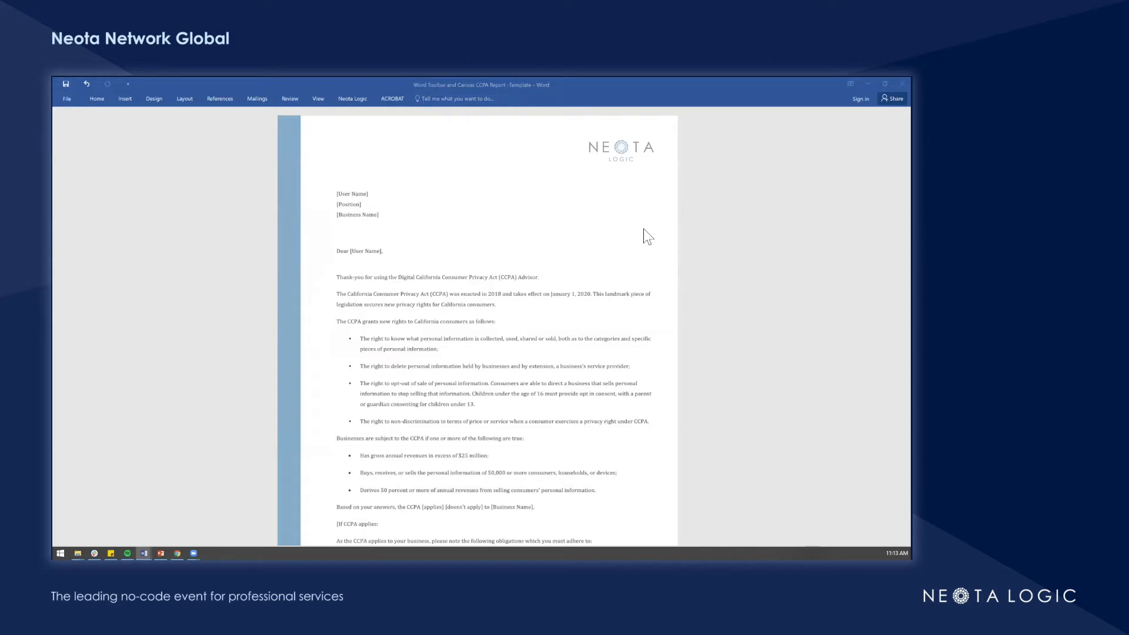
mouse_move(407, 198)
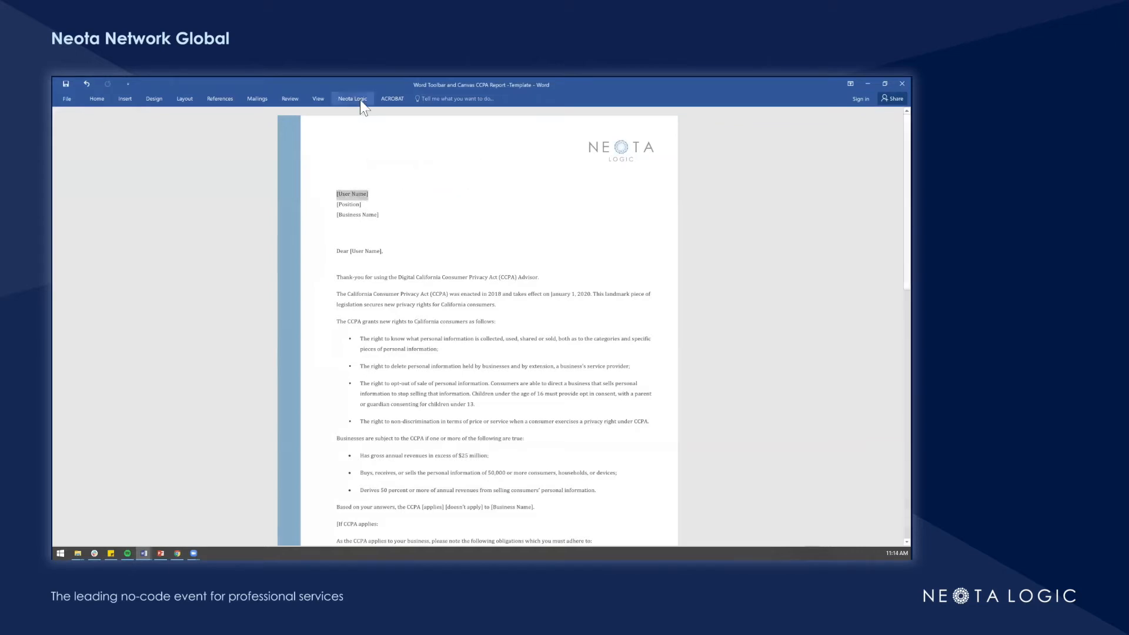
Step: Create a User Name variable replacing all [User Name] placeholders in the report
left_click(352, 98)
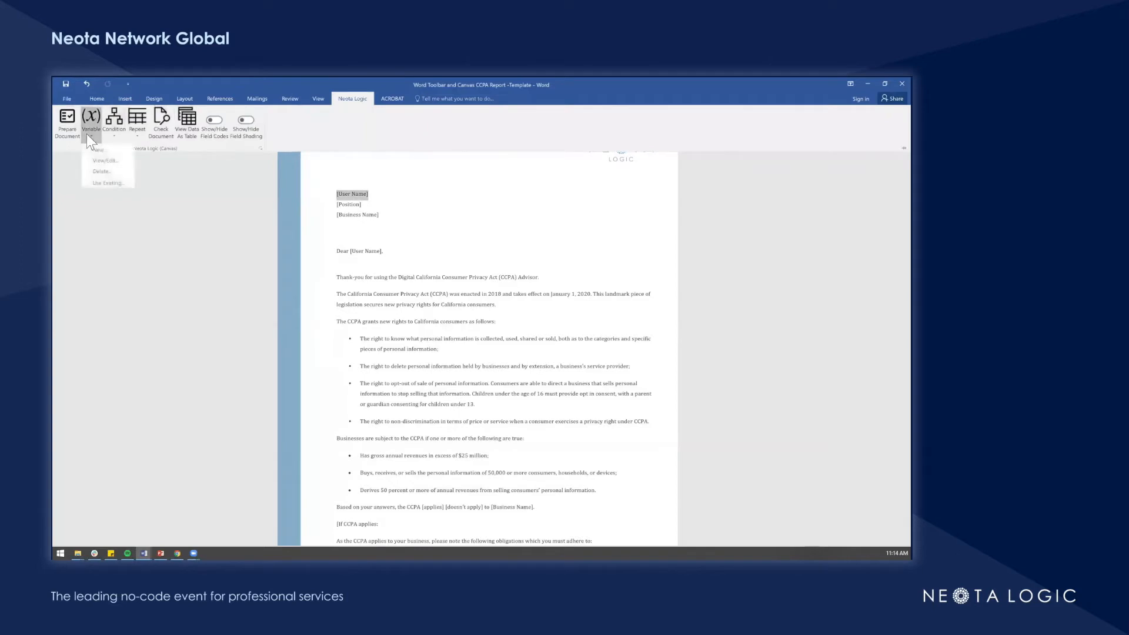
left_click(97, 150)
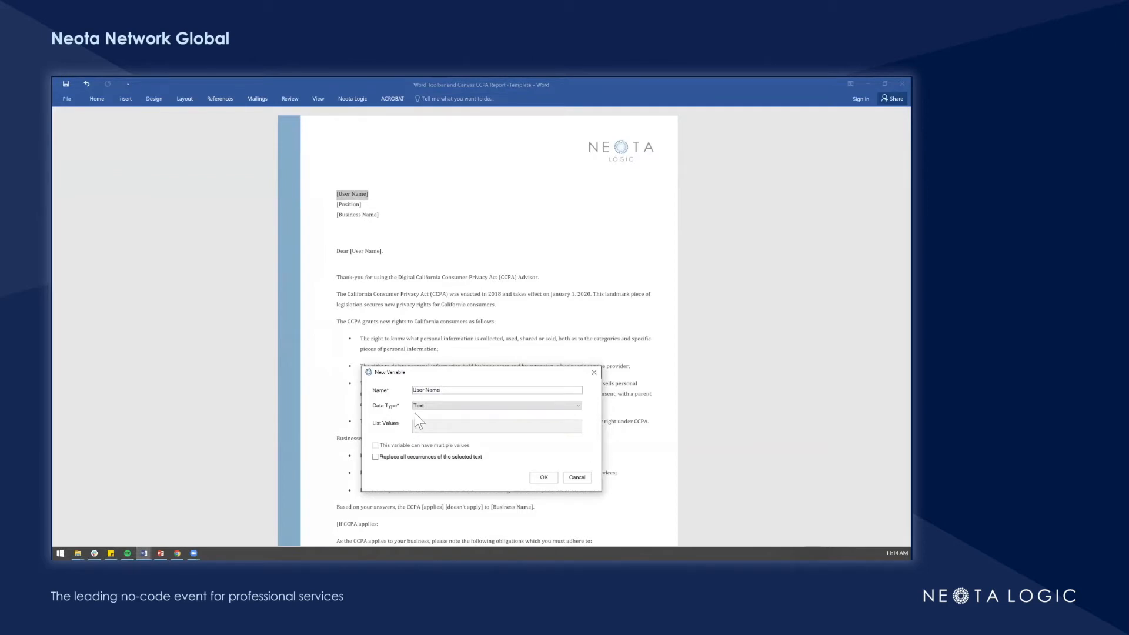
left_click(375, 456)
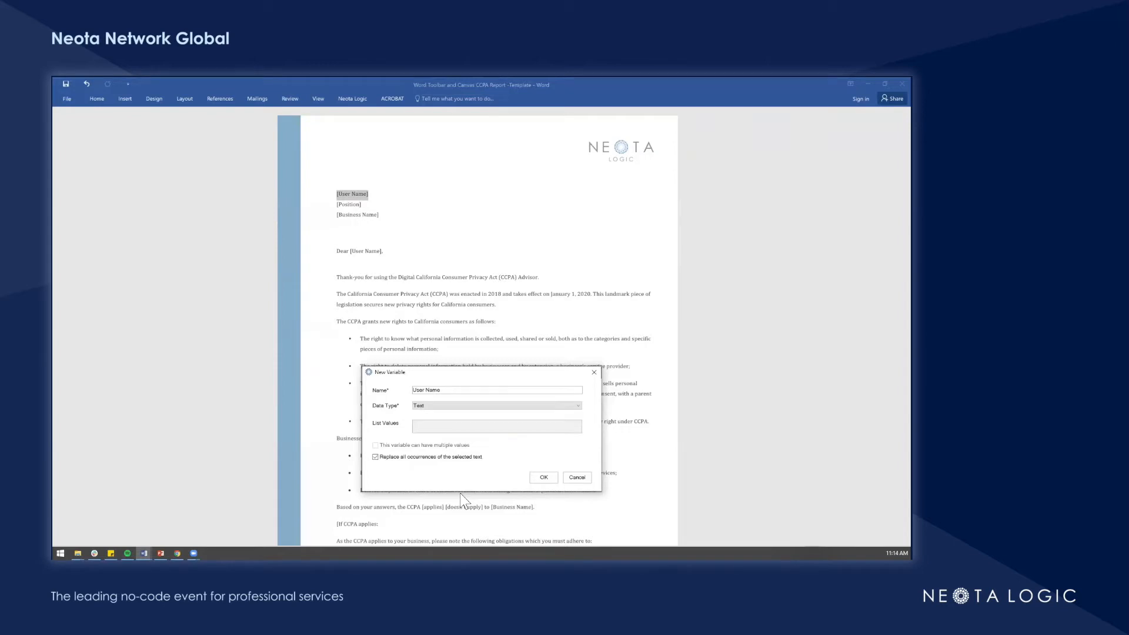
left_click(544, 477)
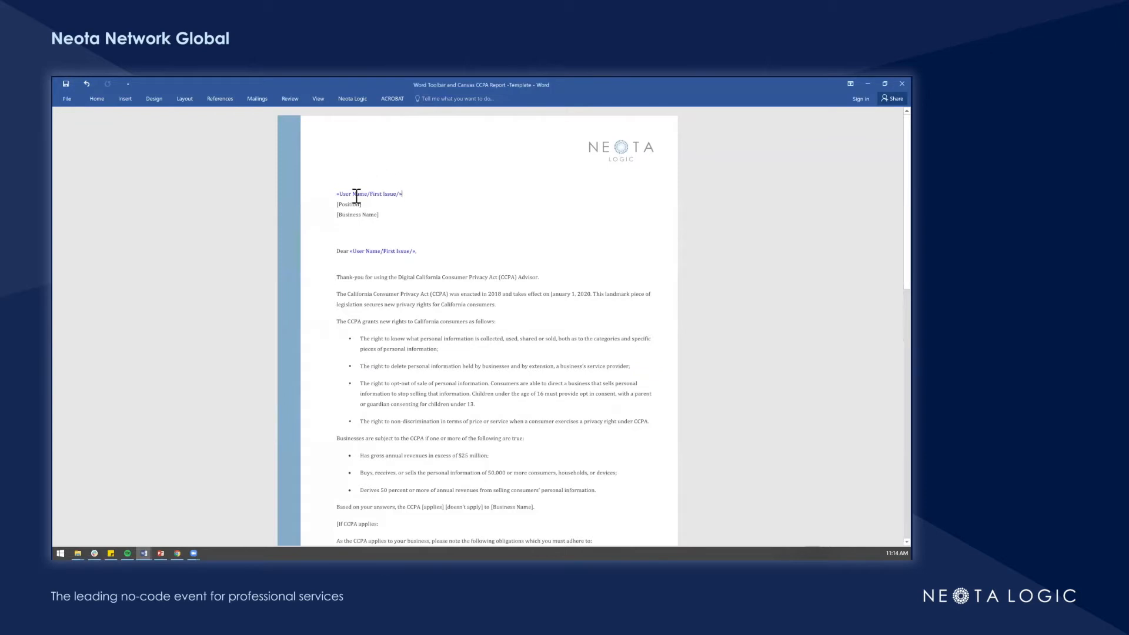
Step: Create Position and Business Name variables from their placeholders, replacing all Business Name occurrences
double_click(349, 204)
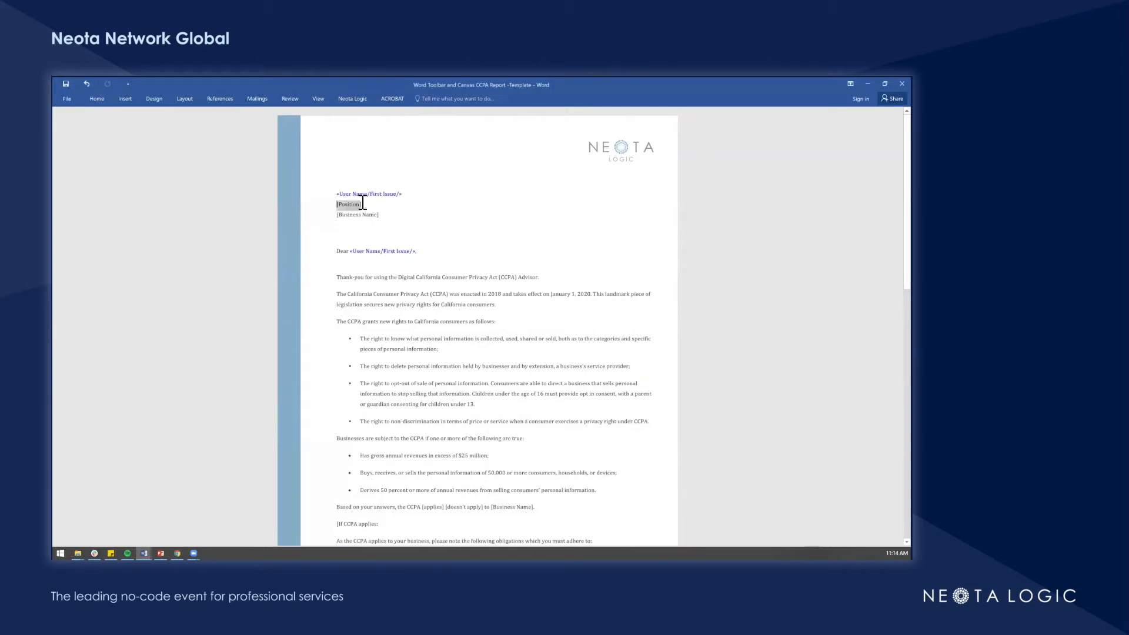
left_click(352, 99)
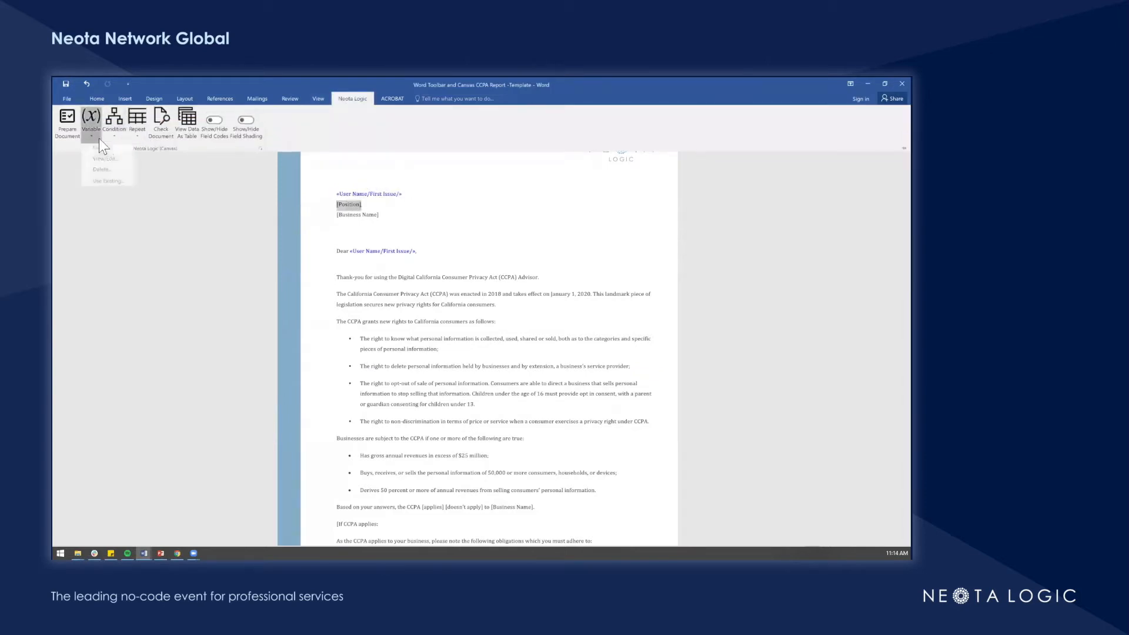
left_click(105, 159)
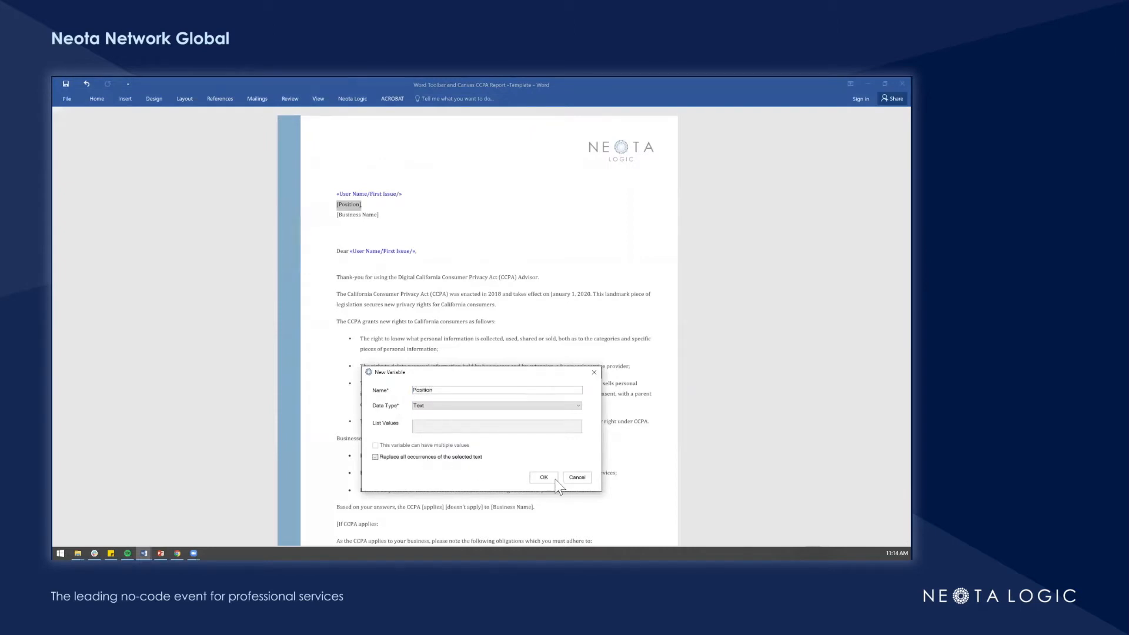
left_click(543, 478)
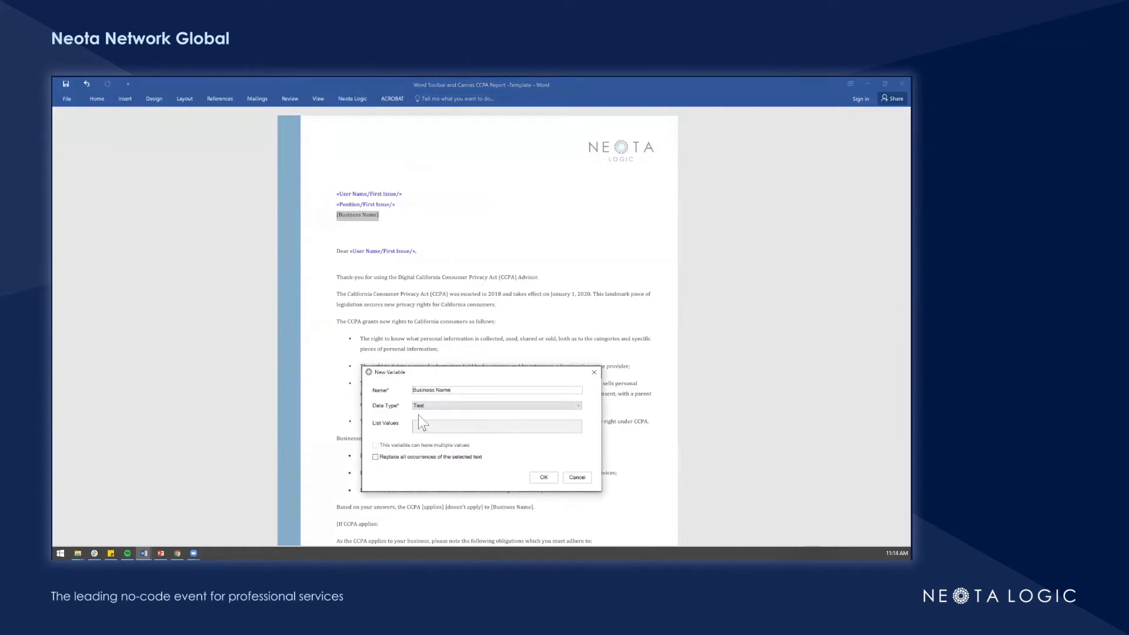
left_click(543, 478)
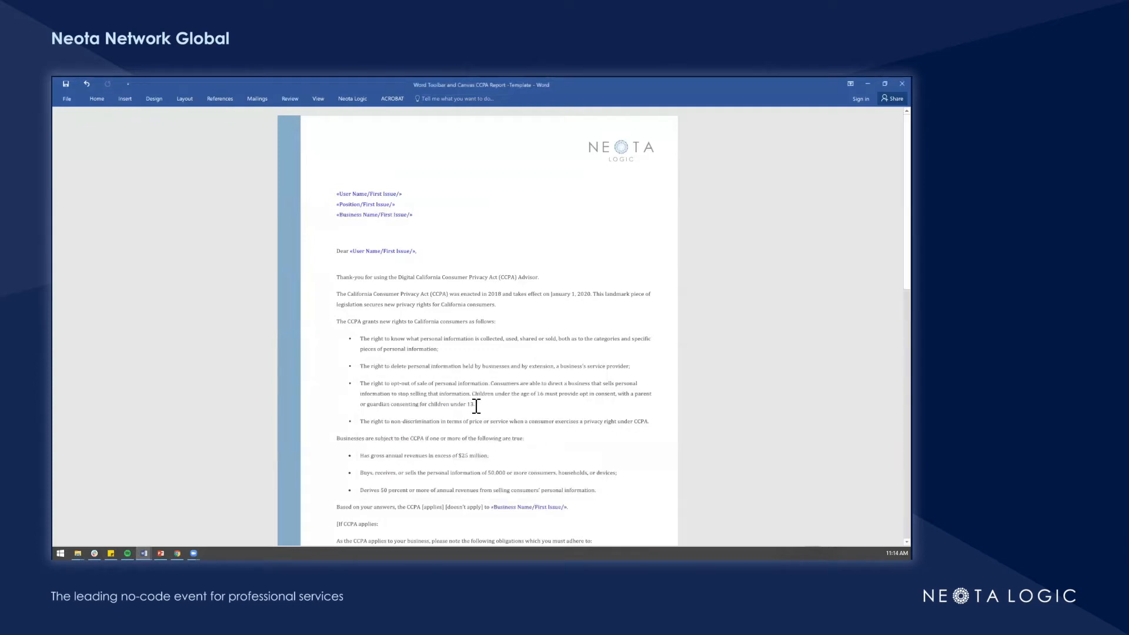
Step: Select the word 'applies' in the 'Based on your answers' outcome sentence
scroll("down", 3)
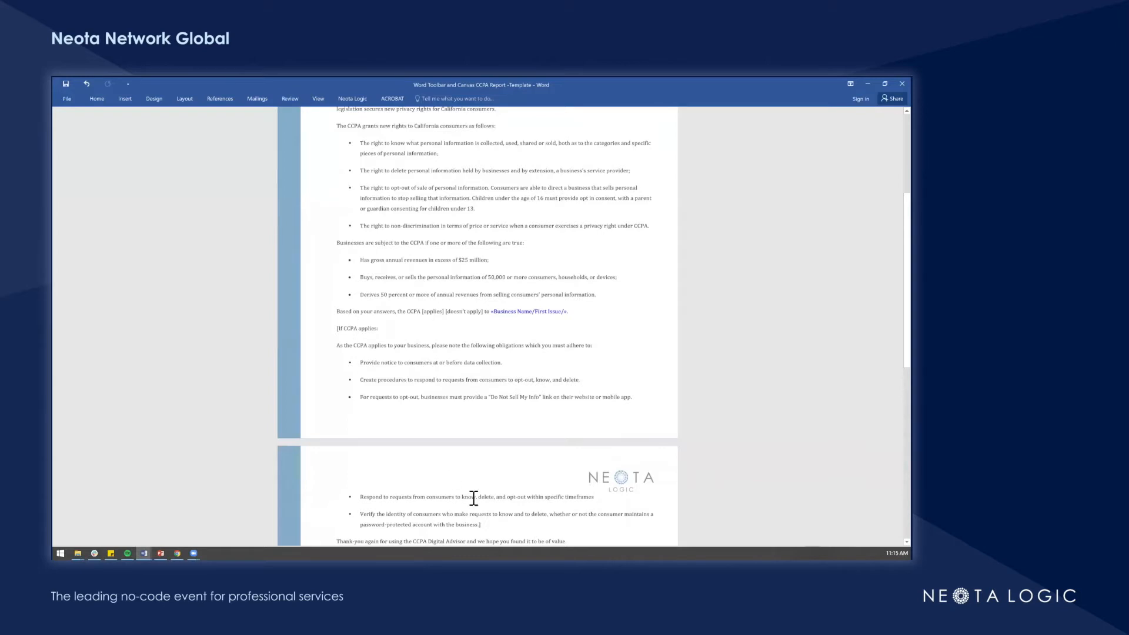
scroll("down", 3)
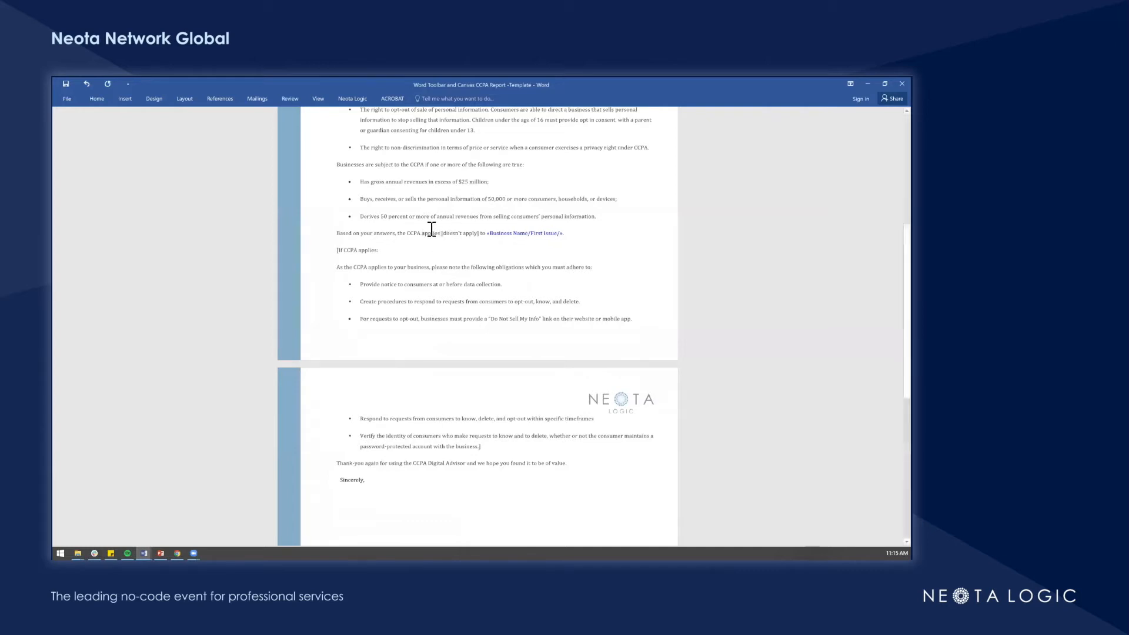
double_click(430, 232)
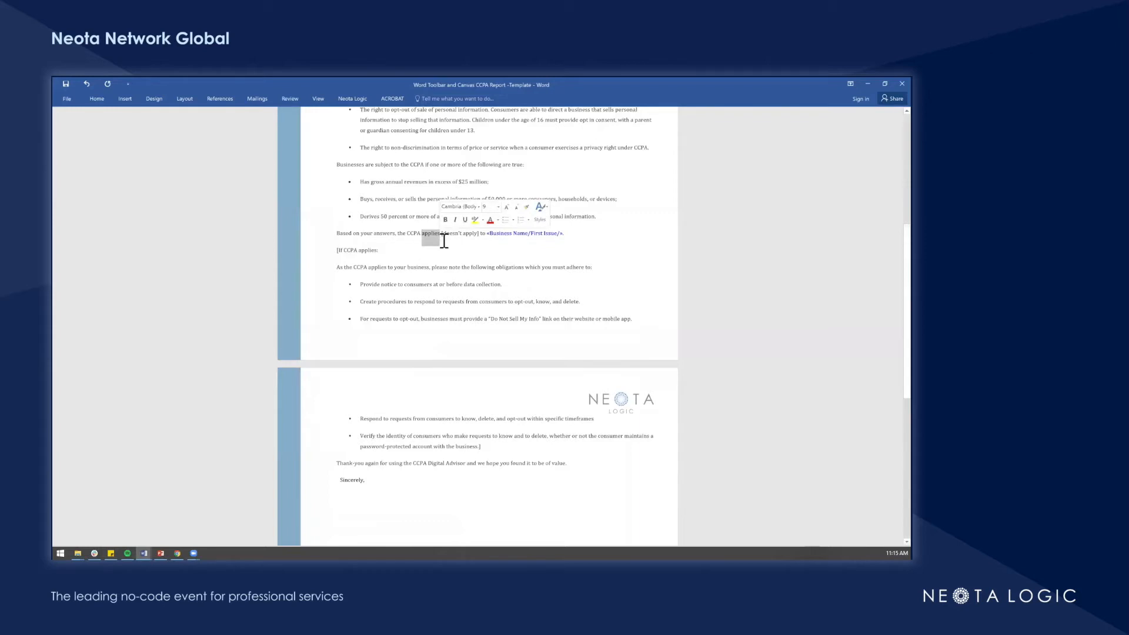
Step: Start a CCPA Applies condition and name a new Yes/No variable CCPA Applies for its expression
left_click(352, 99)
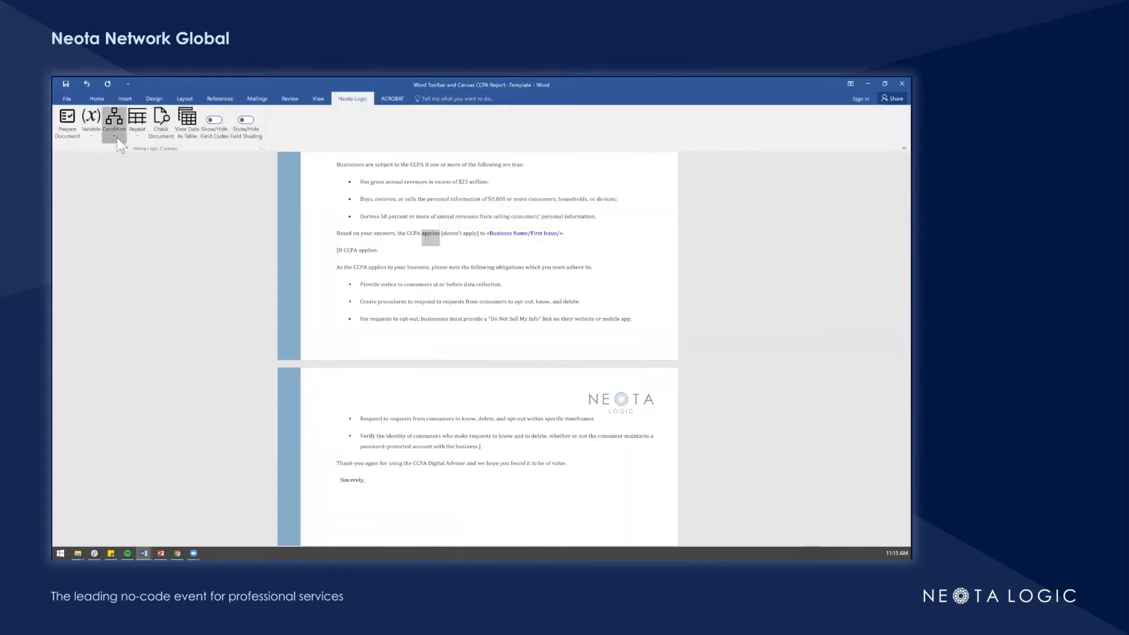
left_click(114, 120)
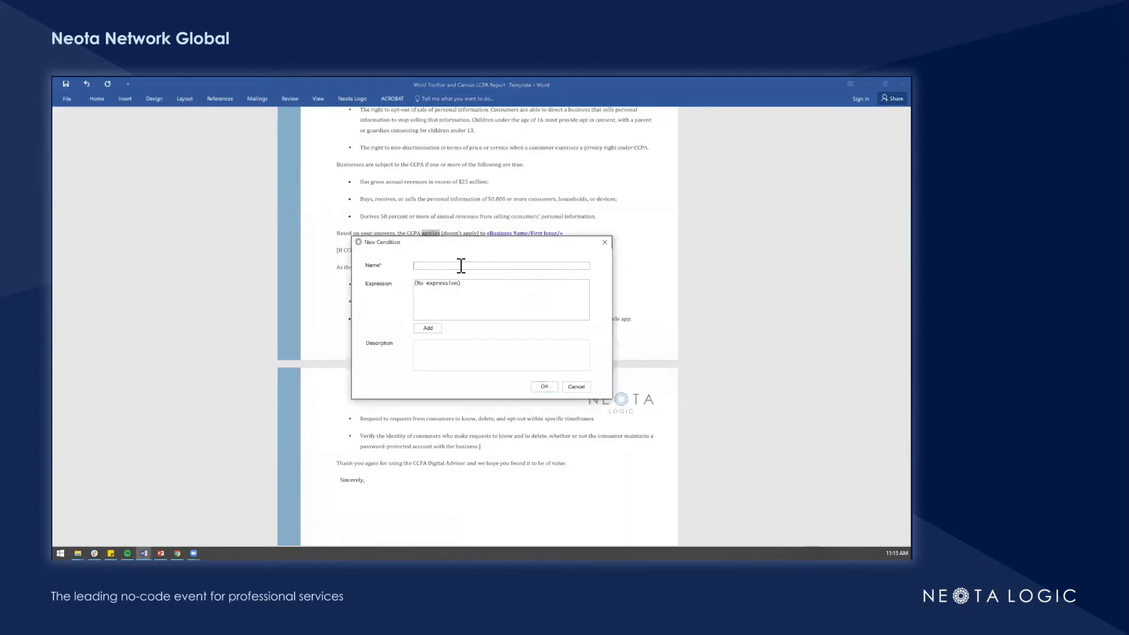
type("CCPA Applie")
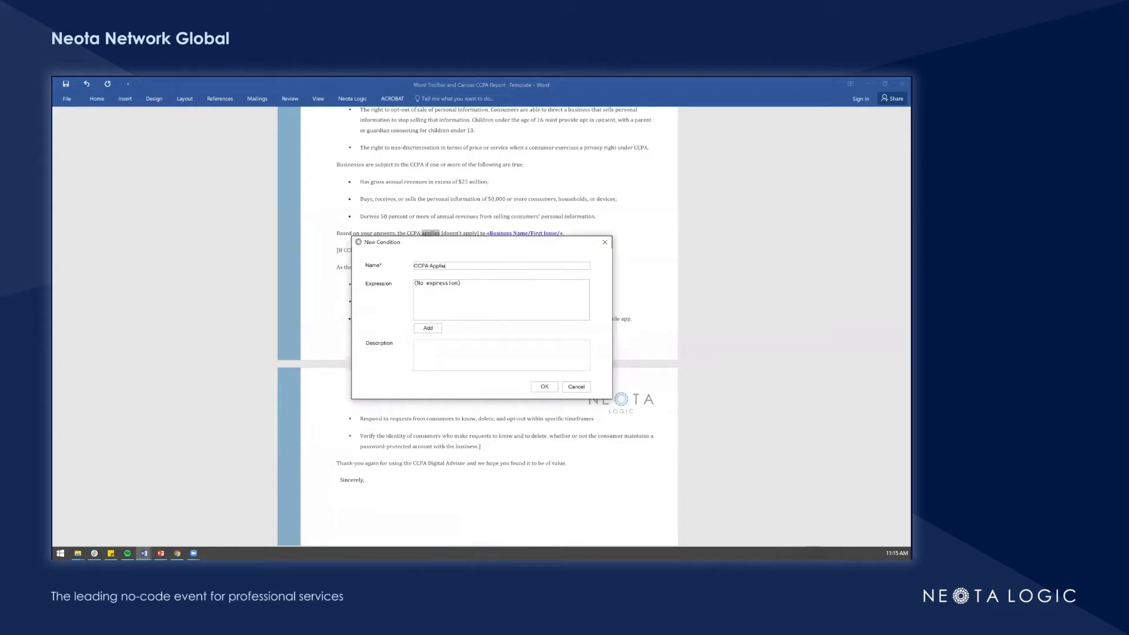
type("s")
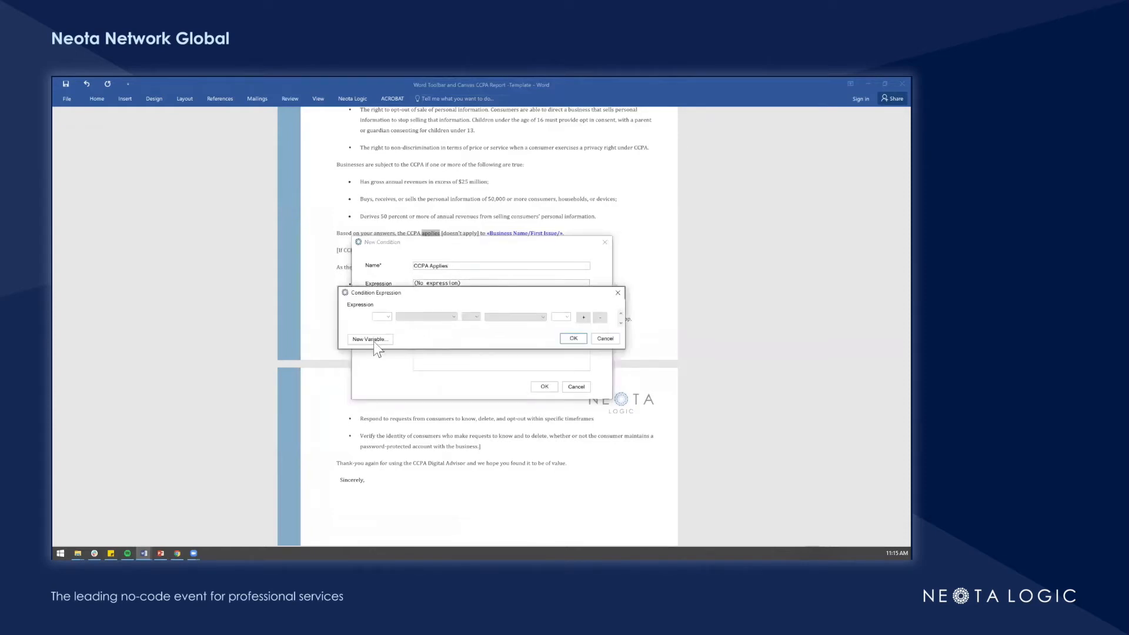
left_click(369, 339)
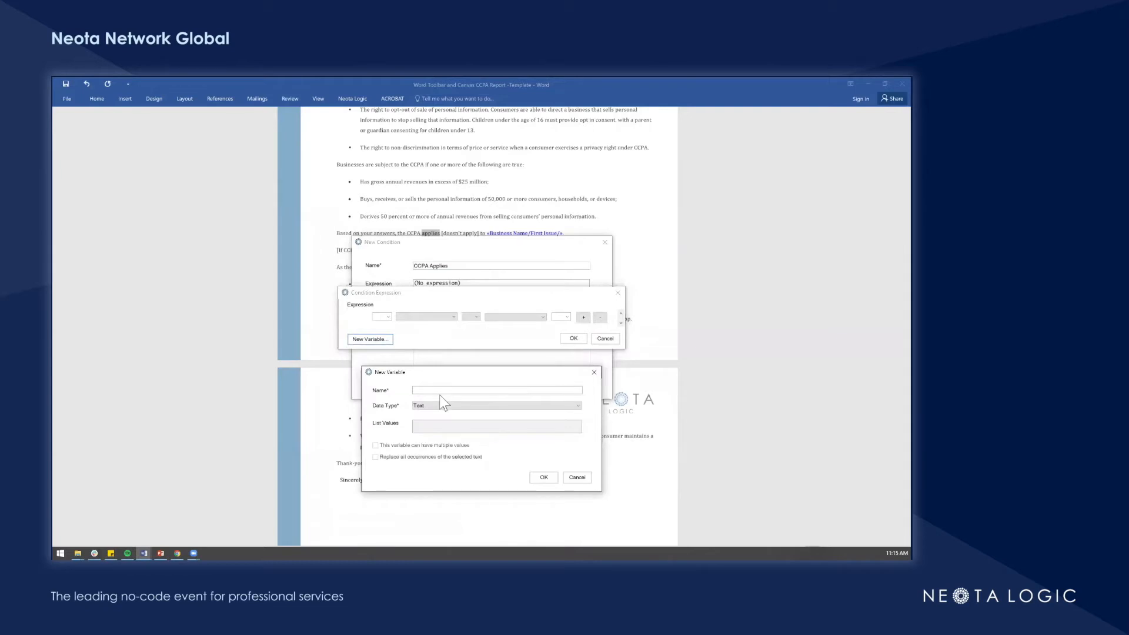
type("CCP")
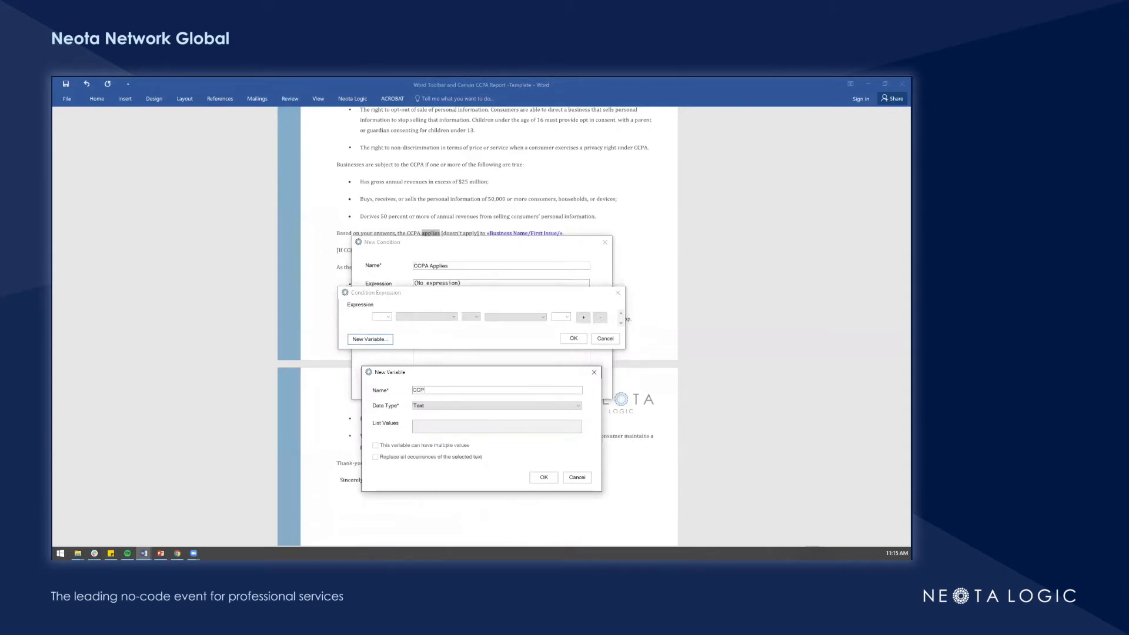
type("CCPA Applies")
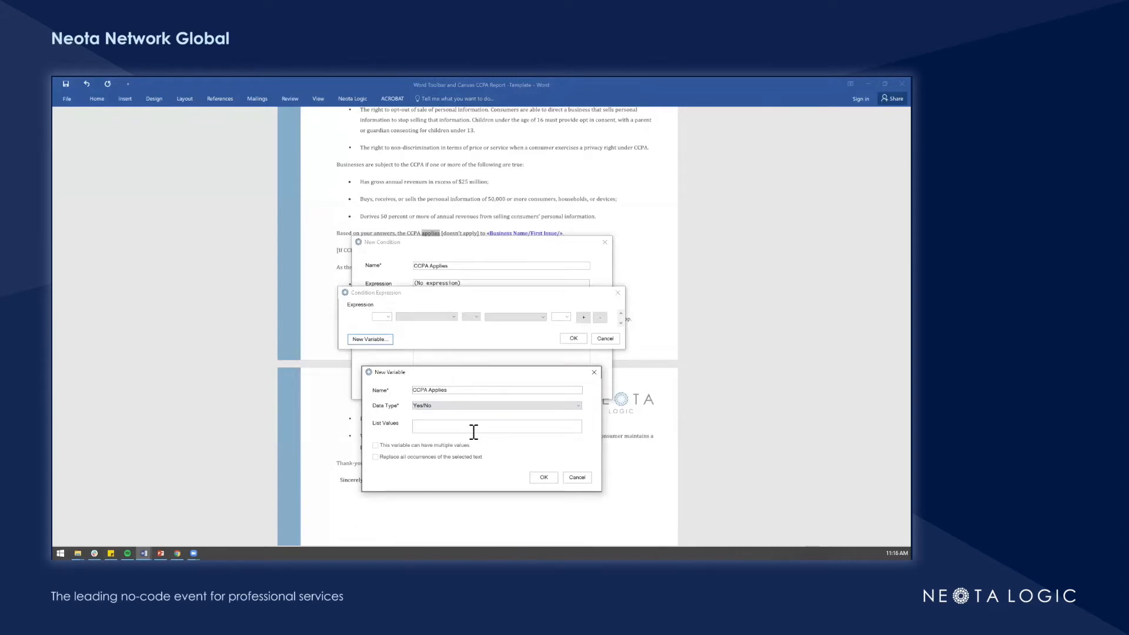
mouse_move(506, 450)
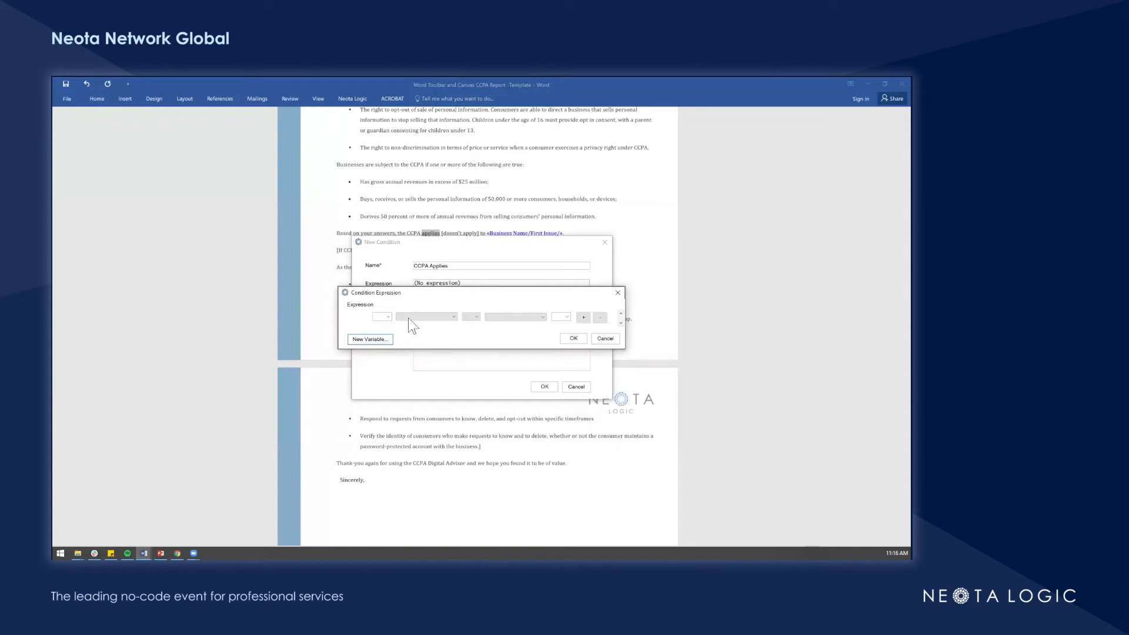
Step: Set the condition expression to CCPA Applies == Yes, wrapping 'applies', then begin another condition
left_click(424, 317)
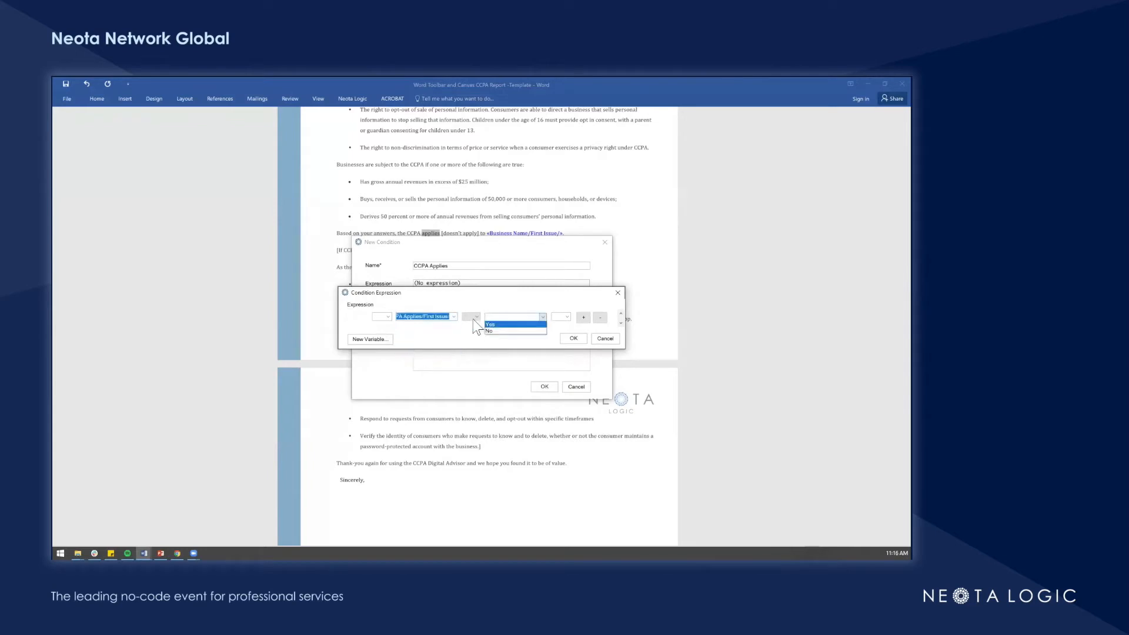
left_click(470, 317)
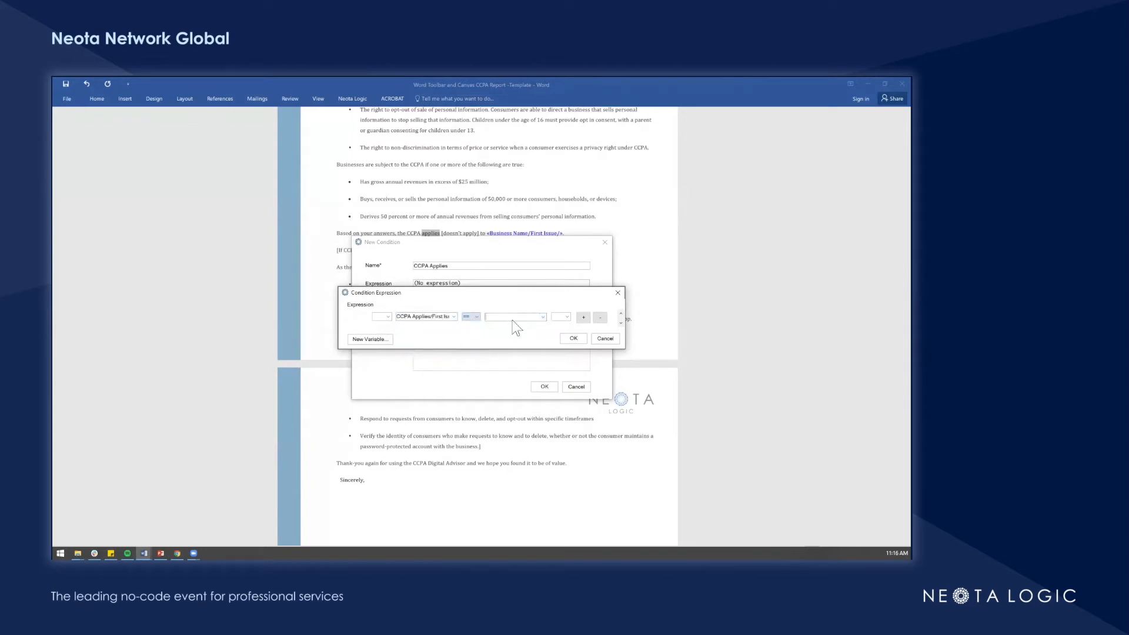
left_click(511, 317)
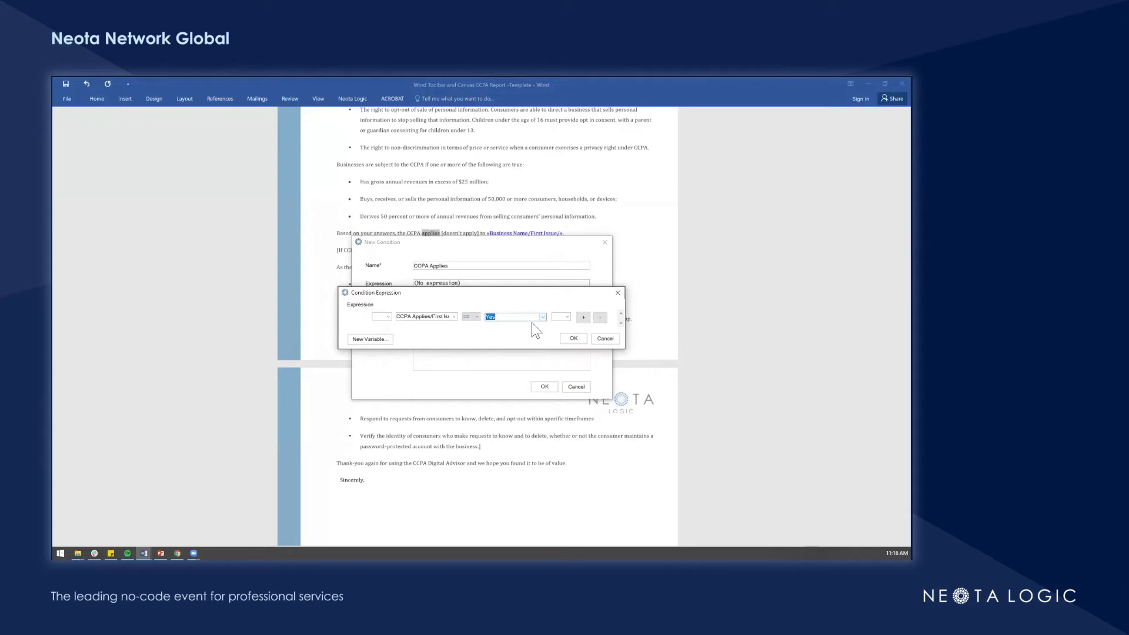
left_click(573, 339)
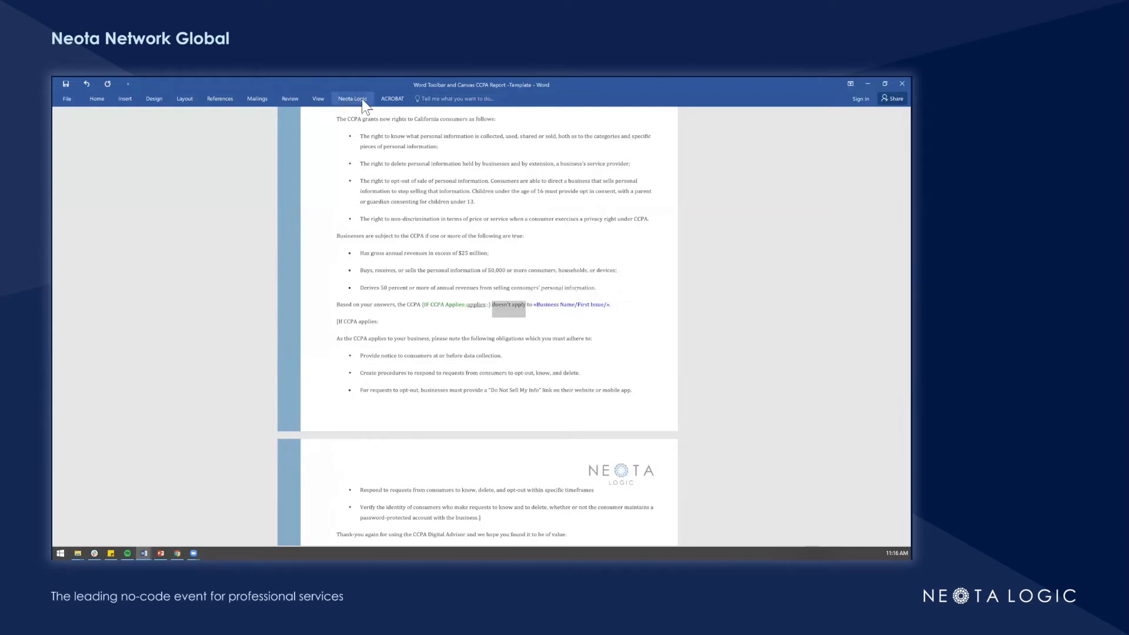
left_click(353, 98)
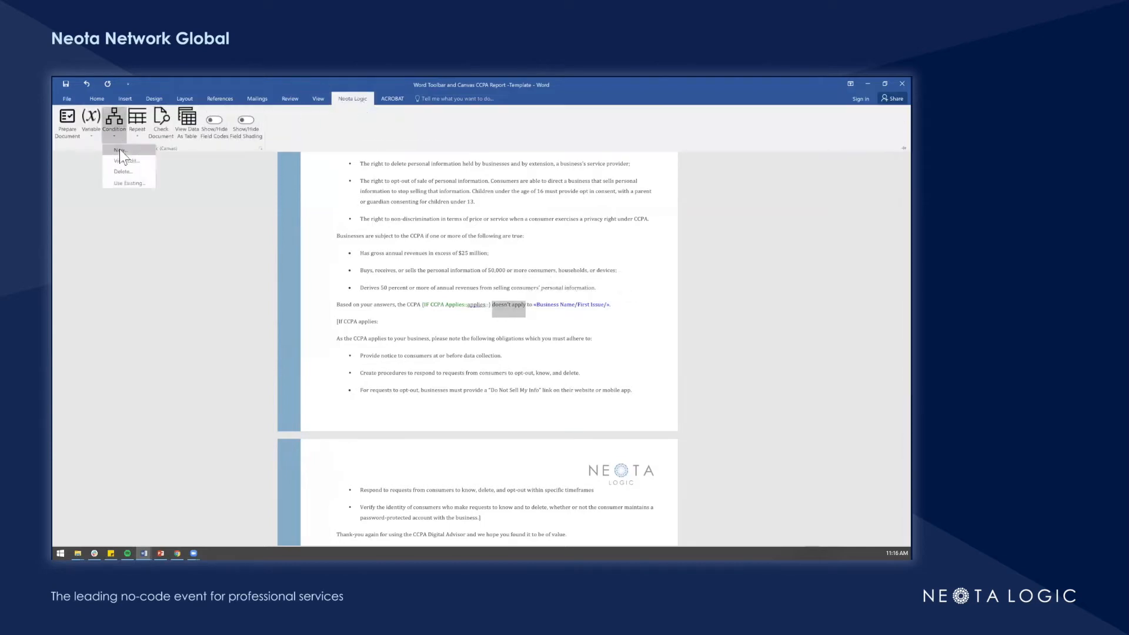
left_click(119, 150)
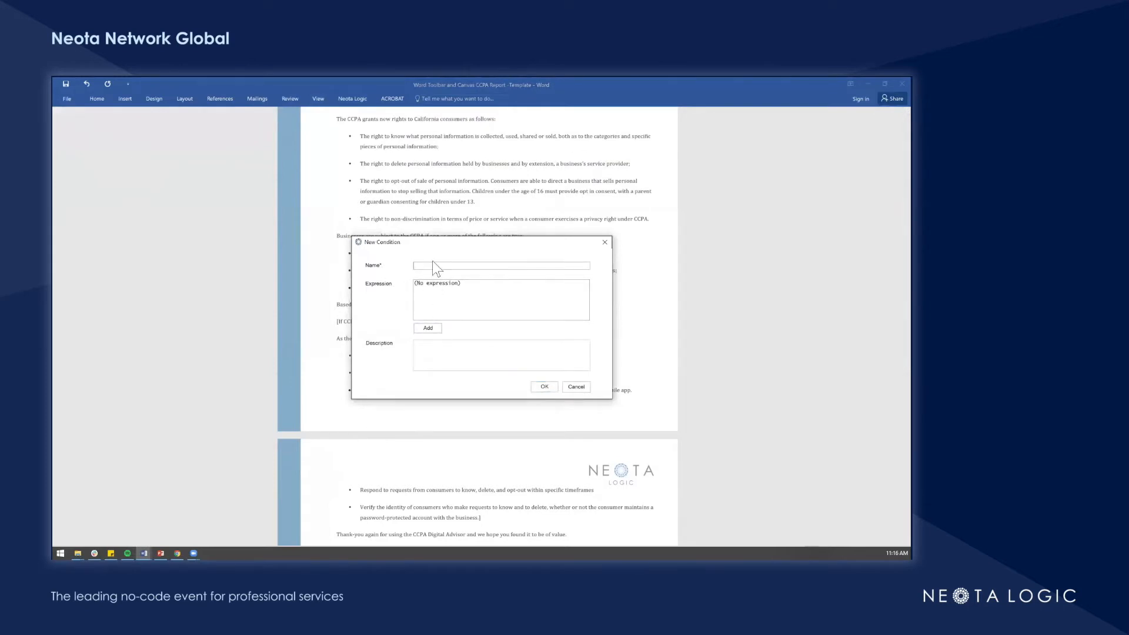
Step: Name the condition CCPA doesnt apply with expression CCPA Applies == No and wrap 'doesn't apply' in it
type("CCPA doesnt")
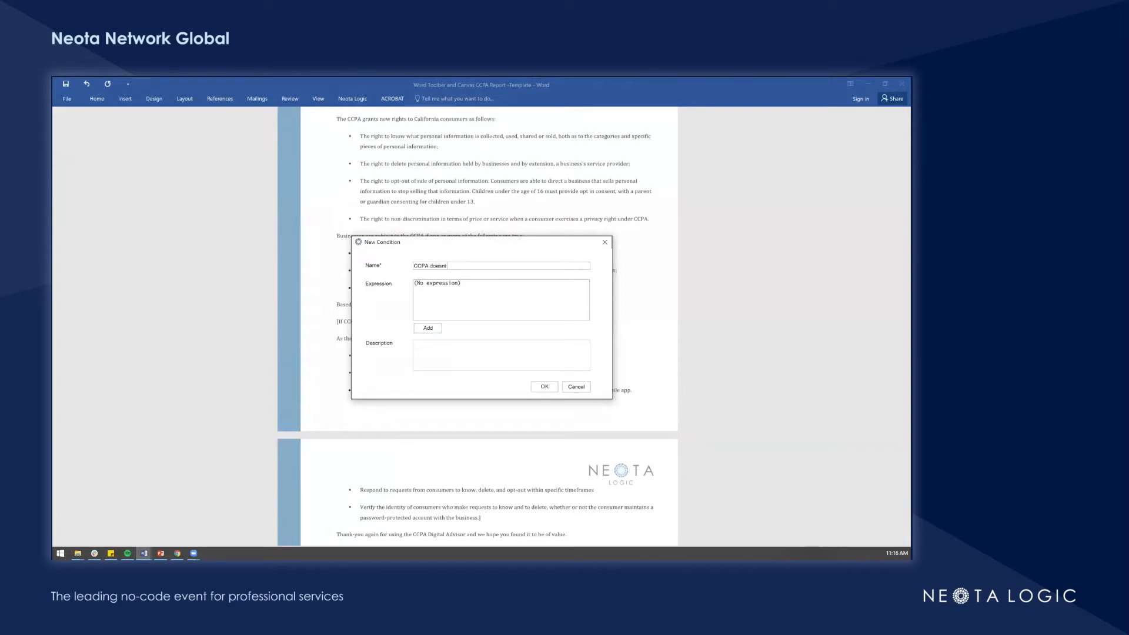
type("apply")
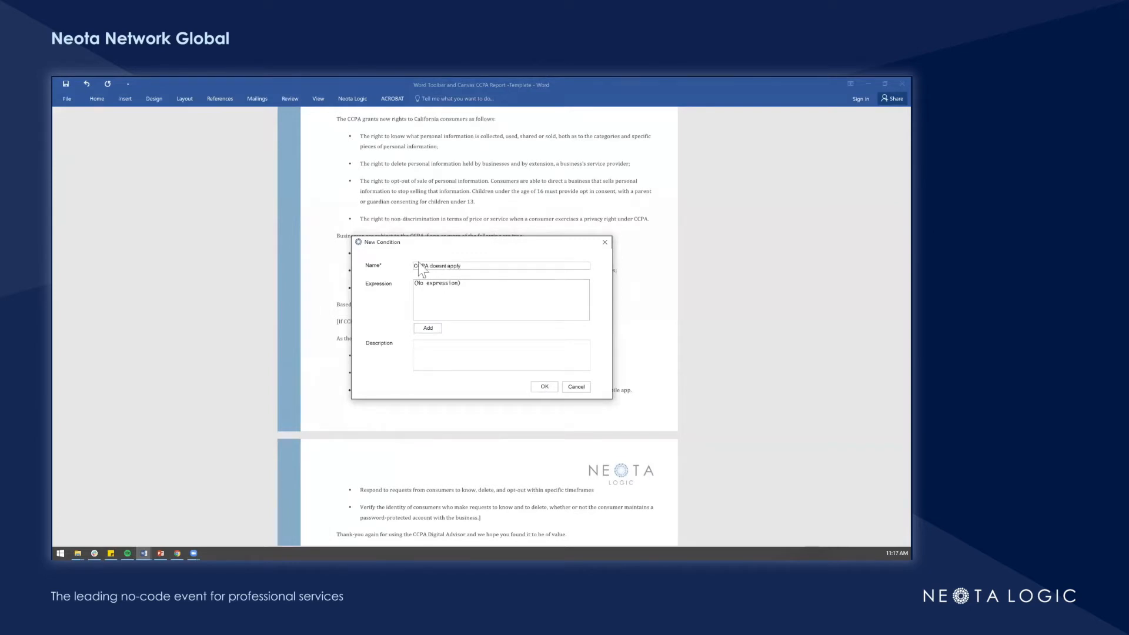
left_click(427, 328)
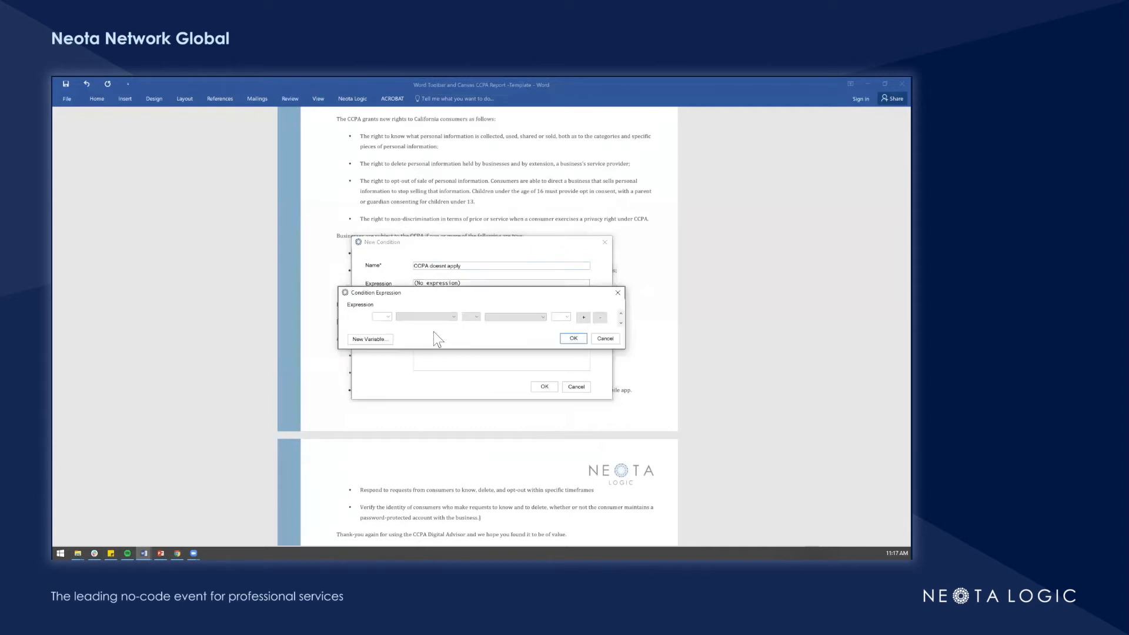
mouse_move(434, 346)
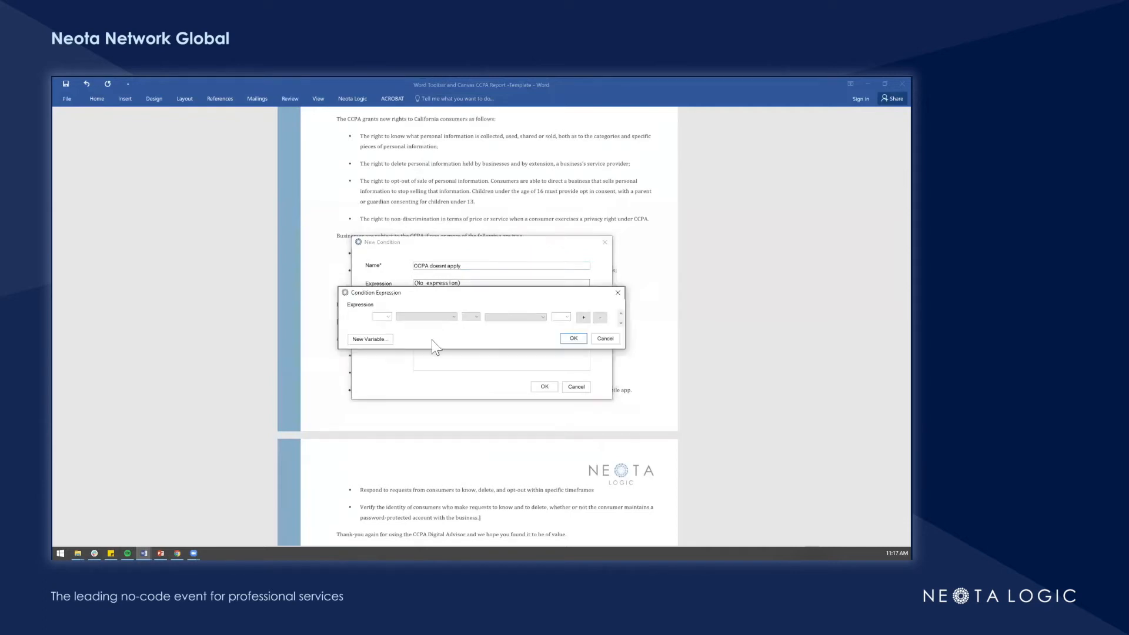
left_click(426, 317)
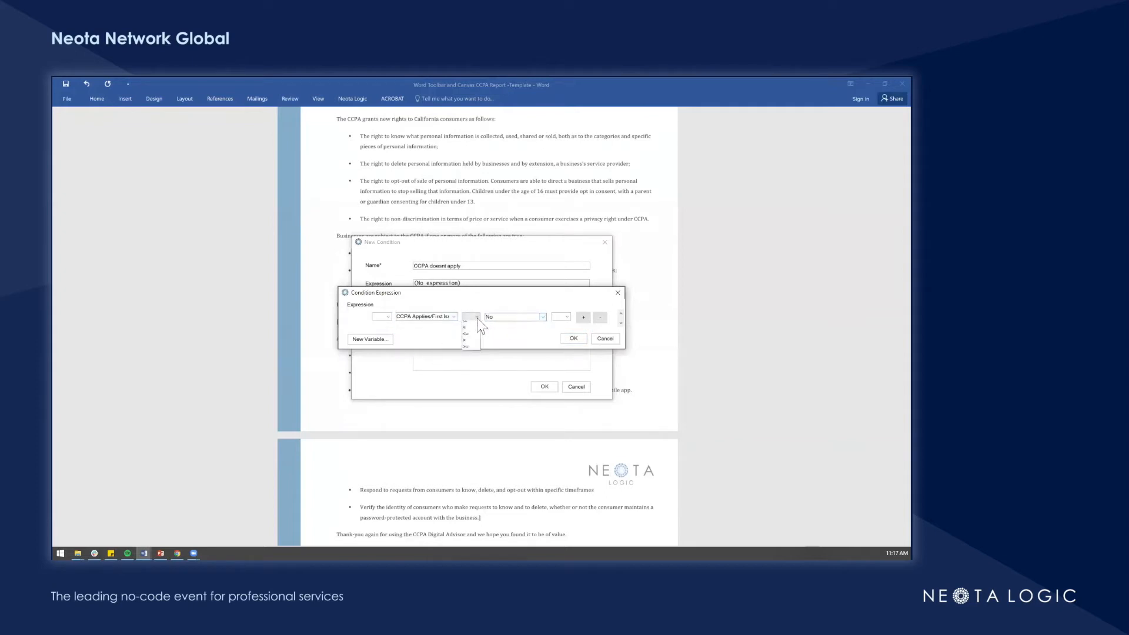
left_click(467, 317)
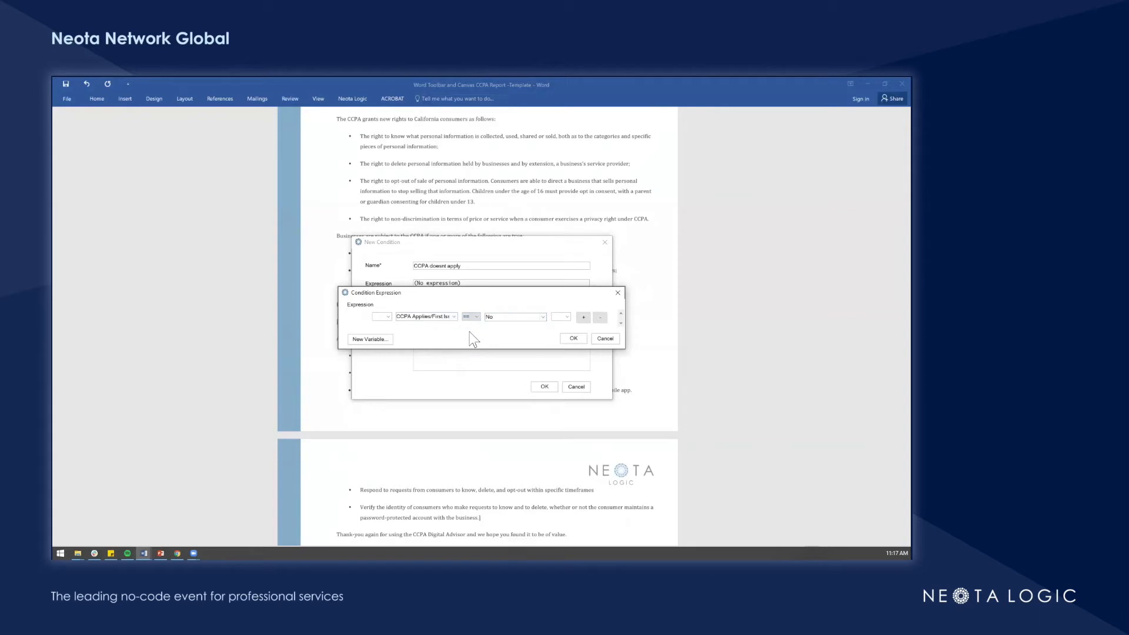
left_click(573, 338)
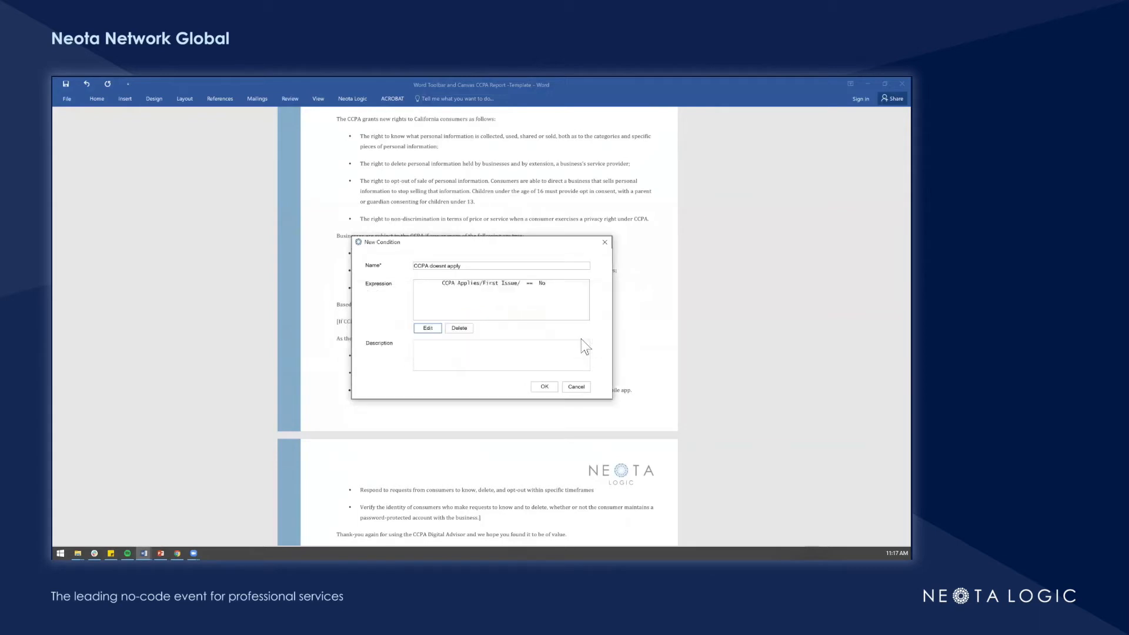
left_click(545, 387)
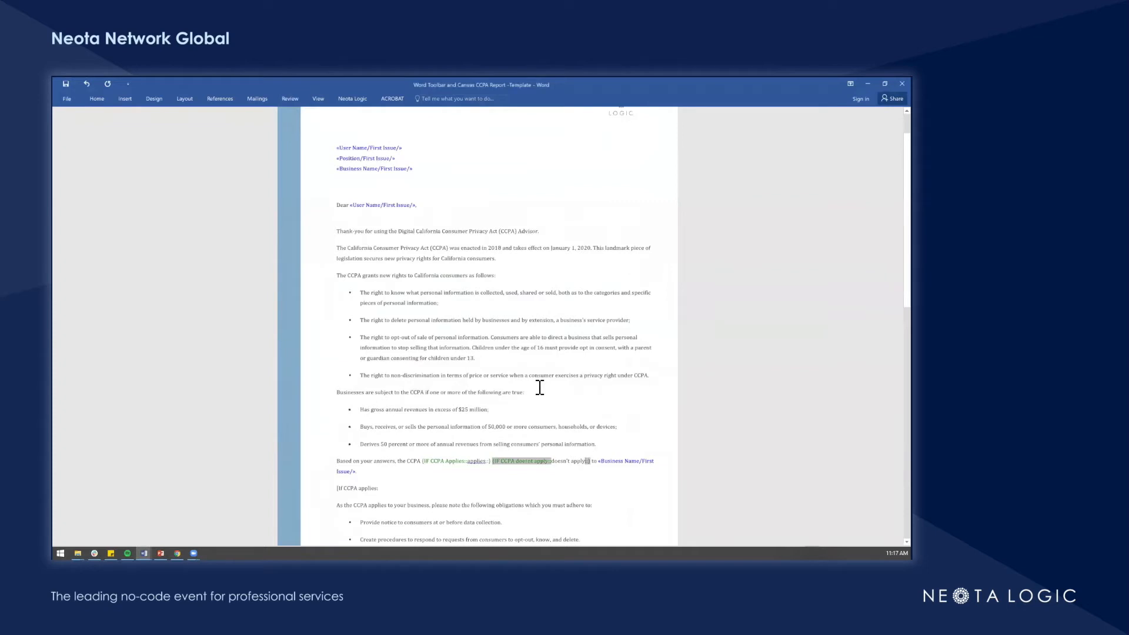
Step: Select the CCPA obligations paragraph and its bullets through the closing bullet
scroll("down", 3)
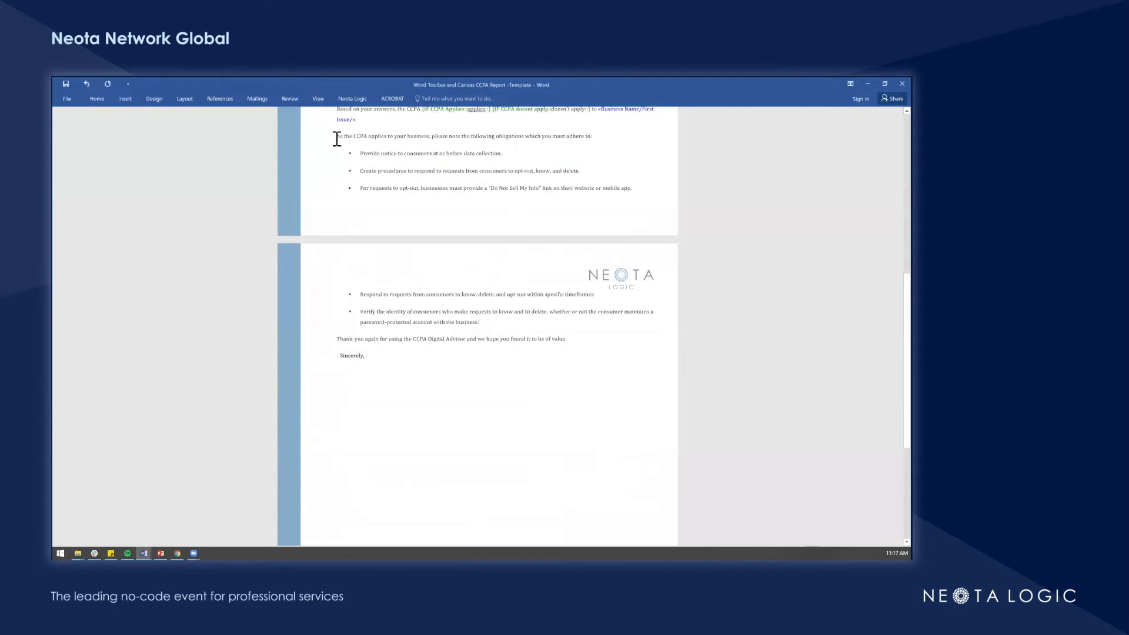
left_click_drag(334, 137, 479, 322)
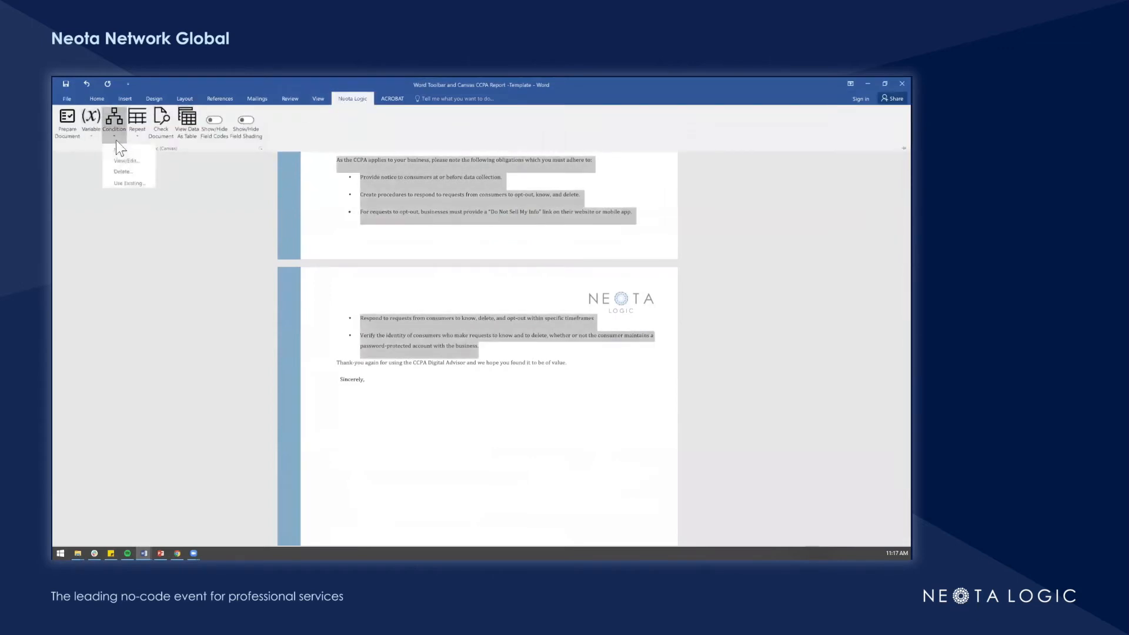
Step: Wrap the obligations passage in the existing CCPA Applies condition and review the inserted tags
left_click(129, 183)
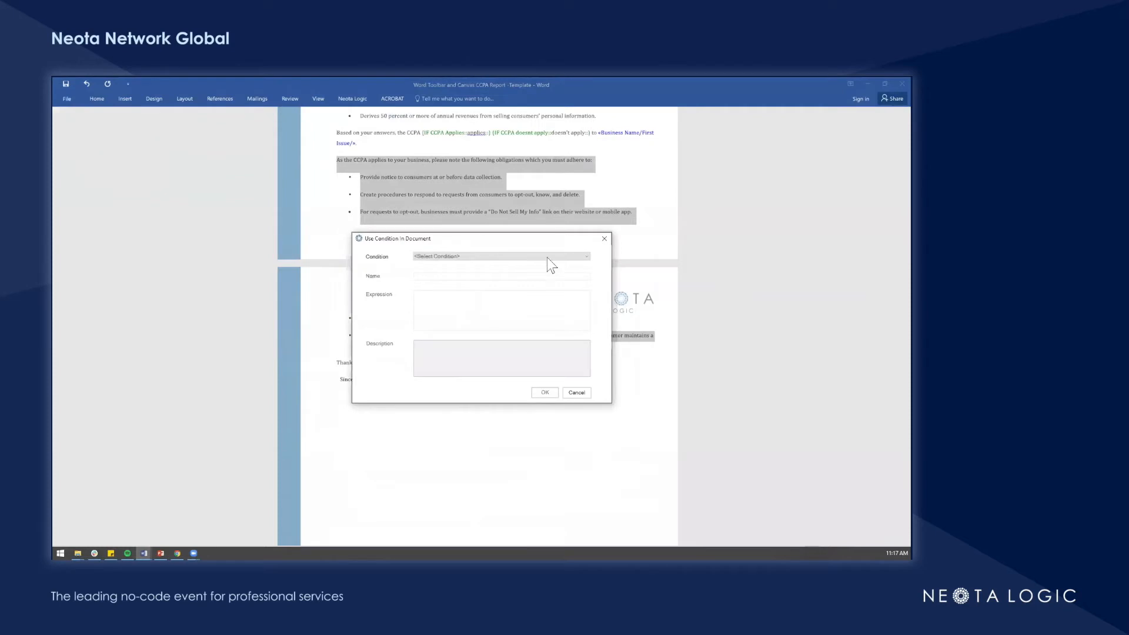
left_click(502, 257)
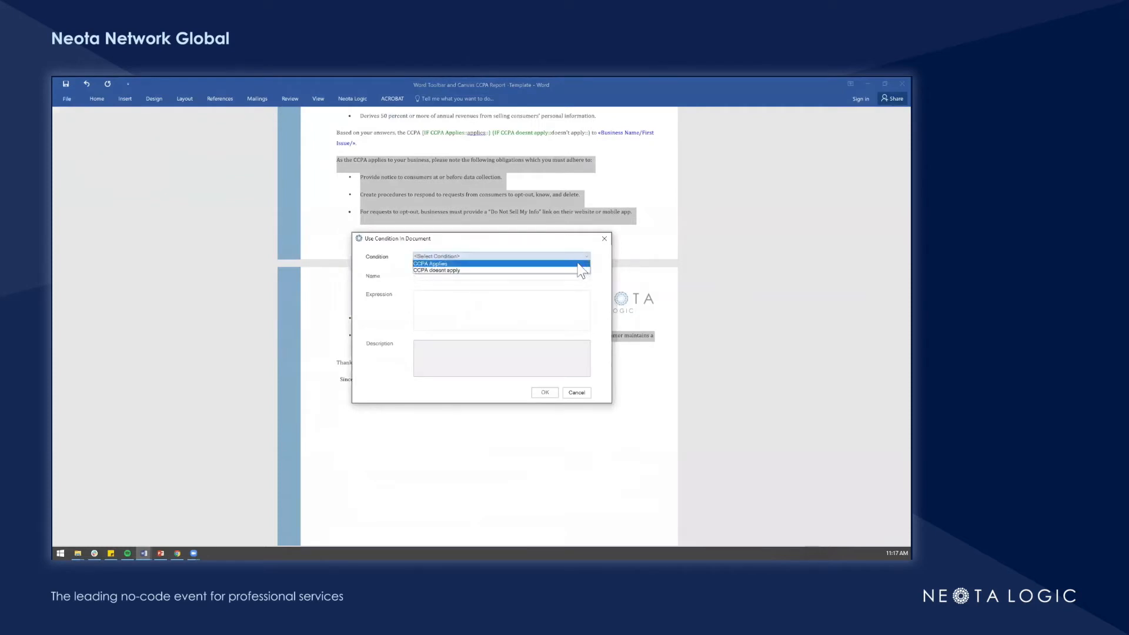
left_click(544, 392)
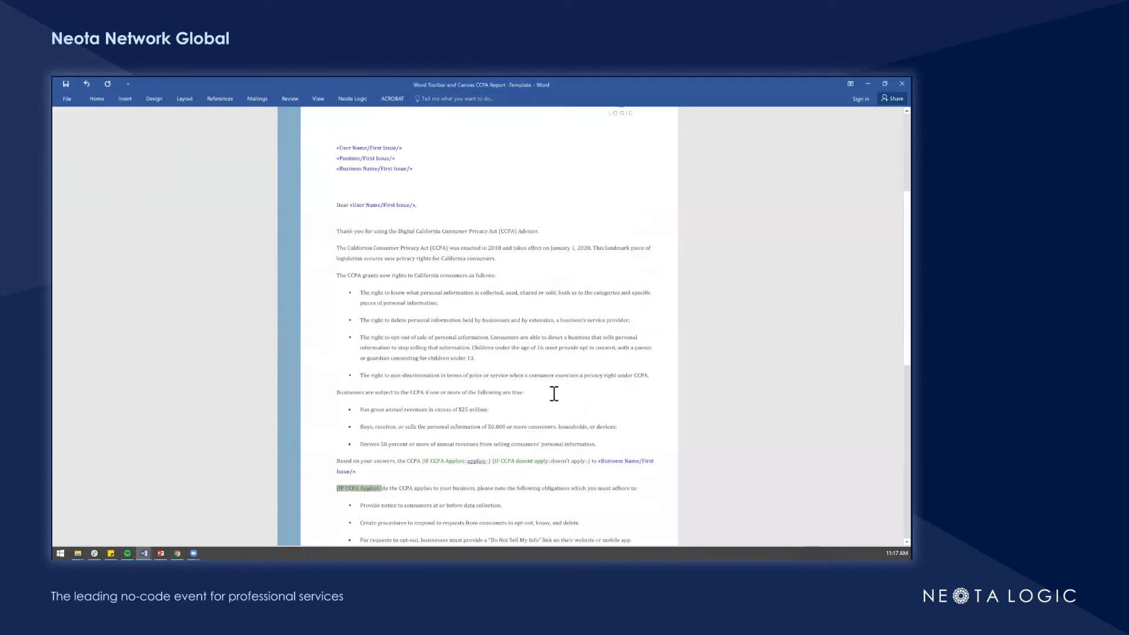
scroll("down", 3)
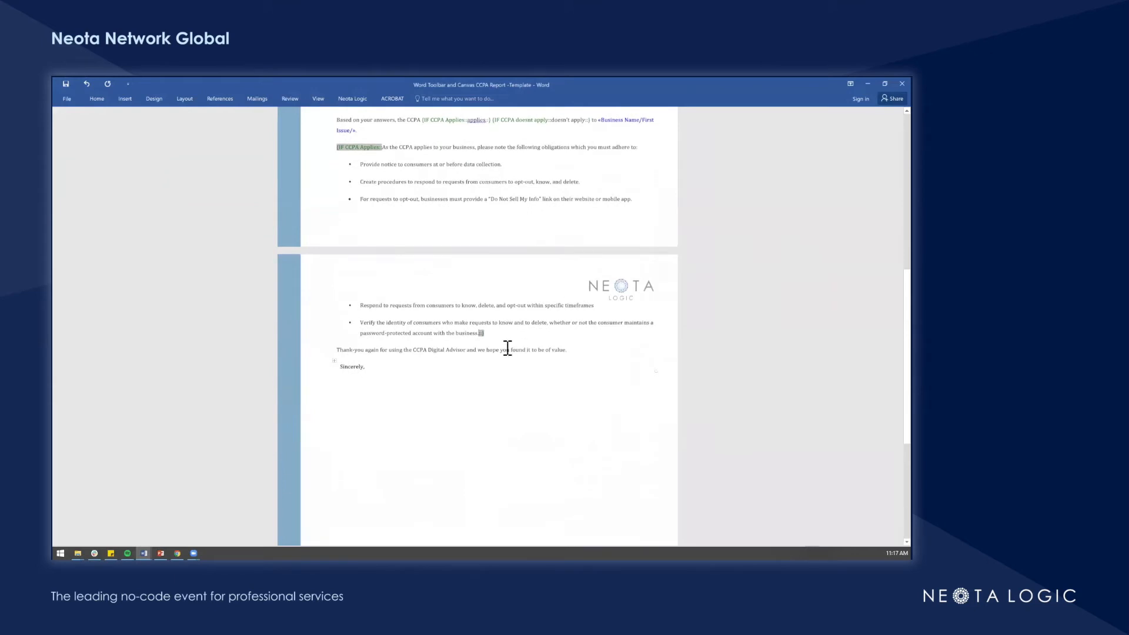
mouse_move(489, 328)
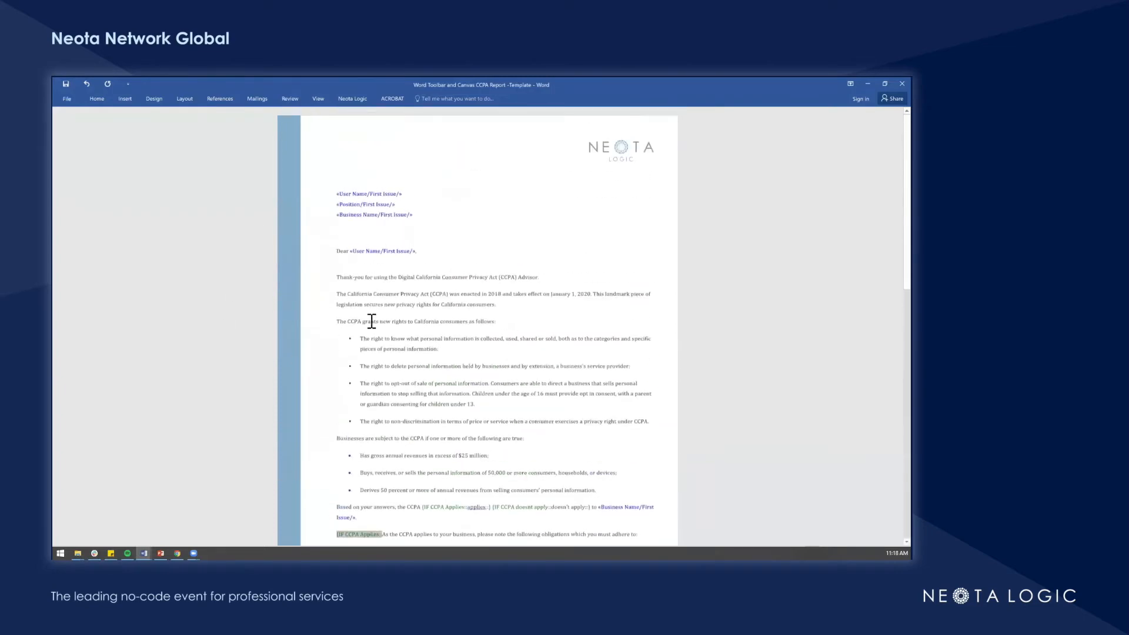
scroll("down", 3)
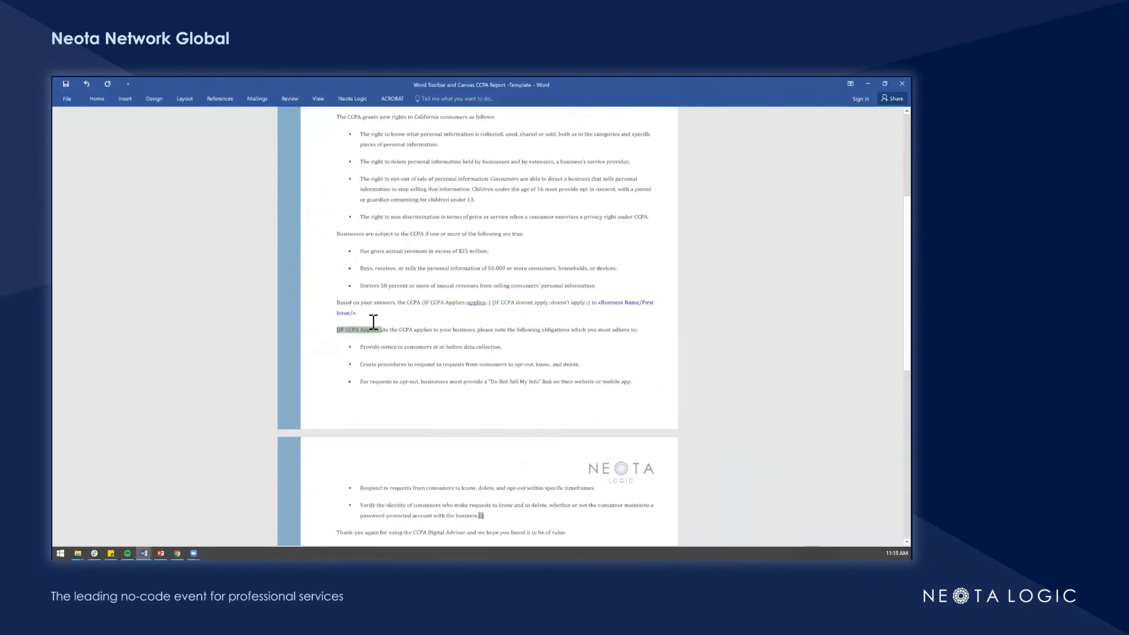
scroll("down", 3)
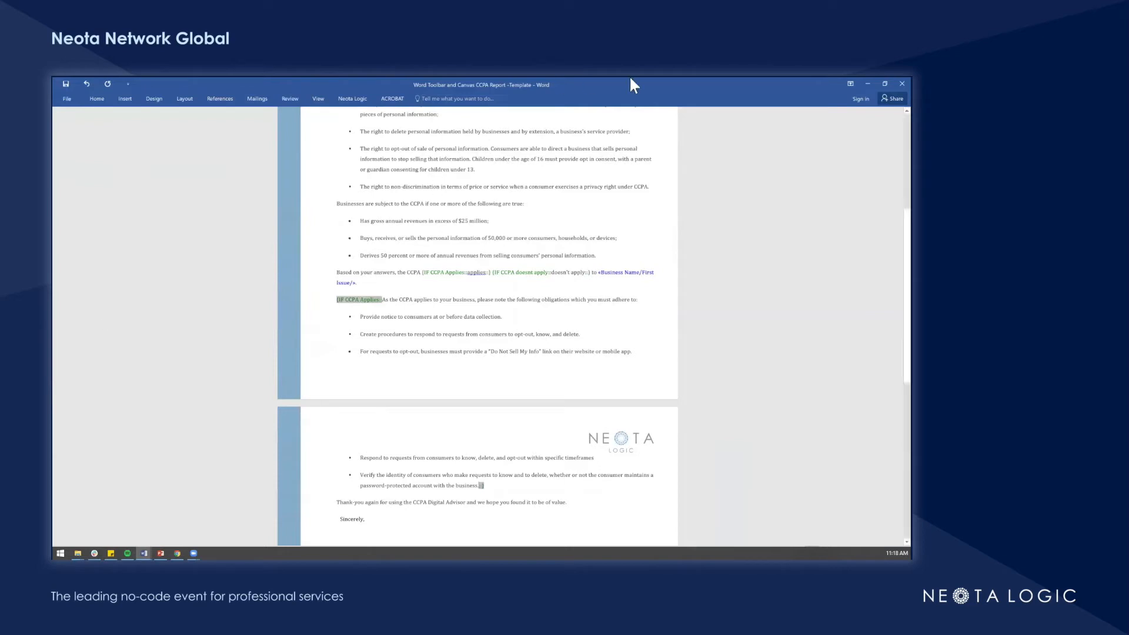
Step: Close the Word report template, answer the save prompt, and dismiss the Zoom demo tab
left_click(902, 84)
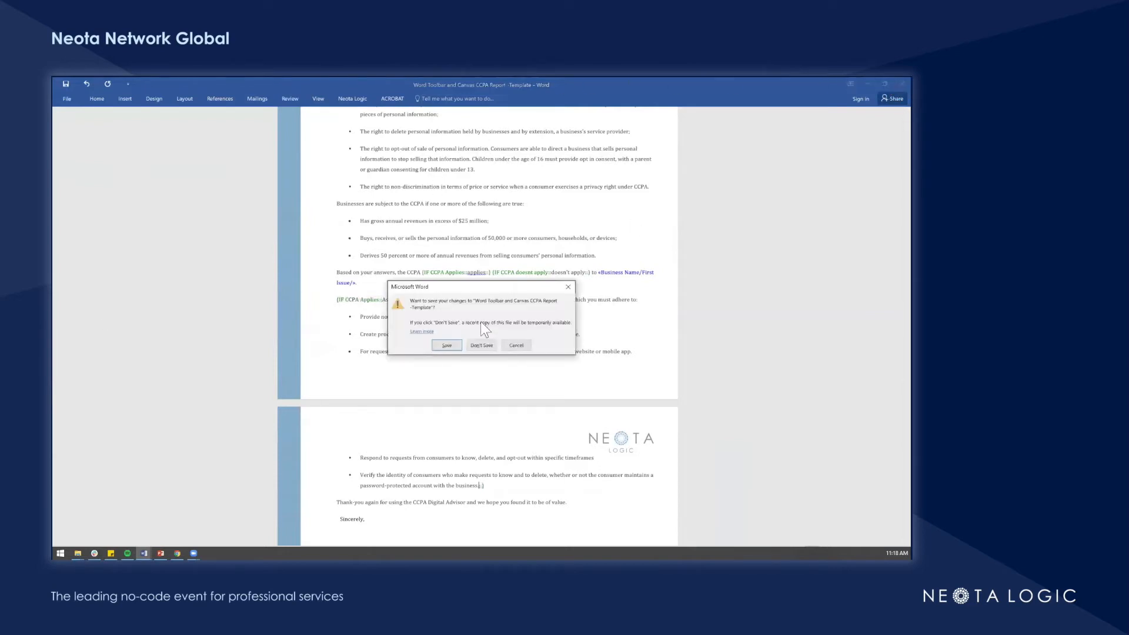
left_click(481, 345)
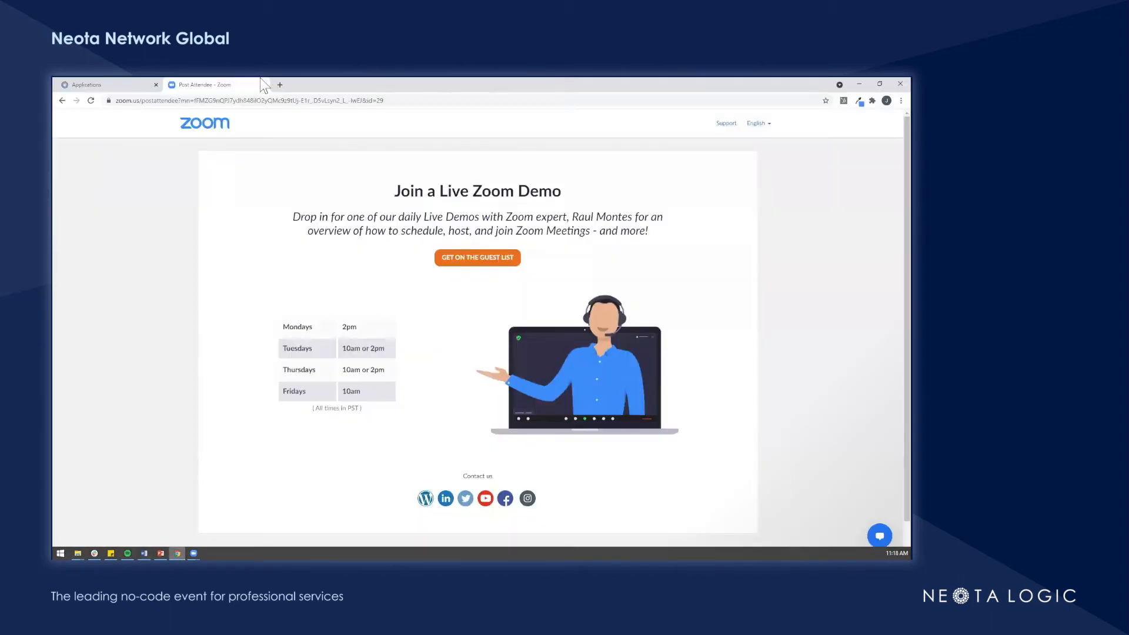
left_click(108, 84)
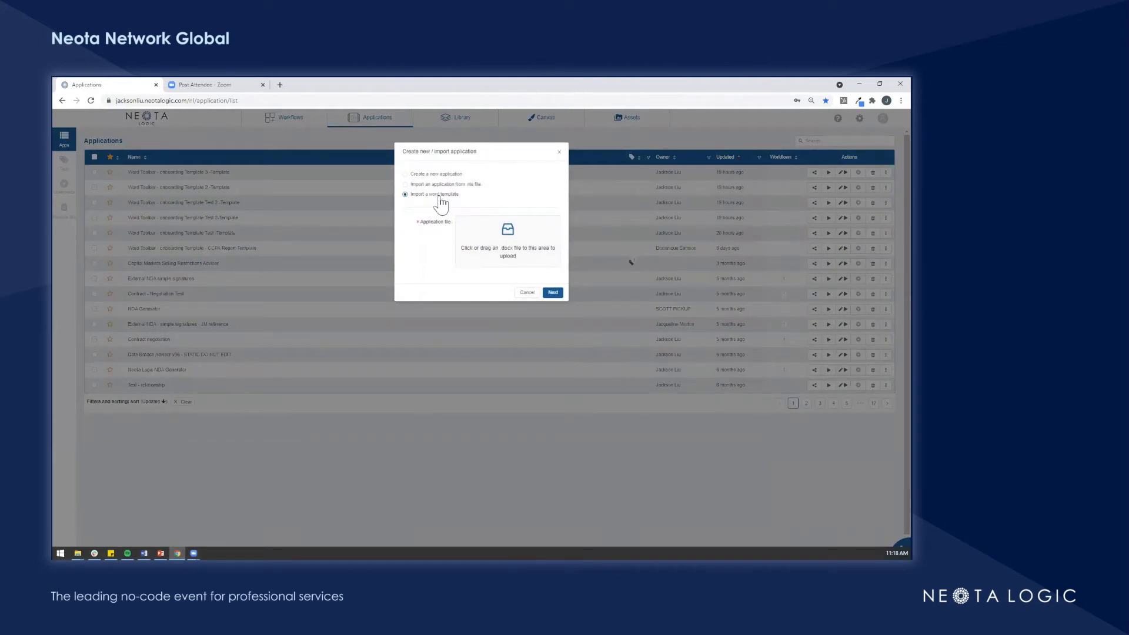
Step: Browse to the Templates folder and pick the CCPA Report template for import
left_click(508, 243)
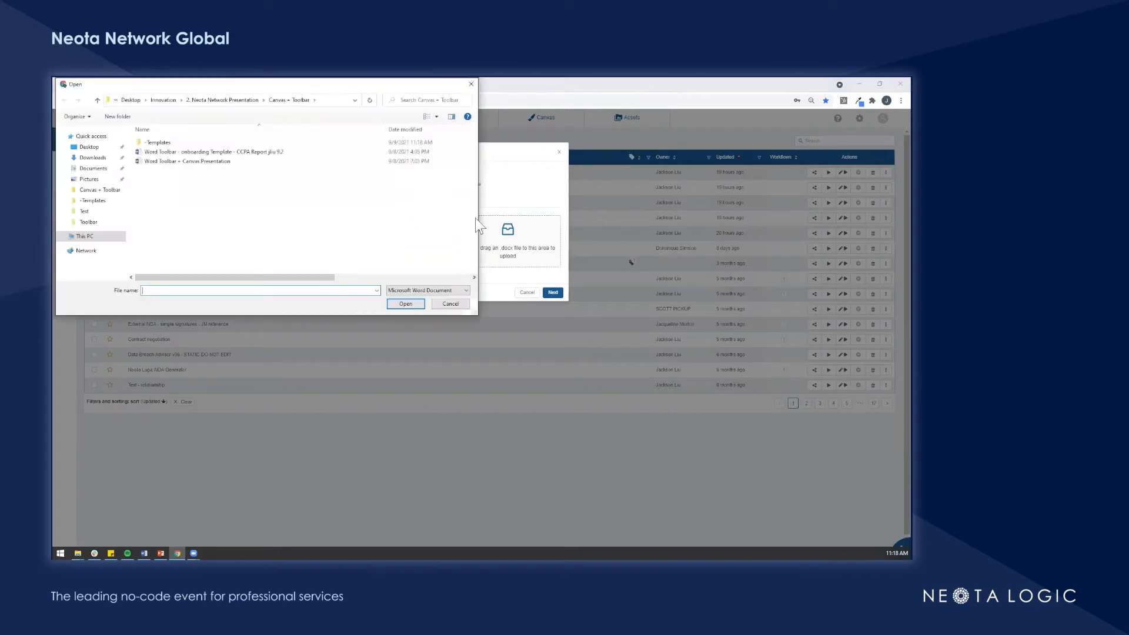
double_click(157, 142)
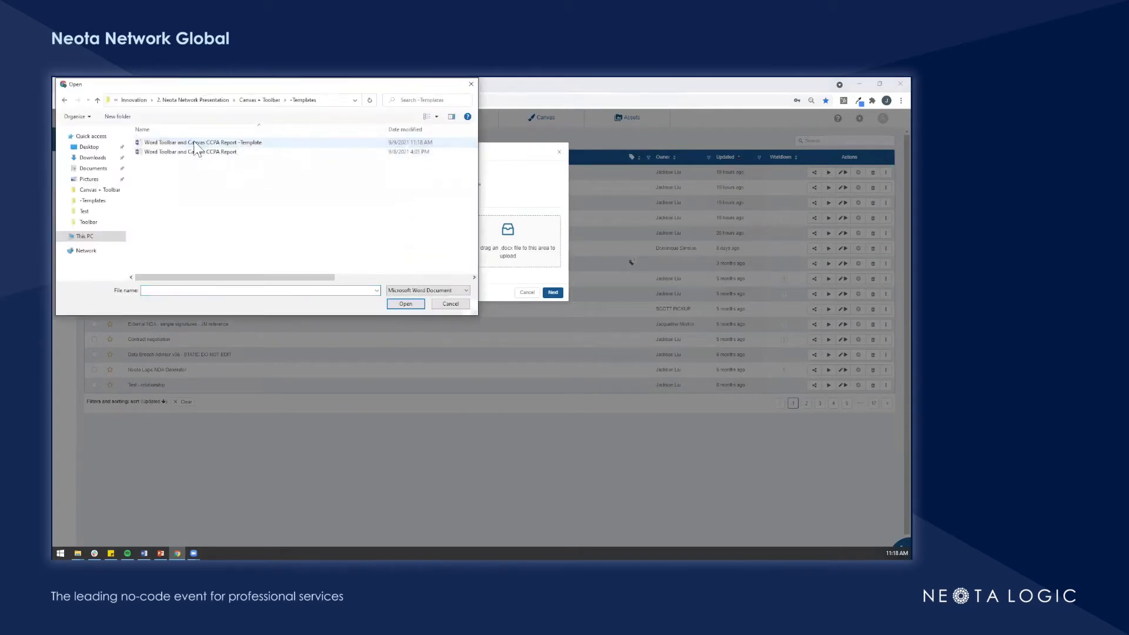
mouse_move(202, 151)
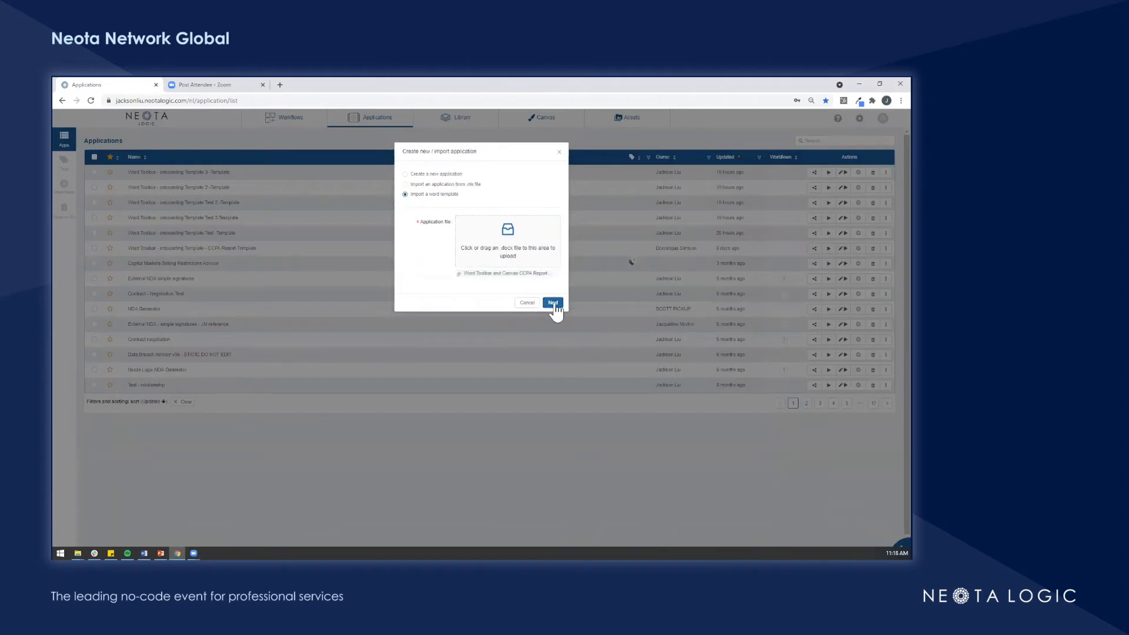
left_click(552, 302)
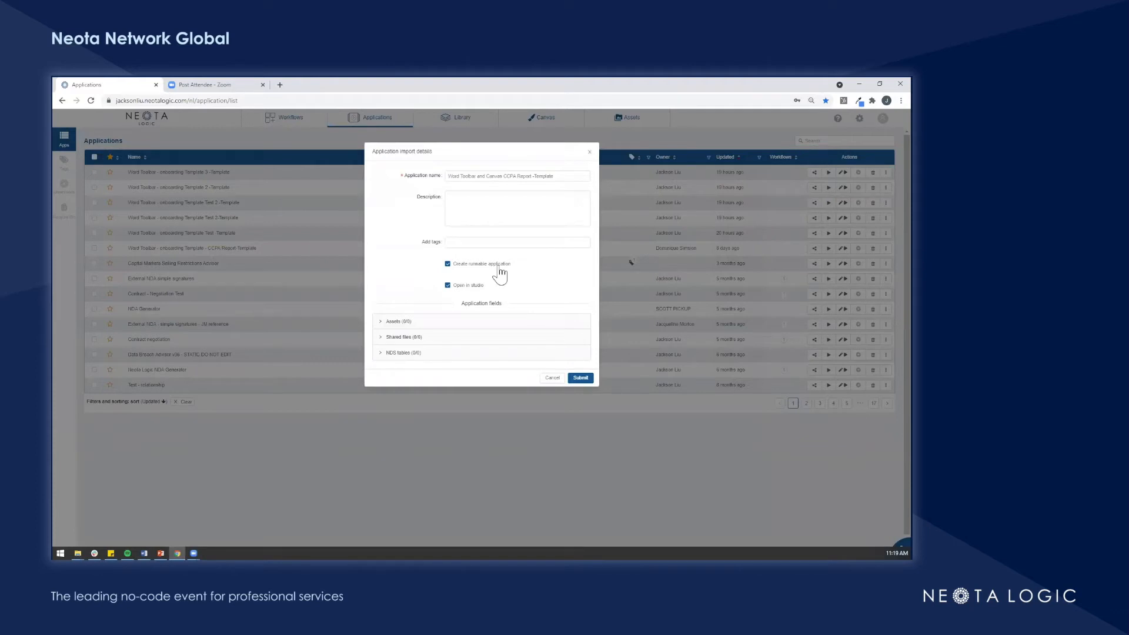
Step: Submit the import as a non-runnable application that does not open in studio
left_click(447, 263)
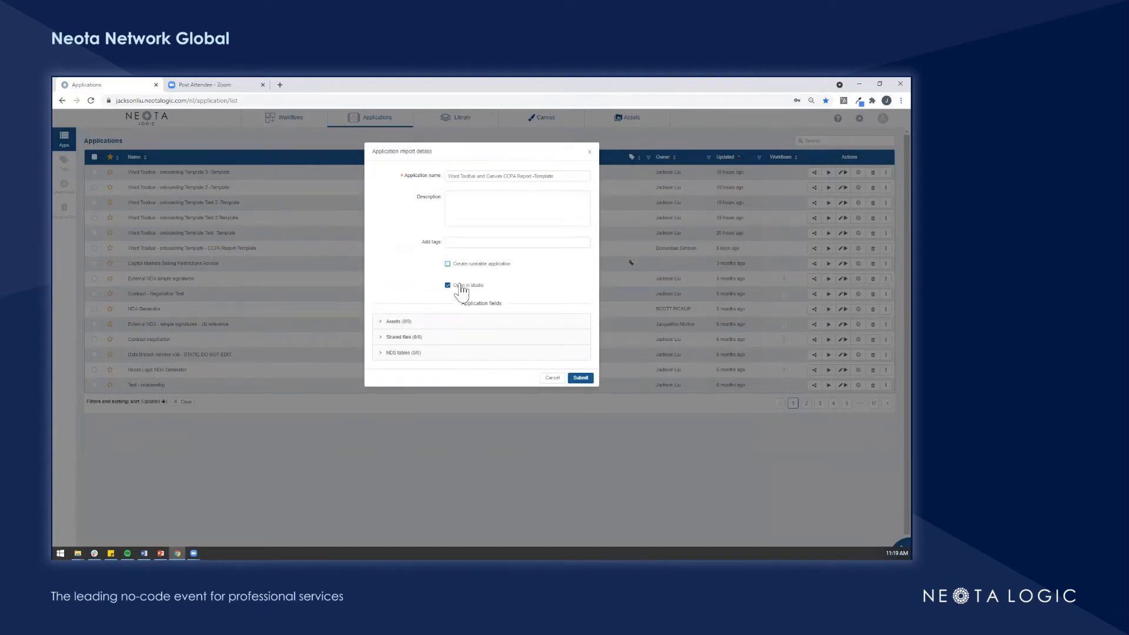
left_click(449, 285)
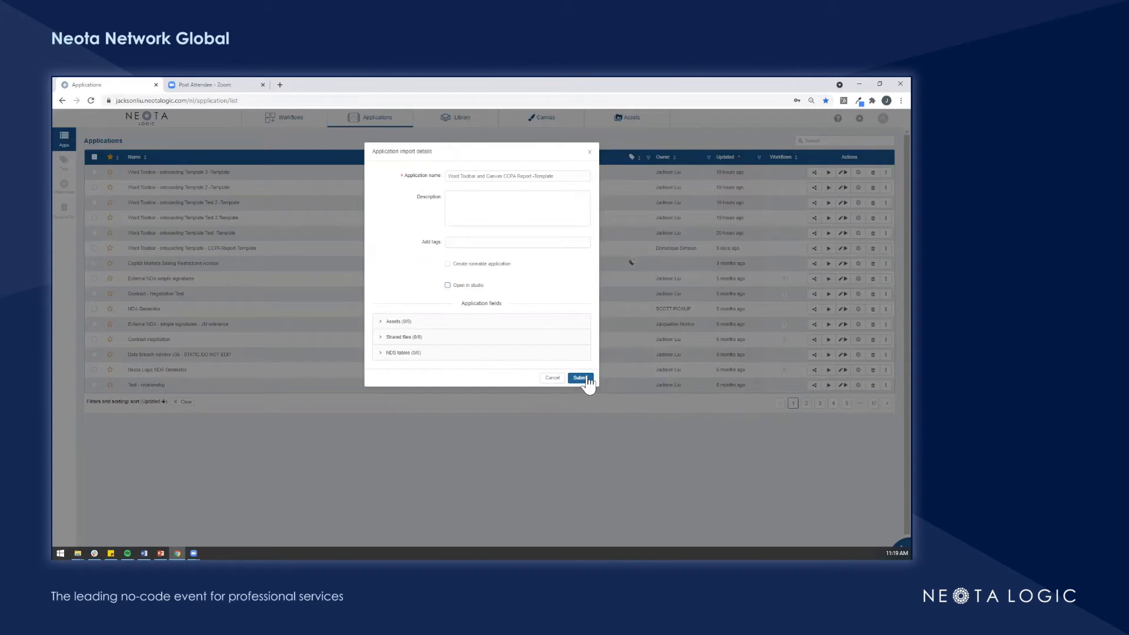
left_click(579, 378)
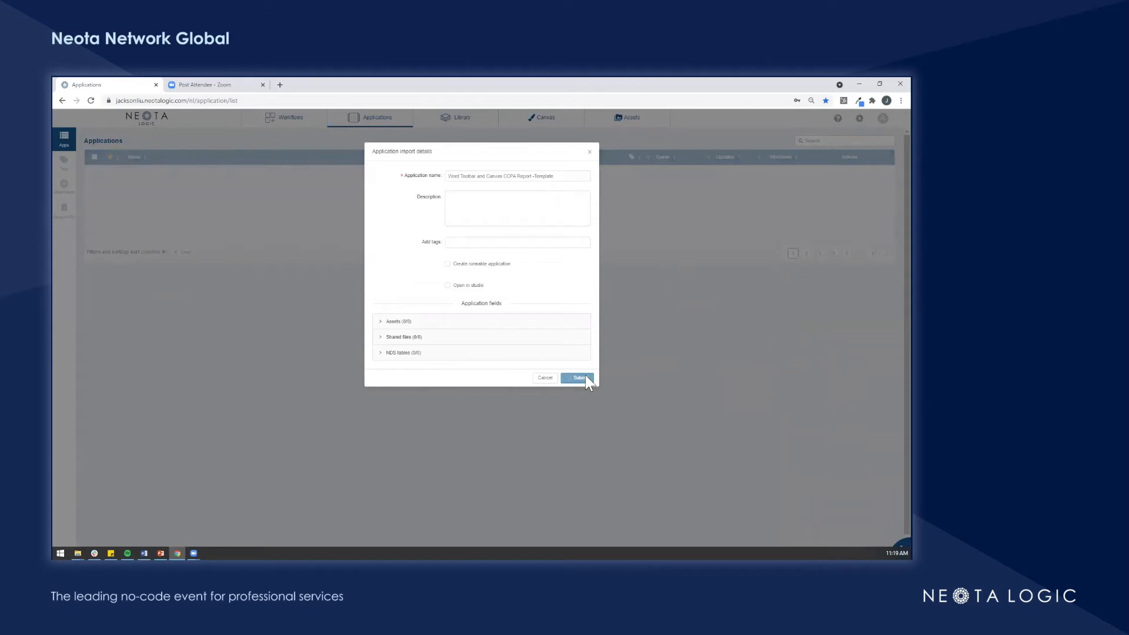
left_click(577, 378)
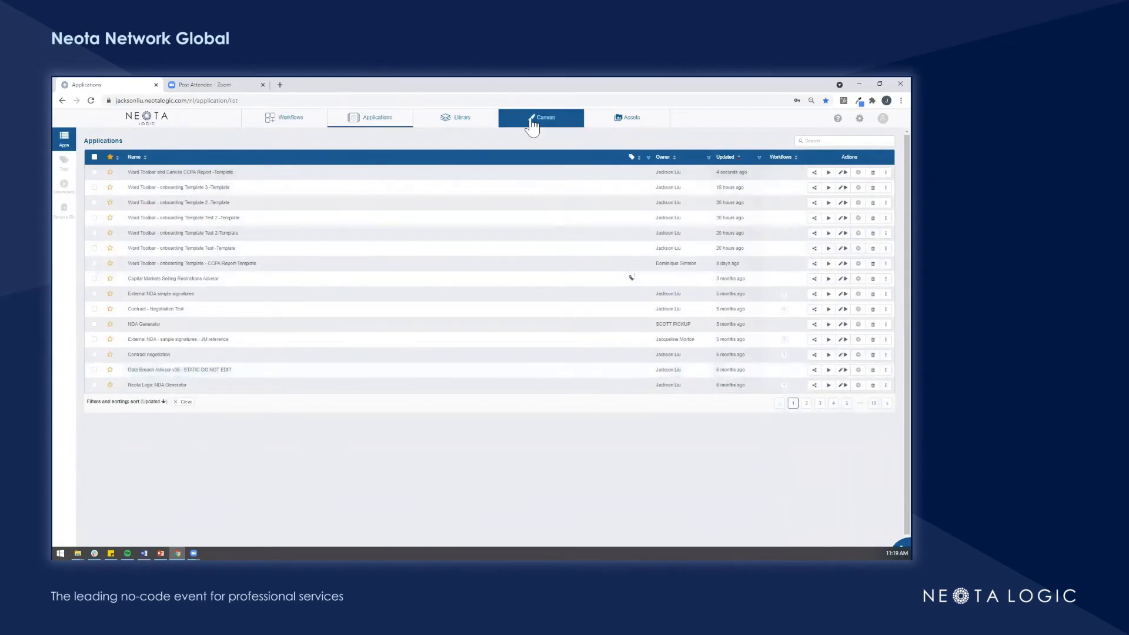
Step: Create a Canvas application named CCPA Document Generation and open it on the canvas
left_click(545, 117)
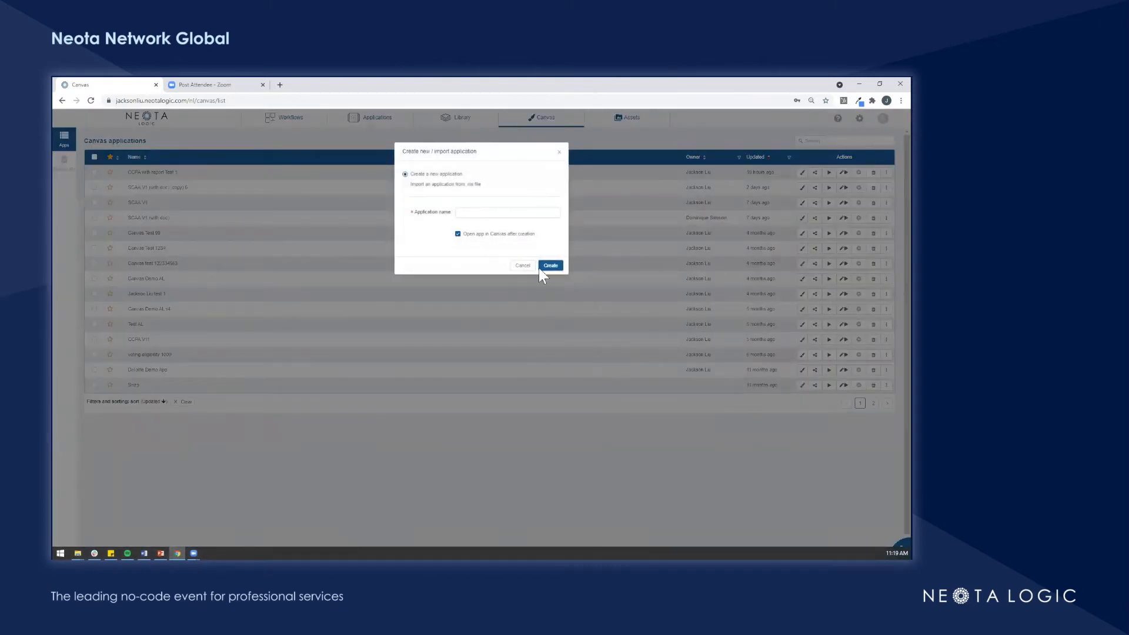
left_click(507, 212)
type("CCPA Document Generation")
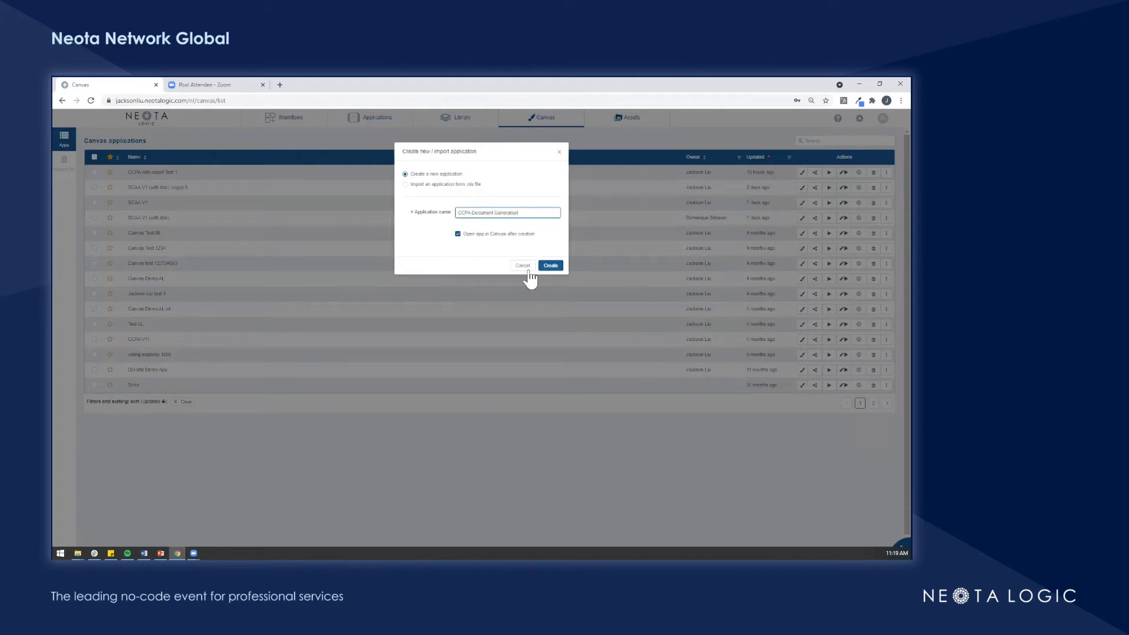
left_click(549, 265)
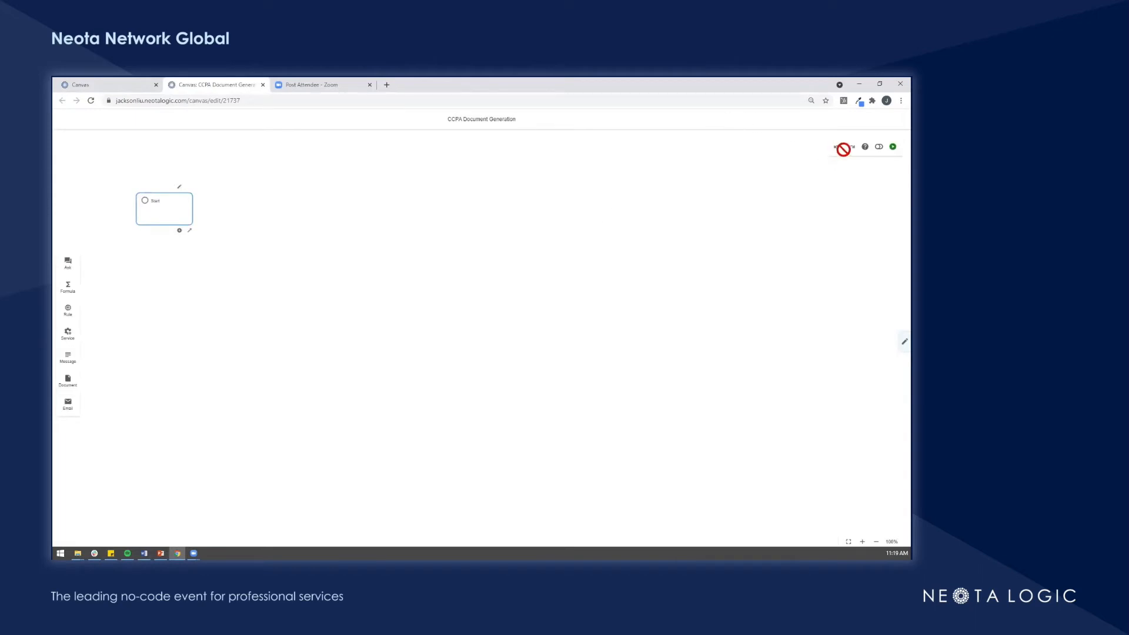
mouse_move(843, 147)
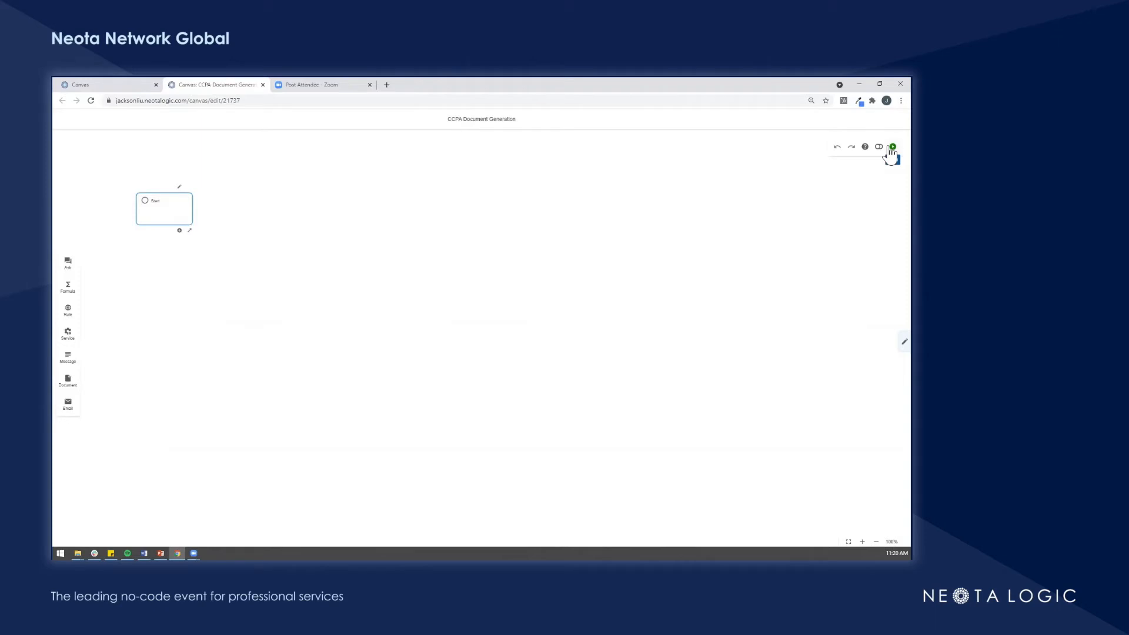
mouse_move(822, 119)
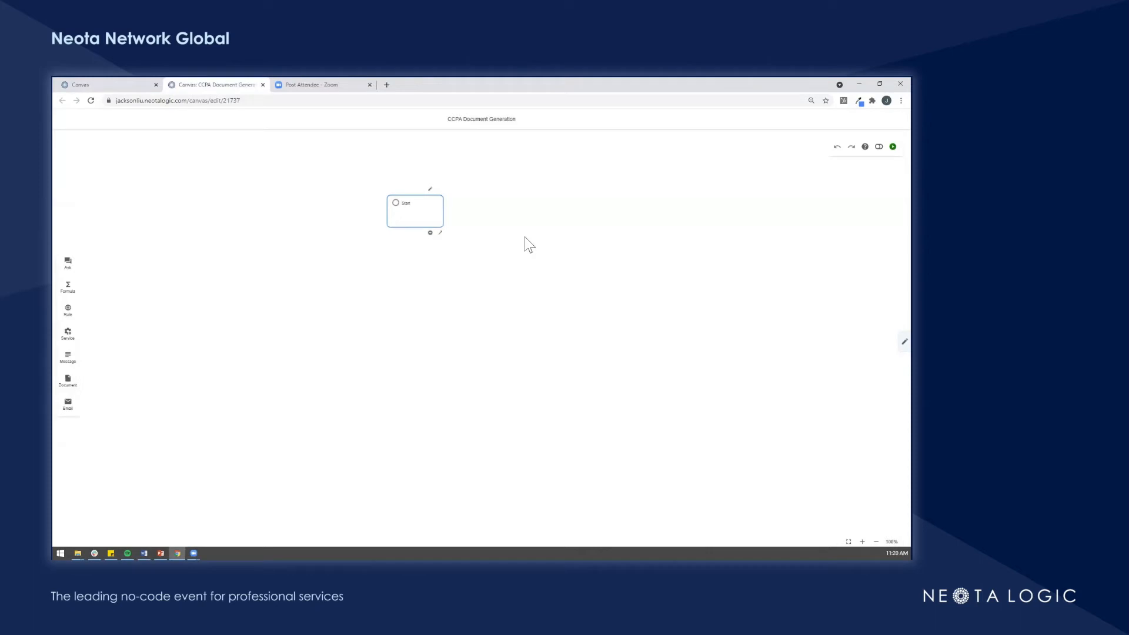
Step: Open the Start step's properties to reach the theme design choice
left_click(862, 542)
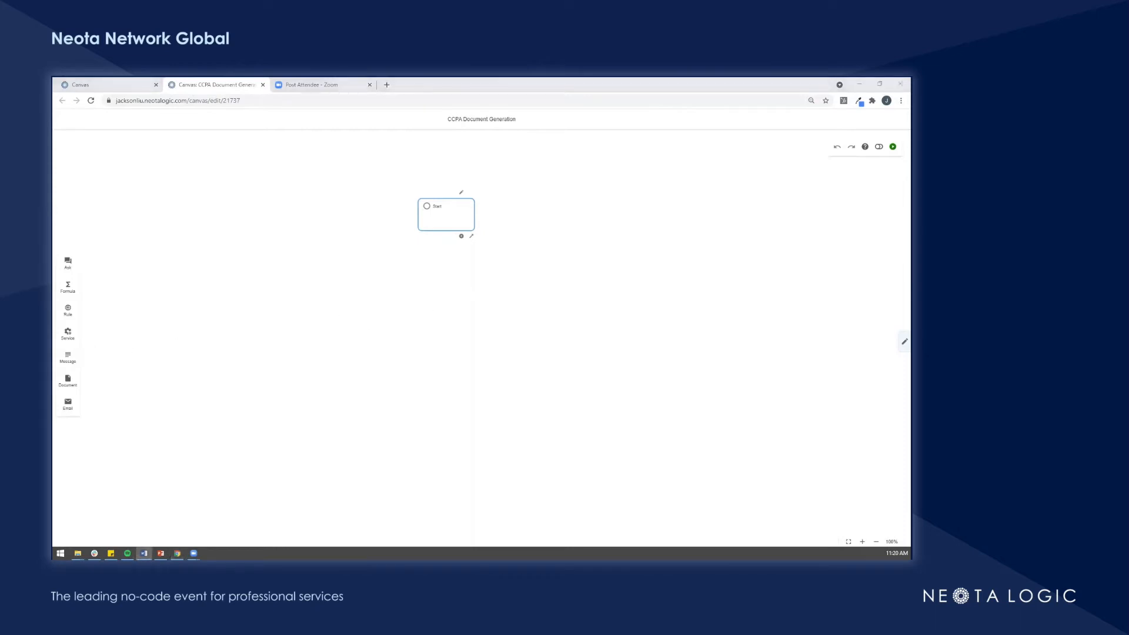
mouse_move(601, 360)
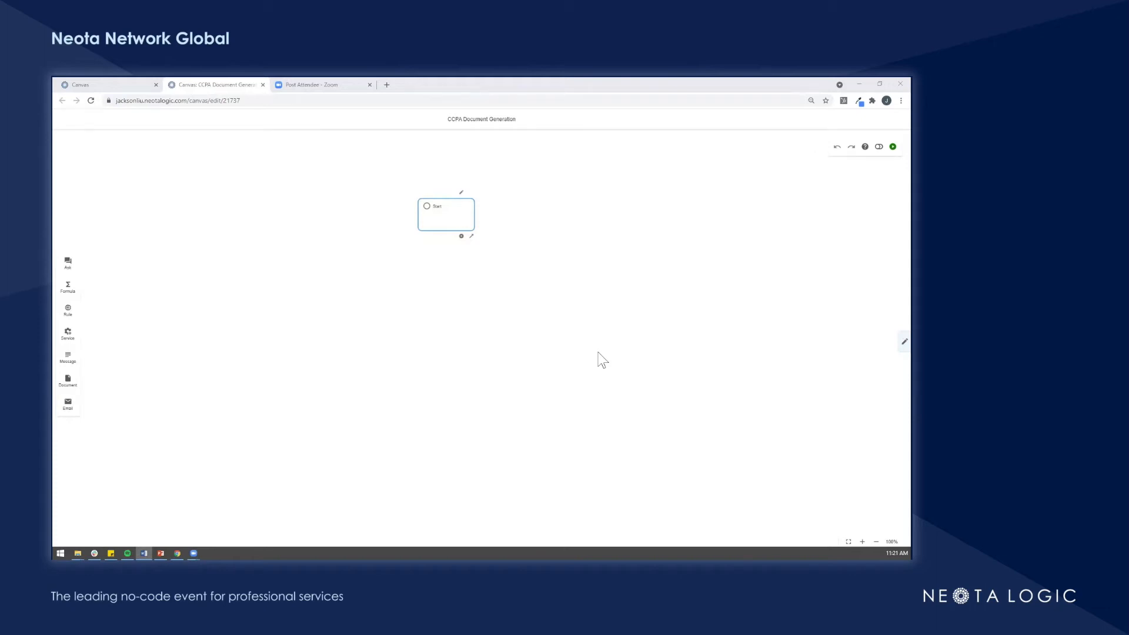
mouse_move(246, 427)
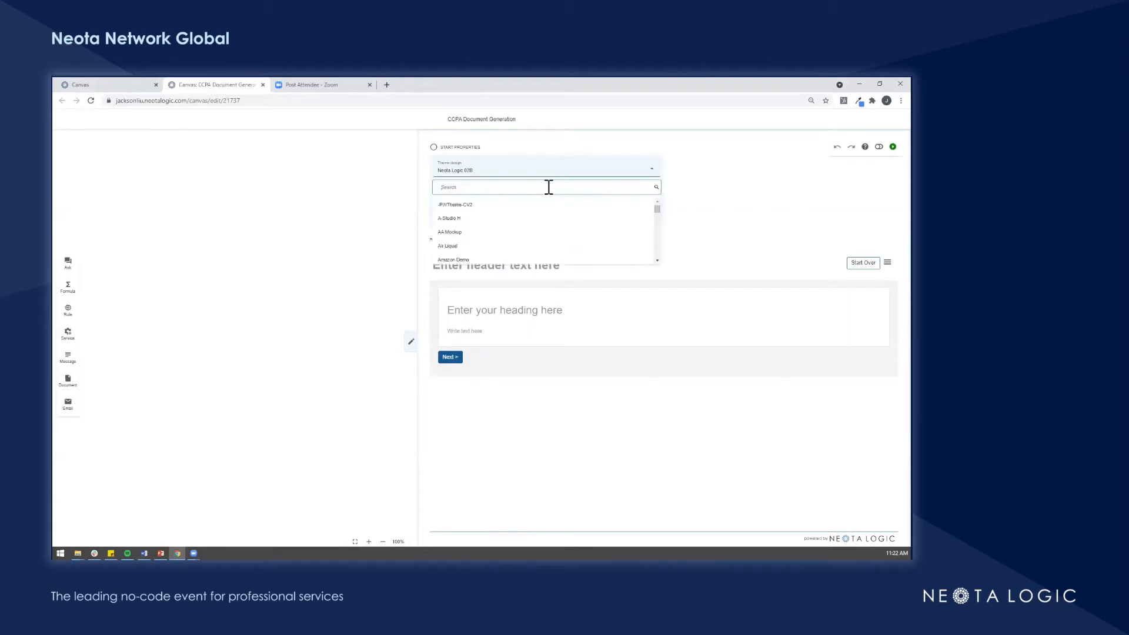
Step: Apply the Neota Logic Santorini theme found by searching 'san'
type("san")
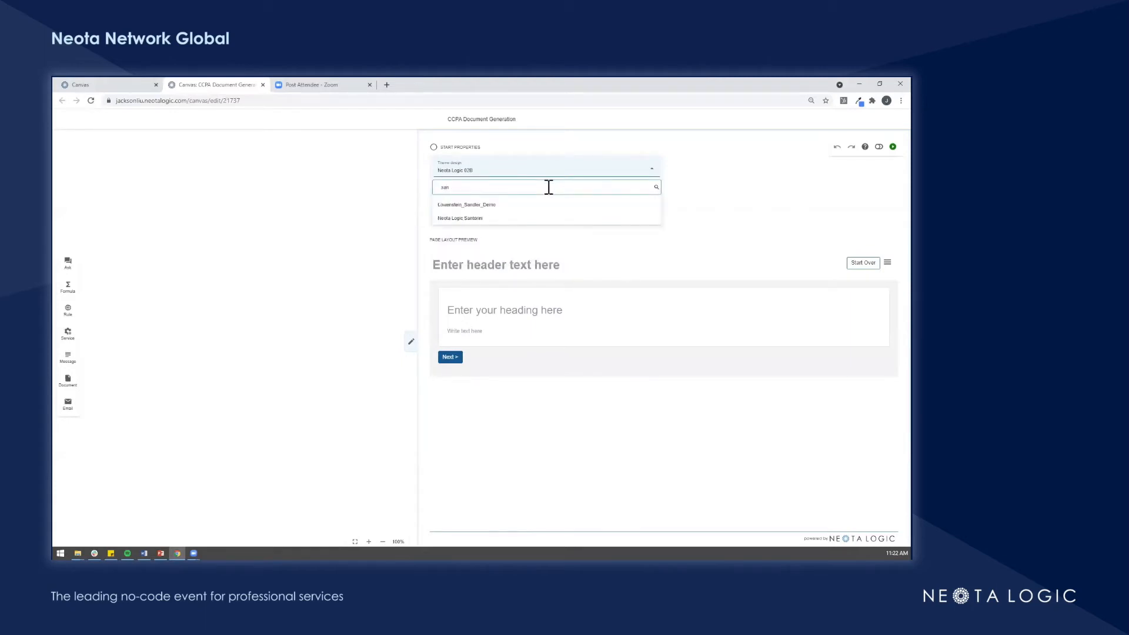
left_click(460, 217)
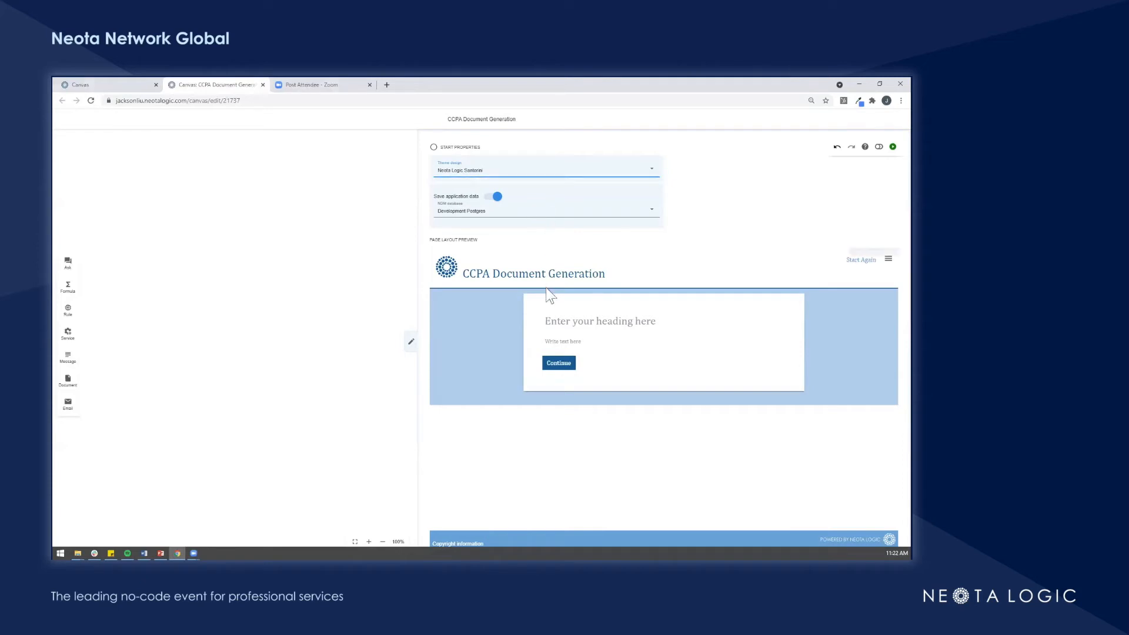
Step: Give the welcome page the heading Digital CCPA Advisor and an introductory paragraph
left_click(600, 321)
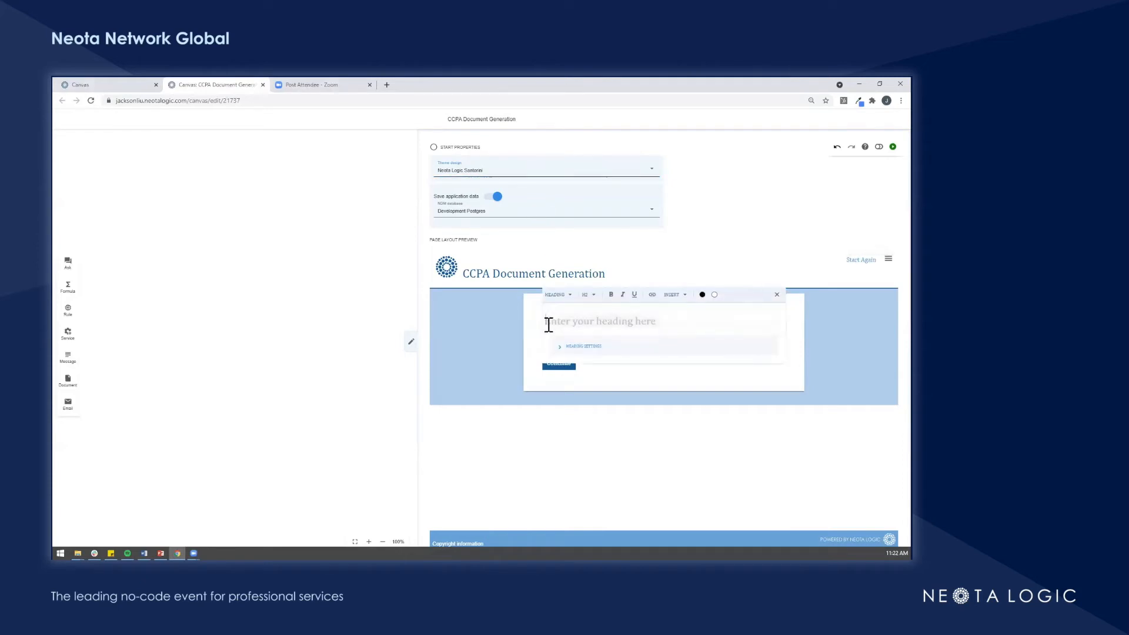
type("Digital C")
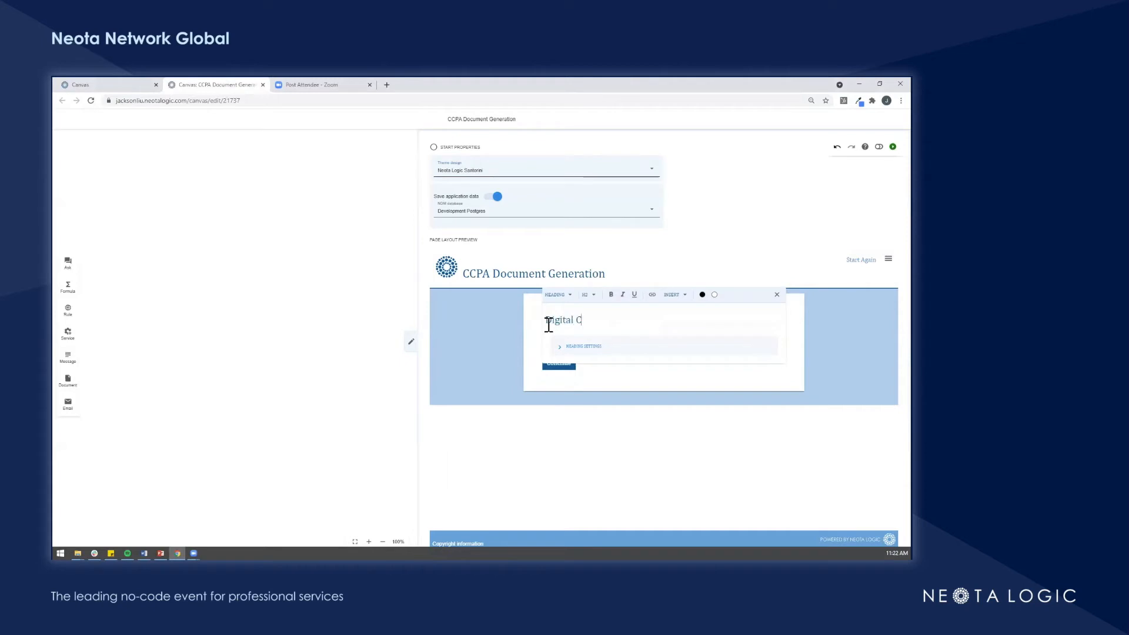
type("CPA Adviusor")
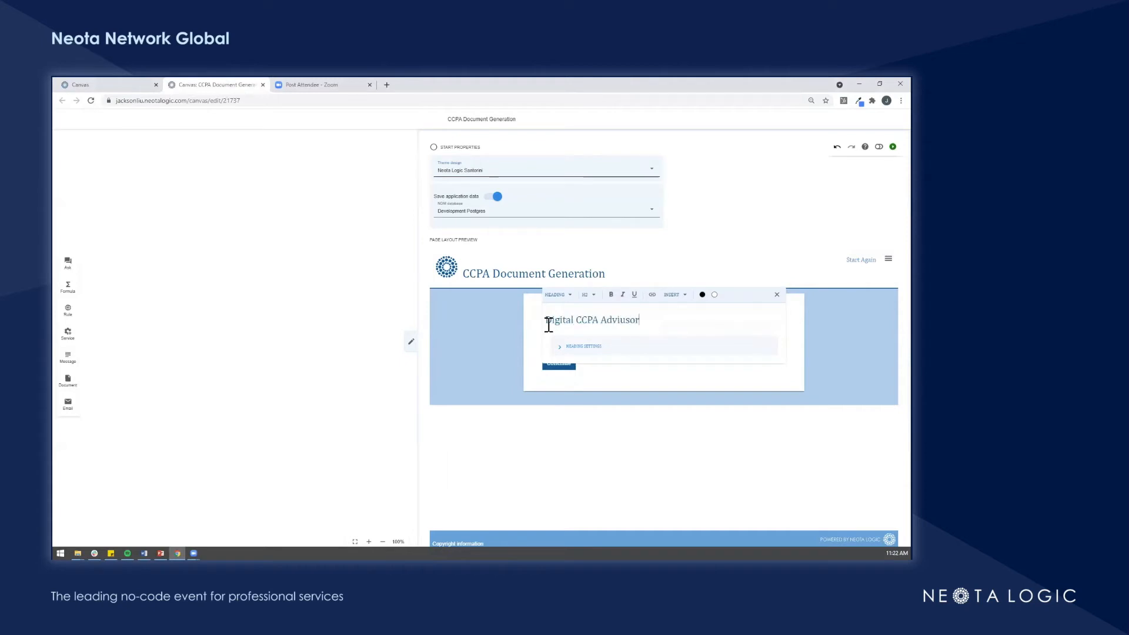
type("Advisor")
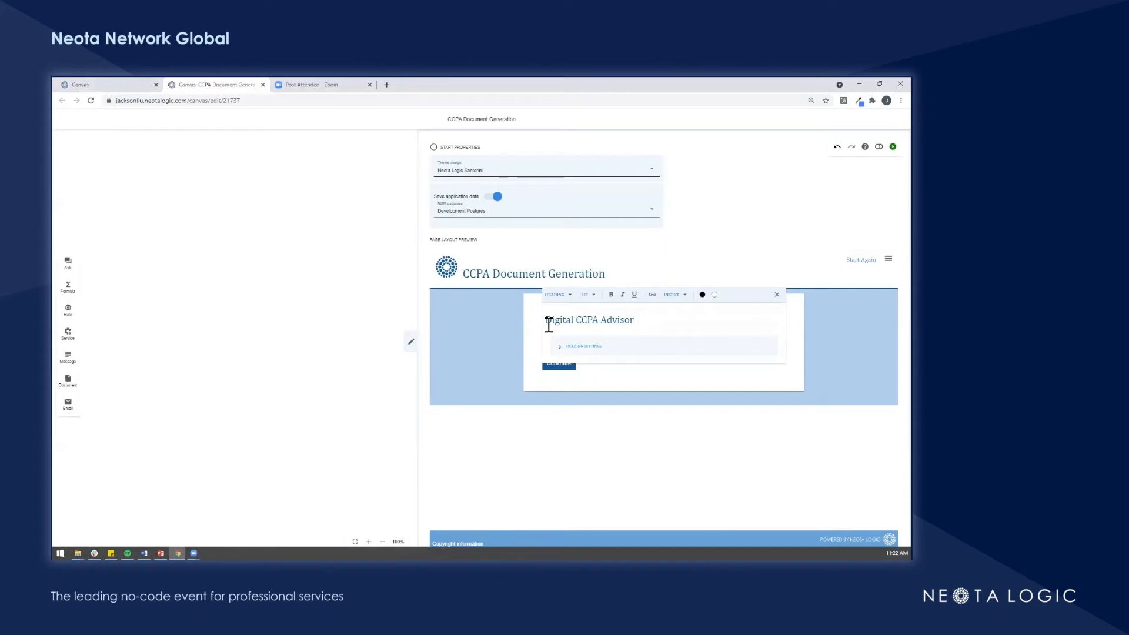
left_click(608, 395)
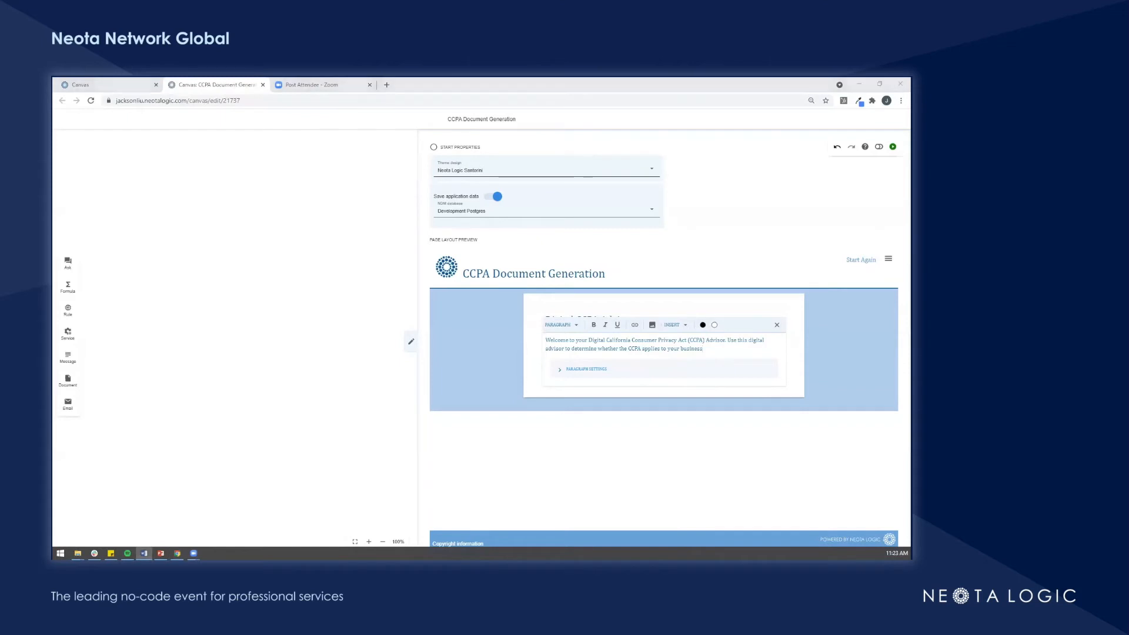
left_click(411, 341)
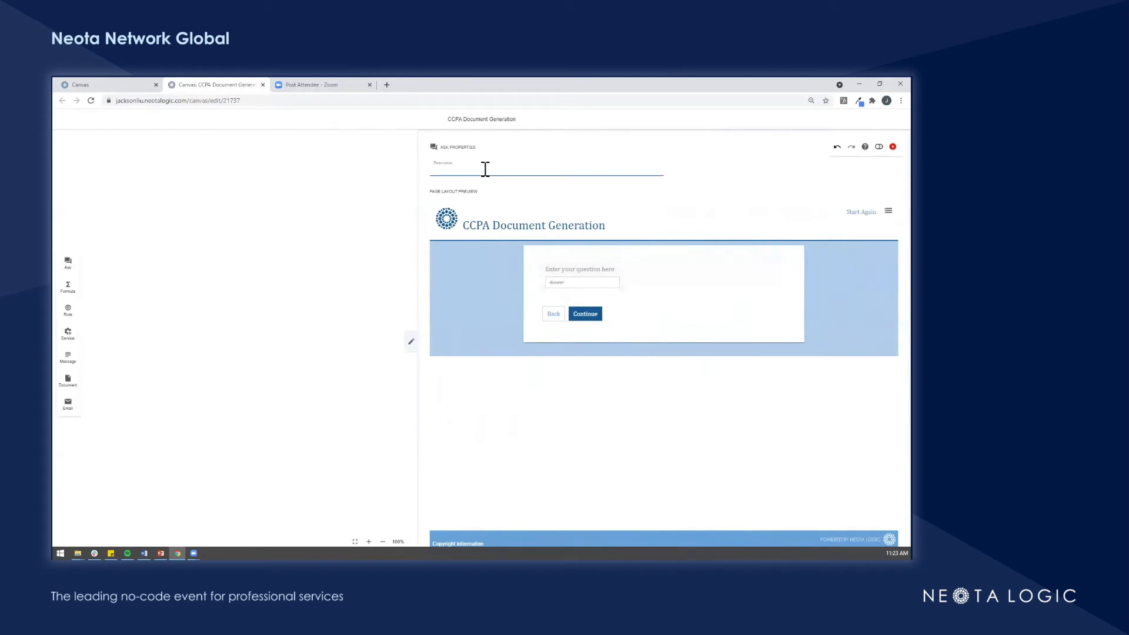
Step: Title the page User Information and ask 'What is your First and Last Name' saving to User Name
type("User Information")
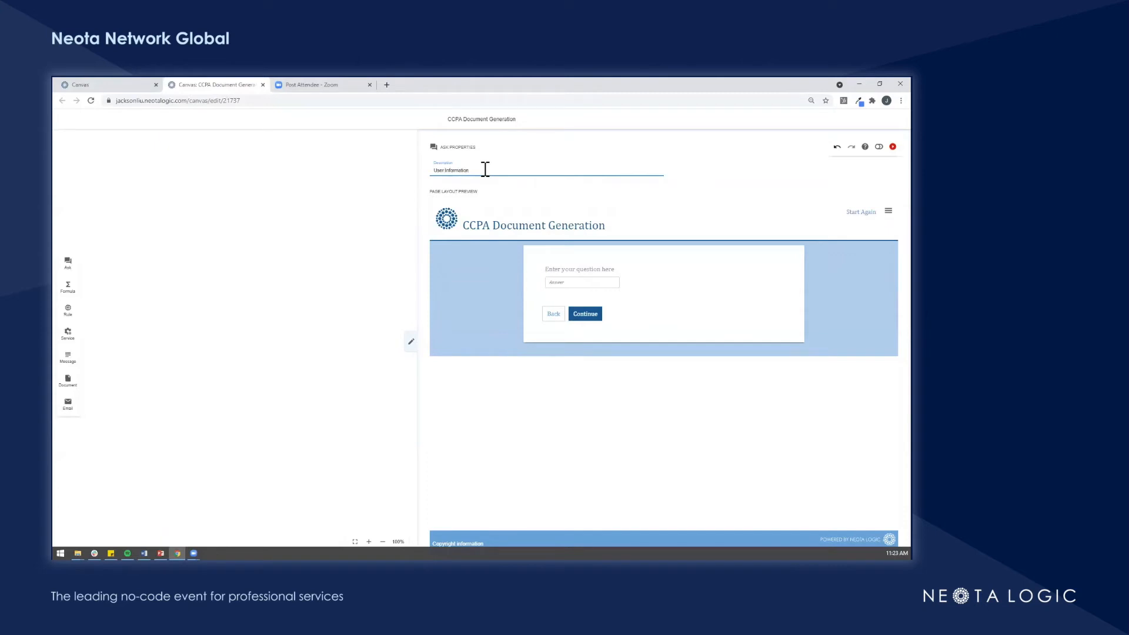
left_click(580, 270)
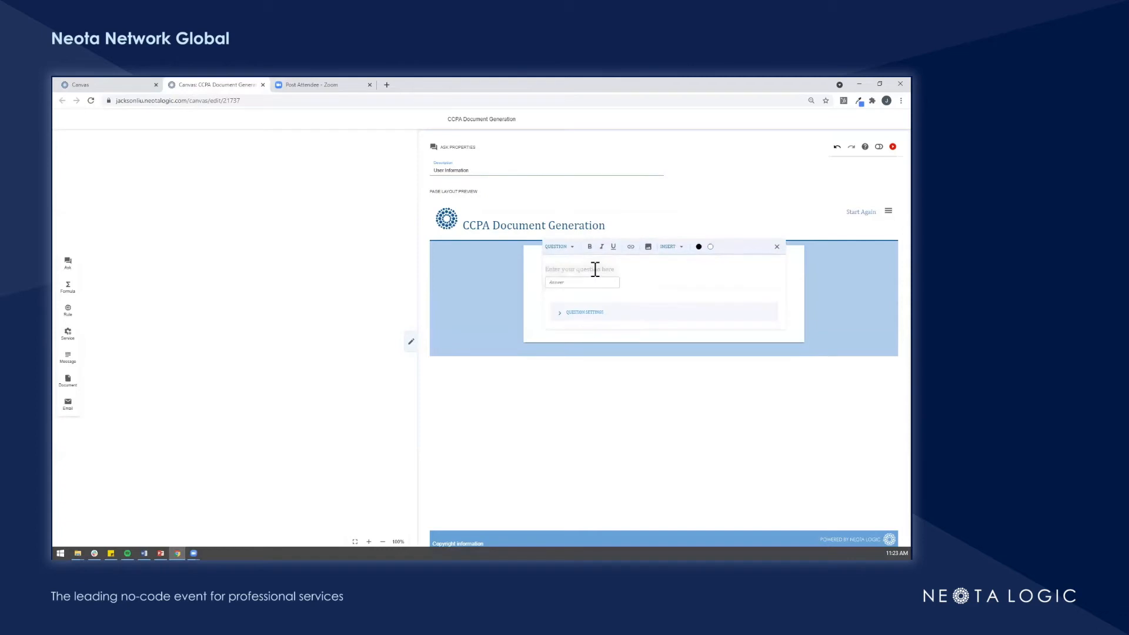
type("What is your F")
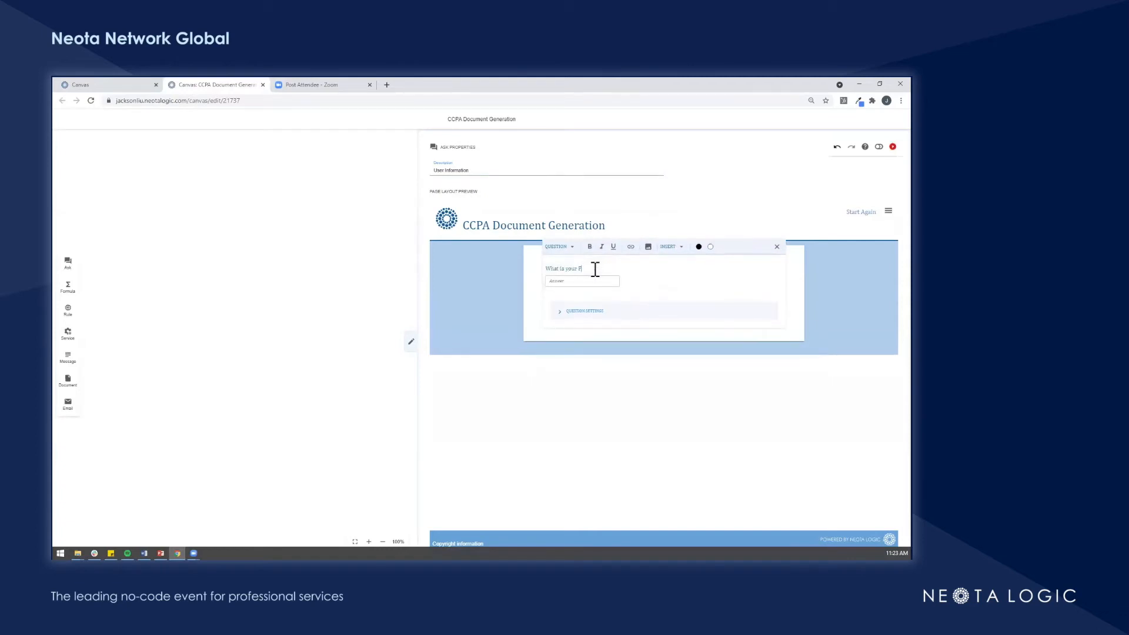
type("irst and Last Name")
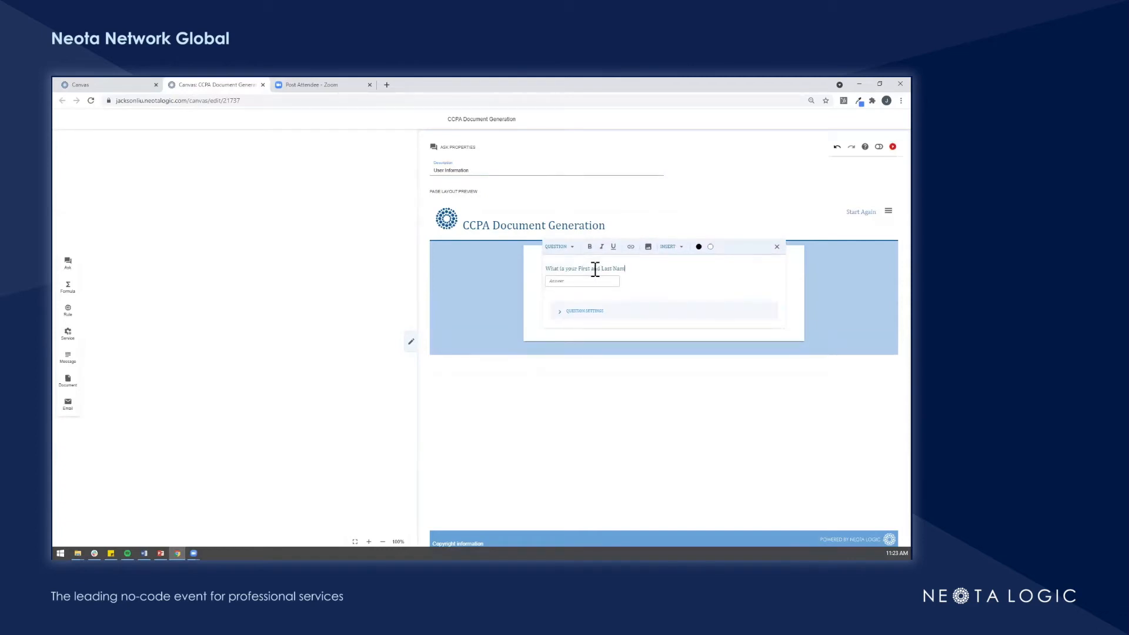
left_click(584, 310)
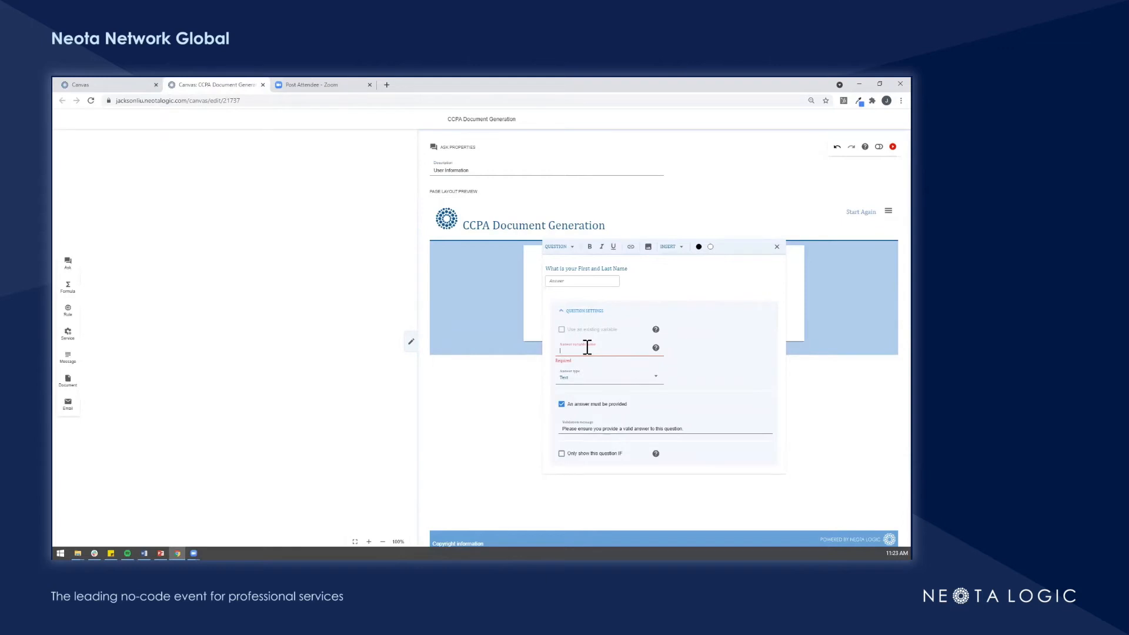
type("User Name")
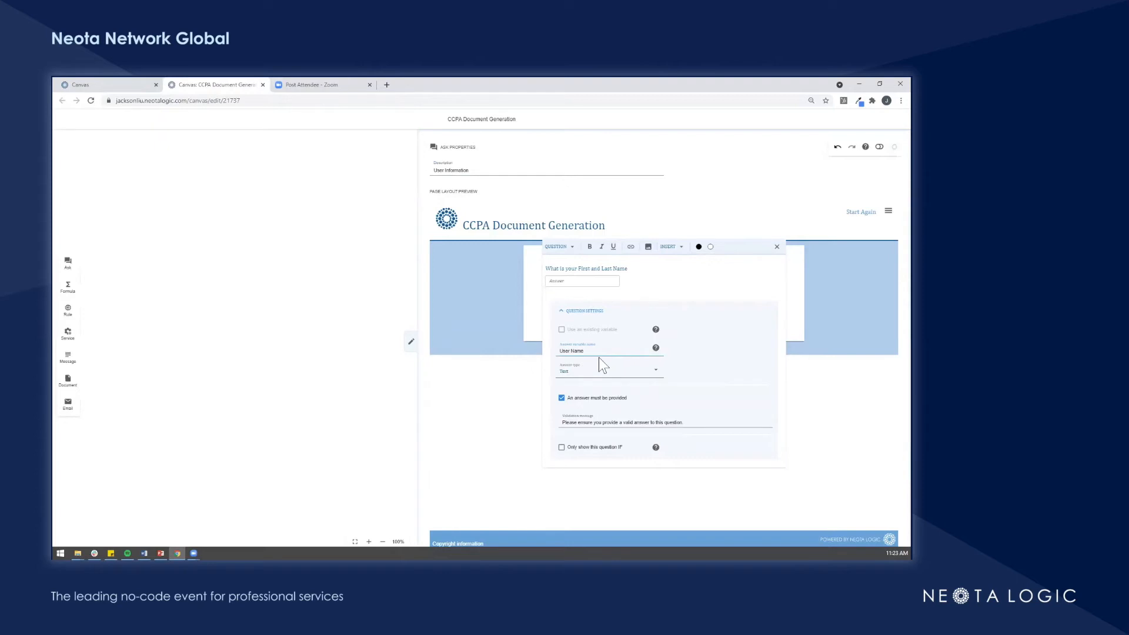
left_click(776, 247)
type("What is your position?")
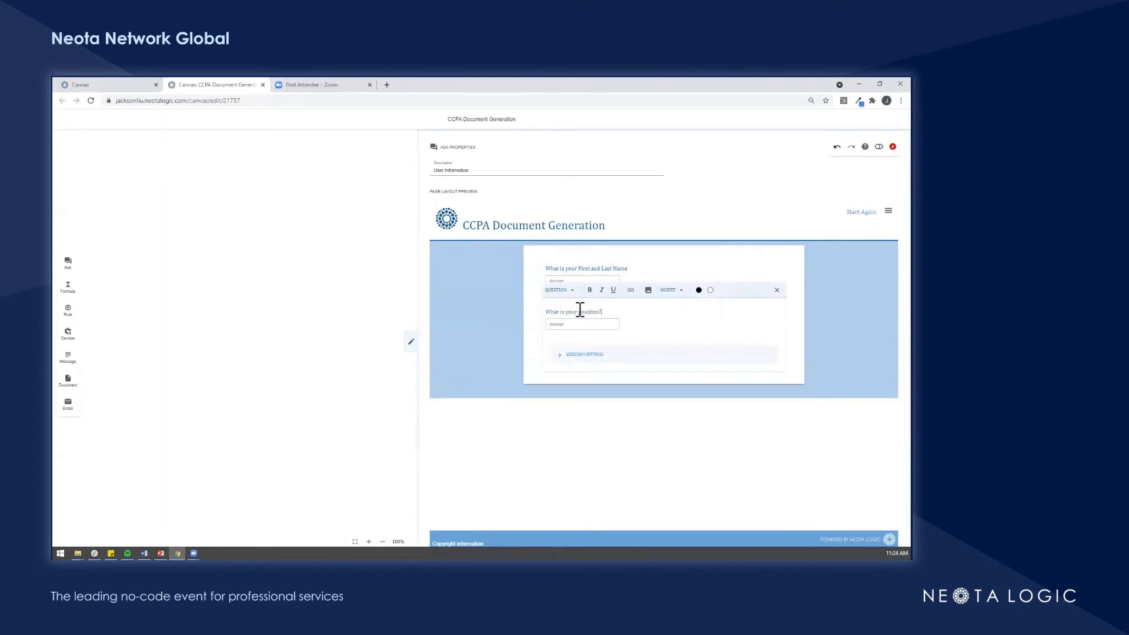
Step: Add position and business name questions saving to variables Position and Business Name
left_click(584, 353)
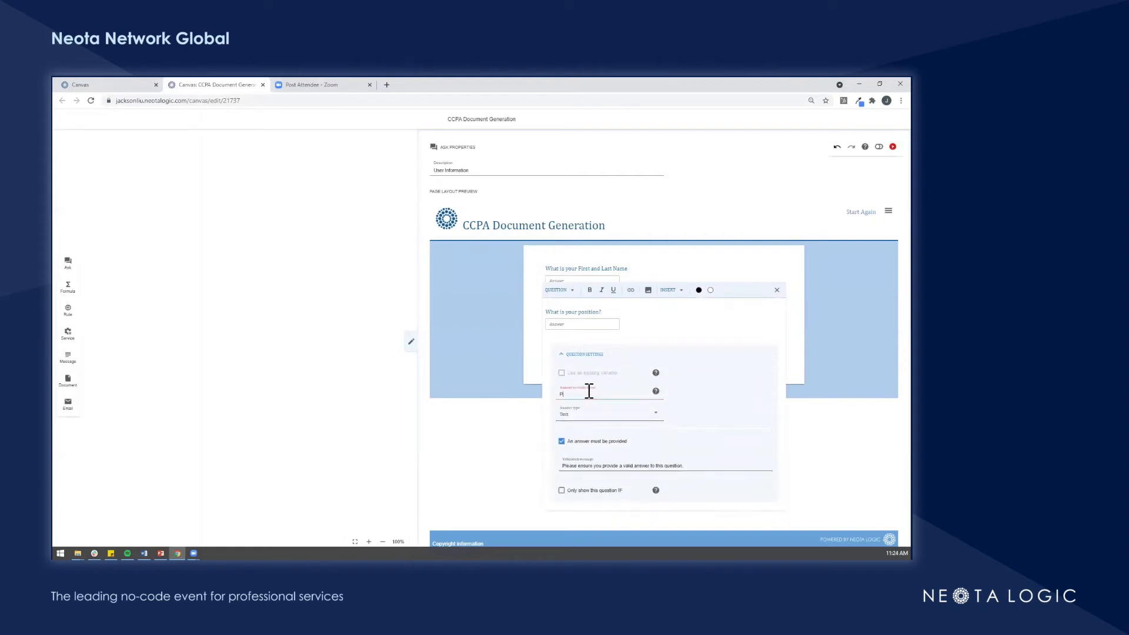
type("Position")
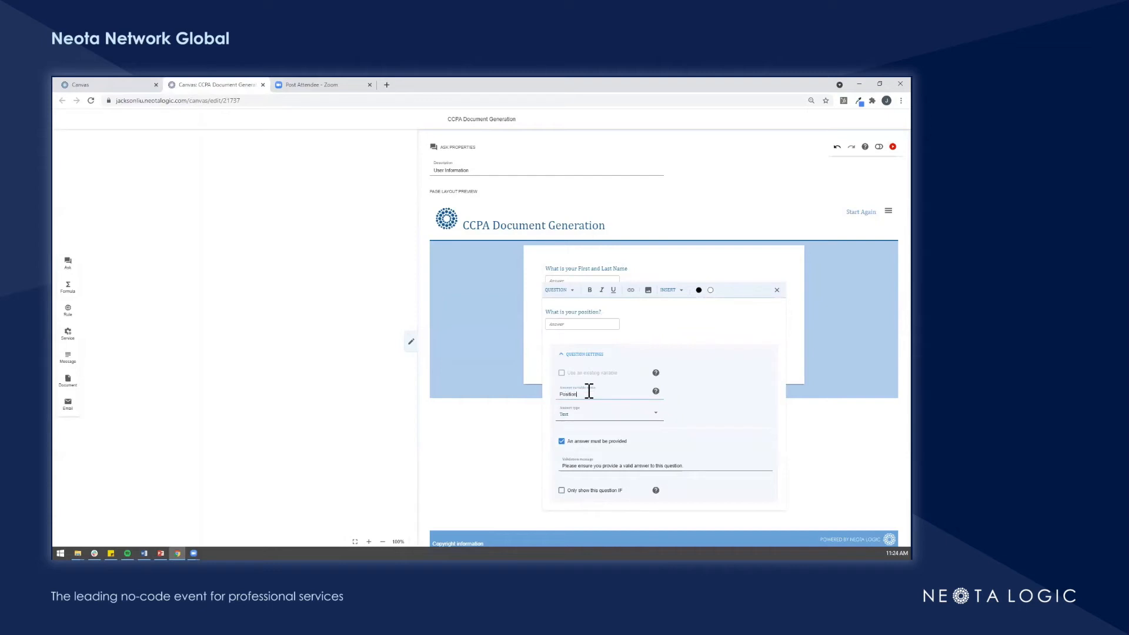
left_click(893, 146)
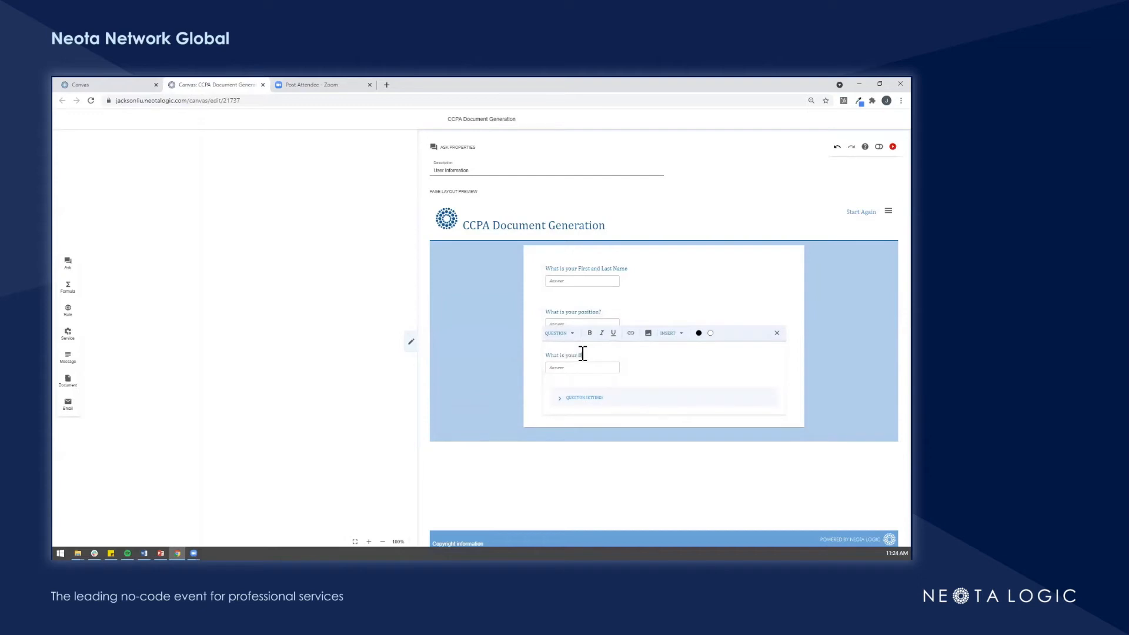
type("usiness Na")
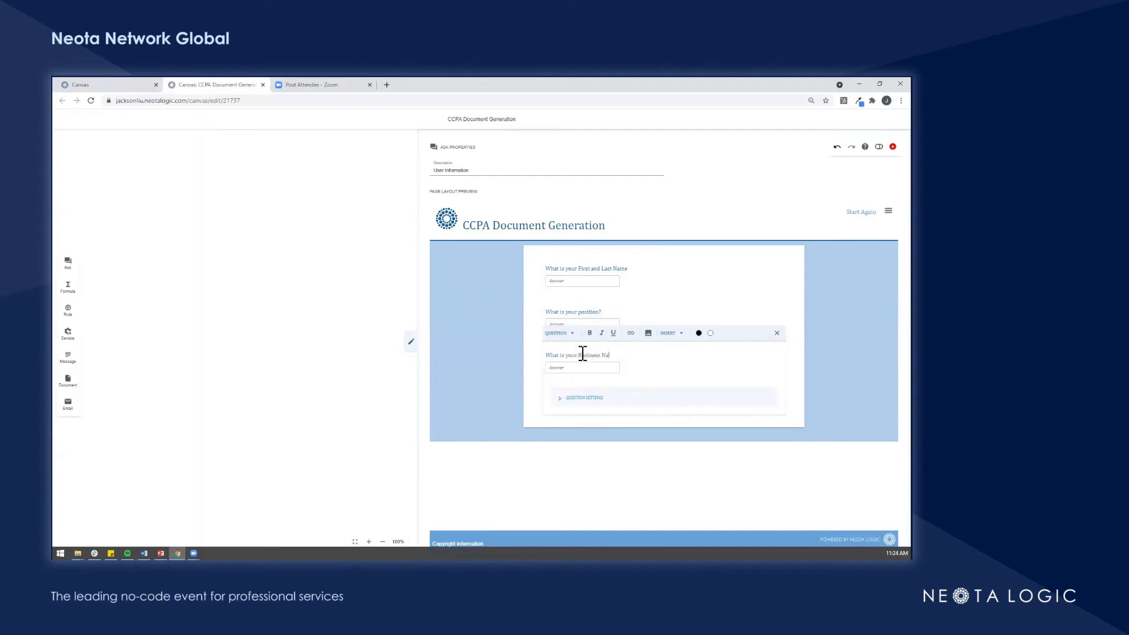
left_click(581, 398)
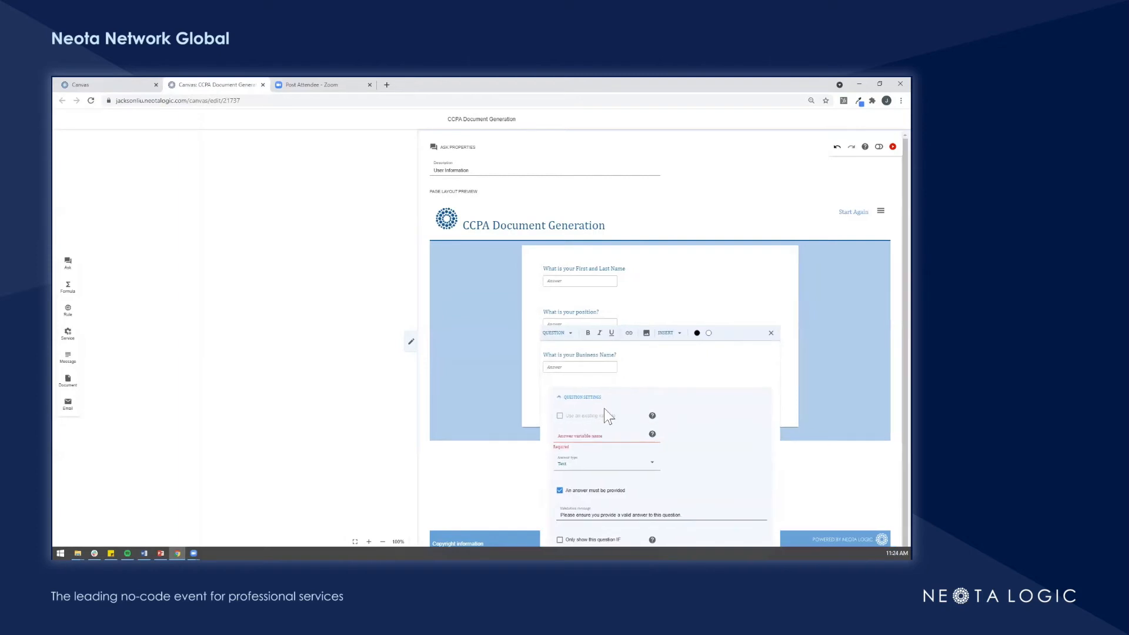
left_click(584, 437)
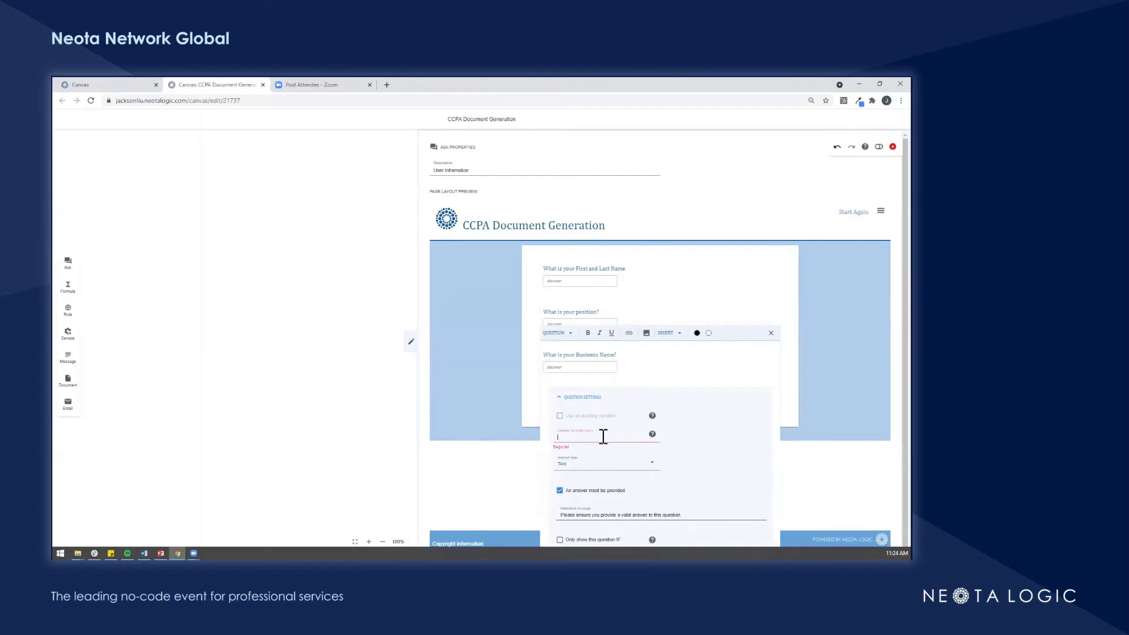
type("Business Name")
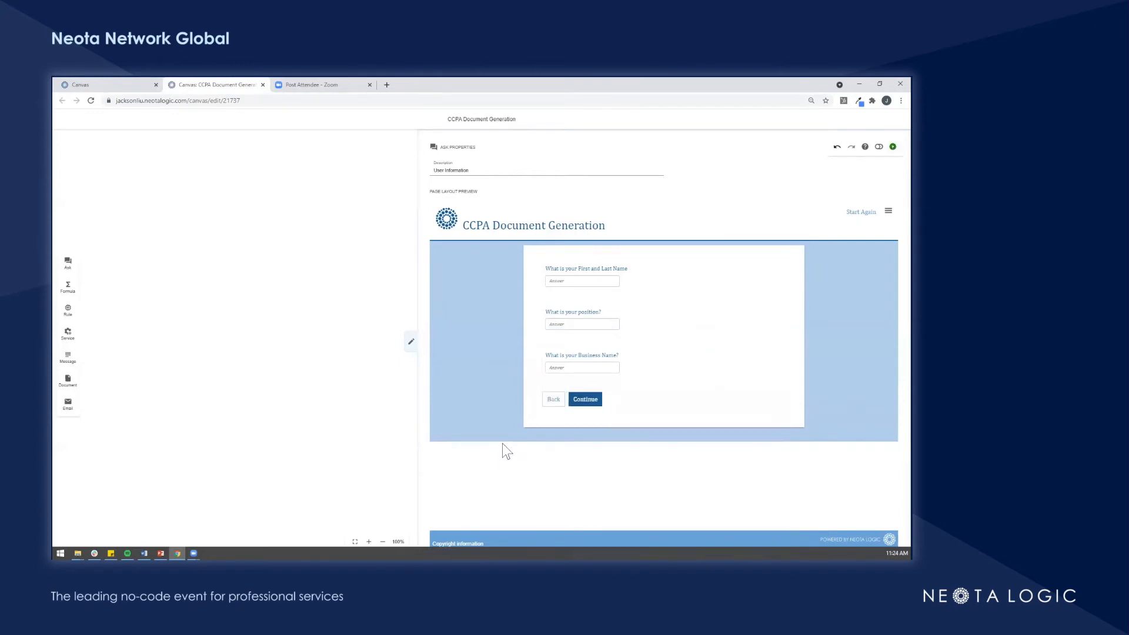
Step: Add a fourth question for email saving to the User Email variable
left_click(527, 362)
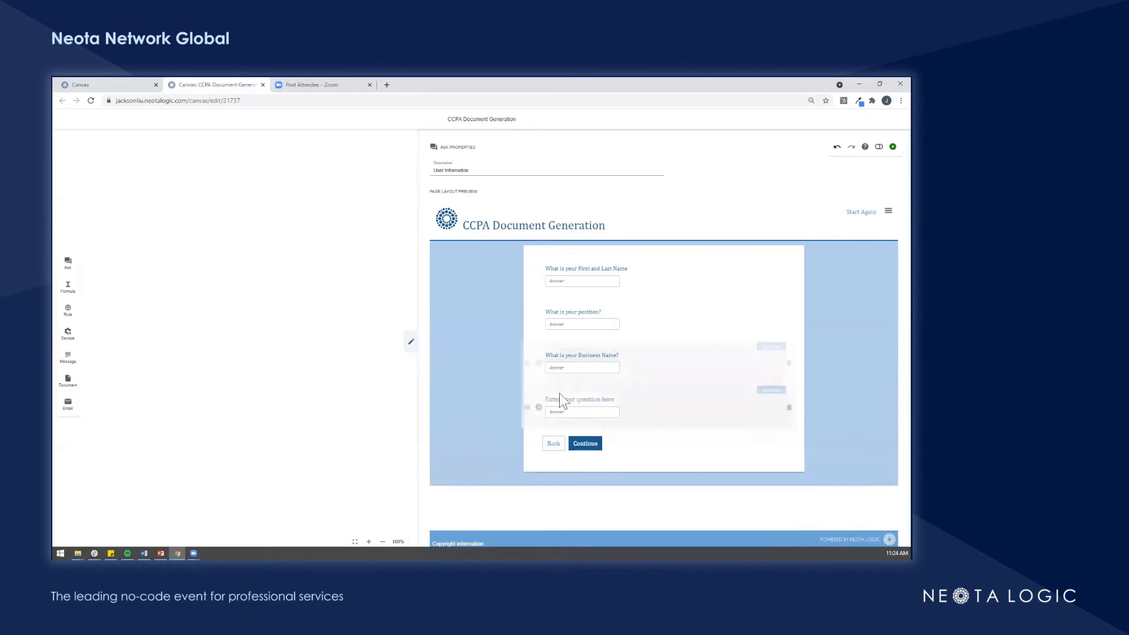
left_click(581, 399)
type("What is your email?")
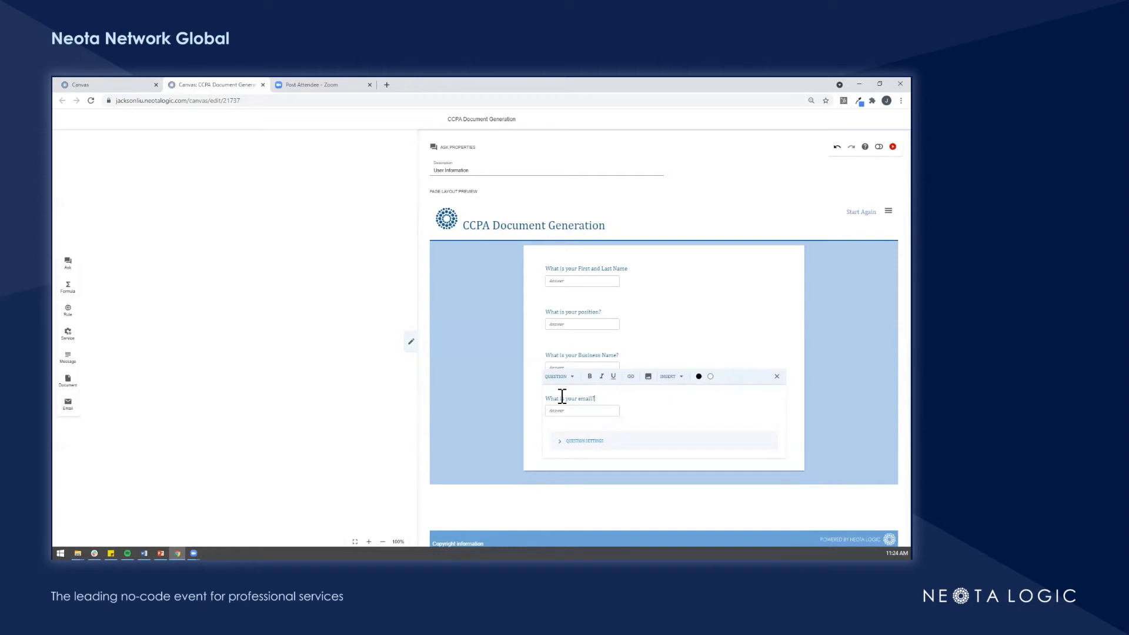
left_click(582, 440)
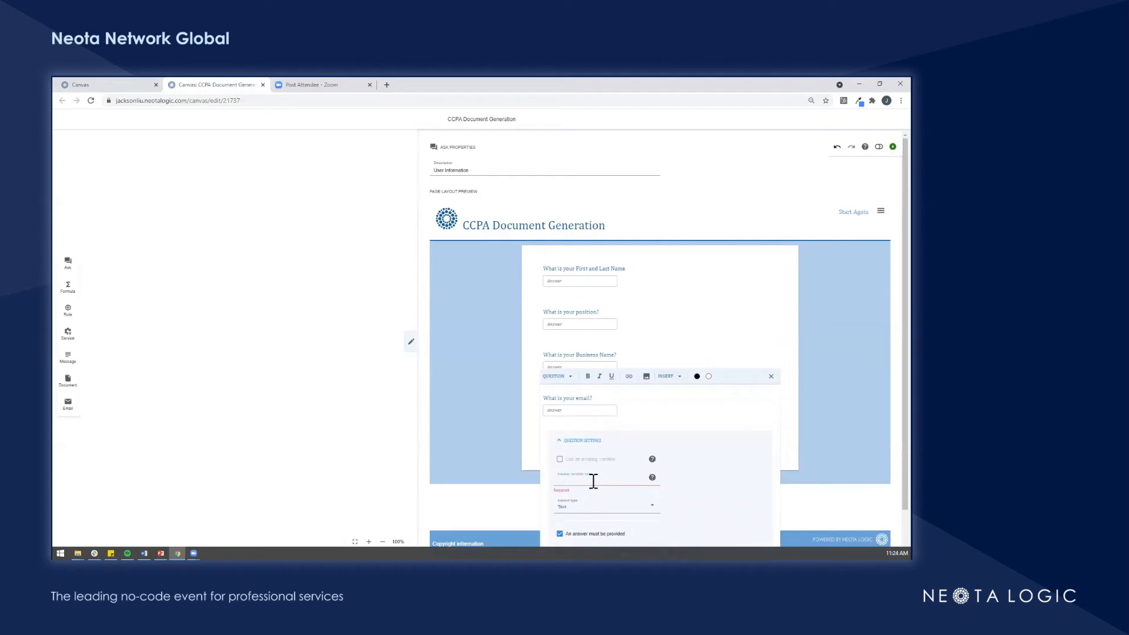
type("User Email")
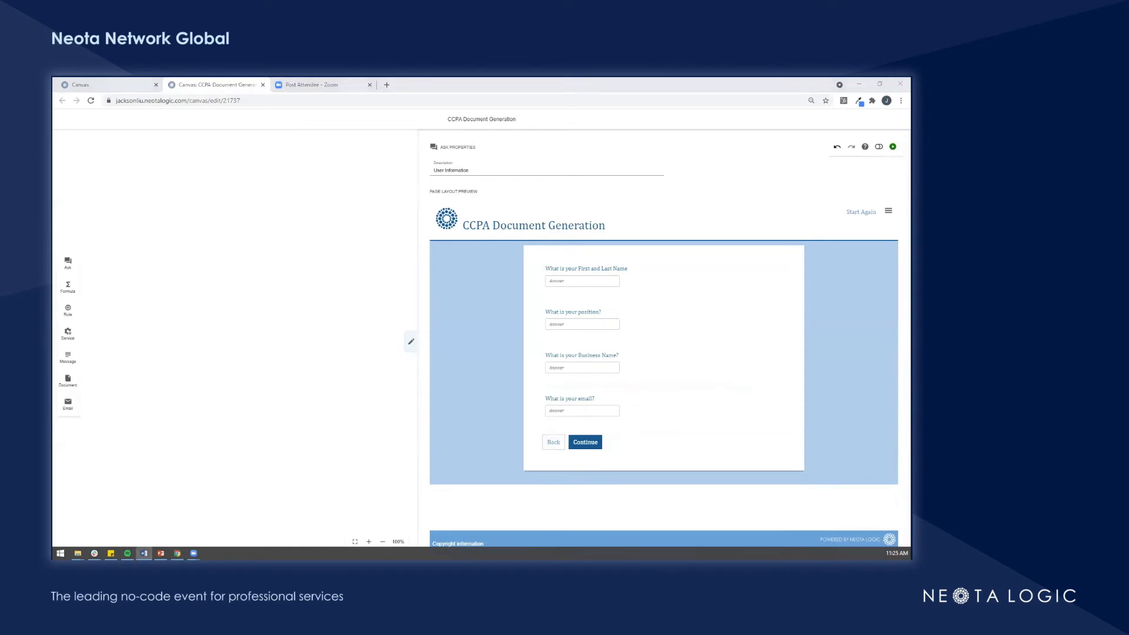
Step: Close the page editor to return to the flow map
left_click(843, 341)
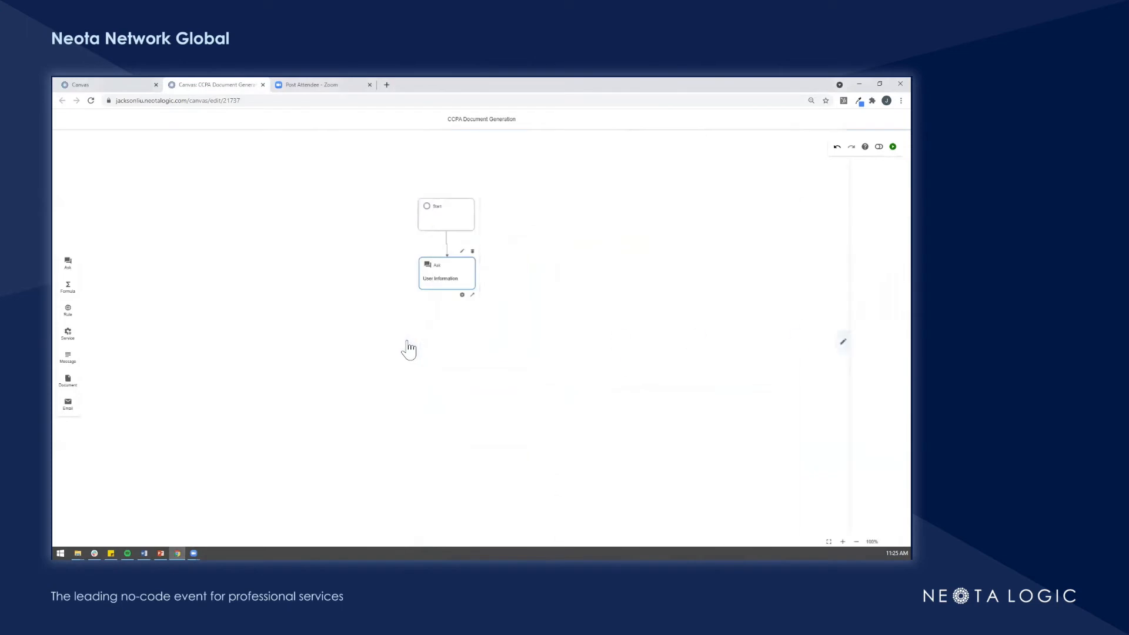
mouse_move(411, 347)
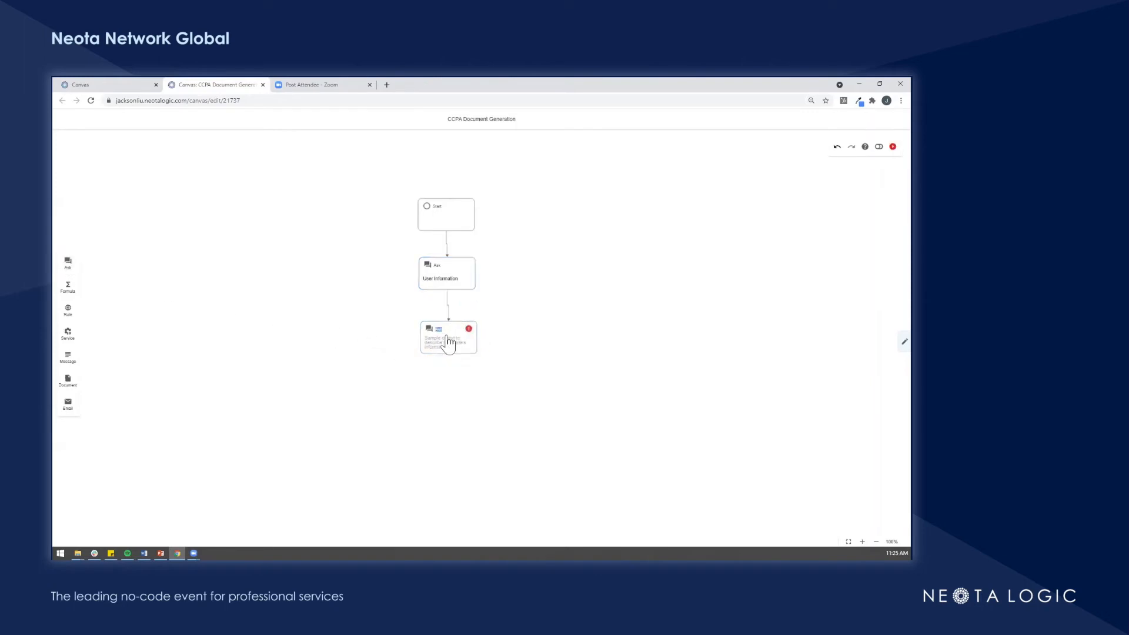
Step: Name the page Other Questions and add a Yes/No question on 50,000 or more consumers' personal information
left_click(447, 337)
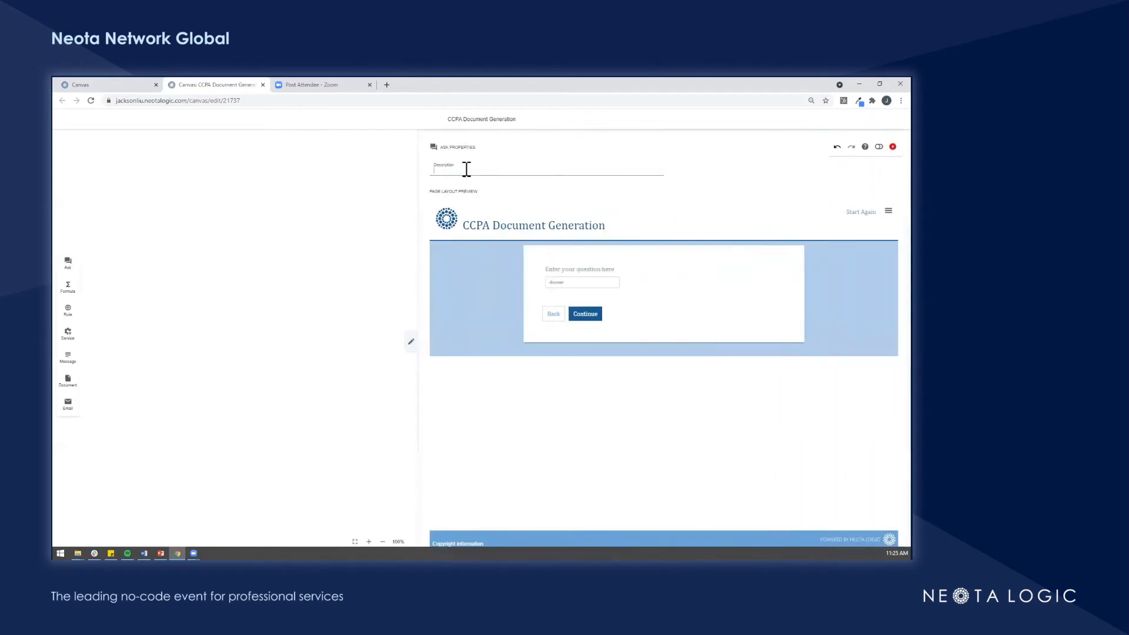
type("d")
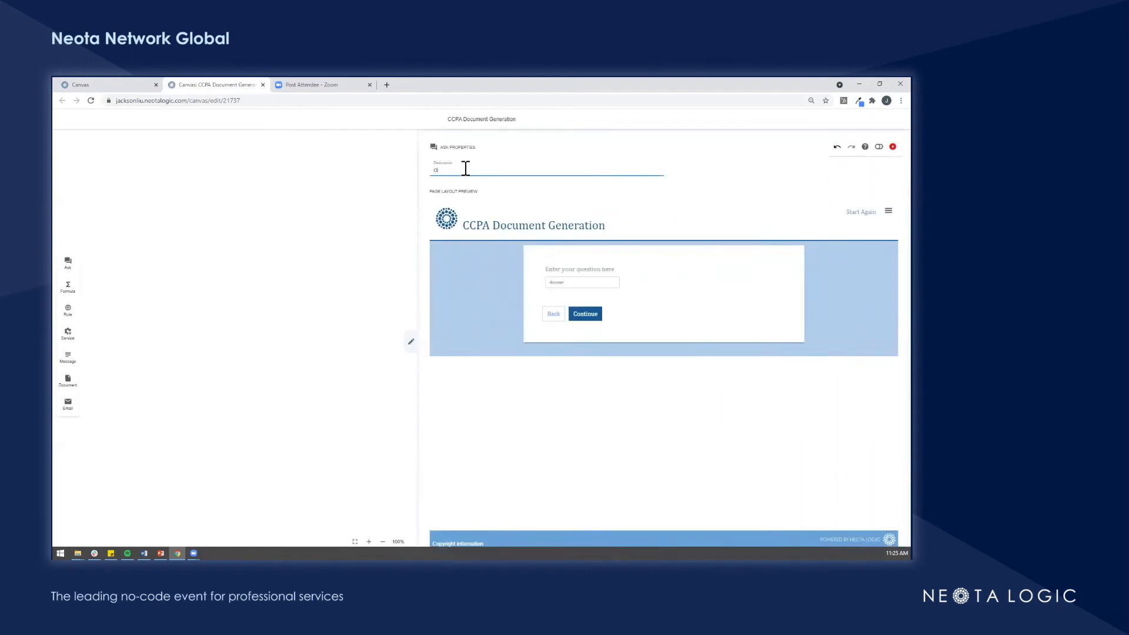
type("Other Questions")
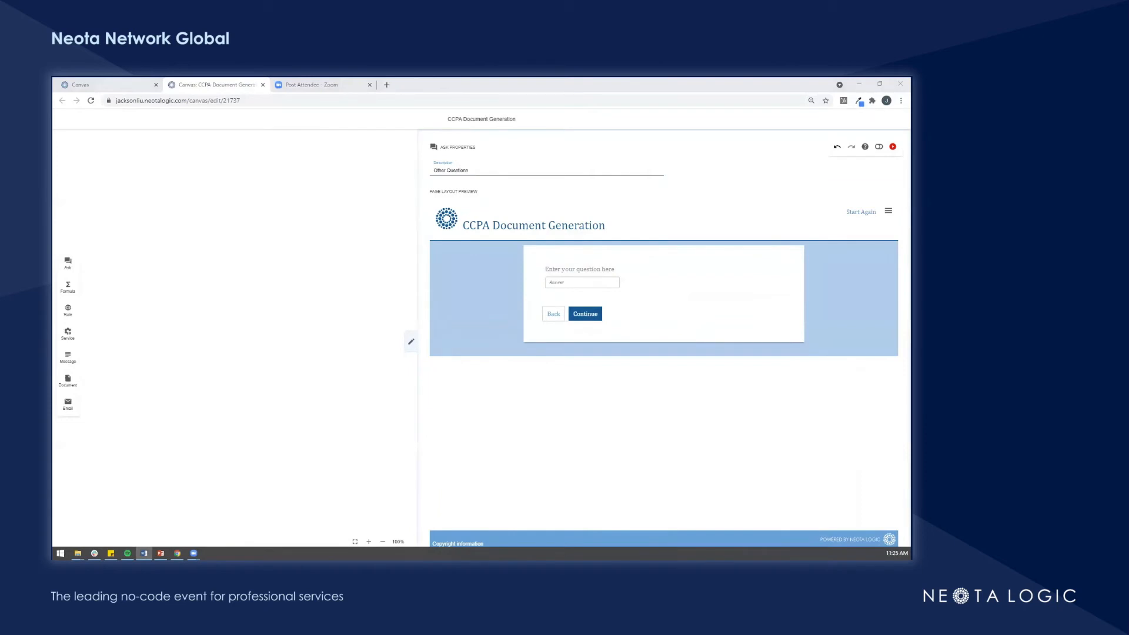
left_click(580, 269)
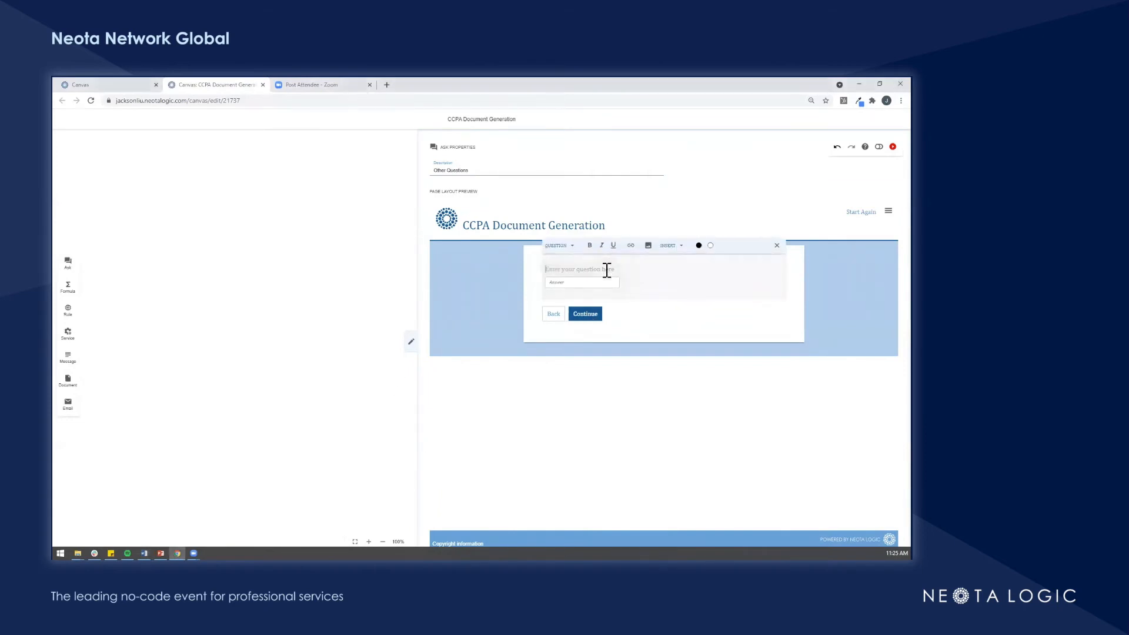
type("Does your business buy, receive or sell the personal information of 50,0000 or more consumers, households or devices?")
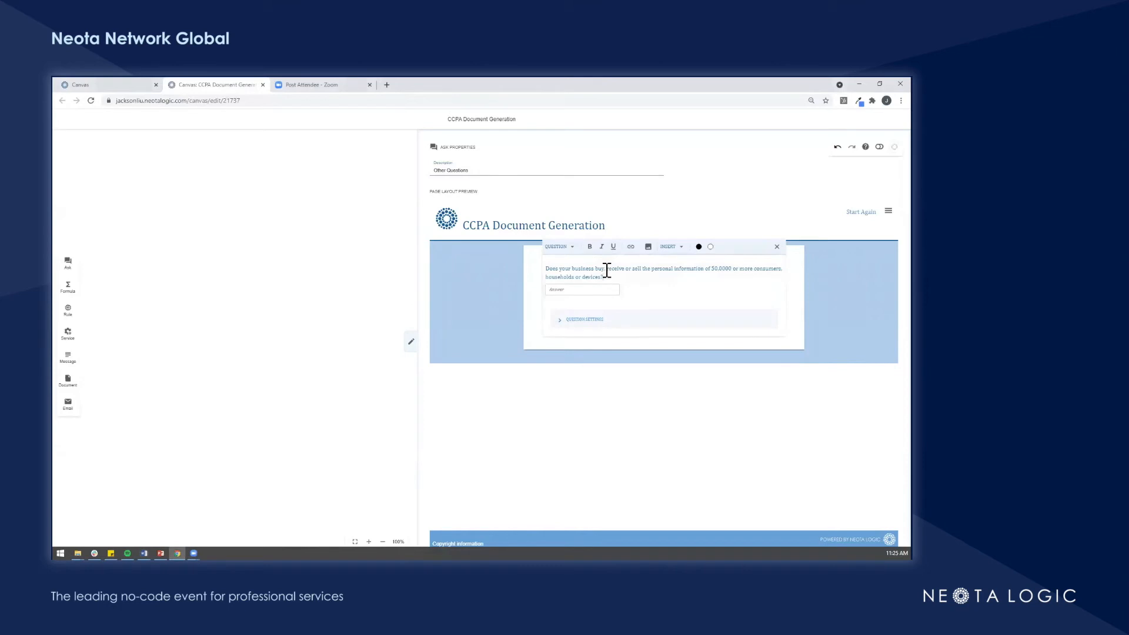
left_click(581, 319)
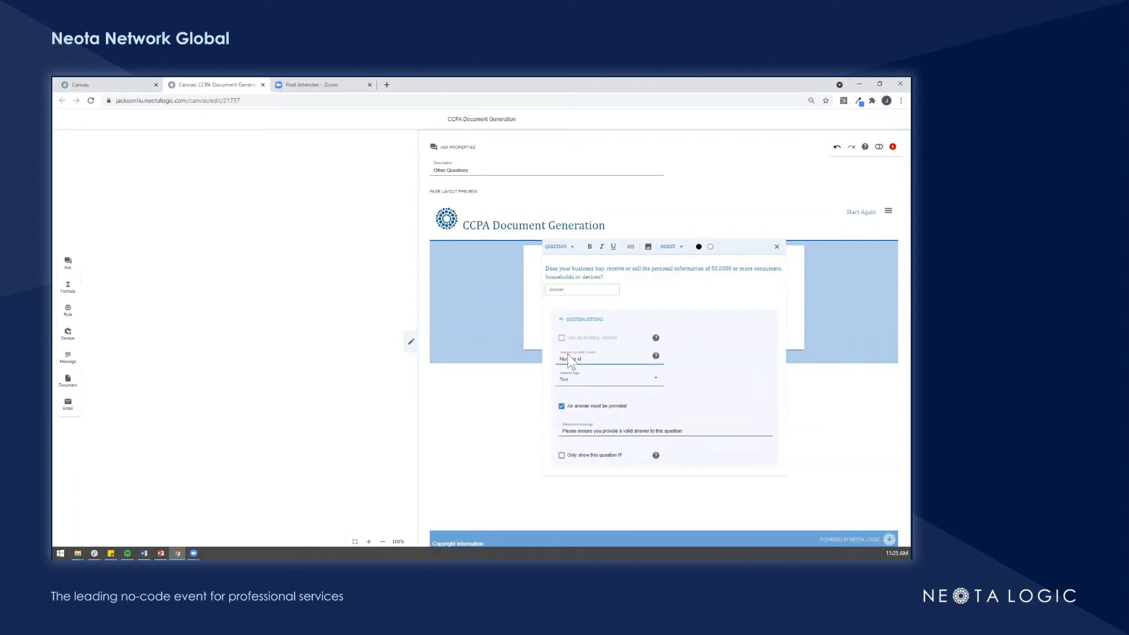
type("of Consumers")
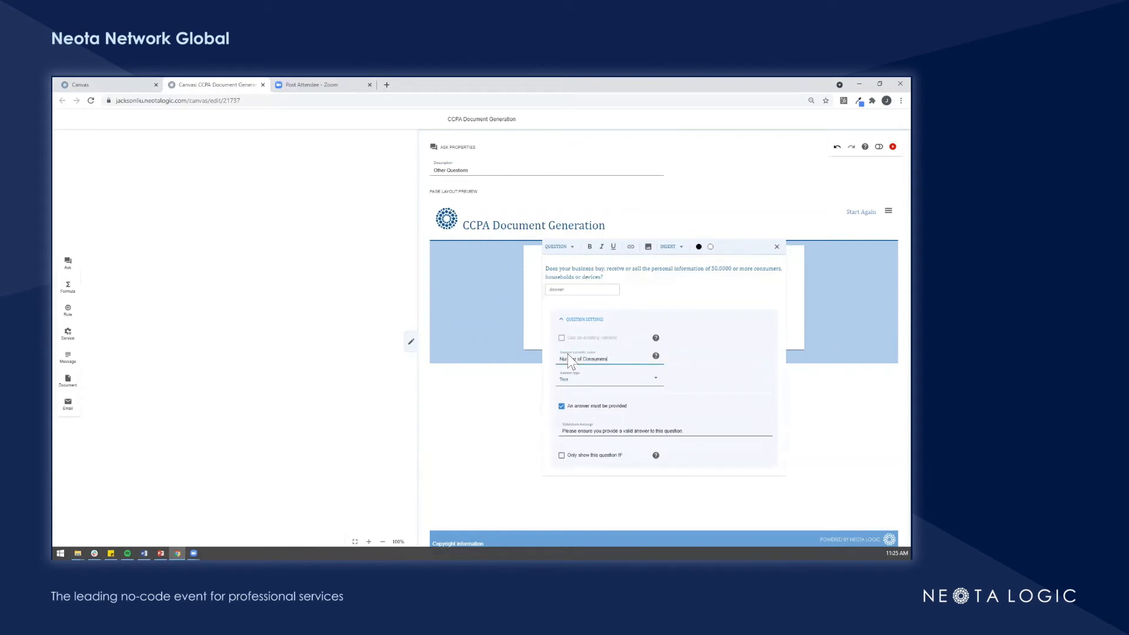
left_click(609, 380)
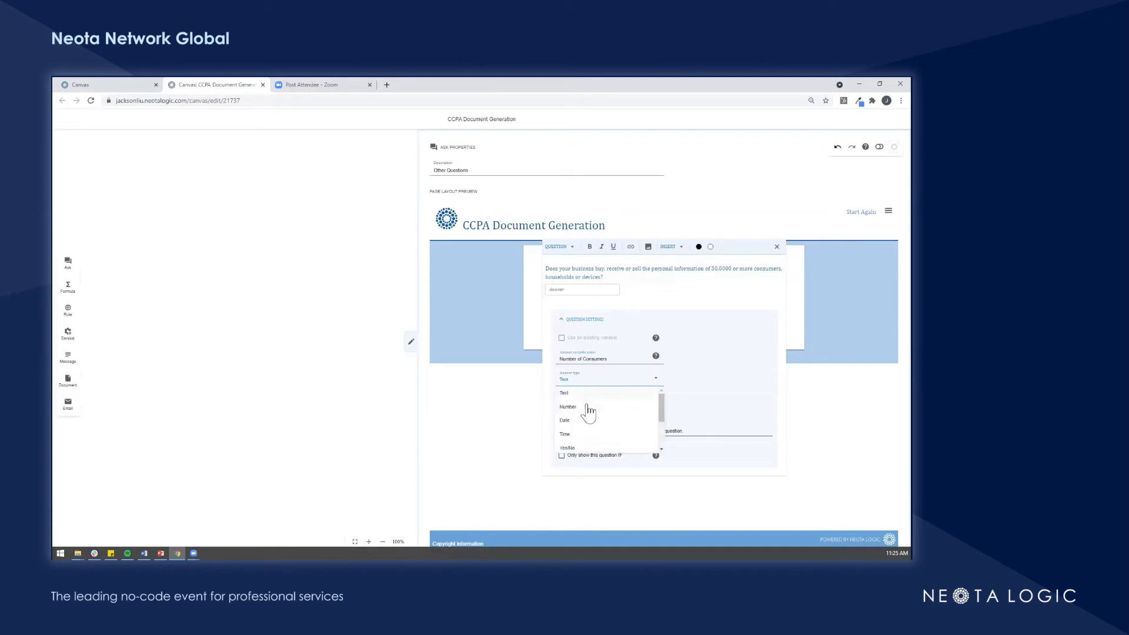
left_click(567, 447)
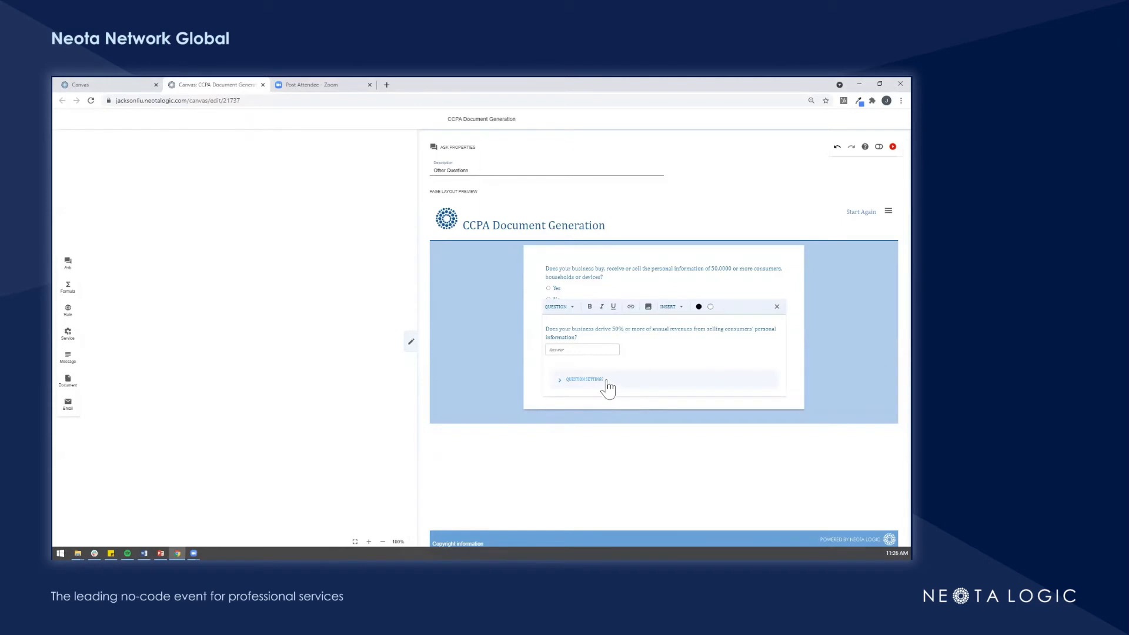
Step: Make the revenue-share question Yes/No and add a Gross Annual Revenue question with a Number answer
left_click(560, 379)
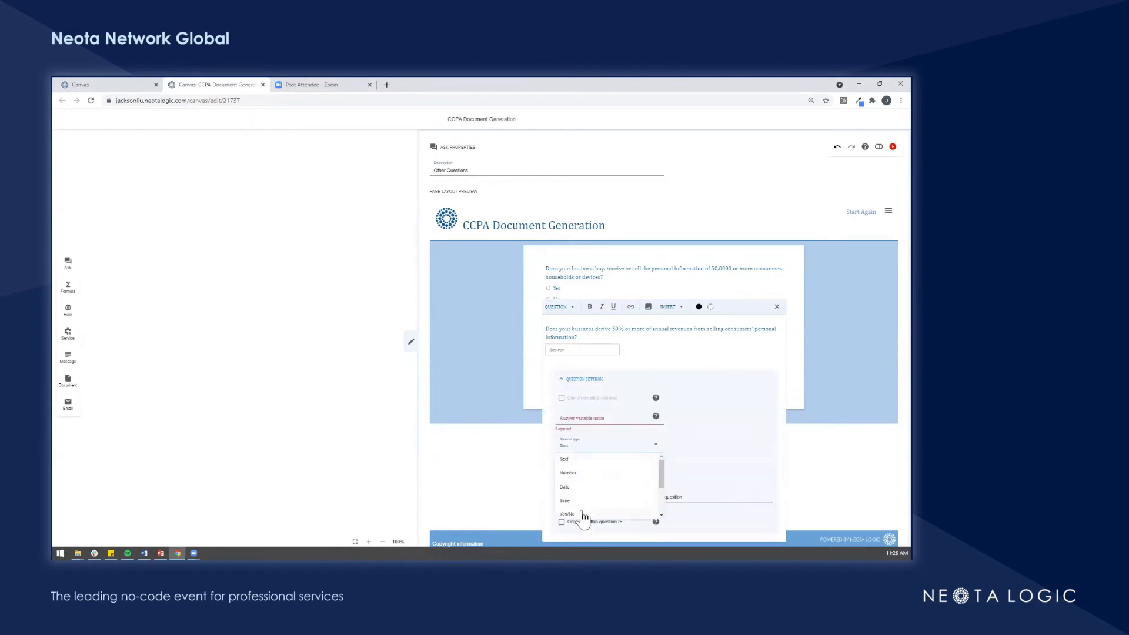
left_click(567, 514)
type("Percentage of annual revenues")
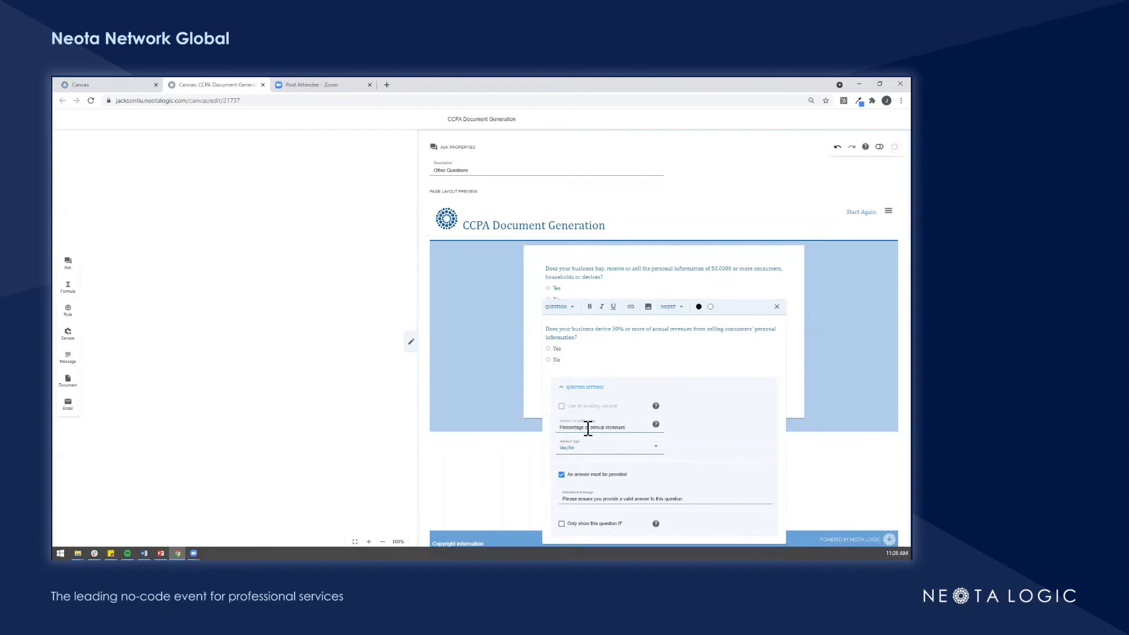
left_click(777, 306)
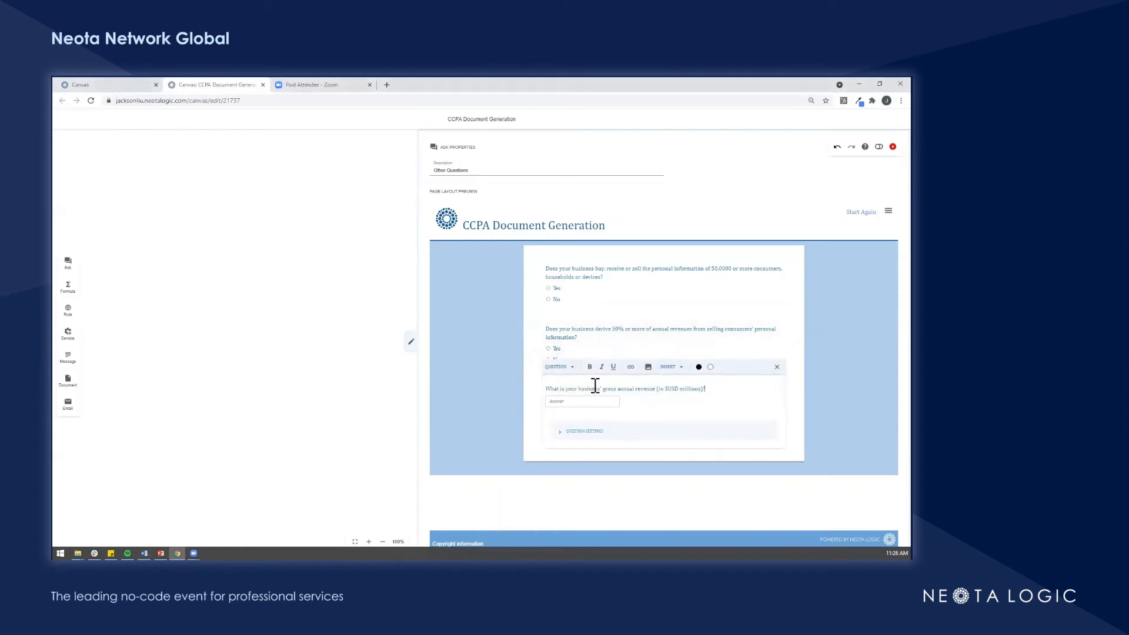
left_click(561, 431)
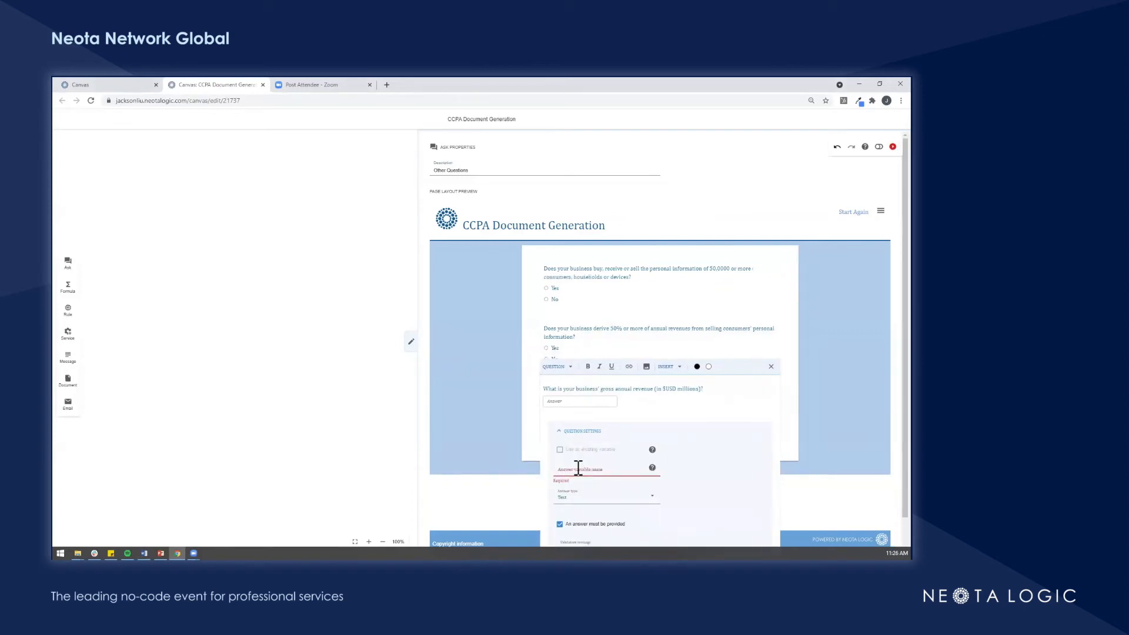
type("Gd")
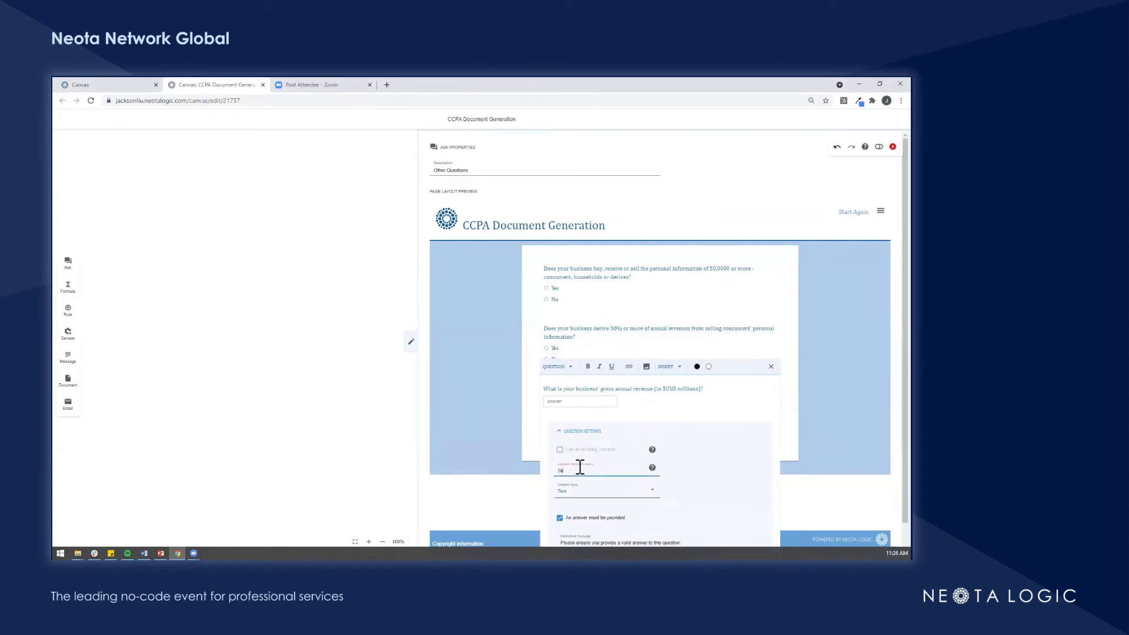
type("Gross Annual Revenue")
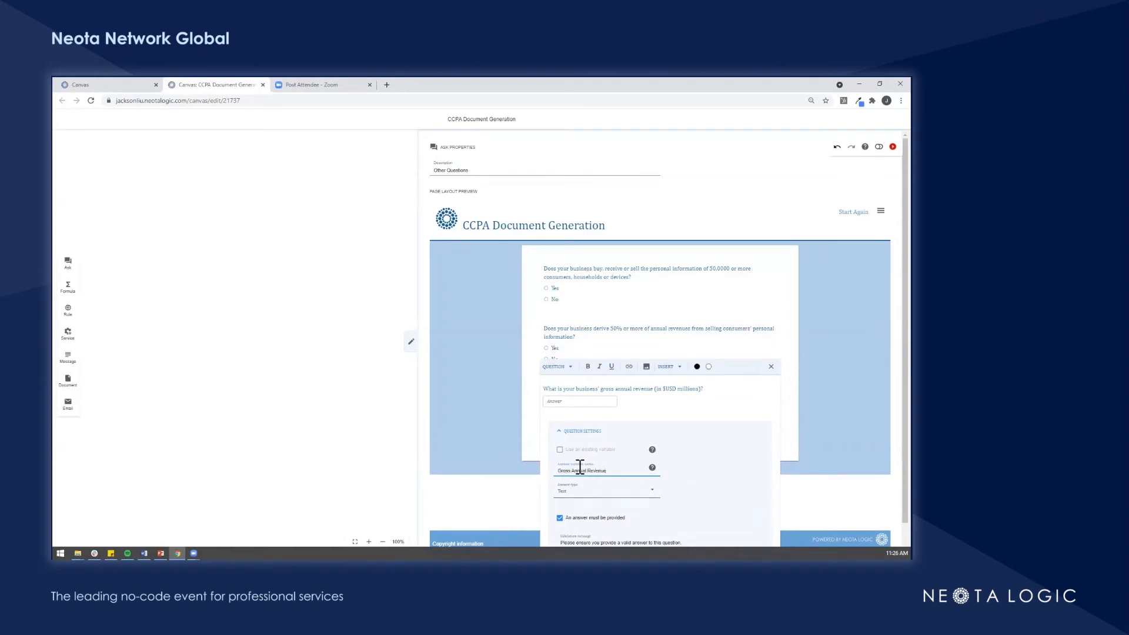
left_click(607, 491)
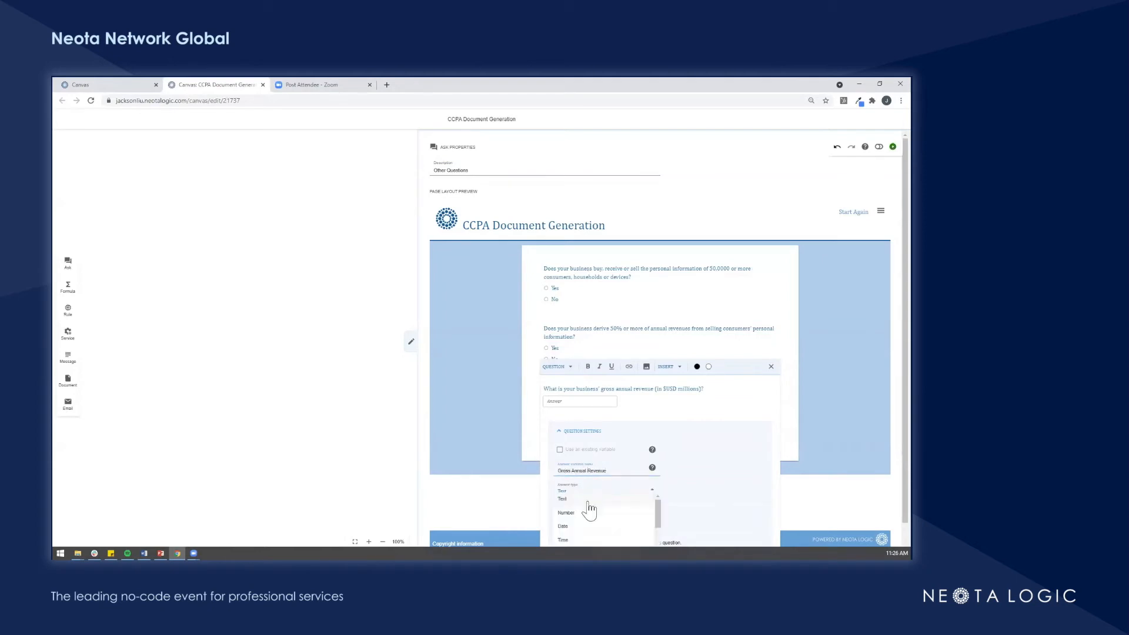
left_click(566, 512)
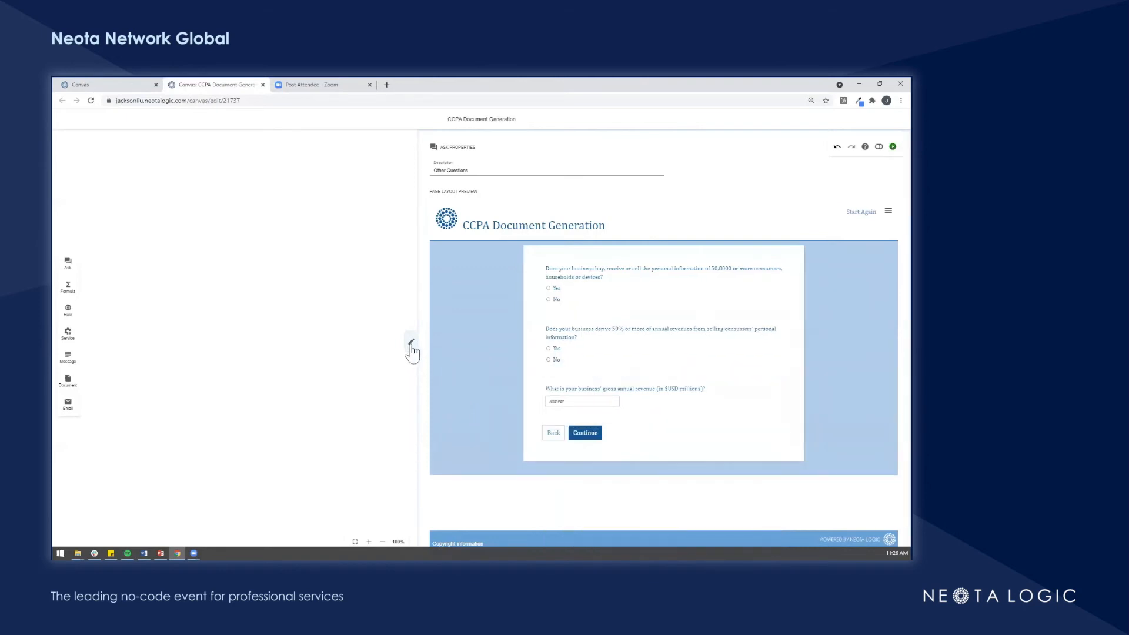
Step: Name the rule node CCPA Rules with Yes/No result variable CPPA Applies and start its first rule
left_click(411, 342)
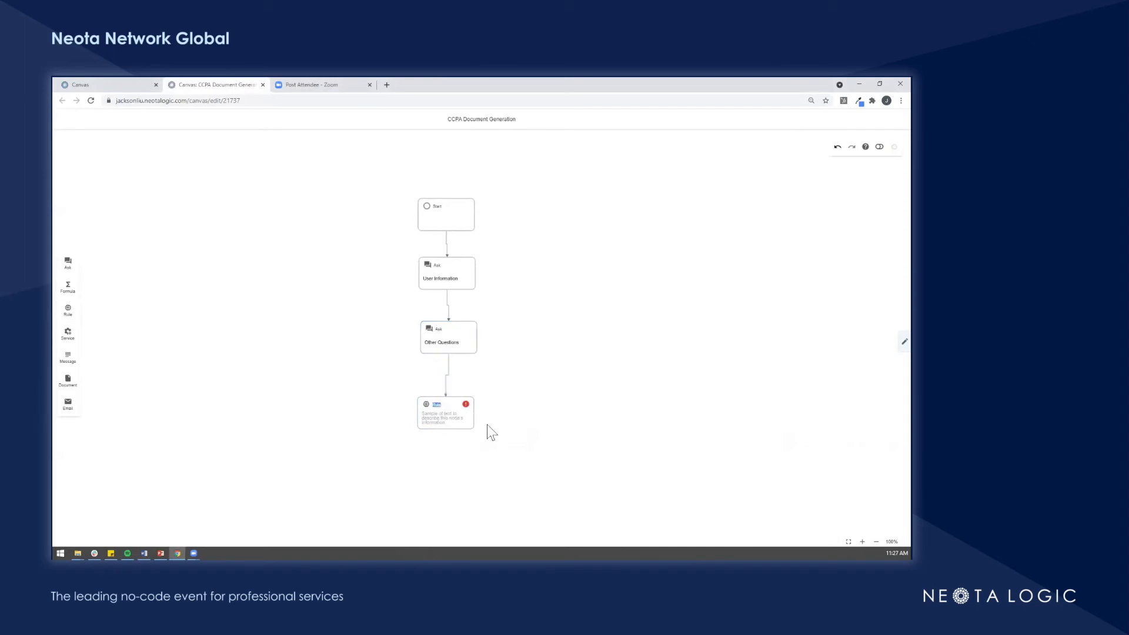
left_click(445, 411)
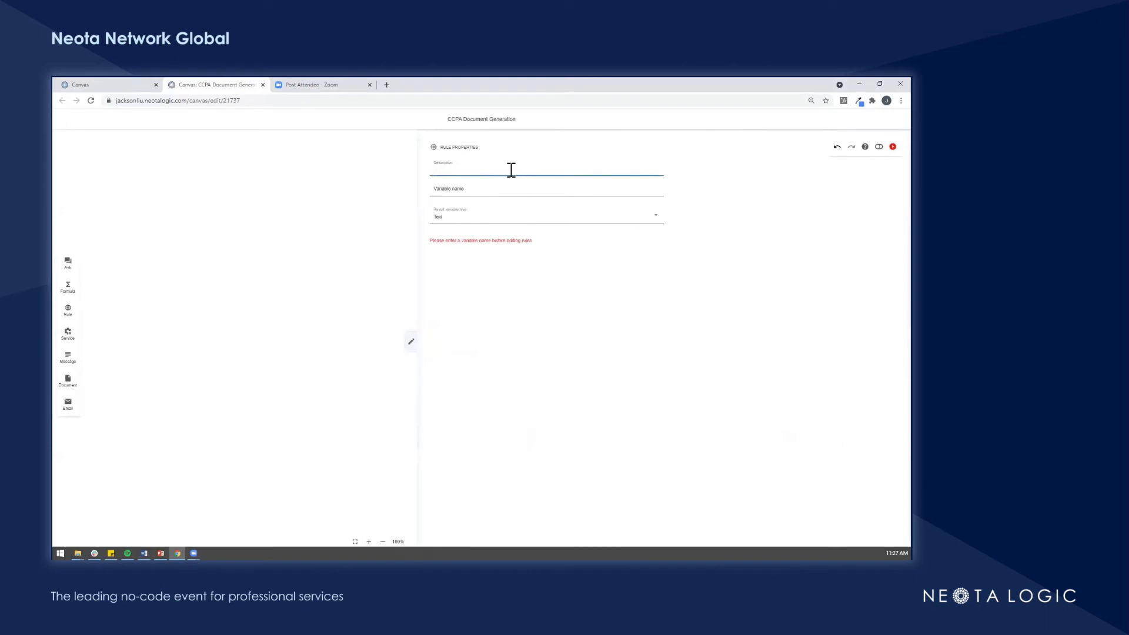
type("CCPA Applies")
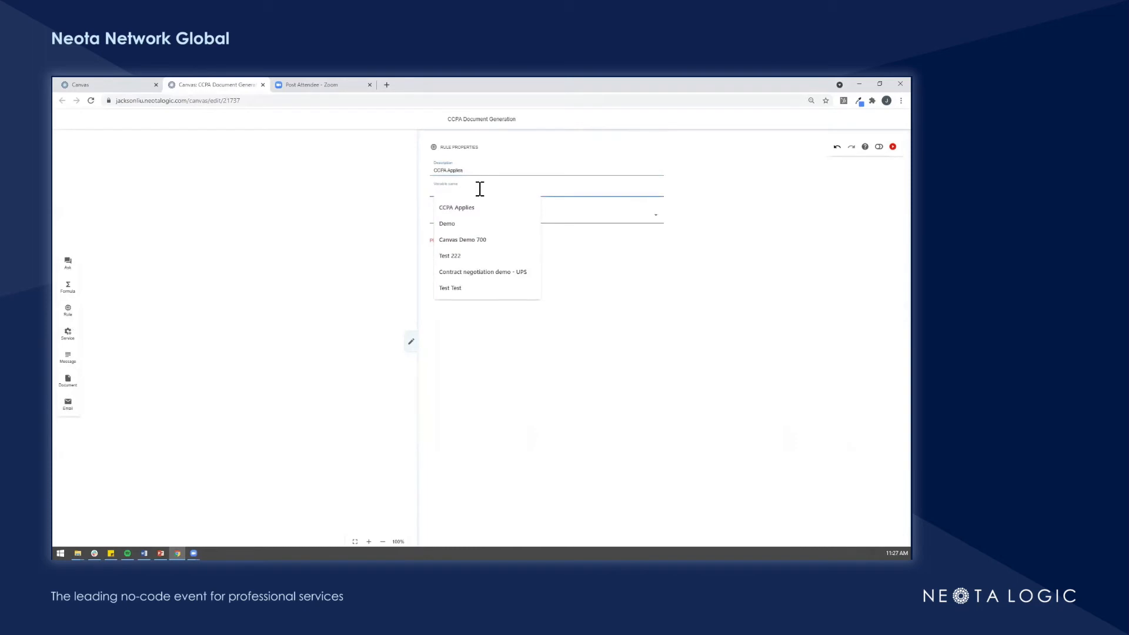
type("CPPA a")
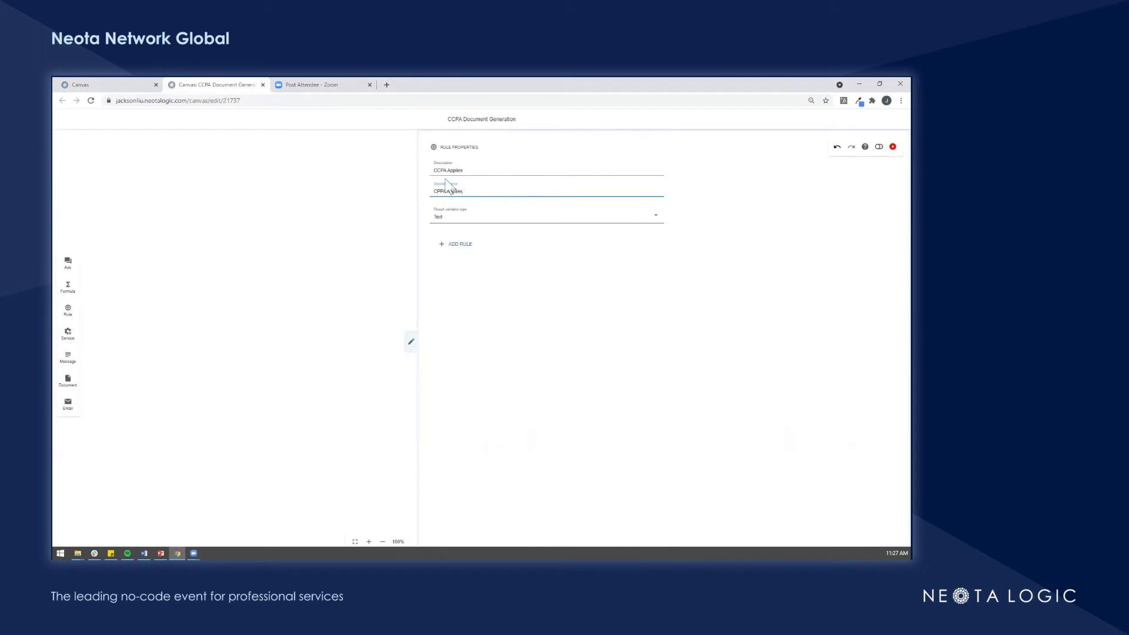
double_click(452, 170)
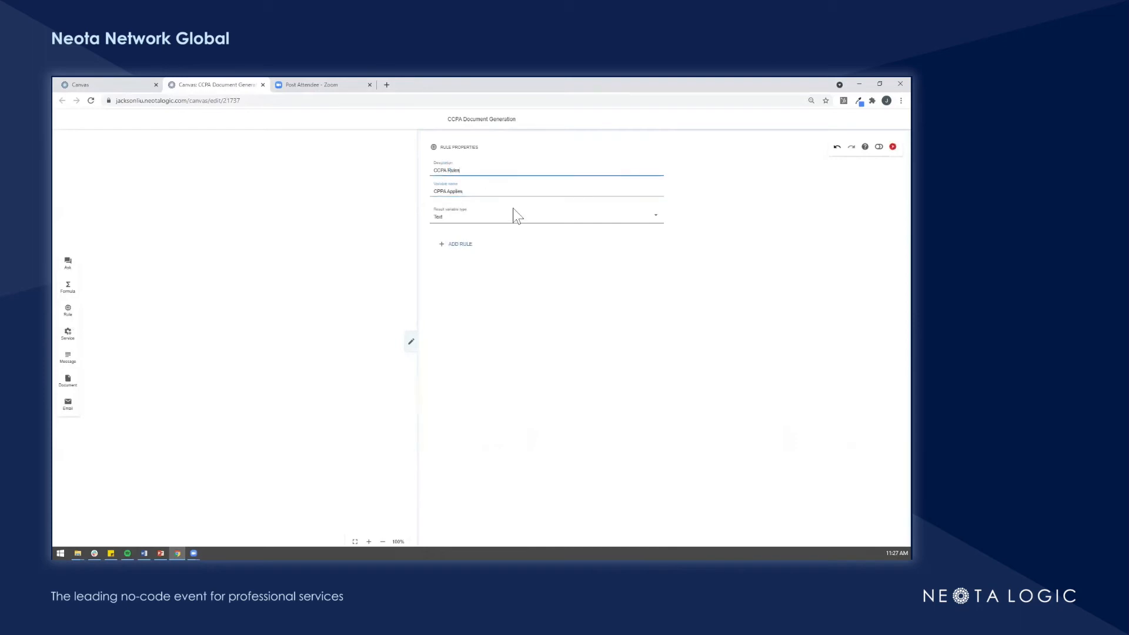
mouse_move(516, 250)
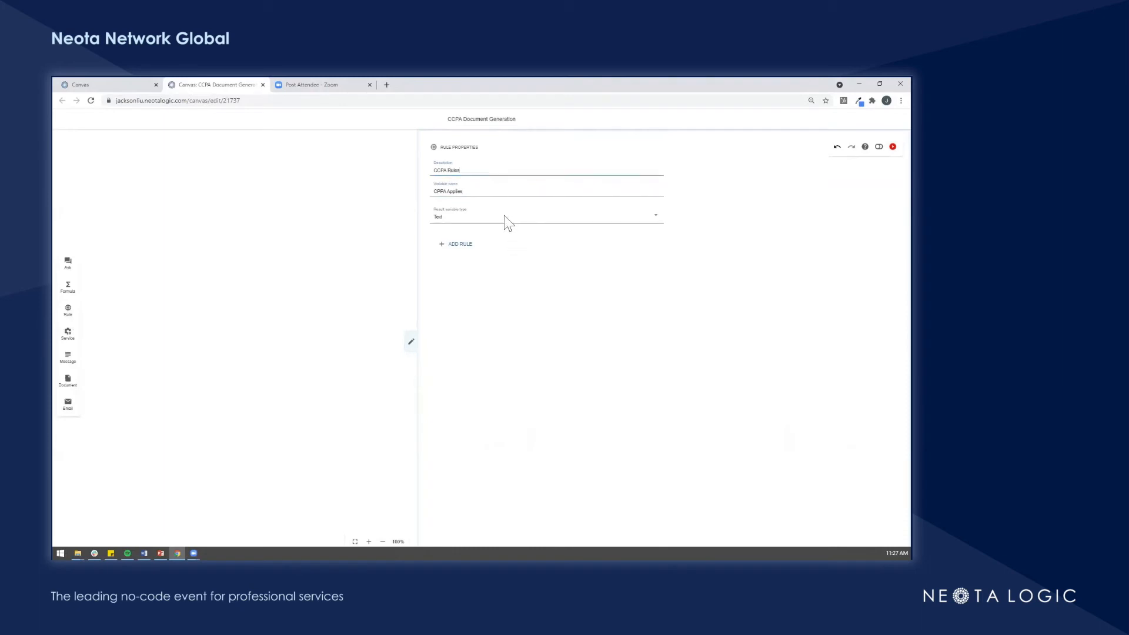
left_click(546, 216)
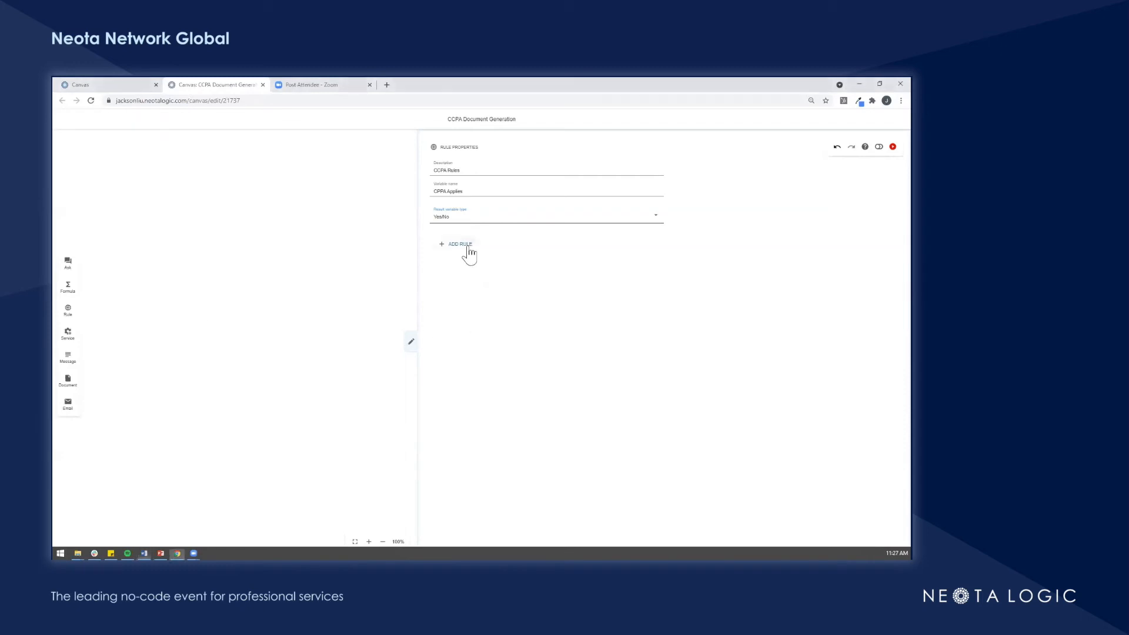
left_click(455, 243)
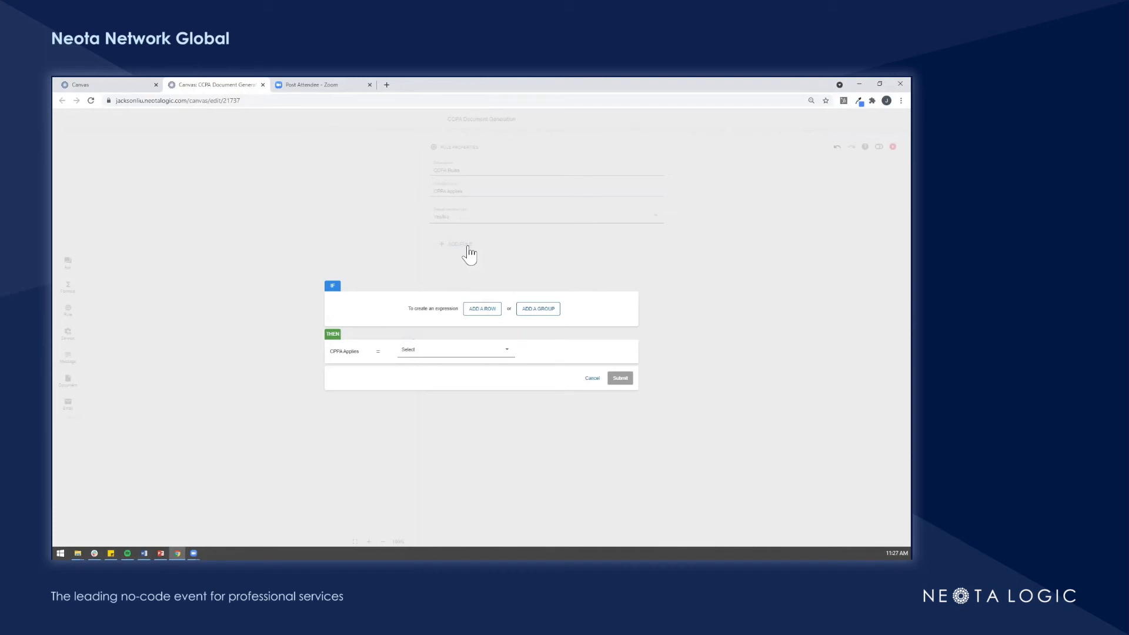
Step: Add the first condition testing Gross Annual Revenue against the number 25
left_click(482, 308)
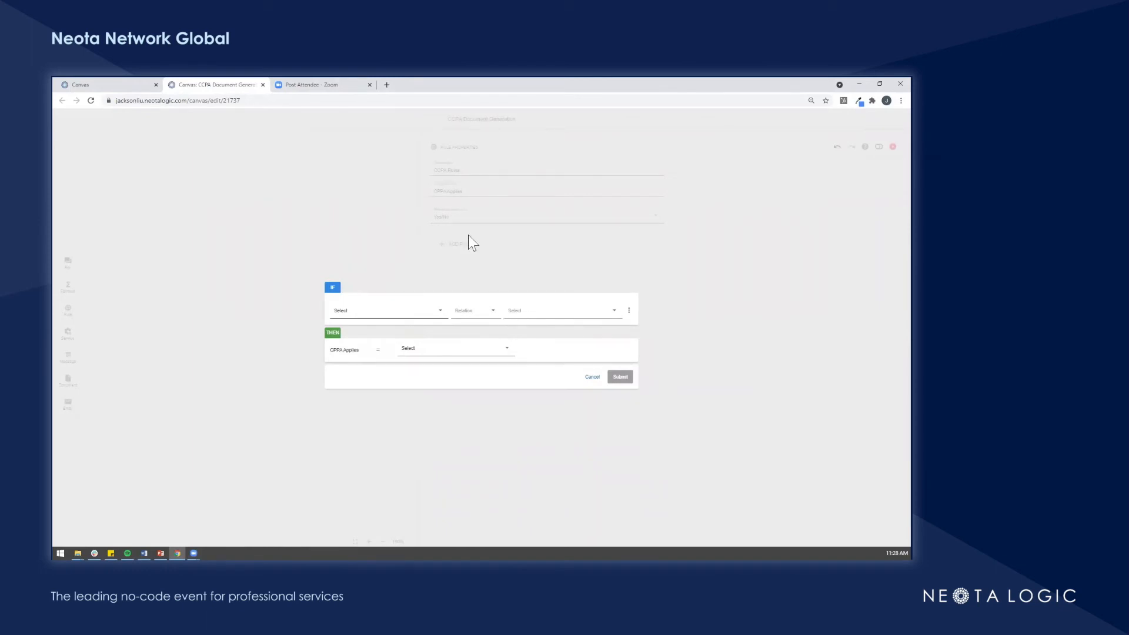
left_click(386, 311)
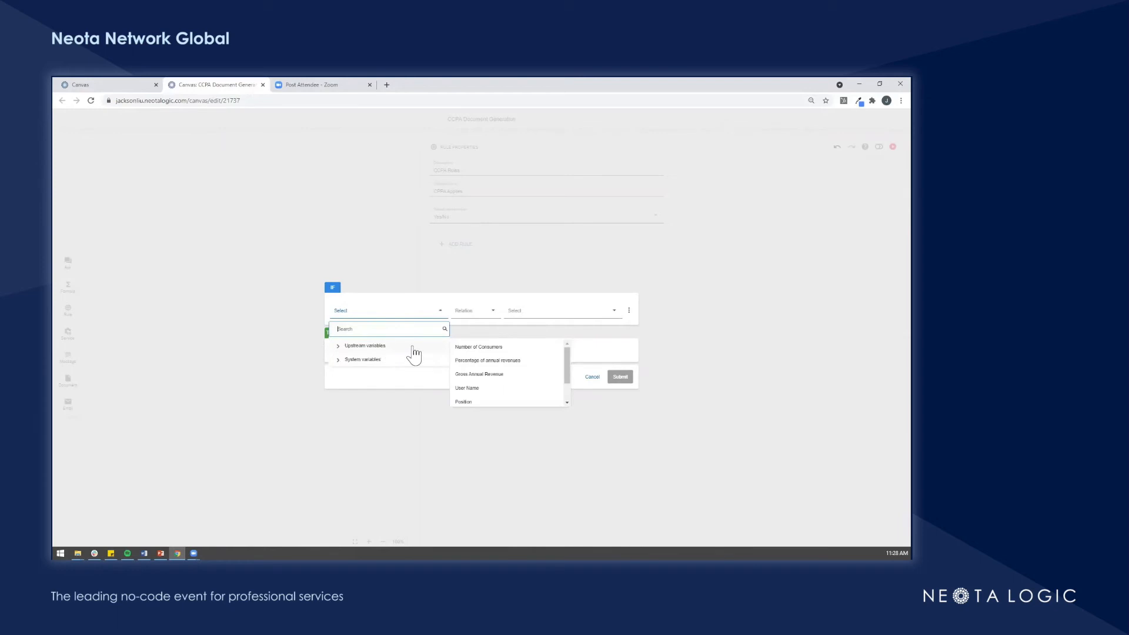
left_click(478, 374)
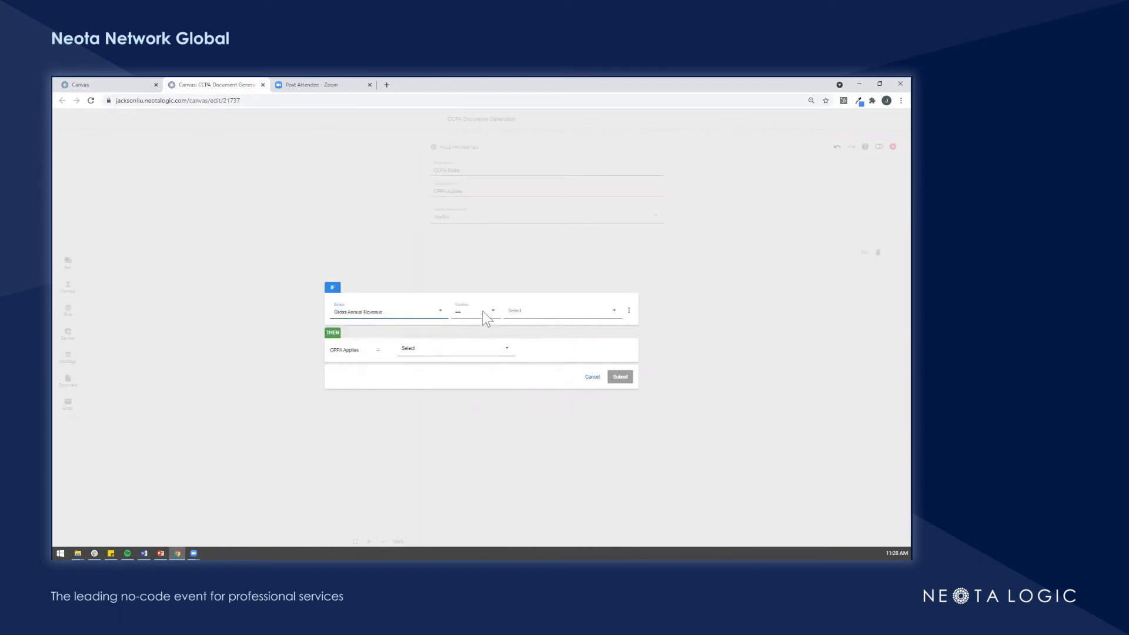
left_click(561, 311)
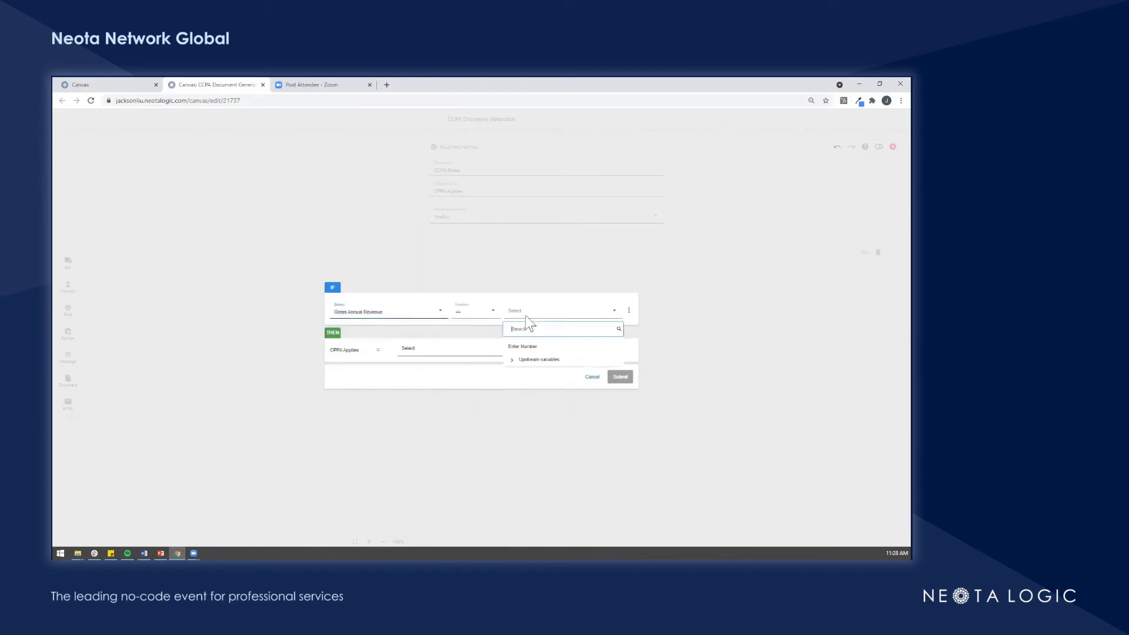
left_click(522, 346)
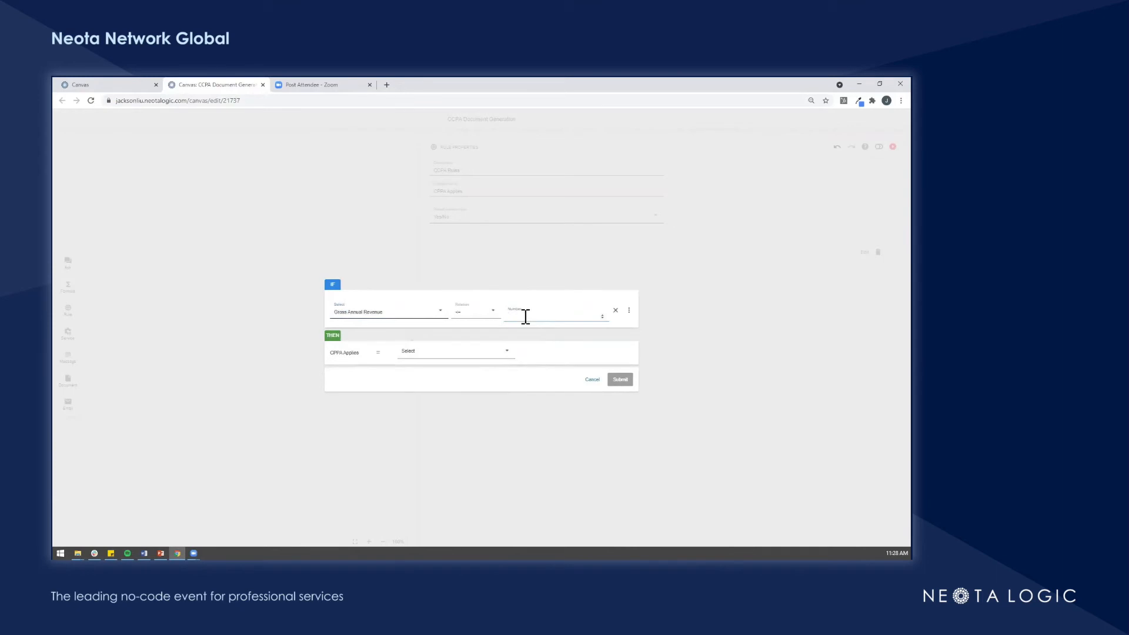
Step: Add grouped conditions Number of Consumers = No and Percentage of annual revenues = No
left_click(629, 310)
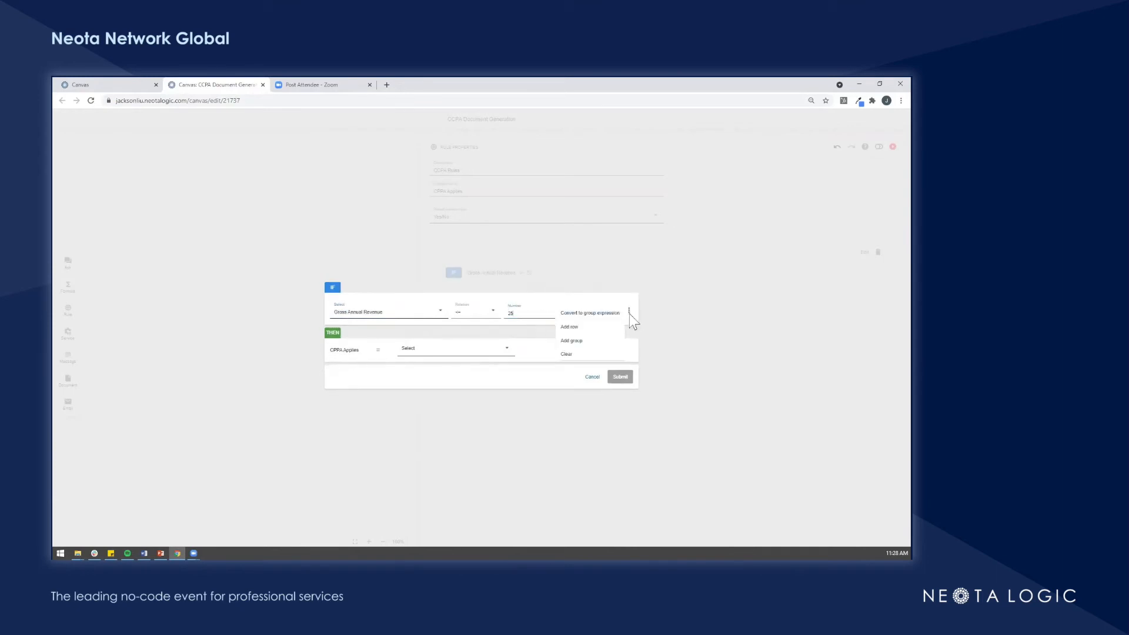
left_click(569, 326)
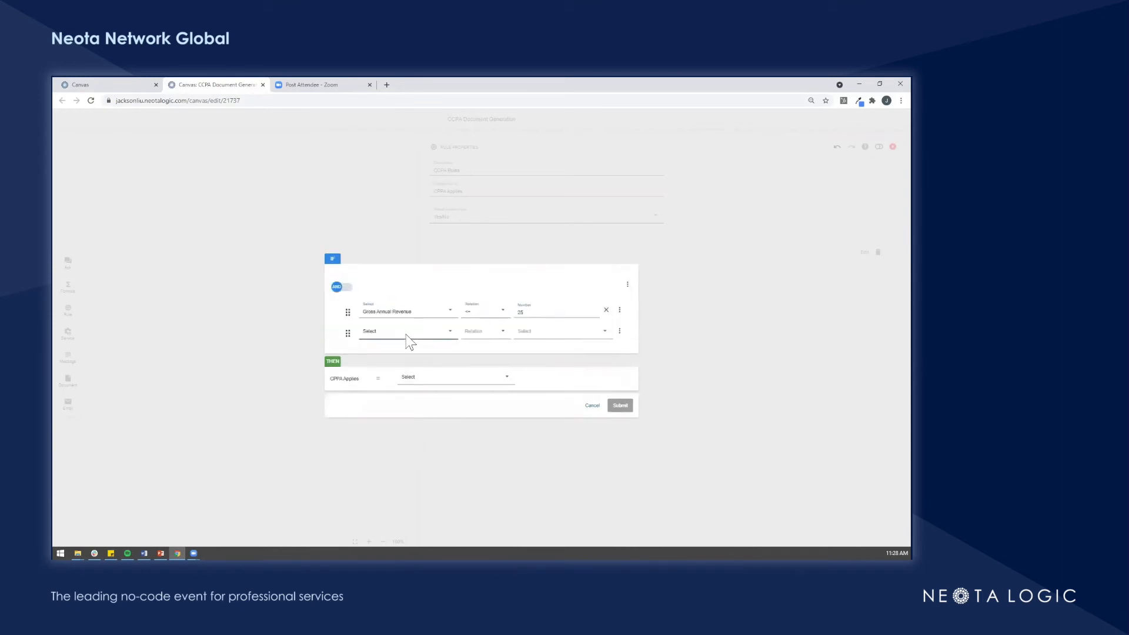
left_click(407, 330)
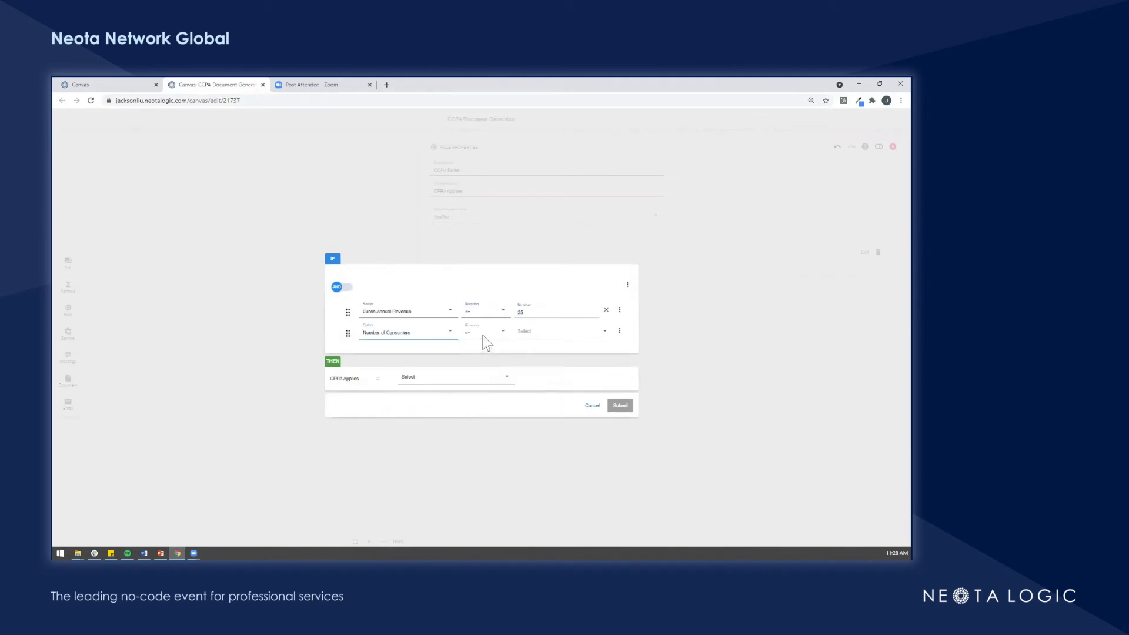
left_click(562, 330)
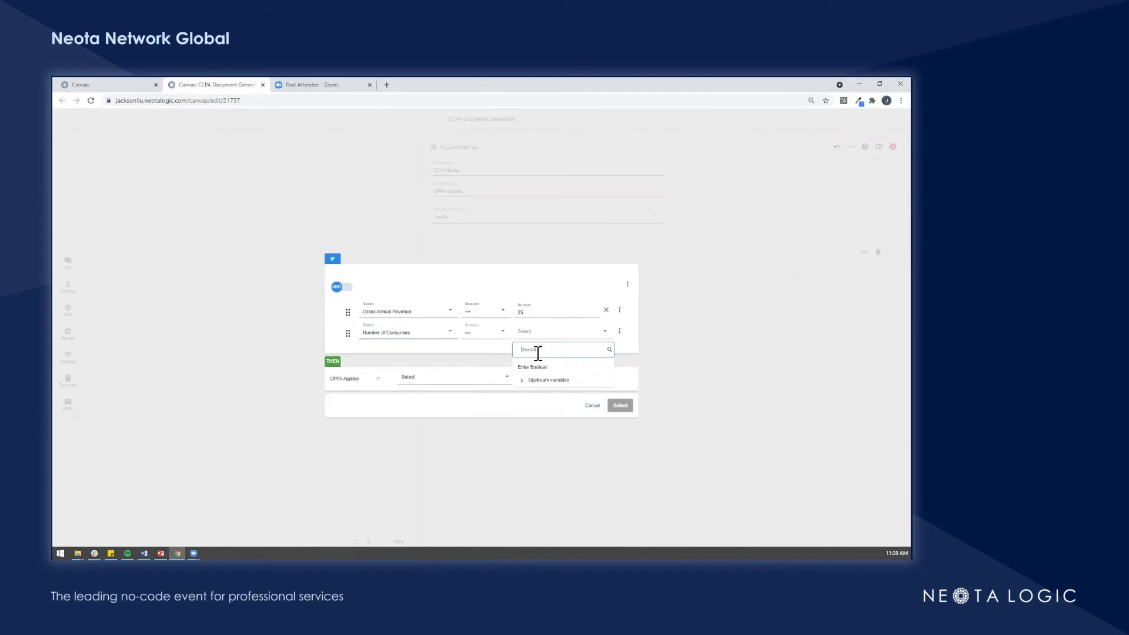
left_click(533, 367)
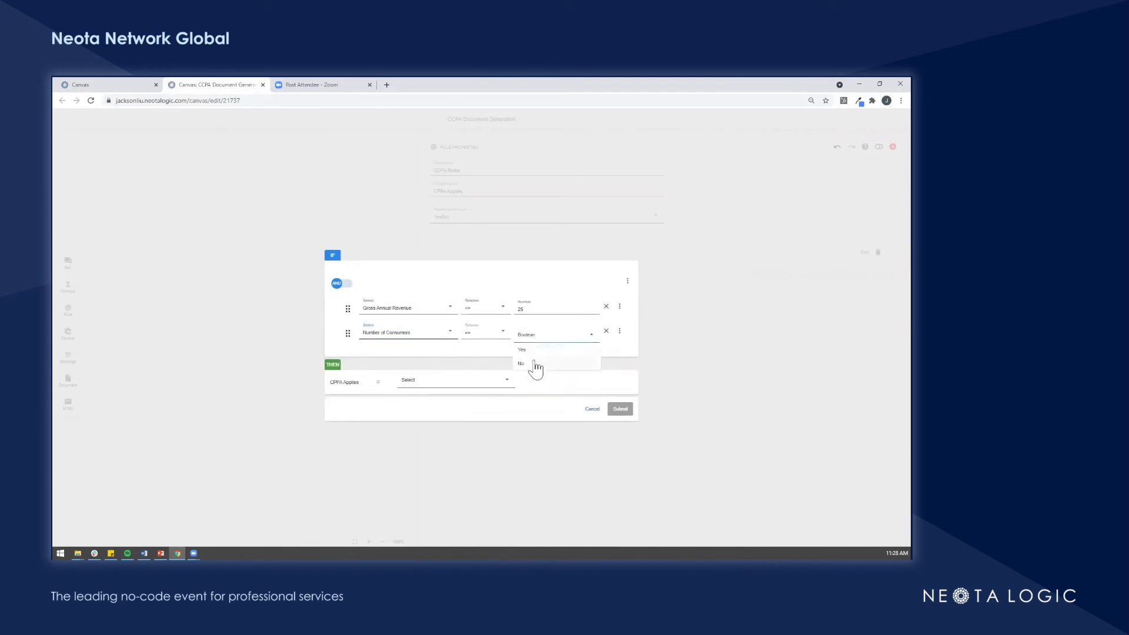
left_click(520, 362)
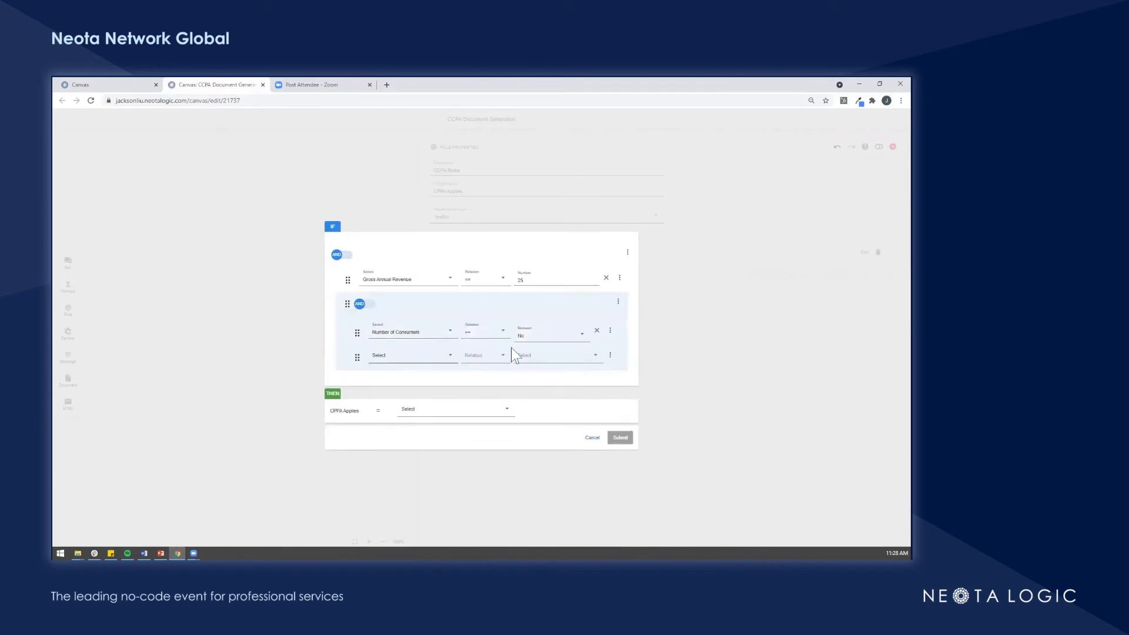
left_click(404, 354)
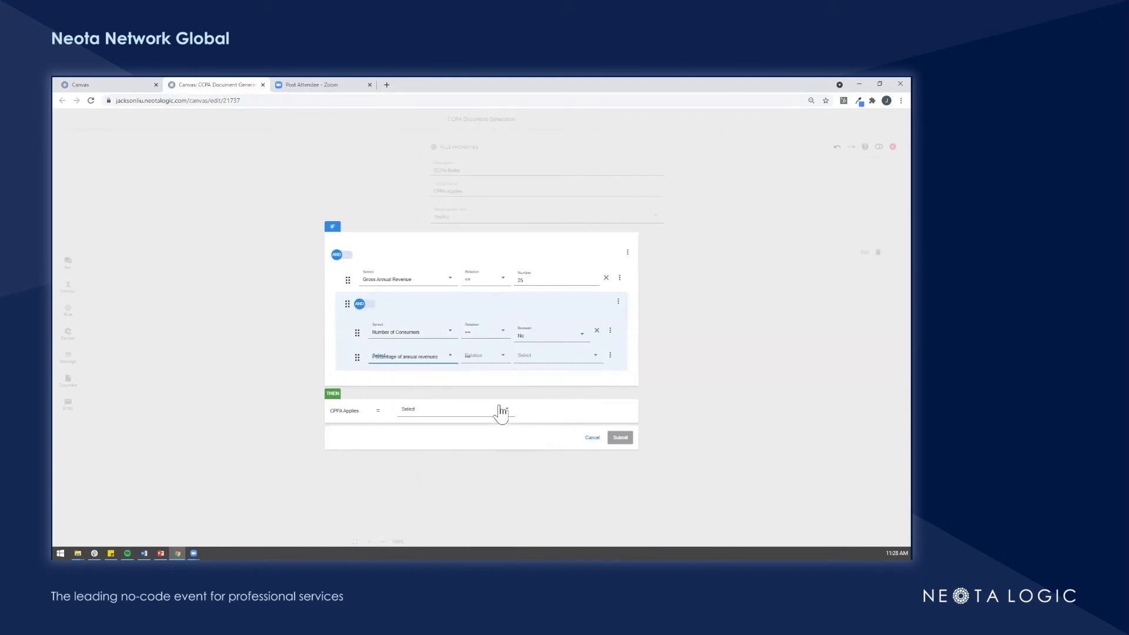
left_click(558, 354)
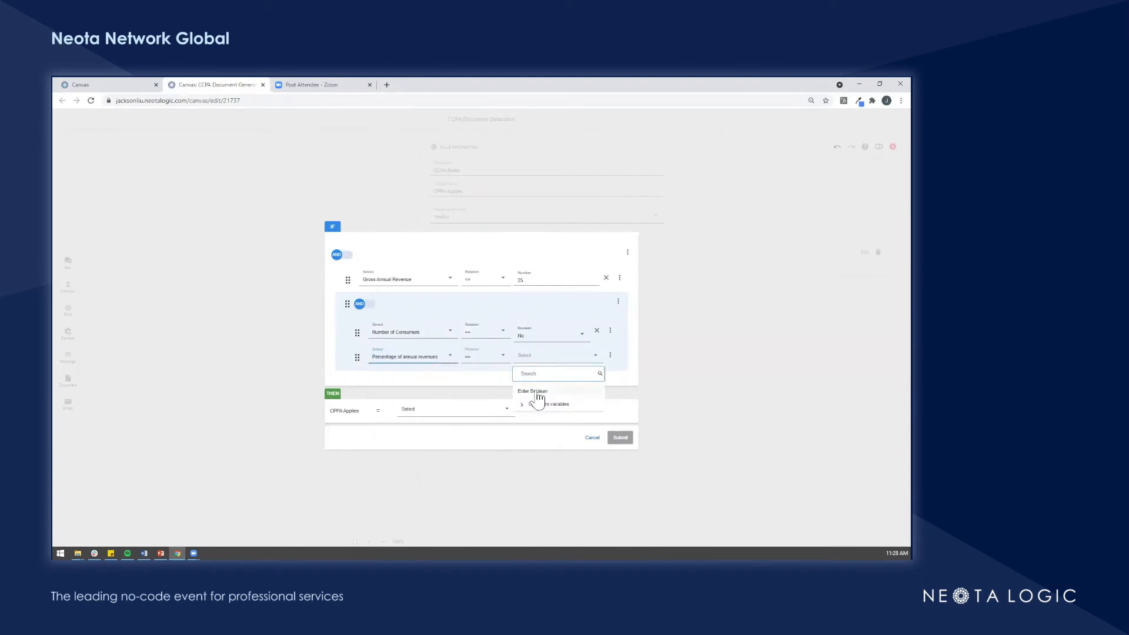
left_click(532, 391)
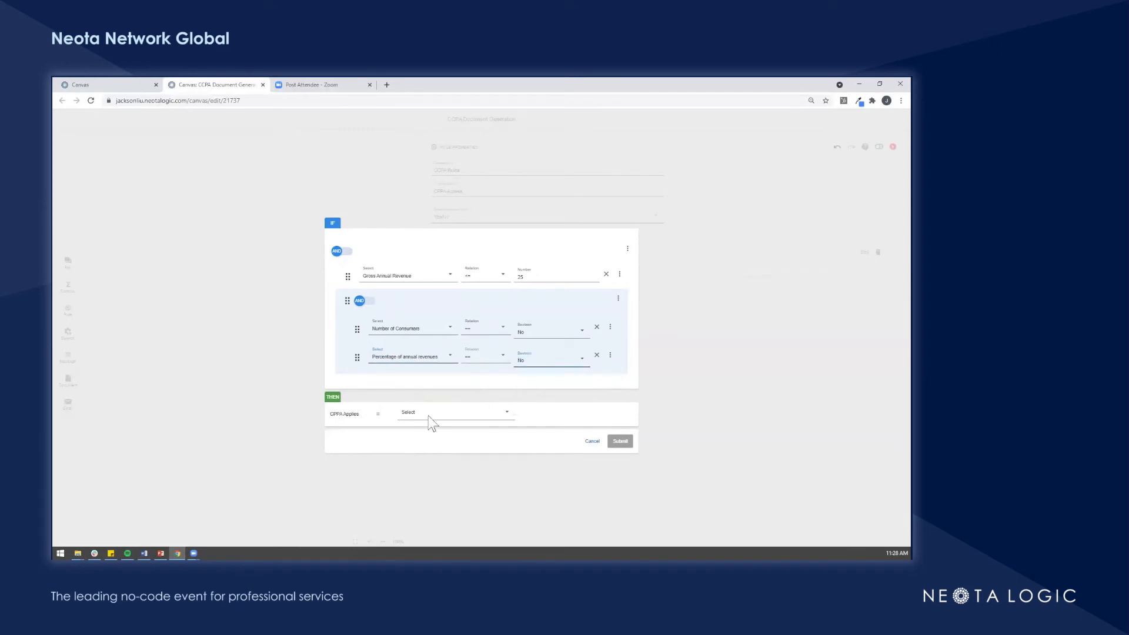
Step: Set the THEN outcome CPPA Applies to No and submit the rule
left_click(454, 413)
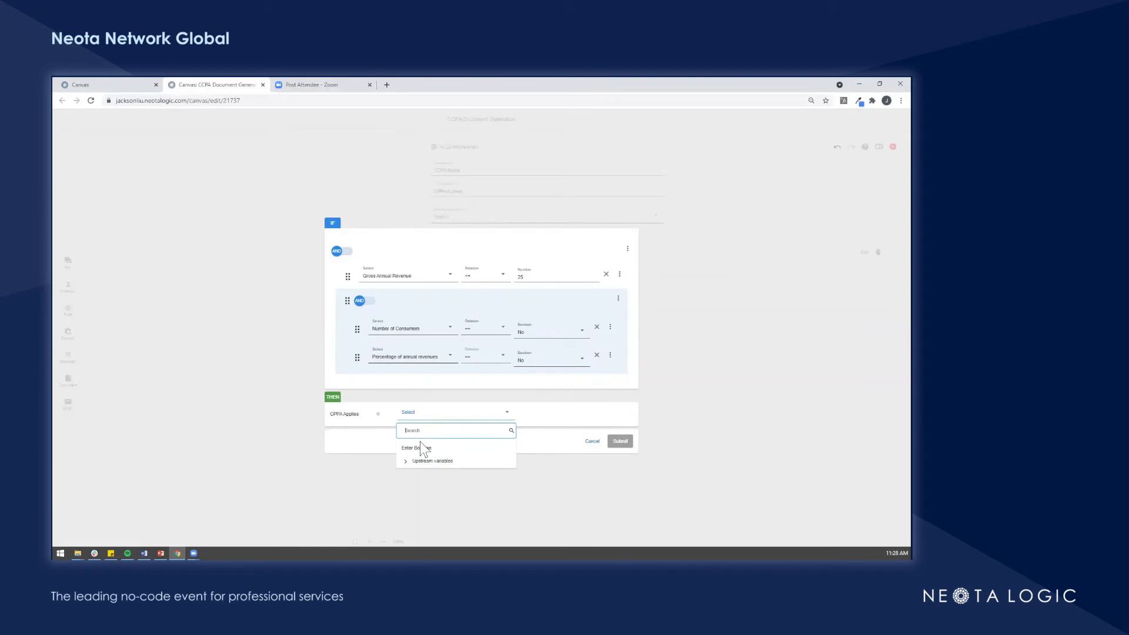
left_click(412, 448)
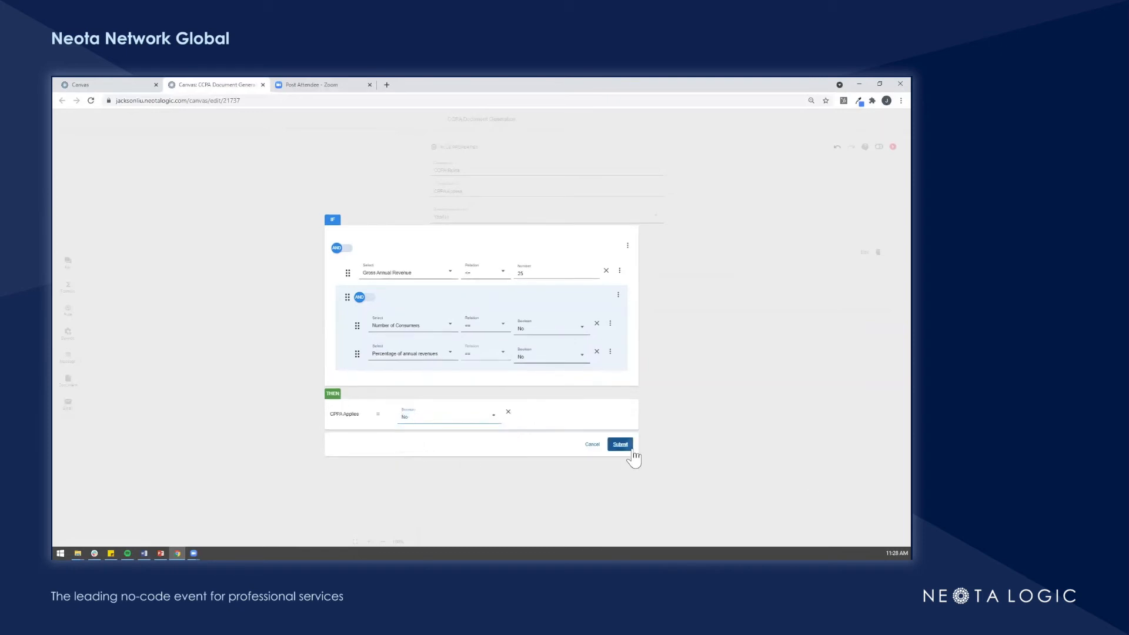
left_click(620, 443)
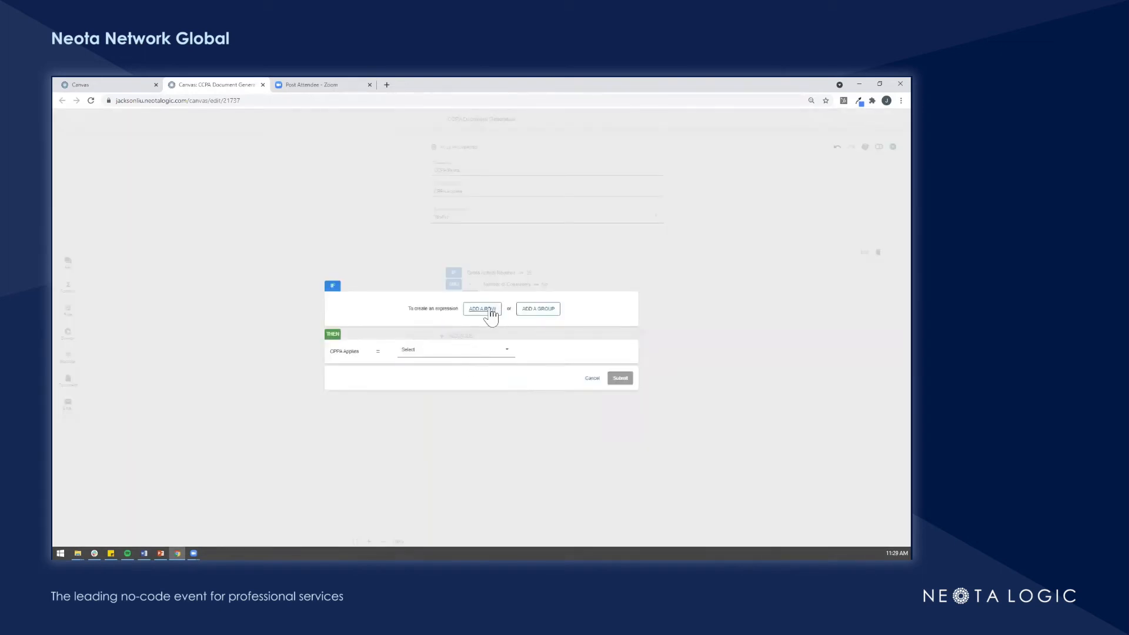
Step: Start the second rule with a Gross Annual Revenue numeric condition and a second row
left_click(481, 308)
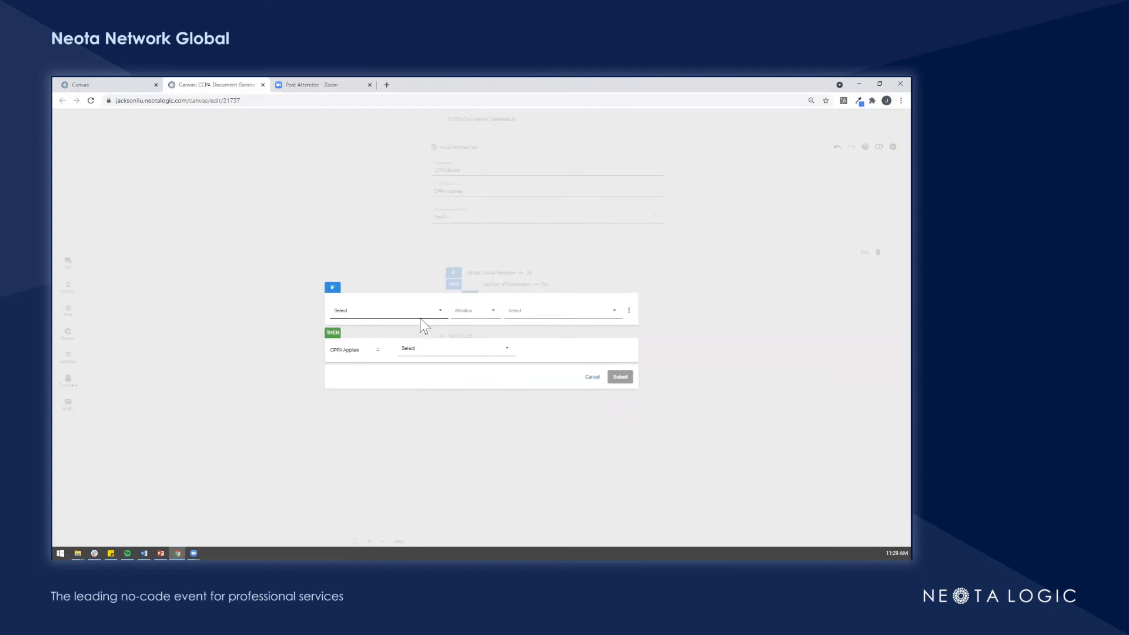
left_click(387, 310)
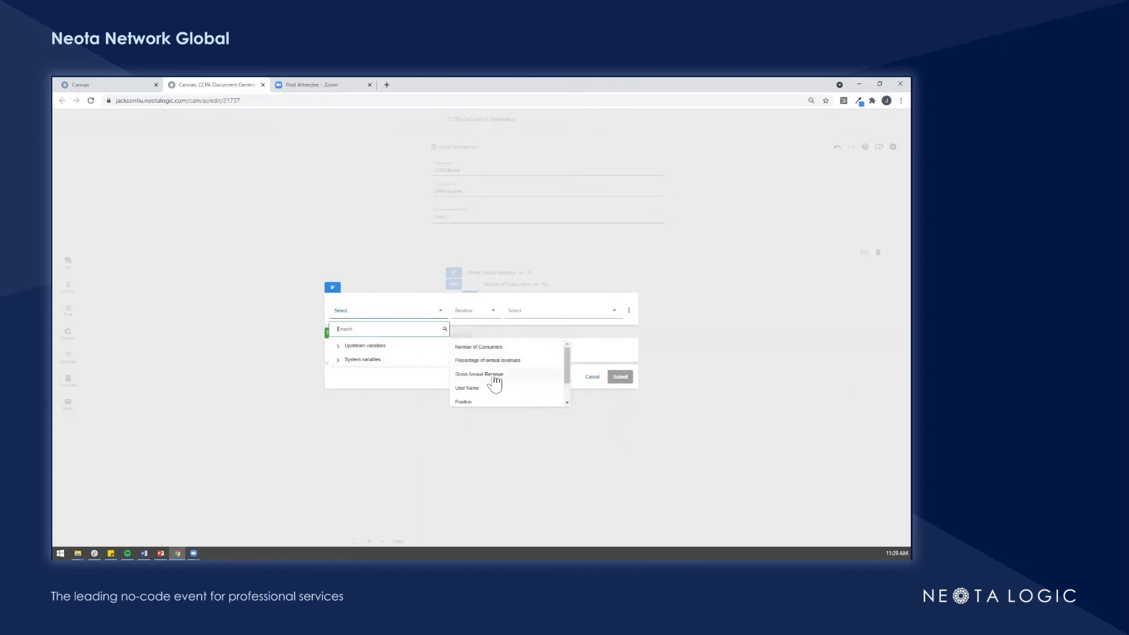
left_click(479, 374)
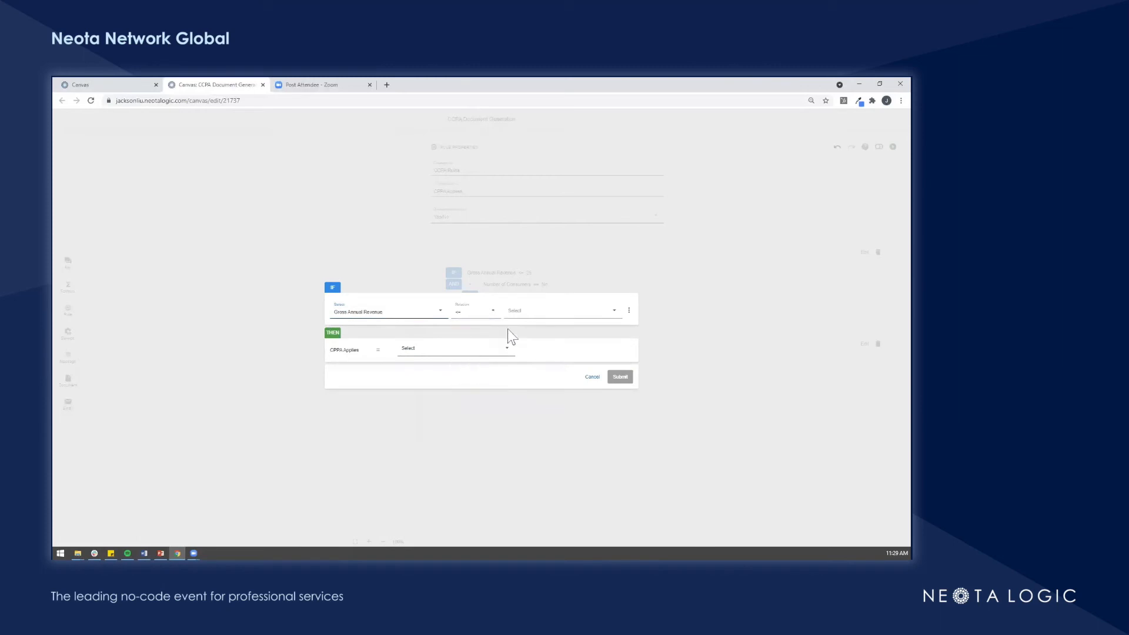
left_click(562, 310)
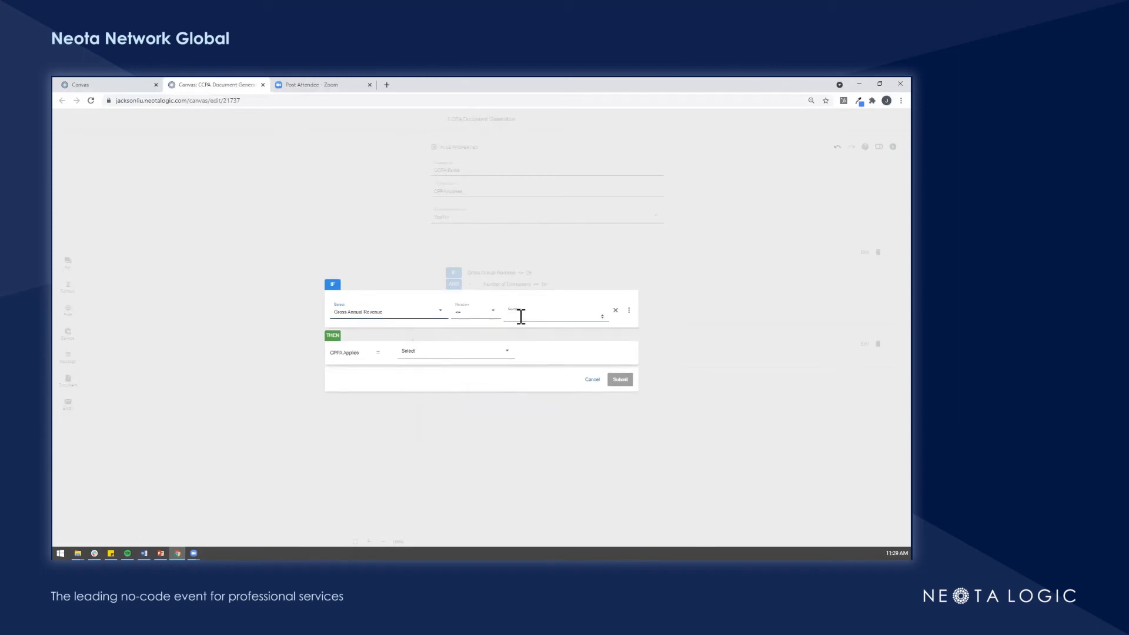
left_click(629, 310)
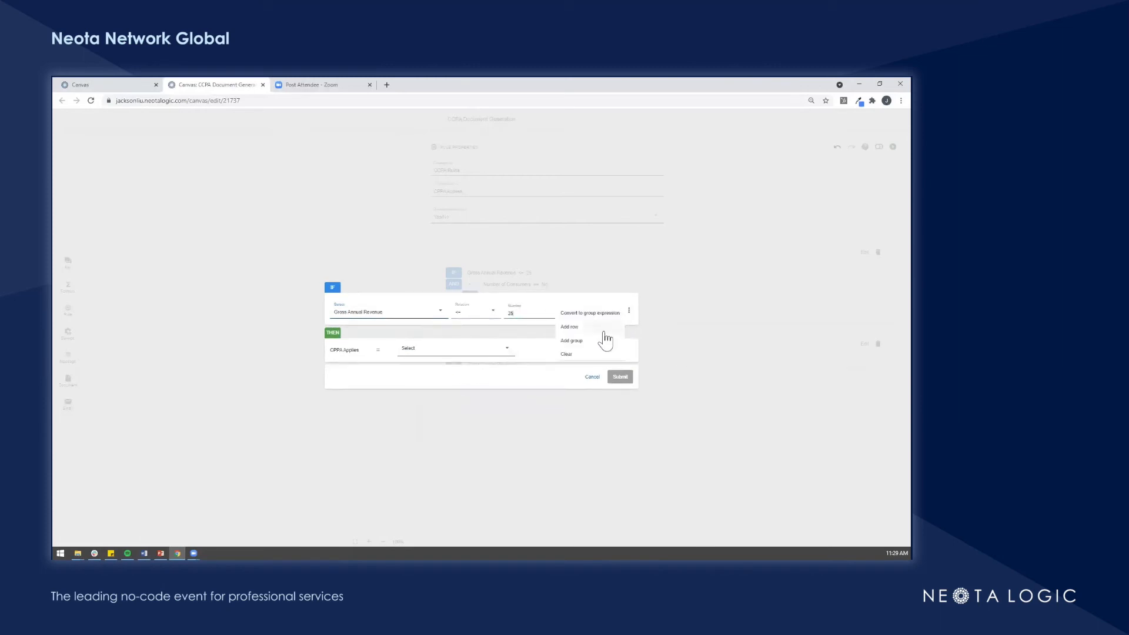
left_click(569, 326)
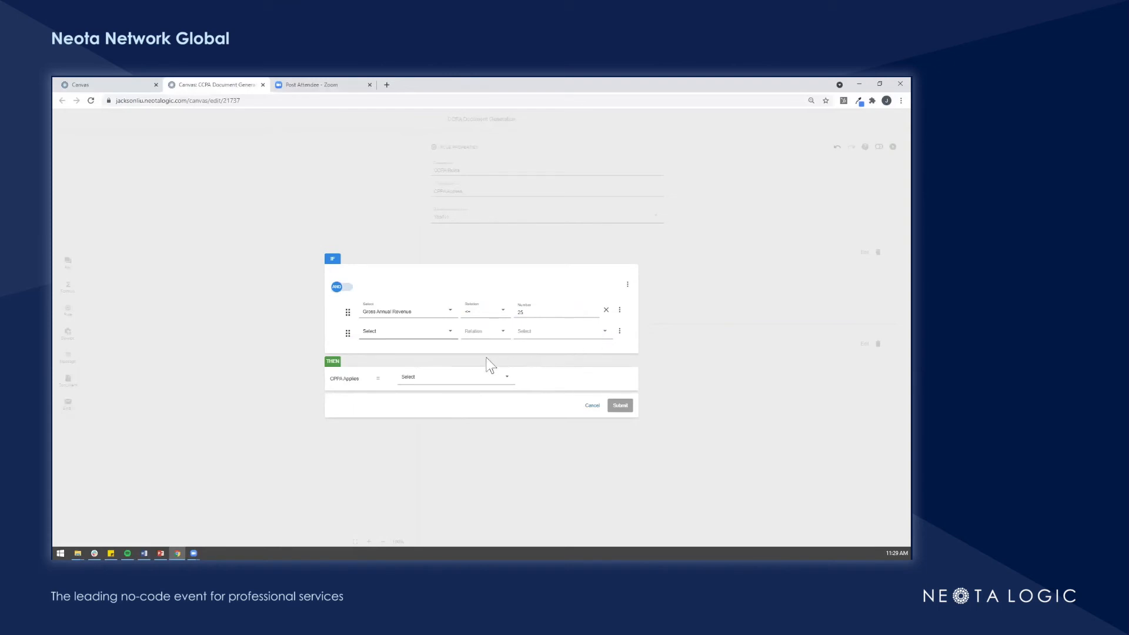
Step: Group Percentage of annual revenues with Number of Consumers = Yes as a nested expression
left_click(404, 331)
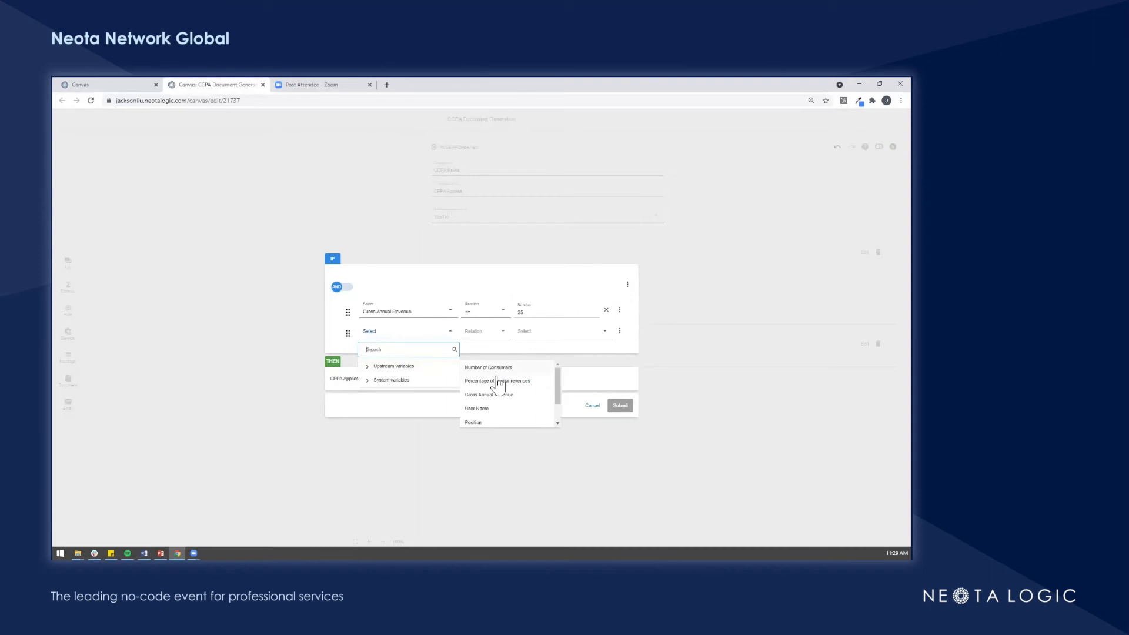
left_click(497, 381)
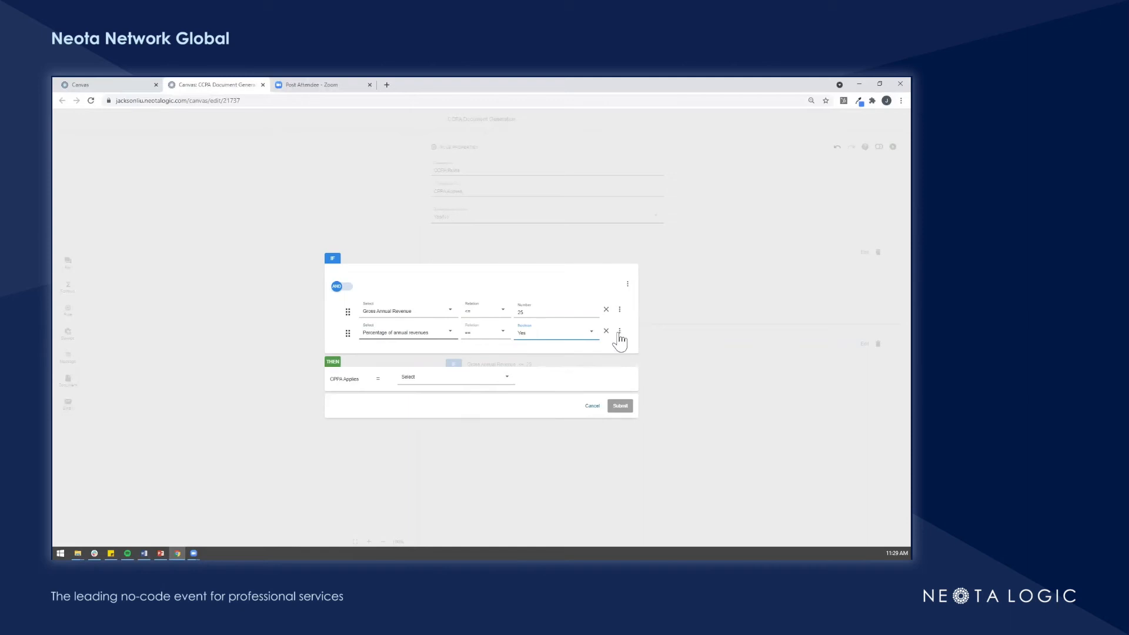
left_click(619, 332)
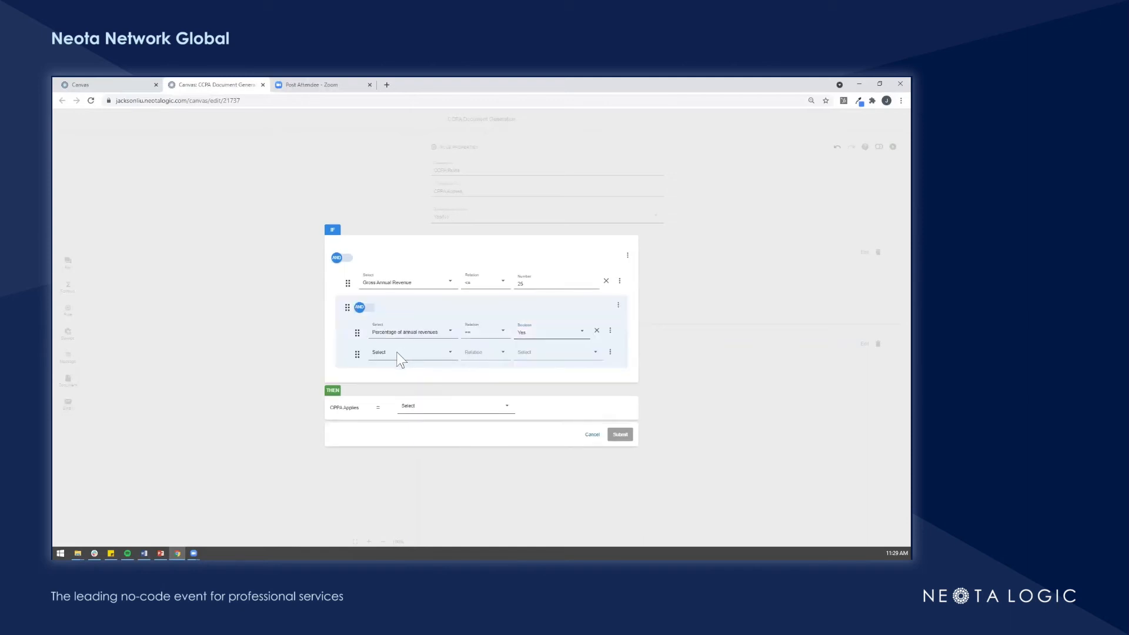
left_click(411, 353)
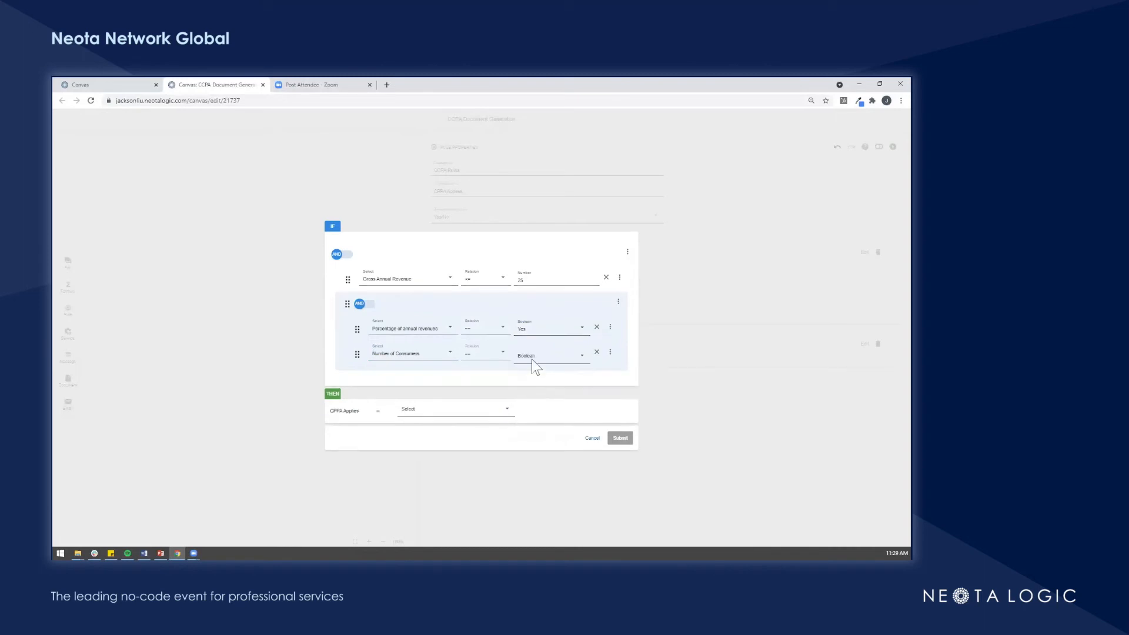
left_click(551, 353)
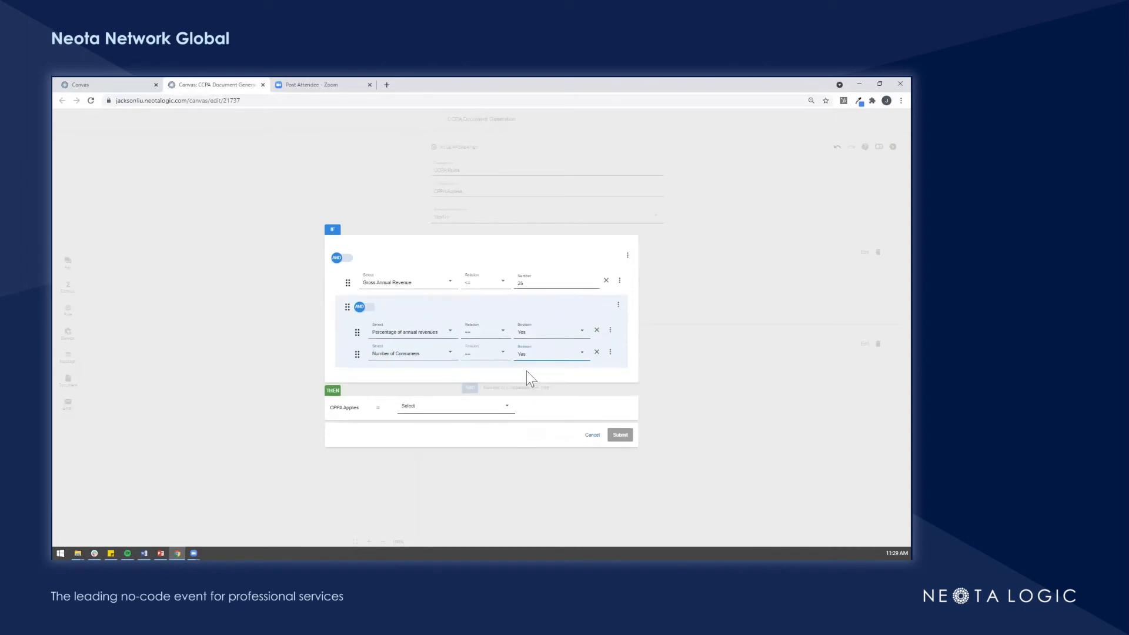
Step: Set CPPA Applies to Yes, switch the group from AND to OR, and submit
left_click(455, 405)
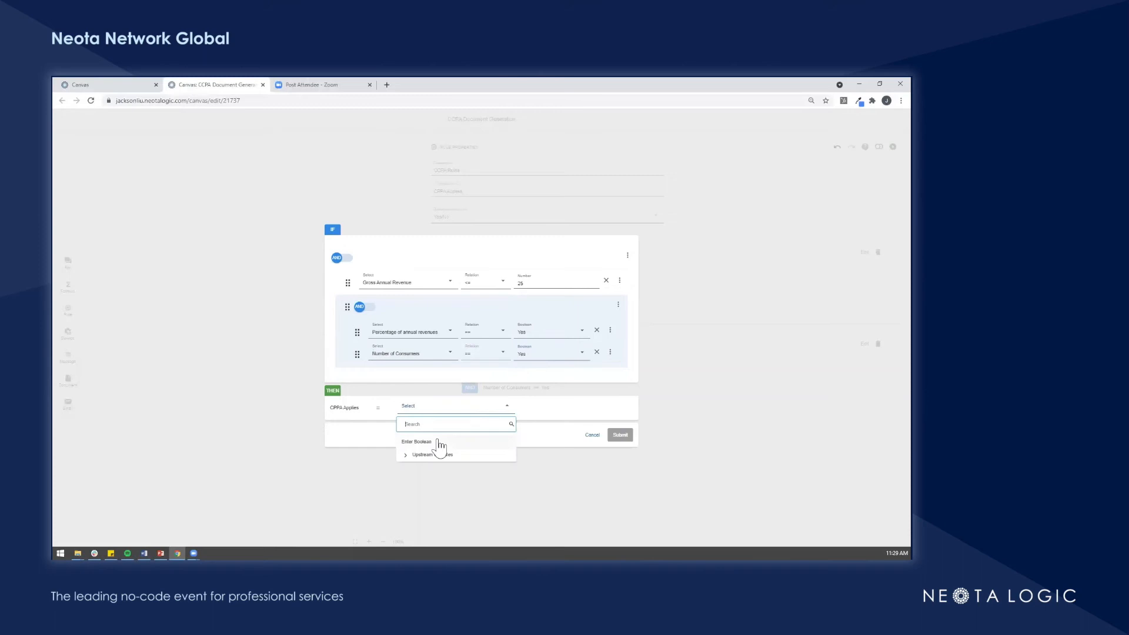
left_click(416, 442)
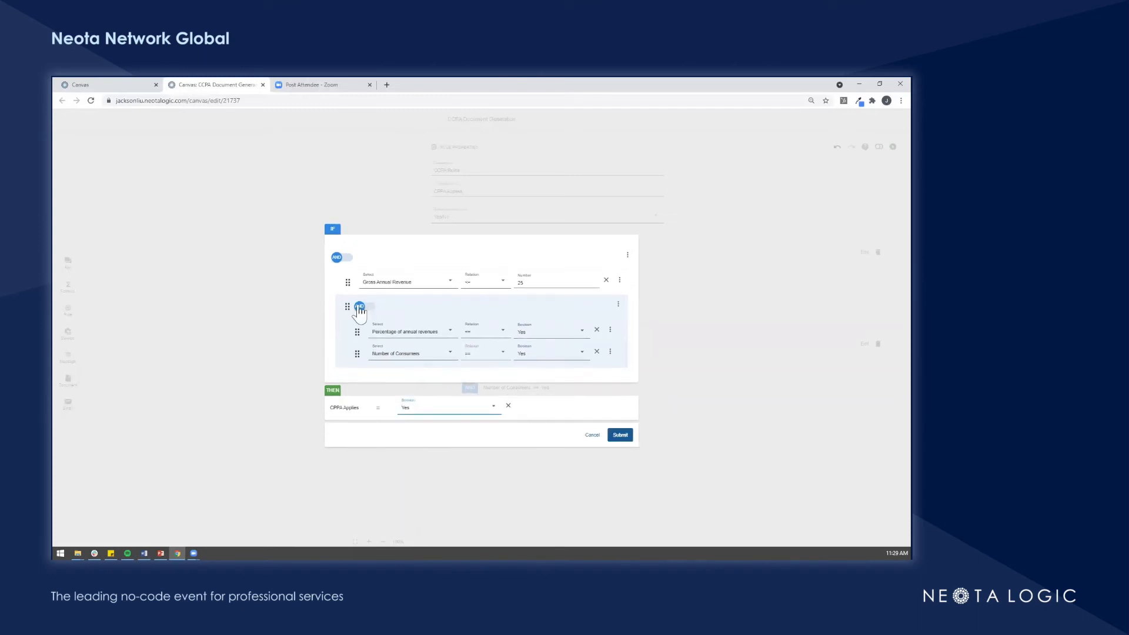
left_click(364, 307)
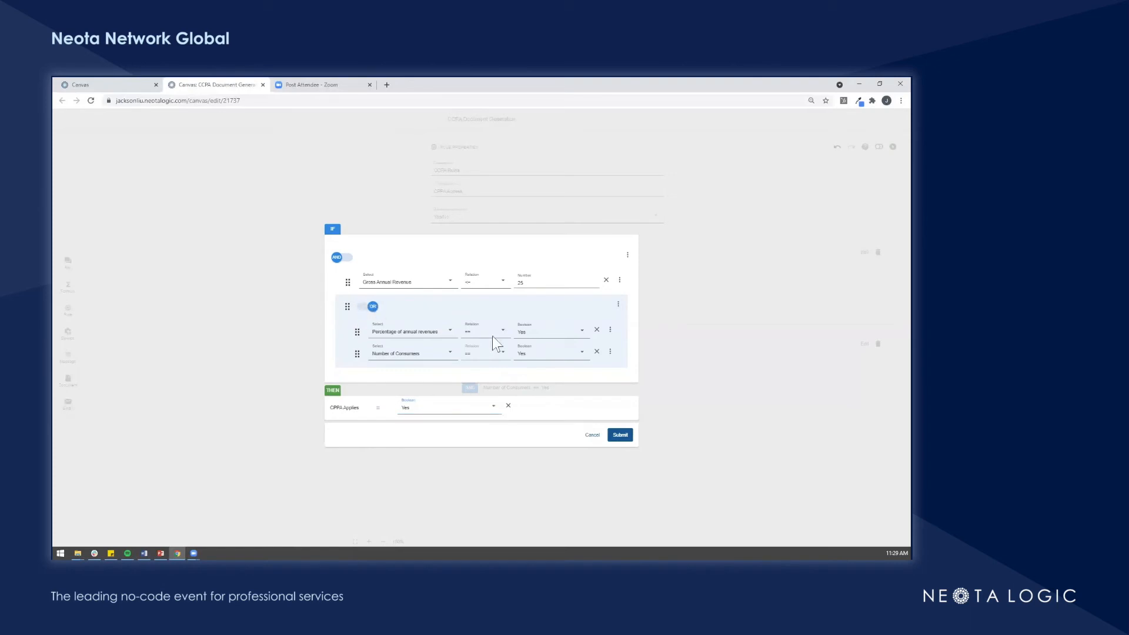
left_click(619, 434)
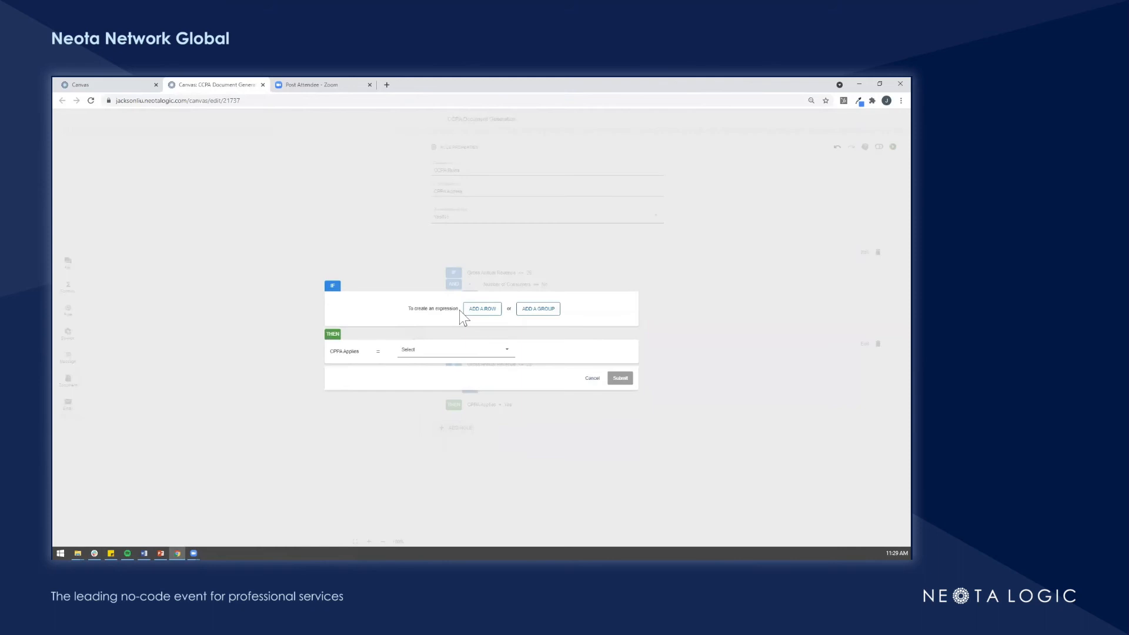
Step: Start the third rule with a Gross Annual Revenue numeric condition and another row below it
left_click(482, 308)
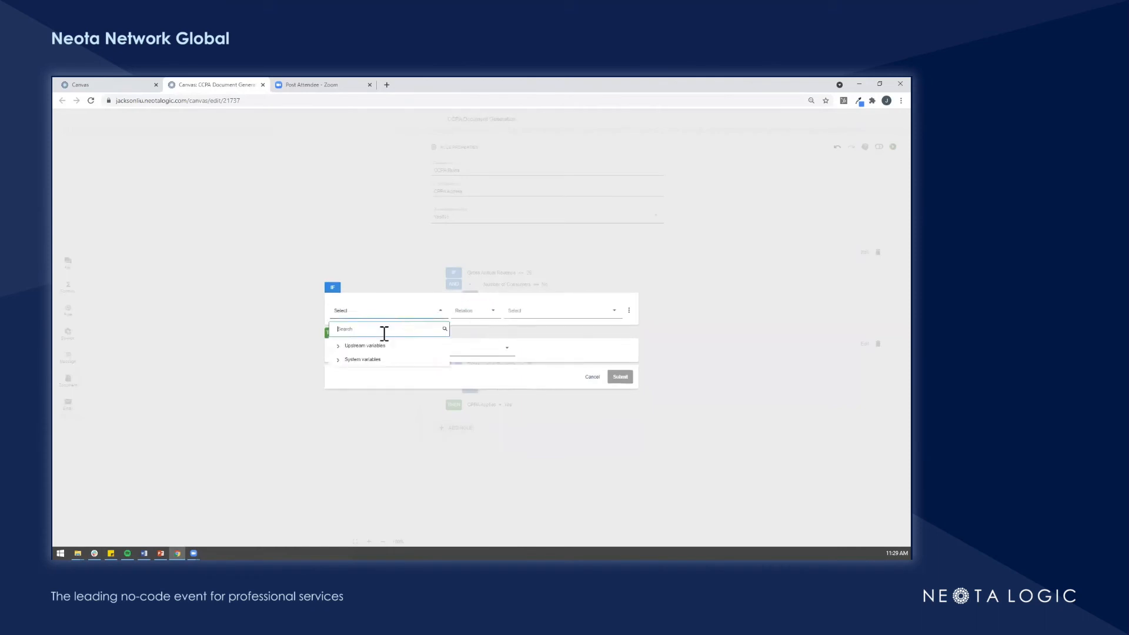
left_click(364, 346)
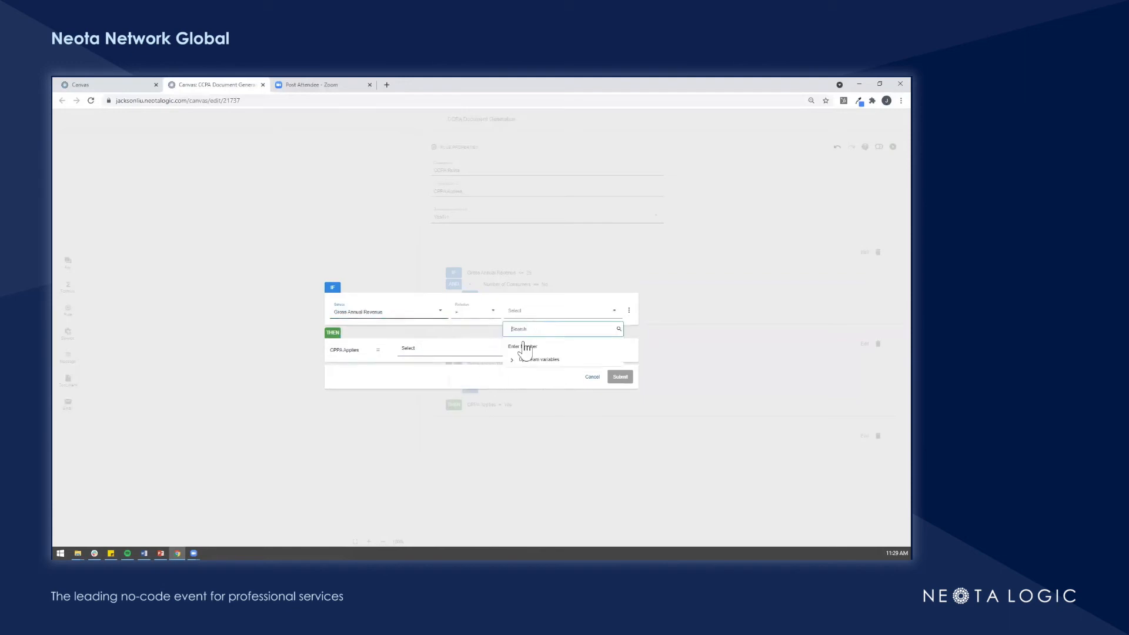
left_click(522, 347)
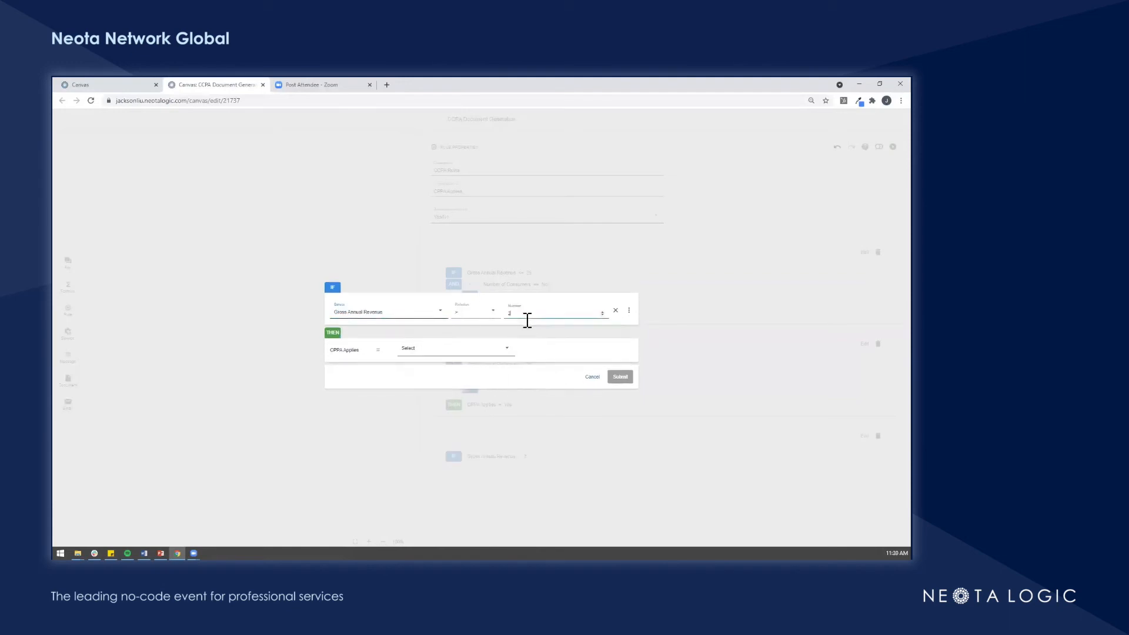
left_click(629, 310)
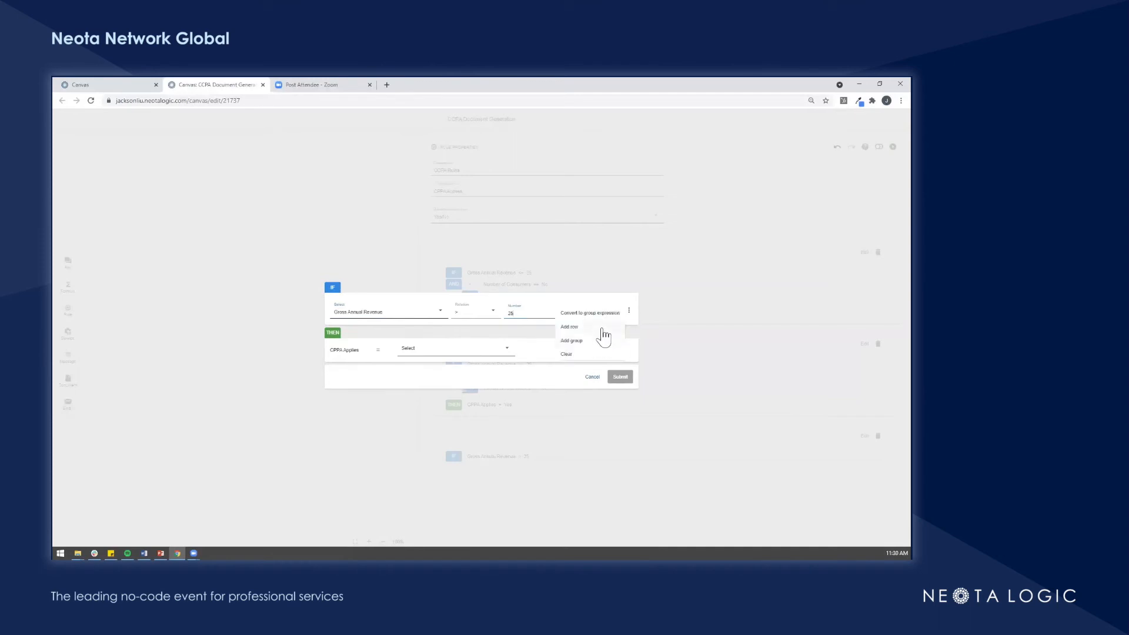
left_click(569, 326)
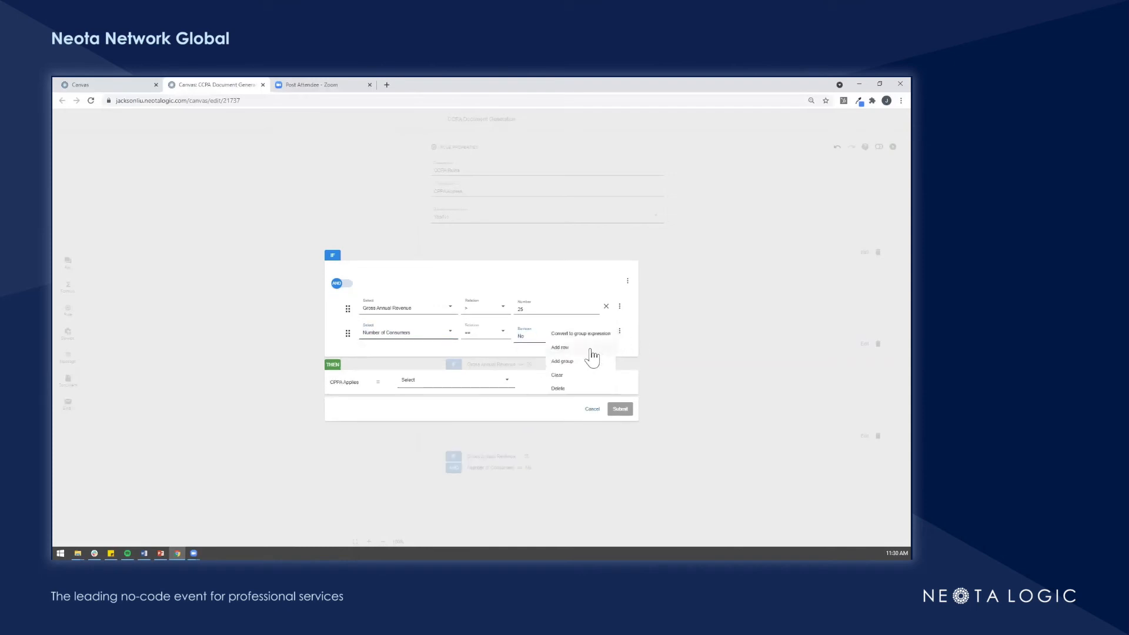
Step: Group the consumers row with Percentage of annual revenues = No, set CPPA Applies Yes, and submit
left_click(561, 361)
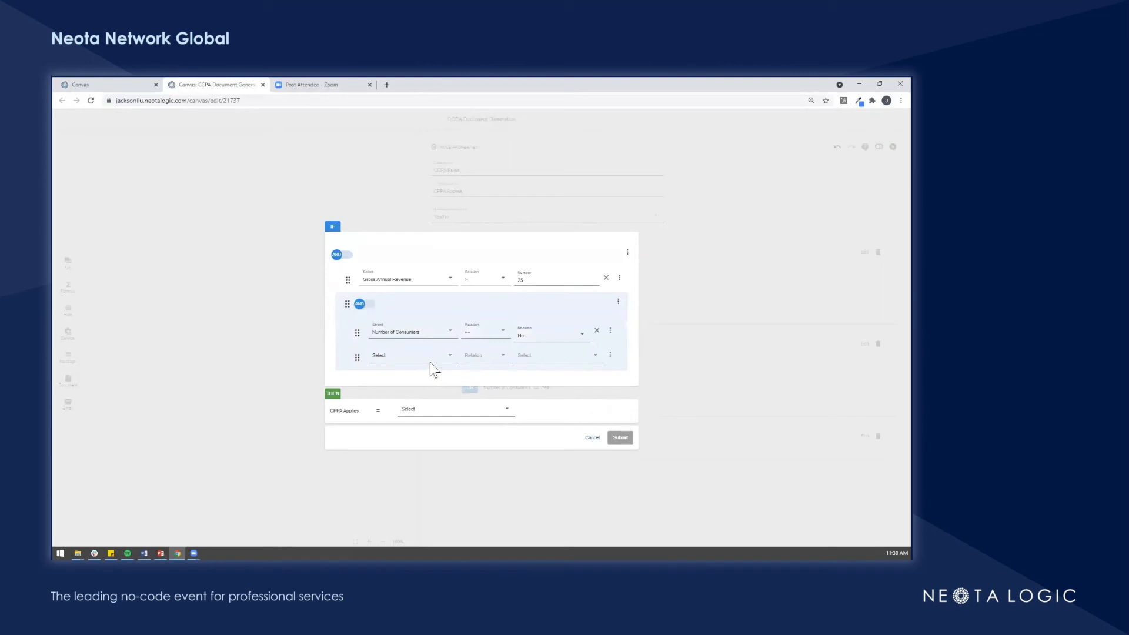
left_click(410, 355)
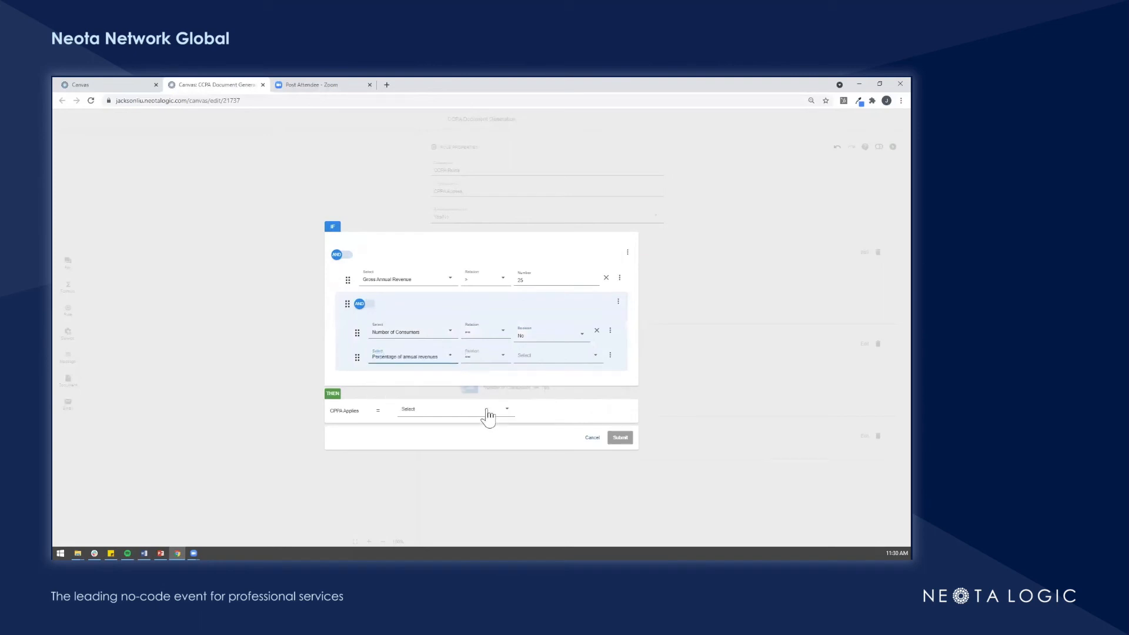
left_click(549, 356)
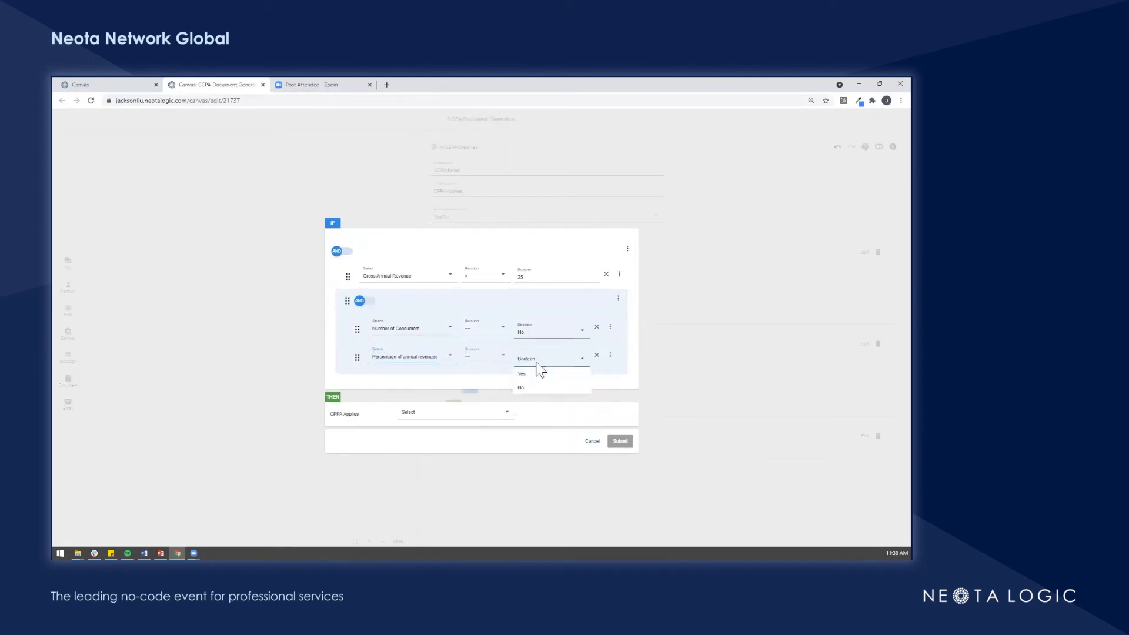
left_click(520, 388)
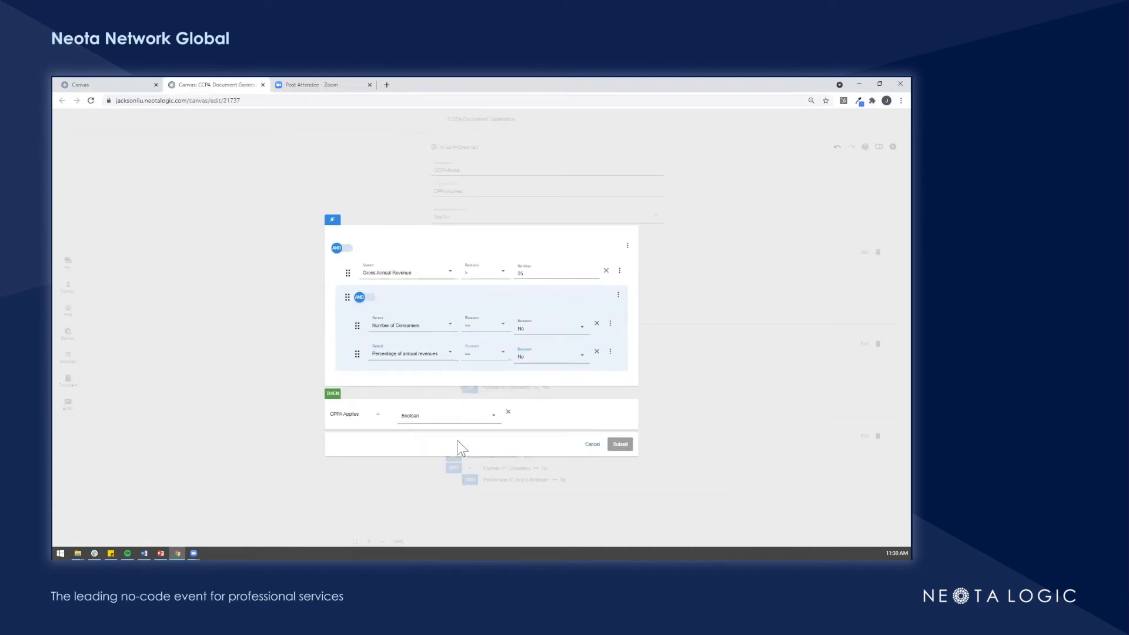
left_click(447, 414)
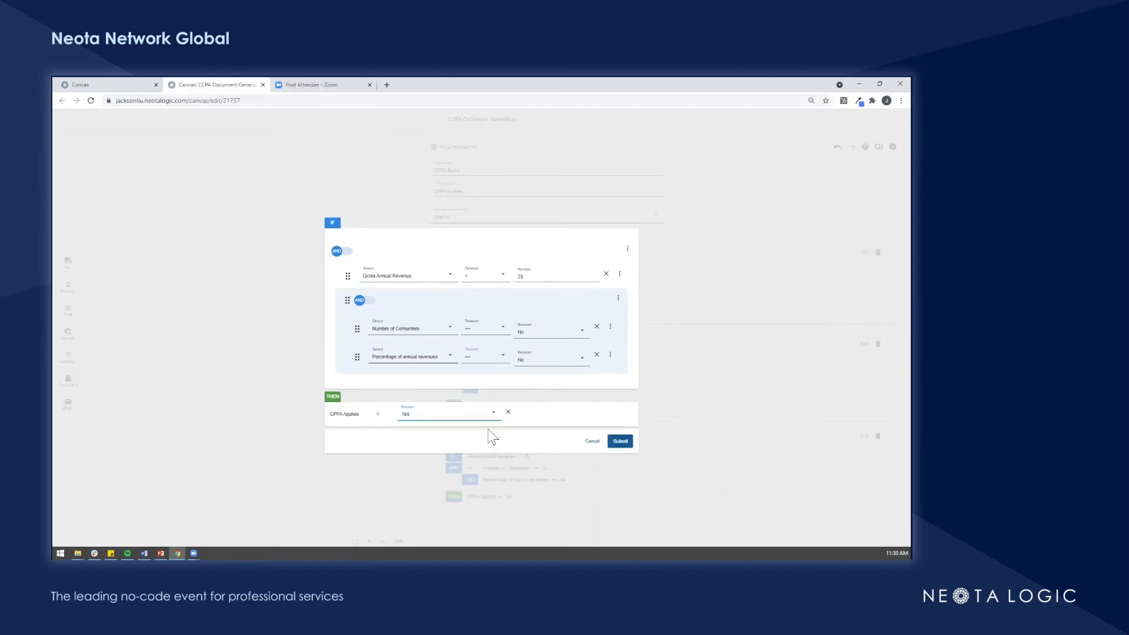
left_click(619, 440)
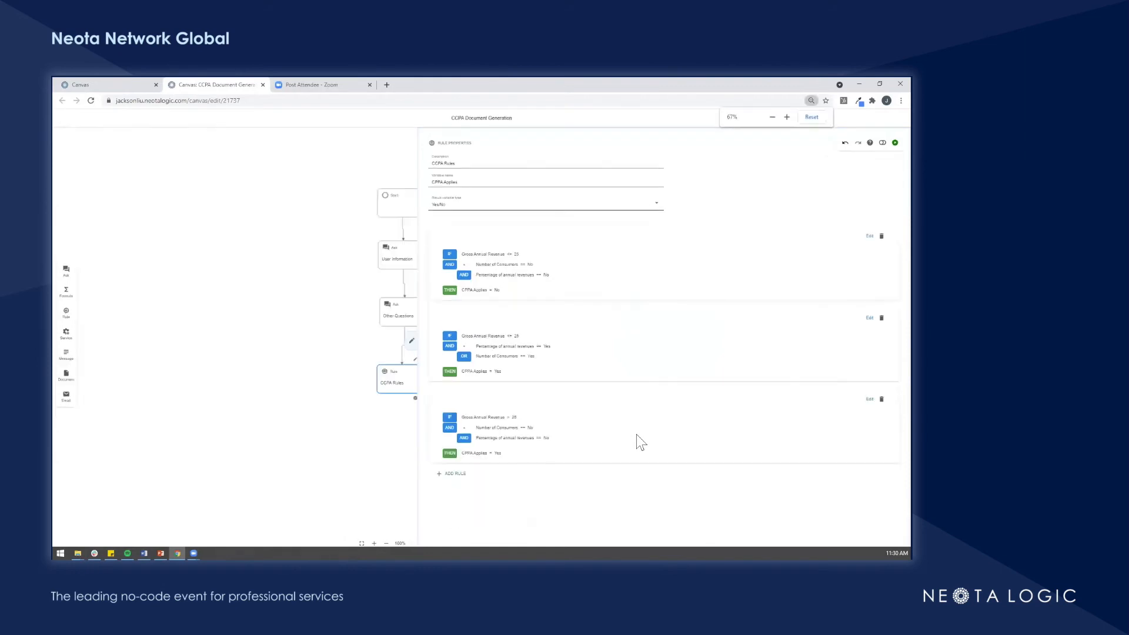
Step: Start a fourth rule with Gross Annual Revenue compared against 25
left_click(451, 473)
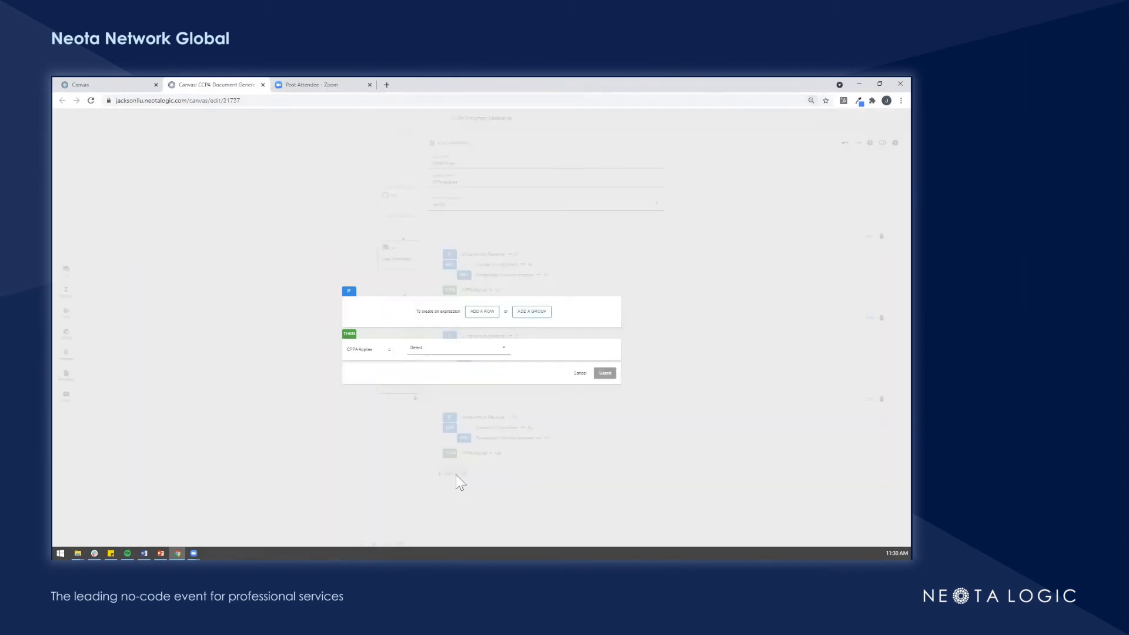
left_click(481, 311)
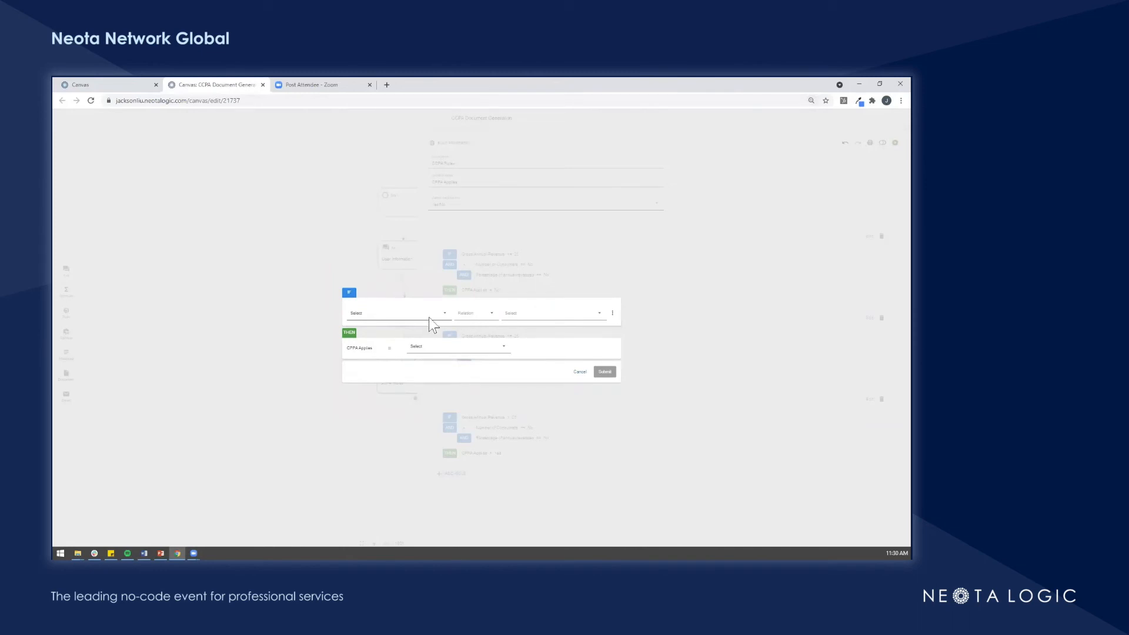
left_click(396, 312)
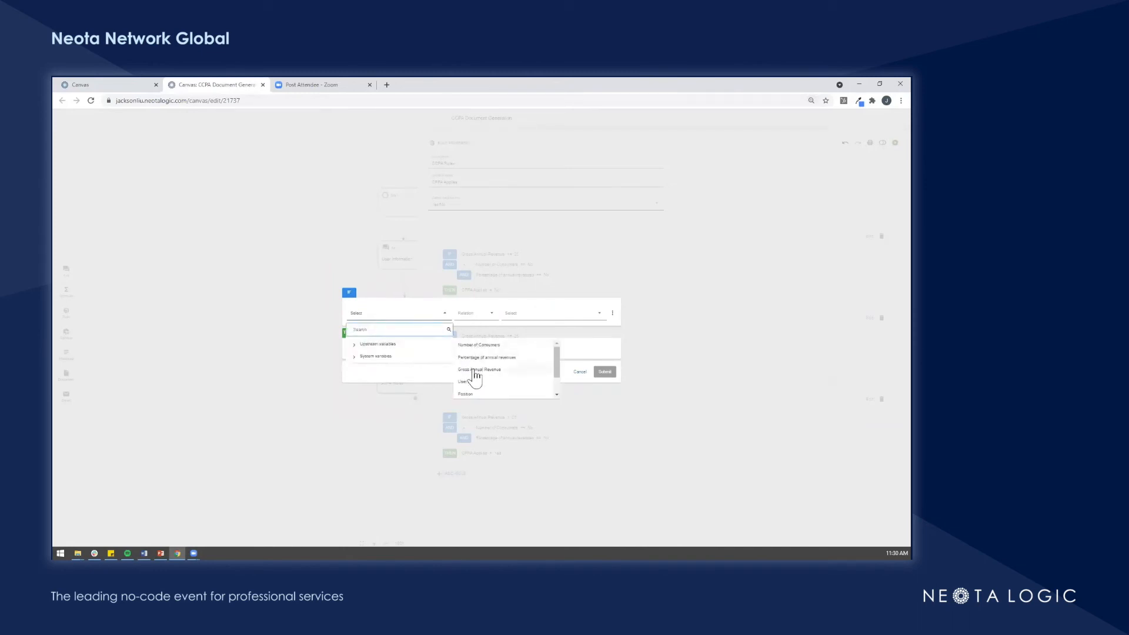
left_click(480, 370)
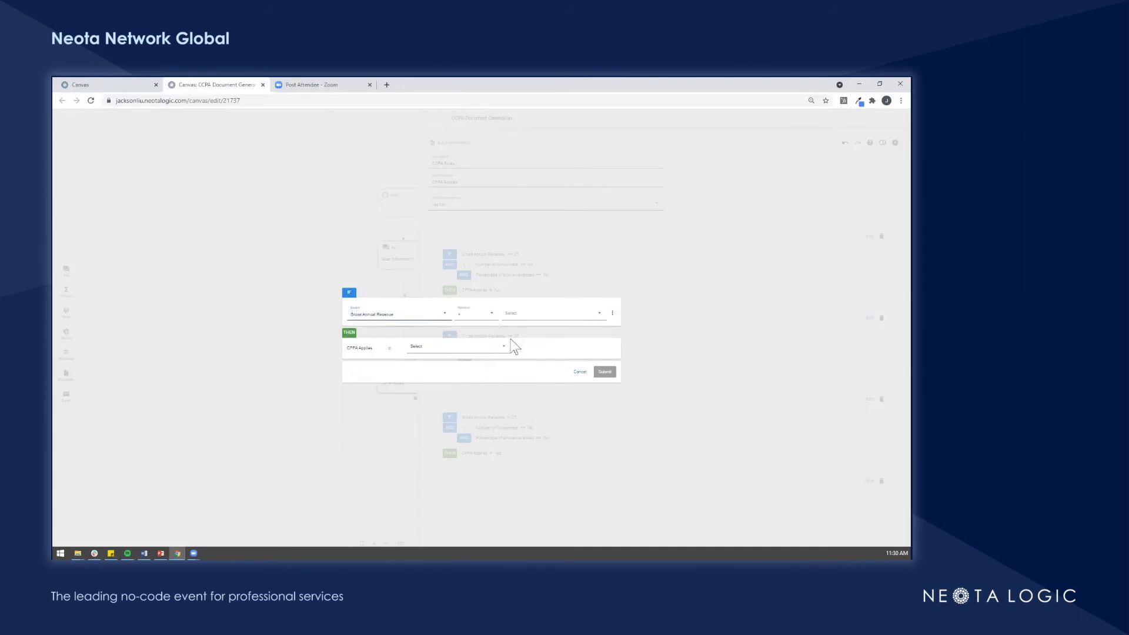
left_click(548, 313)
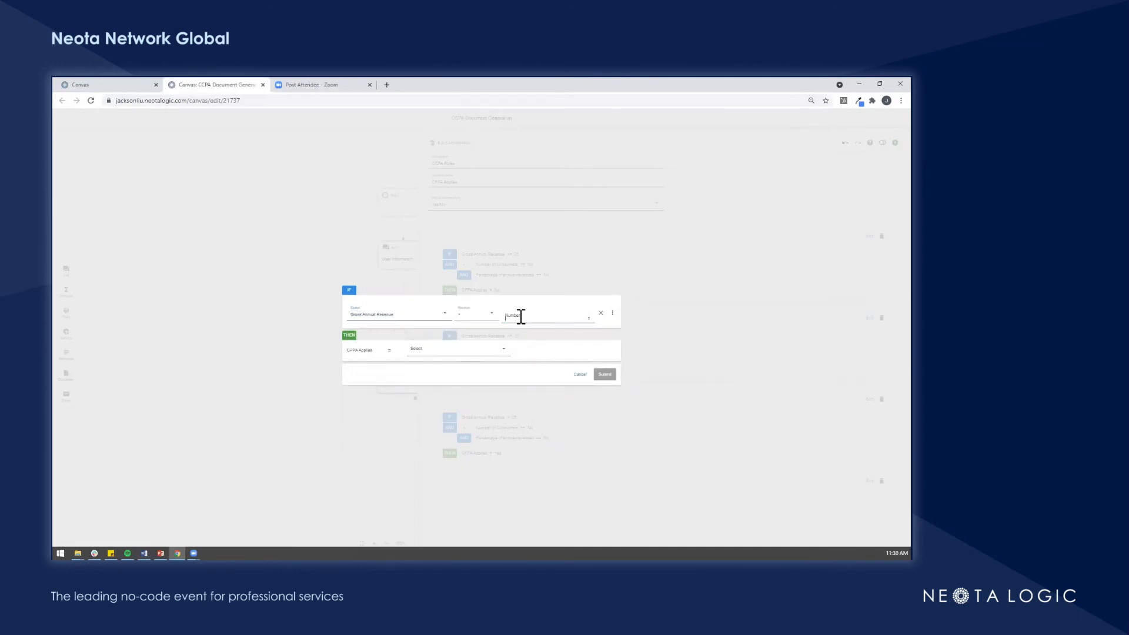
type("25")
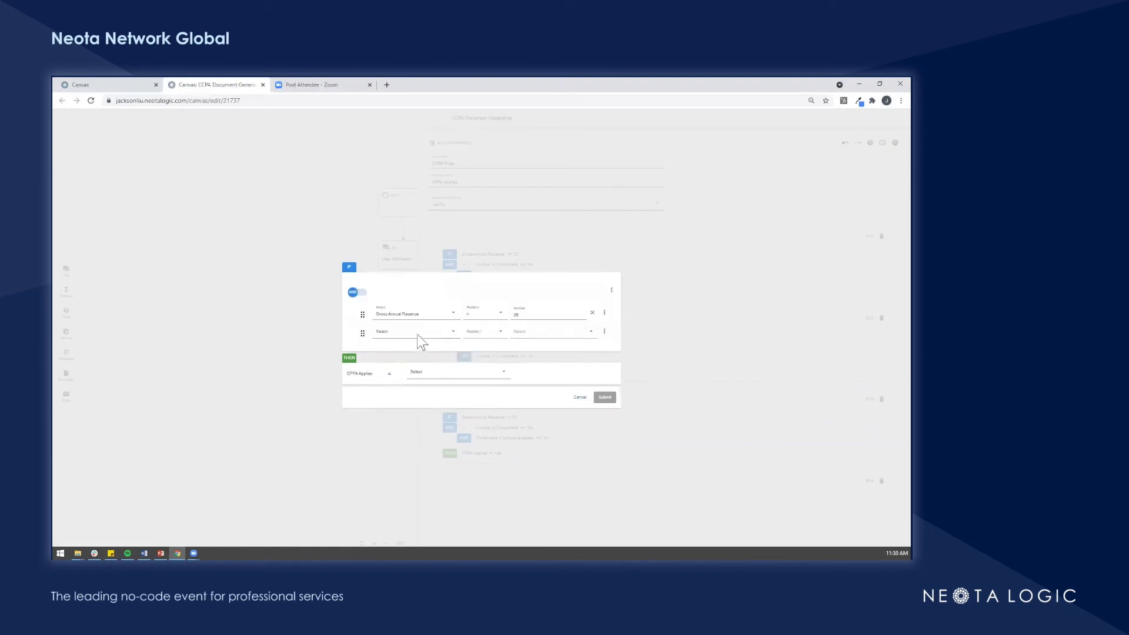
Step: Group Number of Consumers with Percentage of annual revenues == Yes and submit the rule
left_click(415, 331)
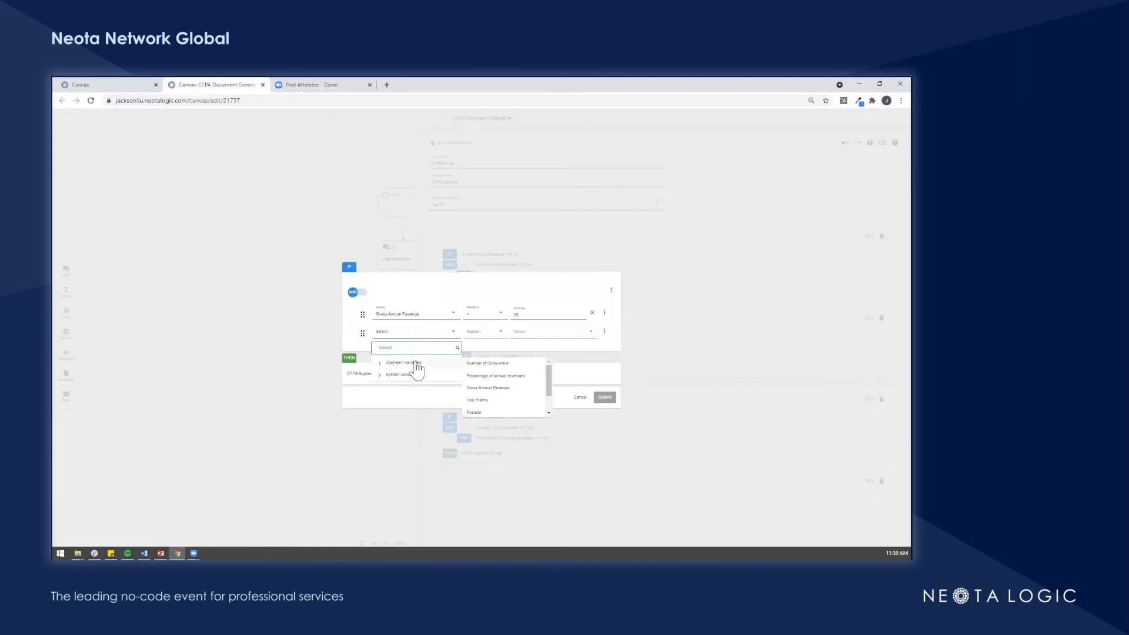
left_click(487, 363)
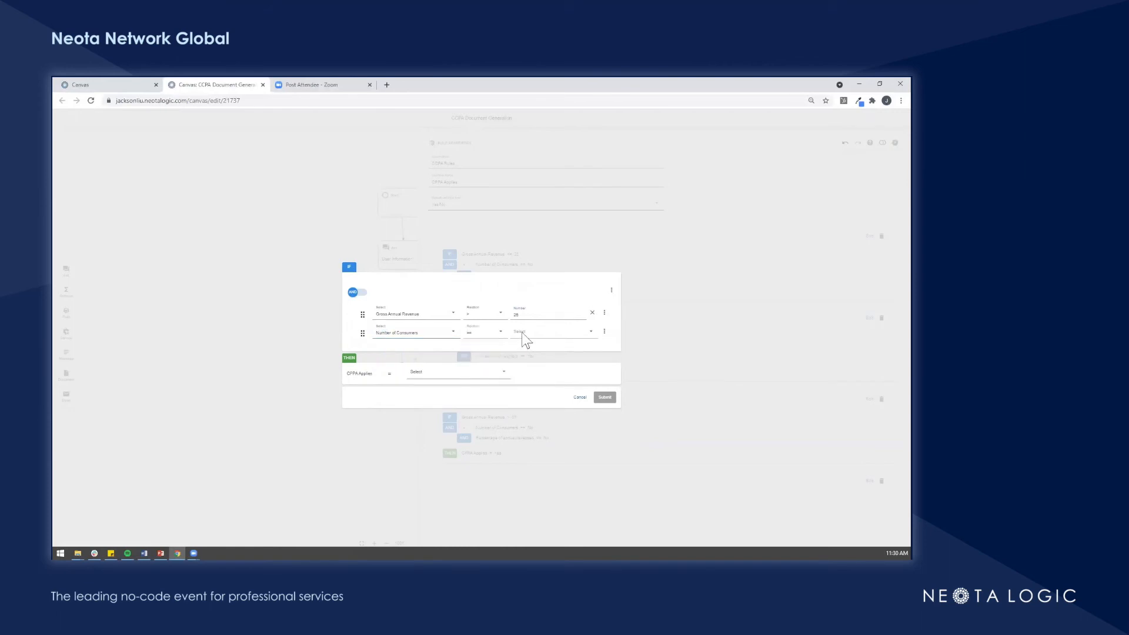
left_click(548, 331)
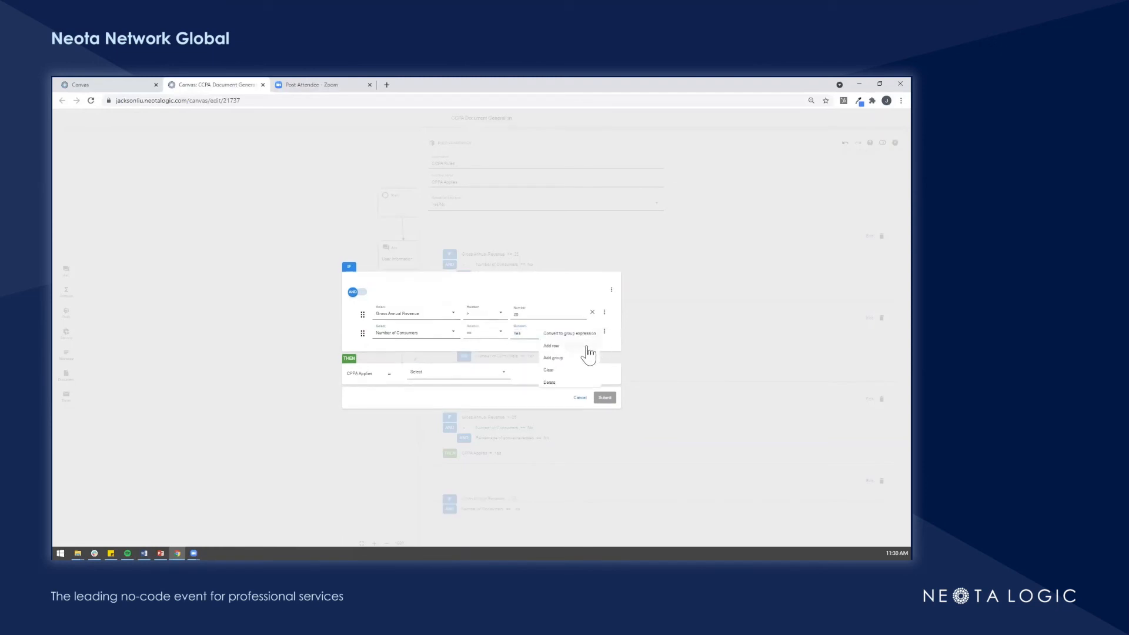
left_click(552, 345)
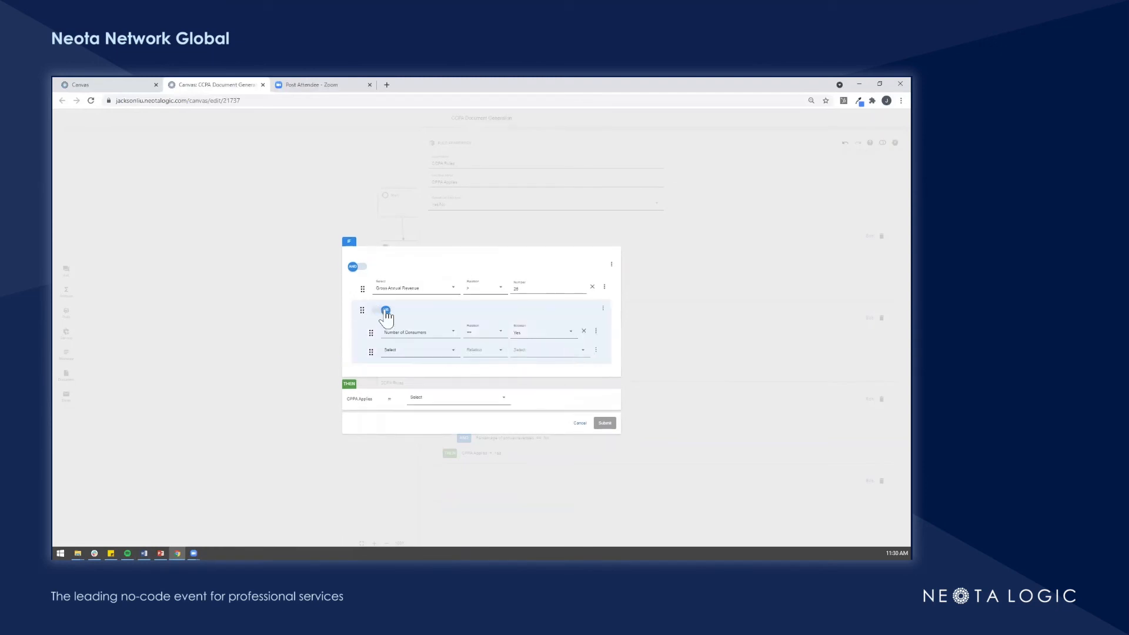
left_click(416, 350)
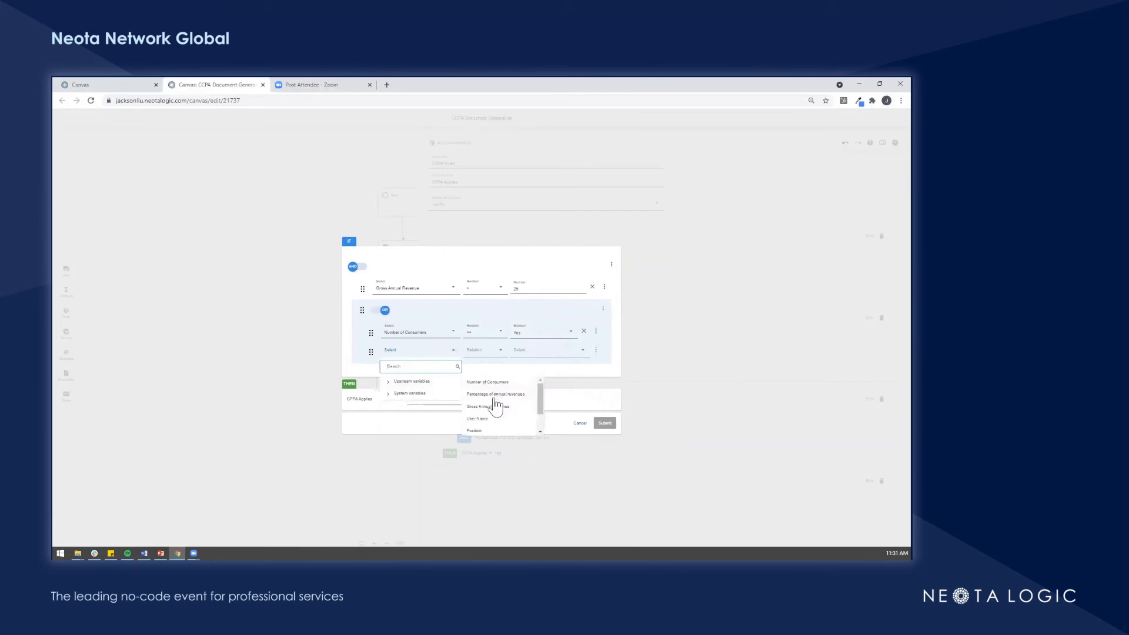
left_click(495, 394)
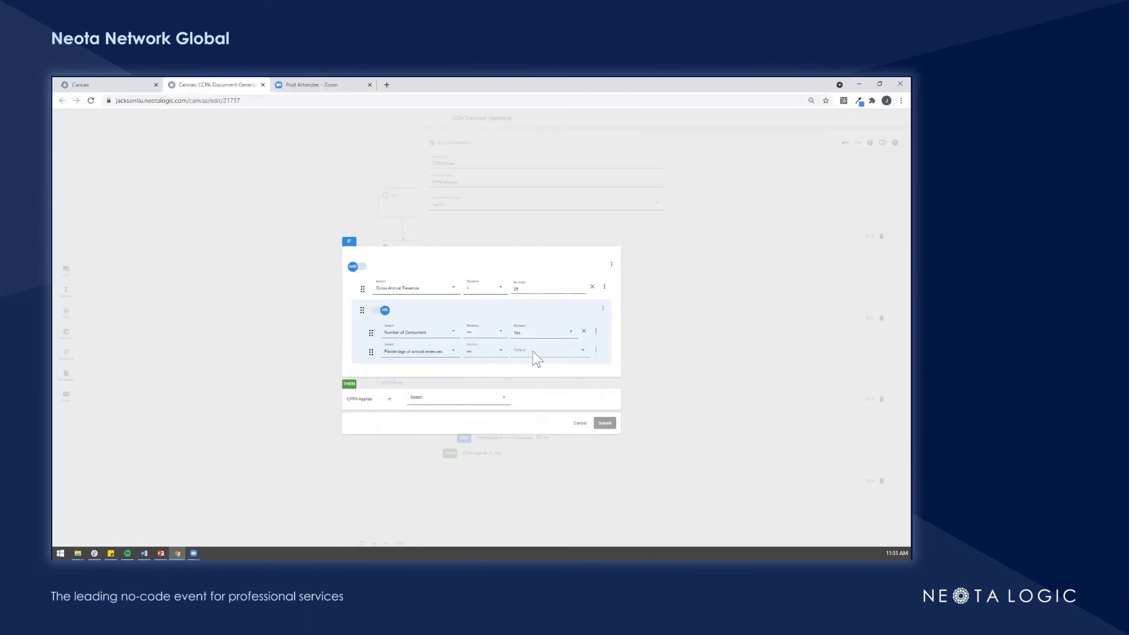
left_click(548, 352)
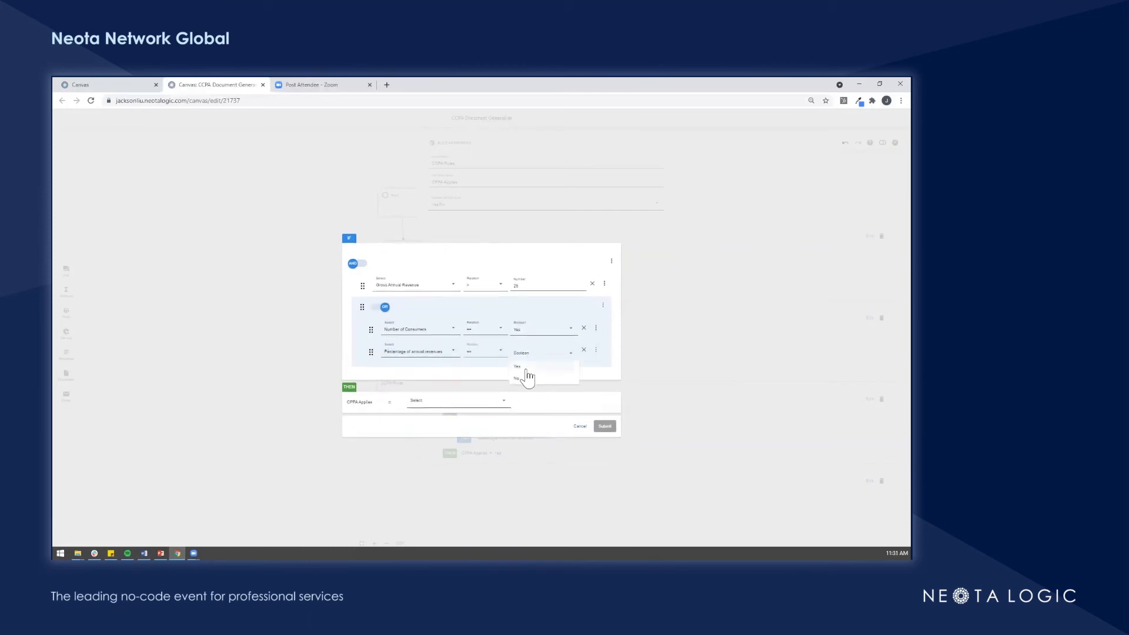
left_click(517, 366)
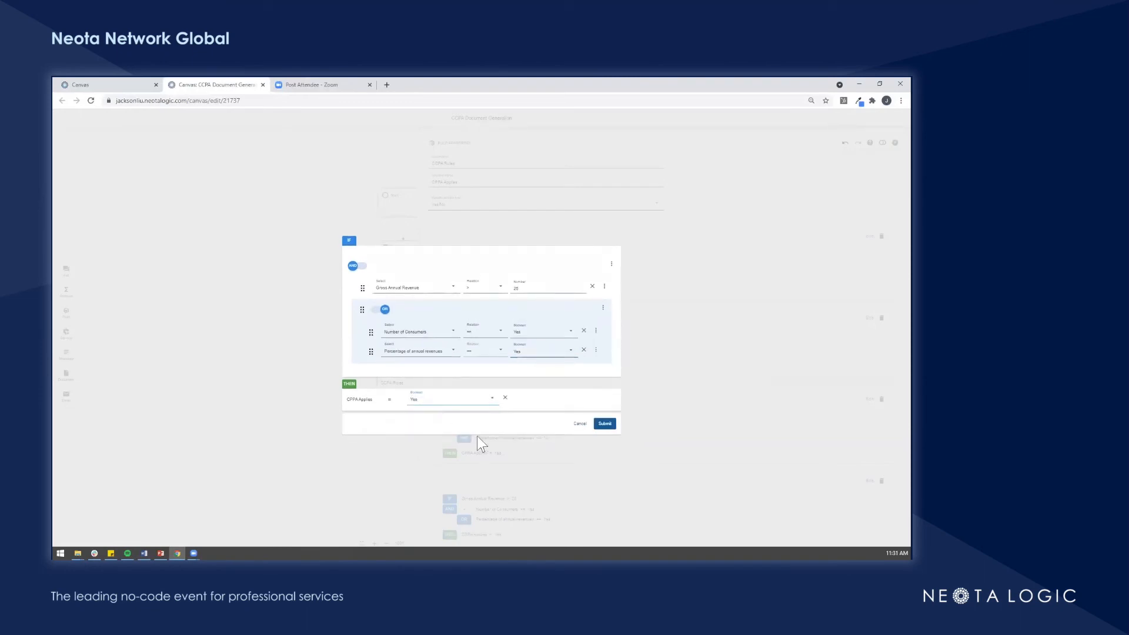
left_click(604, 423)
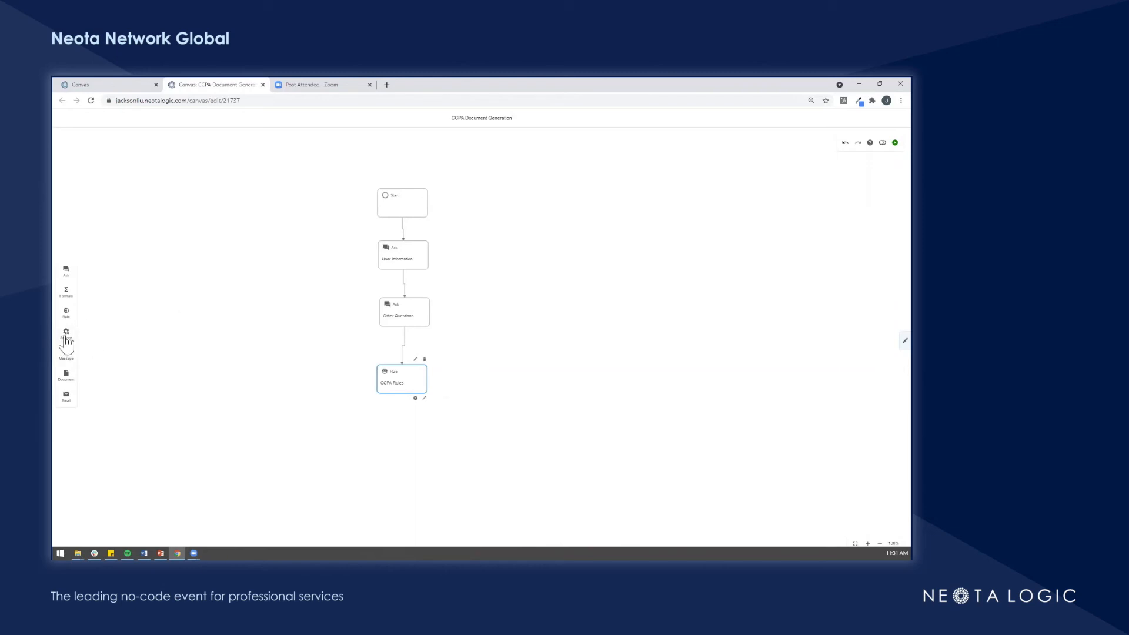
Step: Drop a Service step below the CCPA Rules node and bring up its properties
left_click_drag(65, 335, 403, 437)
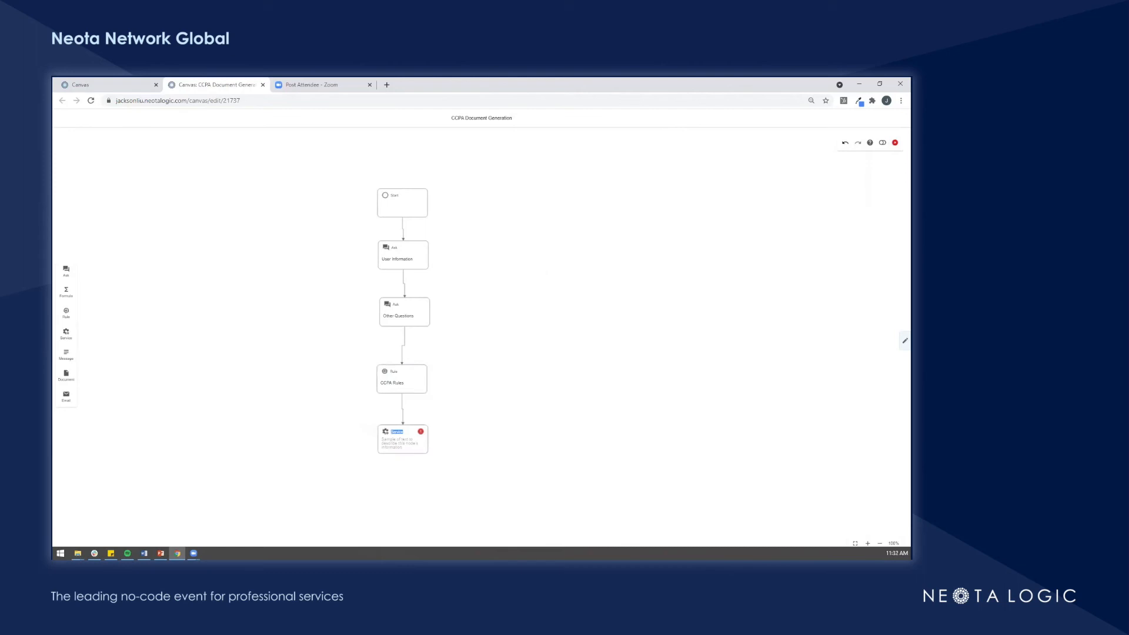
left_click(402, 437)
type("Pu")
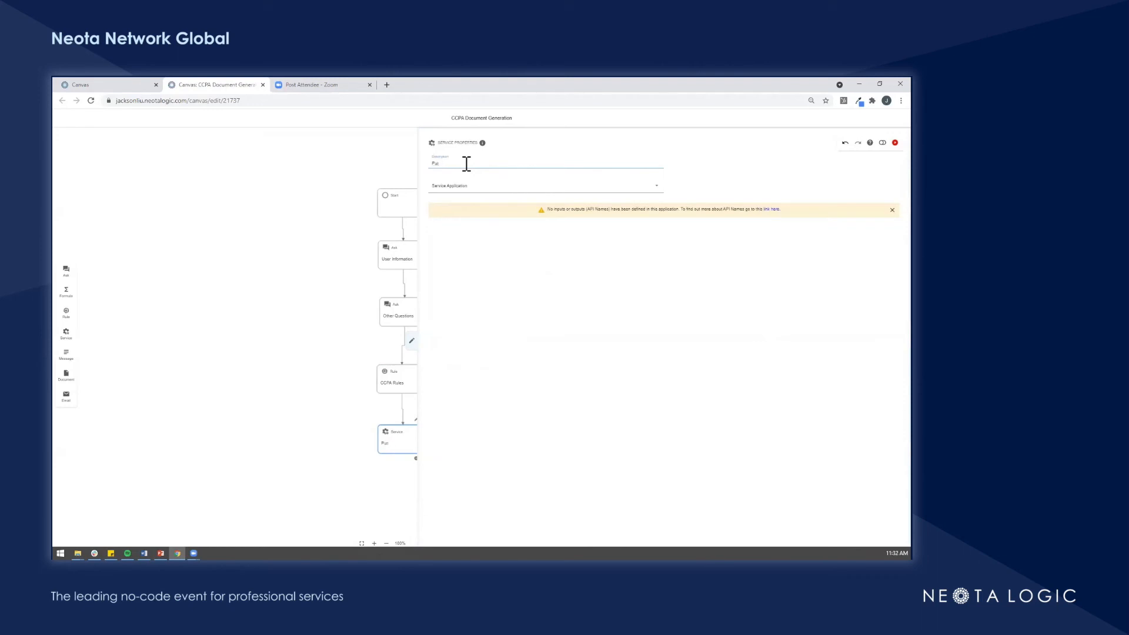
Step: Describe the step as 'Output Document' and link the Word CCPA Report -Template service app
type("Output D")
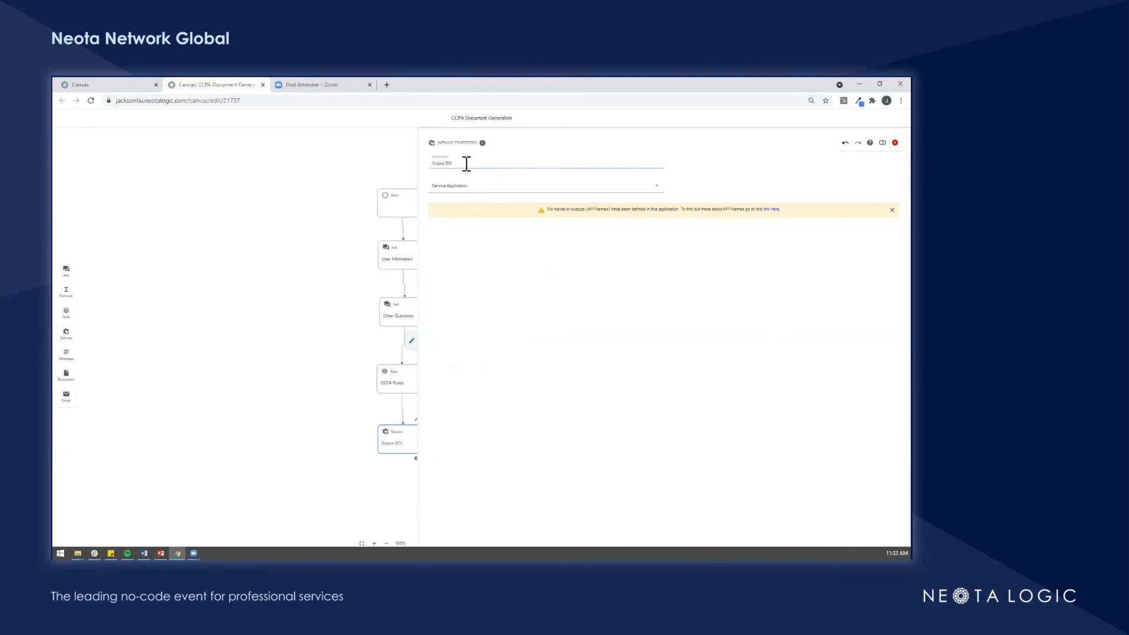
type("Output Document")
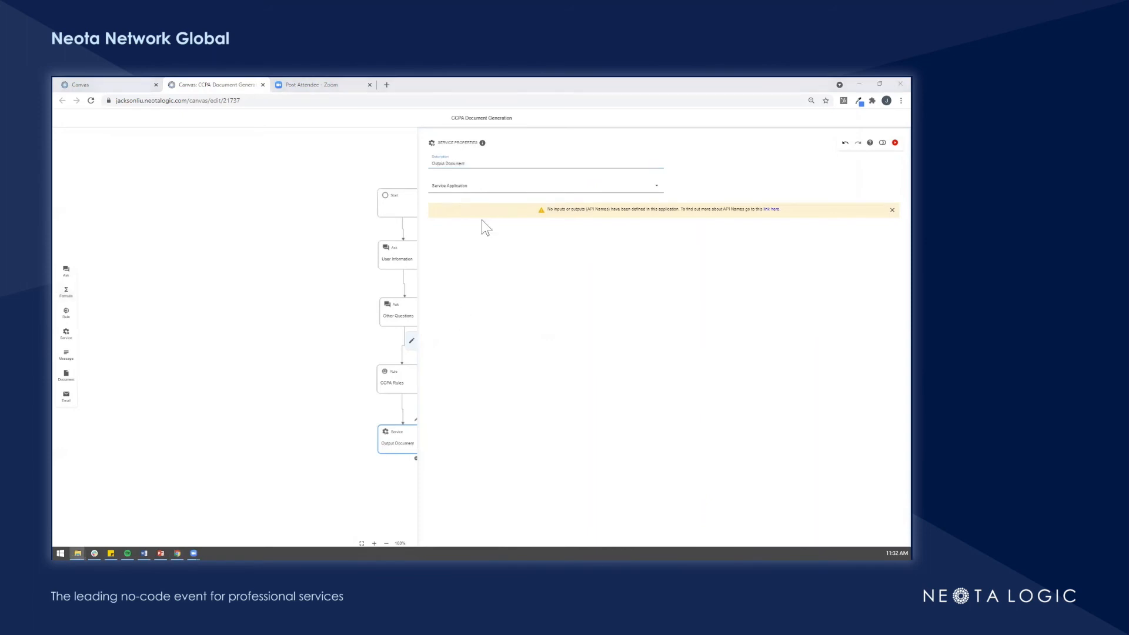
left_click(544, 185)
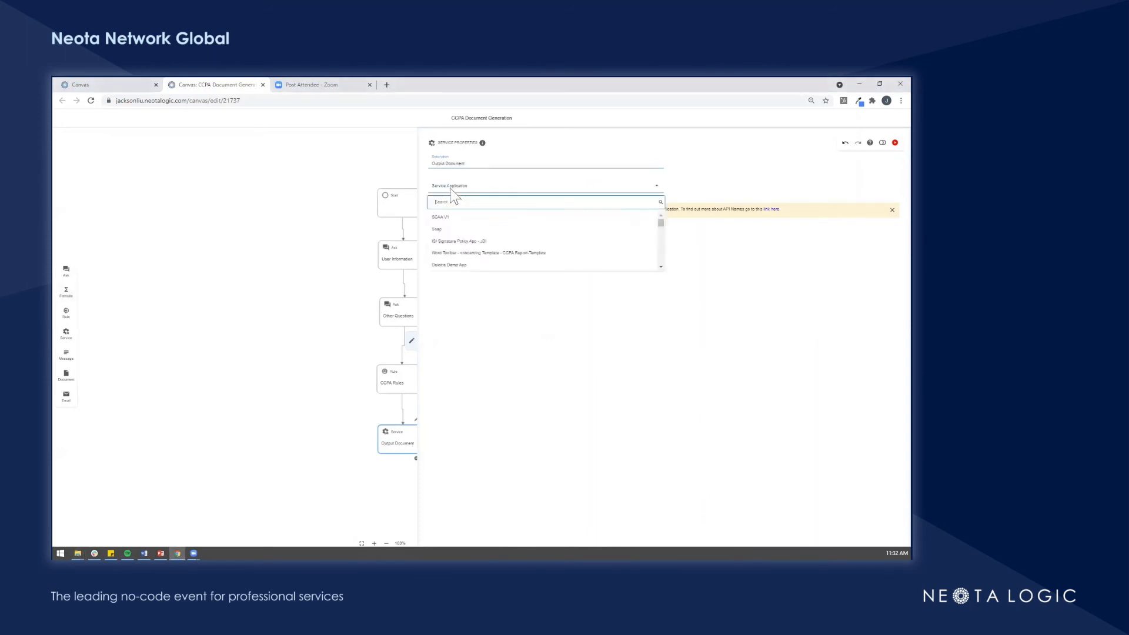
type("word toolbar and")
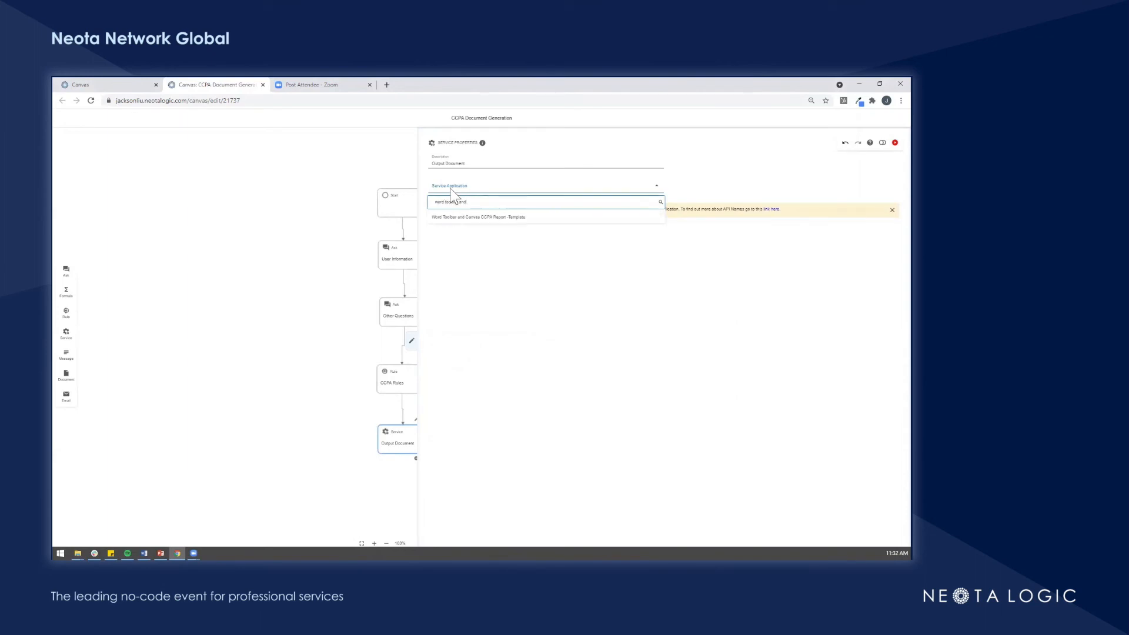
left_click(477, 217)
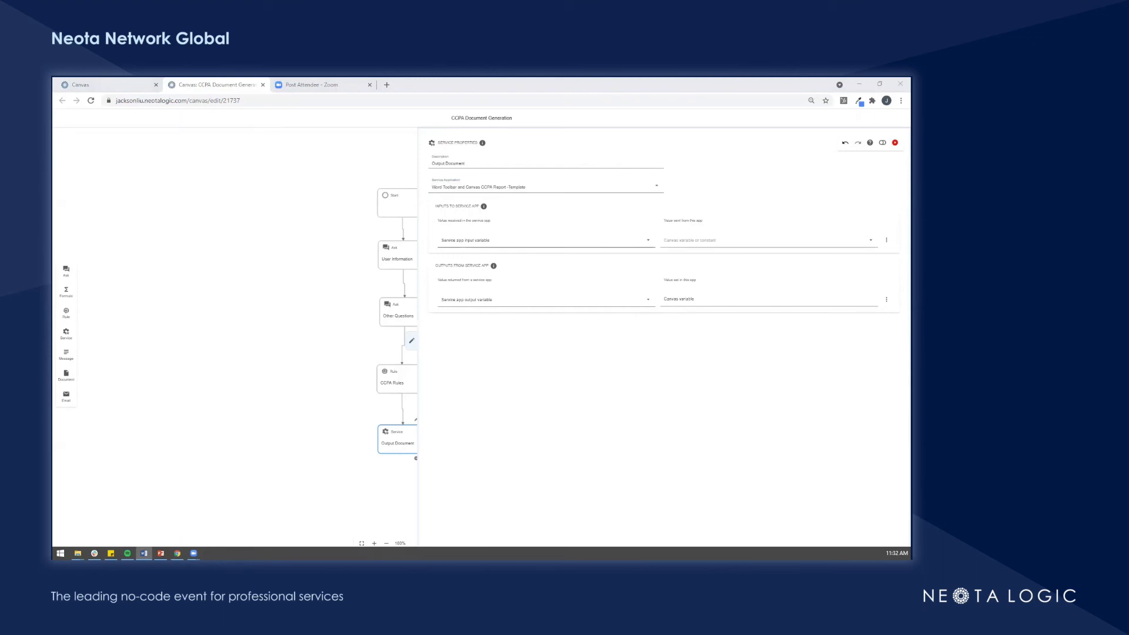
Step: Map Business Name, Position and CCPA Applies service inputs to the same-named canvas variables
left_click(545, 240)
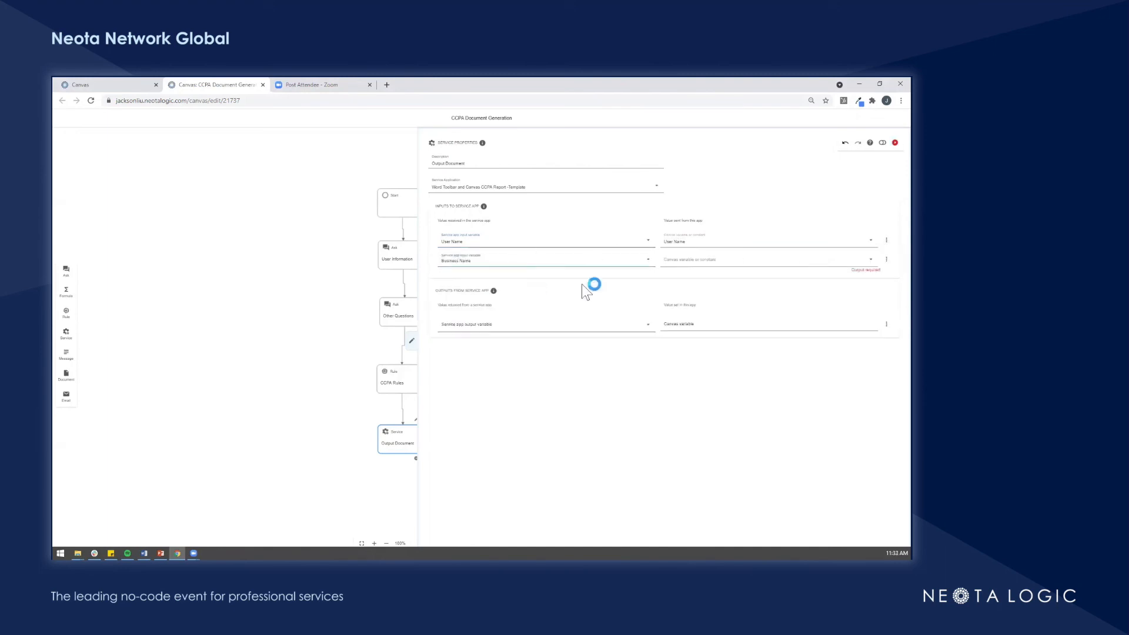
left_click(767, 259)
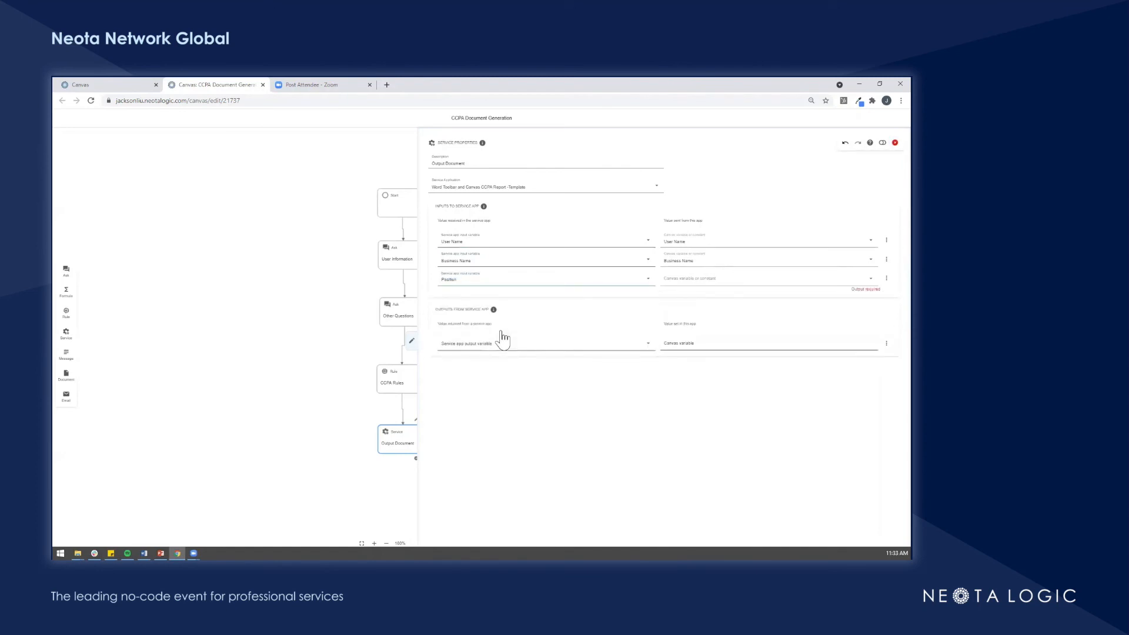
left_click(767, 279)
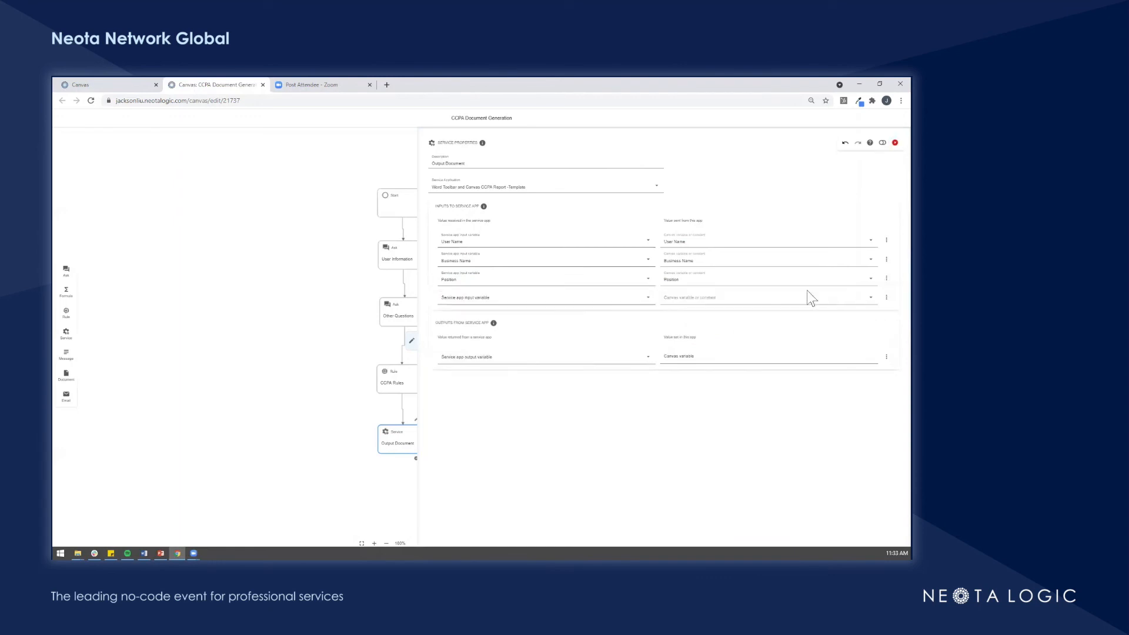
left_click(545, 298)
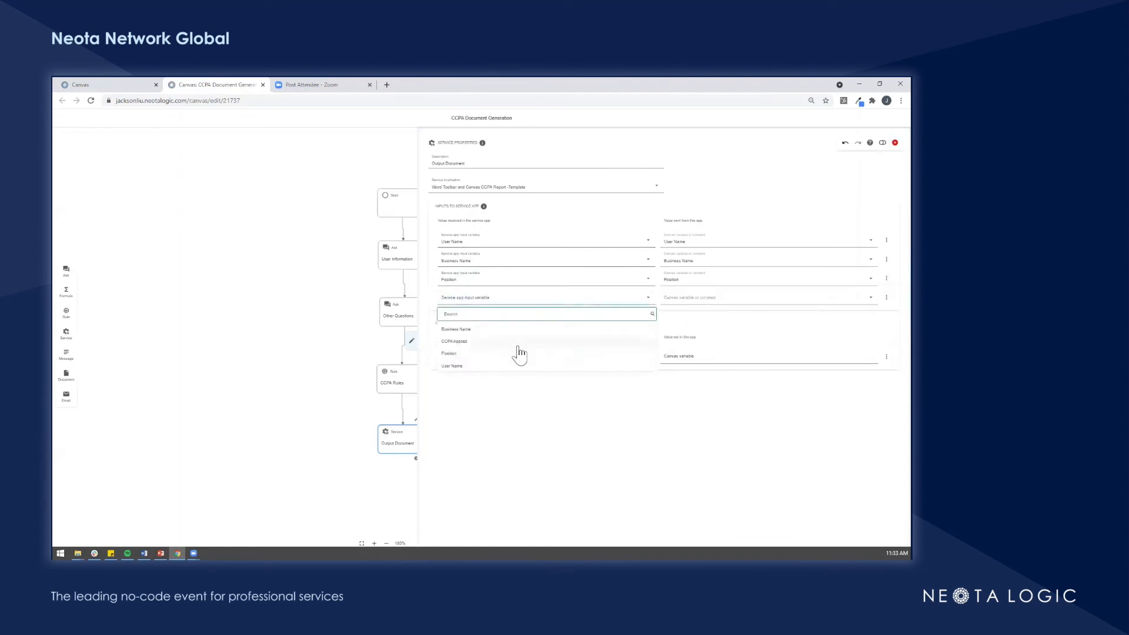
left_click(453, 341)
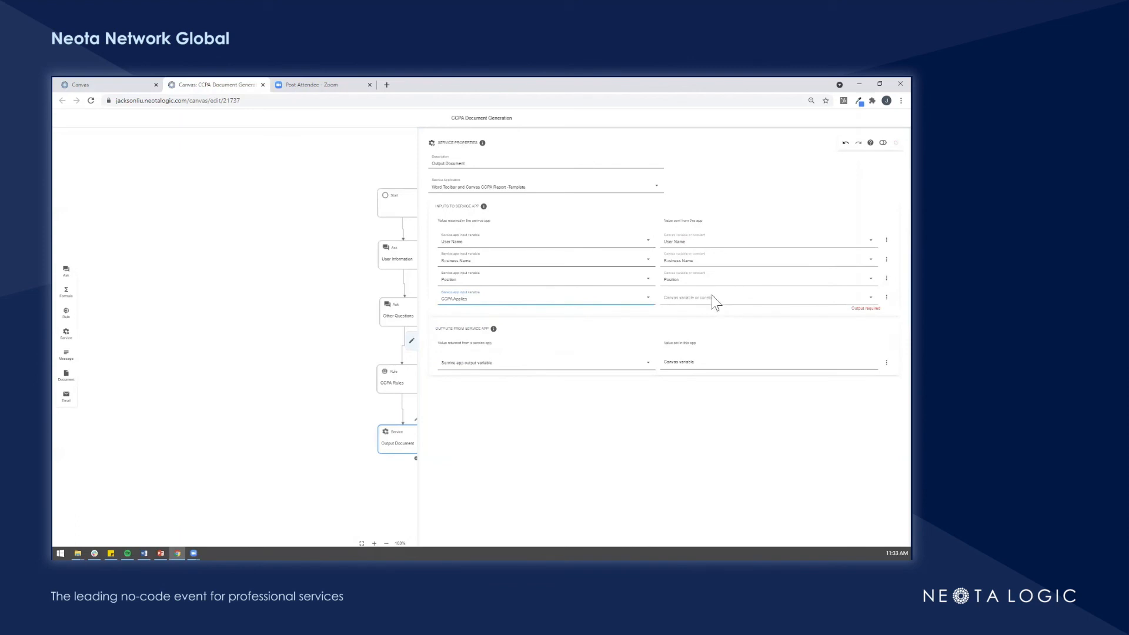
left_click(767, 296)
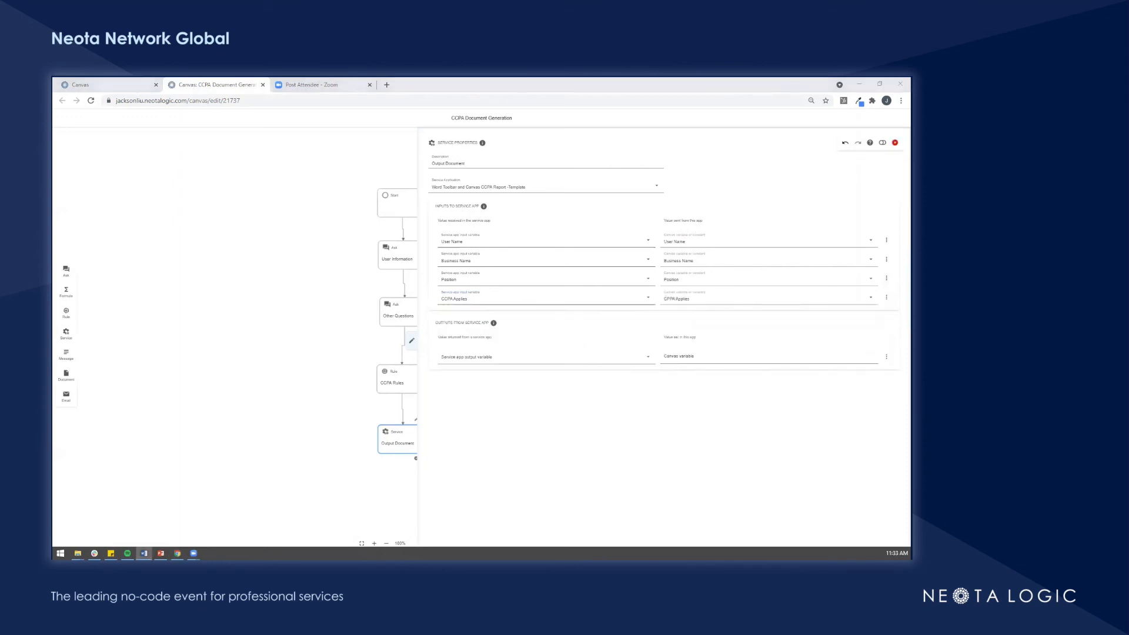
mouse_move(555, 367)
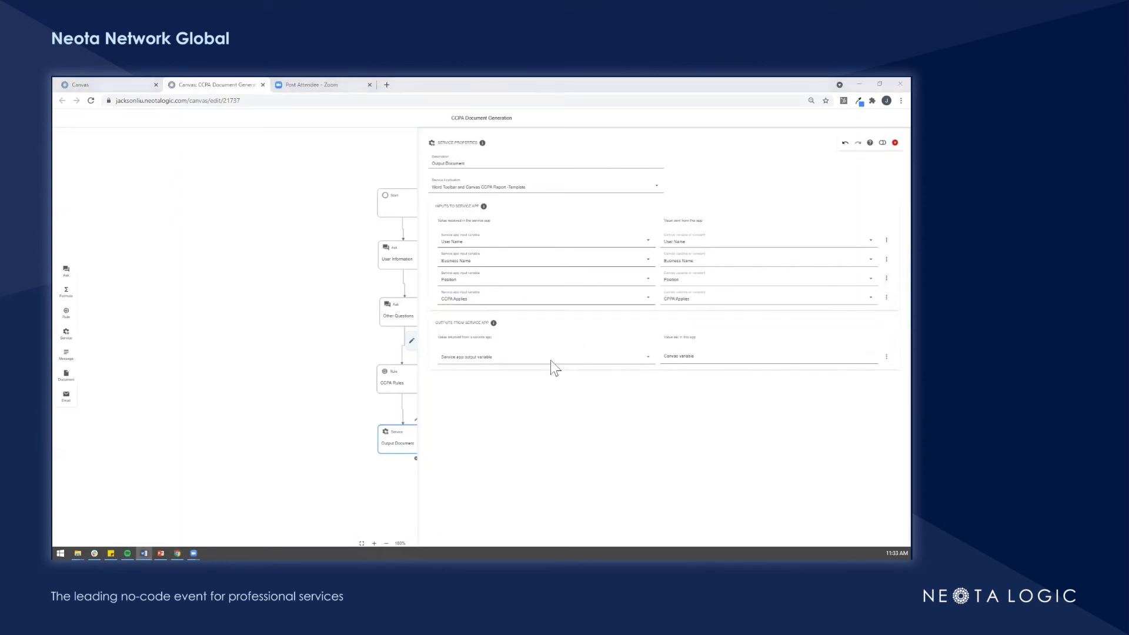
Step: Store the Write Word report output in the Generated Document variable
left_click(544, 357)
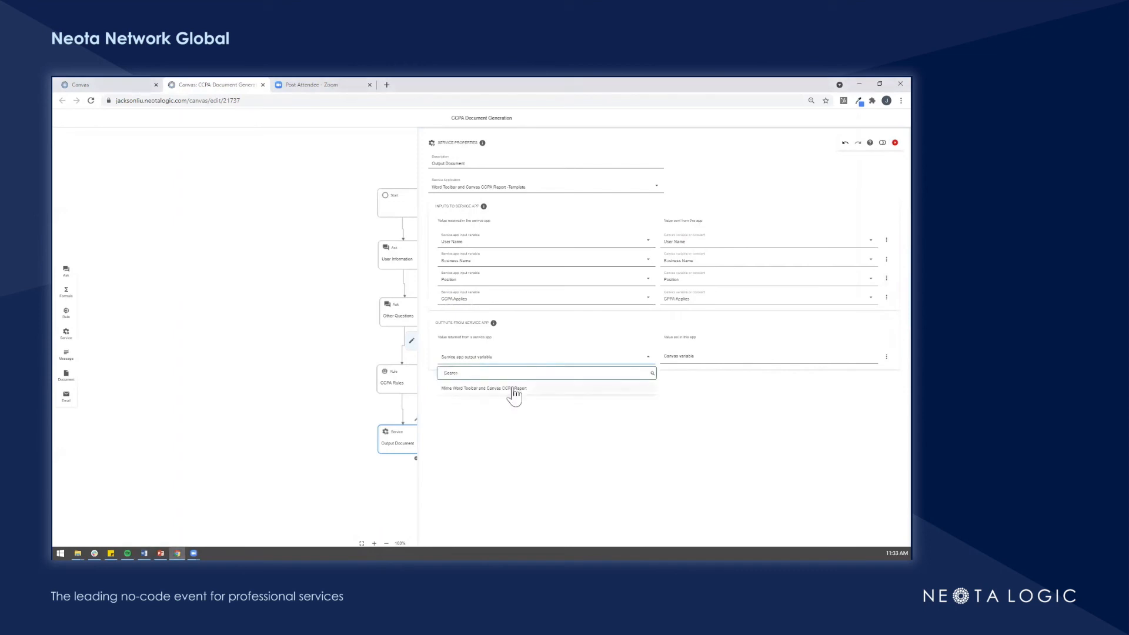
left_click(485, 388)
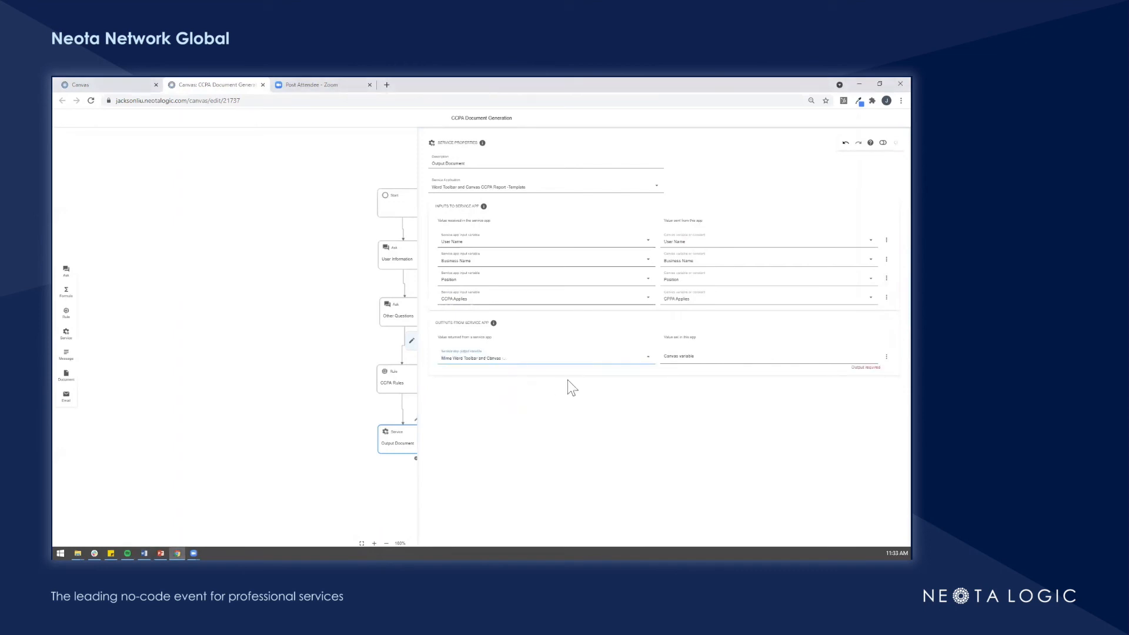
left_click(767, 356)
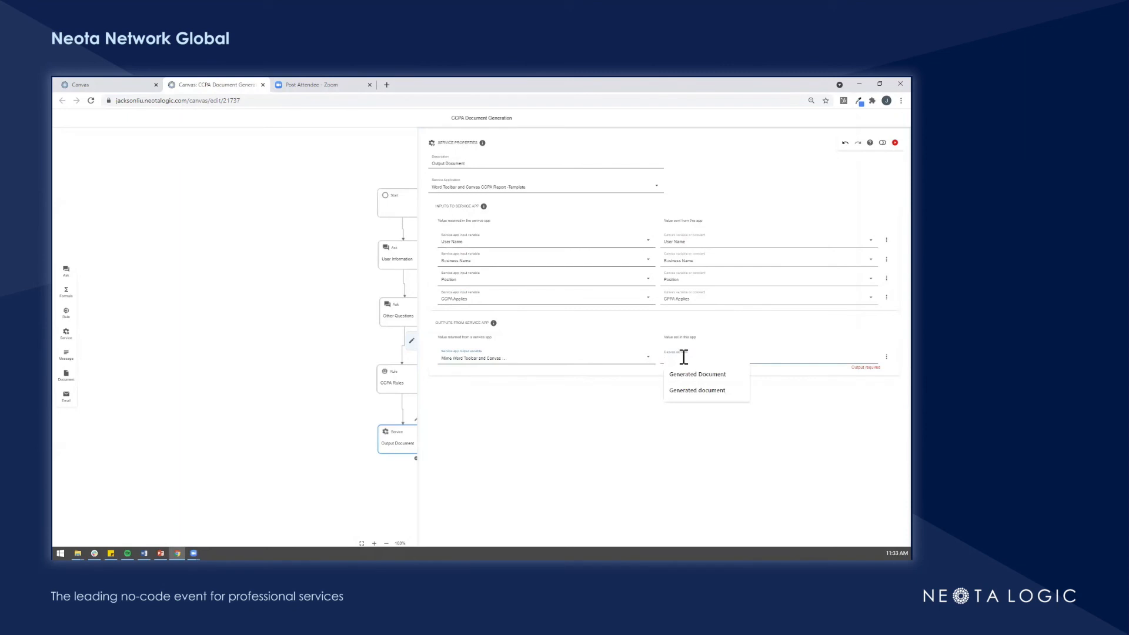
type("Generated Docu")
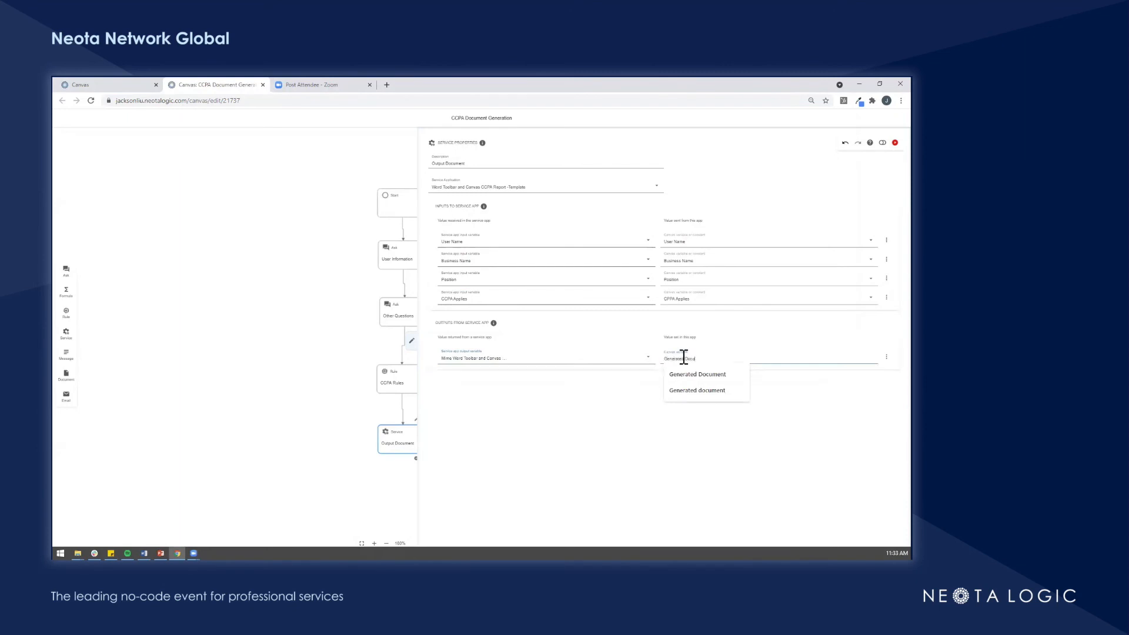
left_click(696, 374)
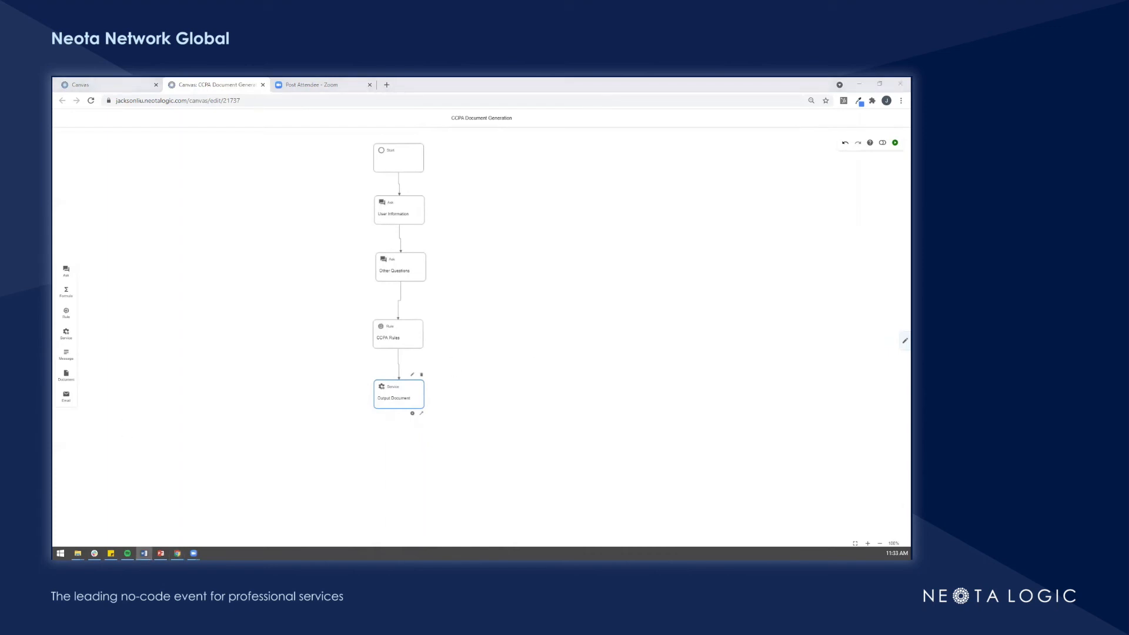
mouse_move(65, 273)
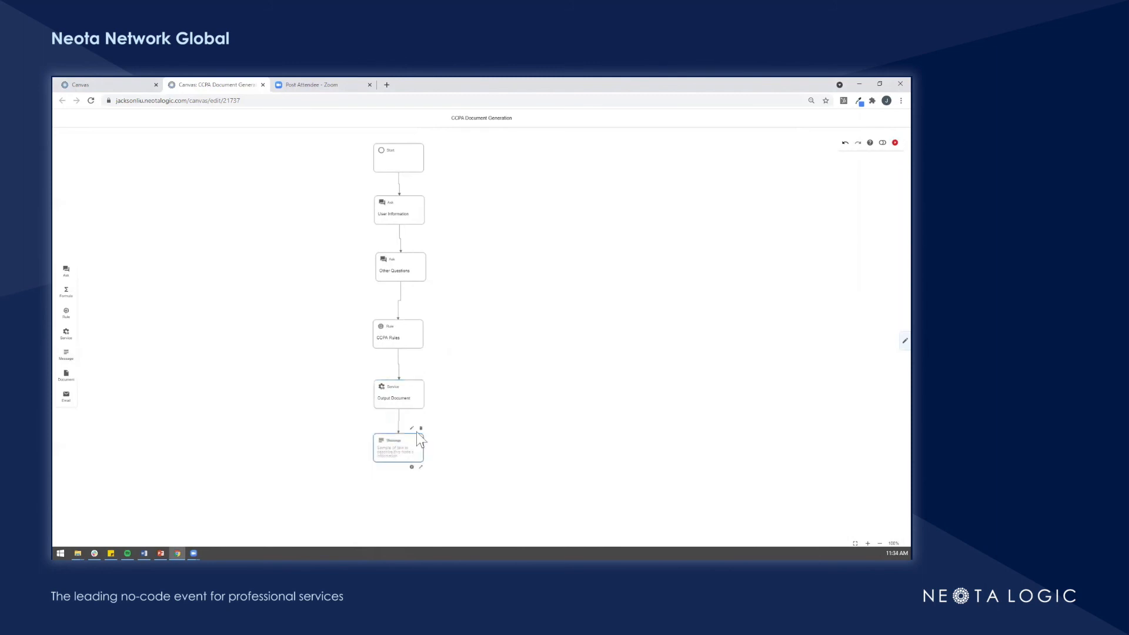
Step: Name the step Message and write 'Thank you for taking the Digital CCPA Advisor. Download your Report here:'
left_click(411, 427)
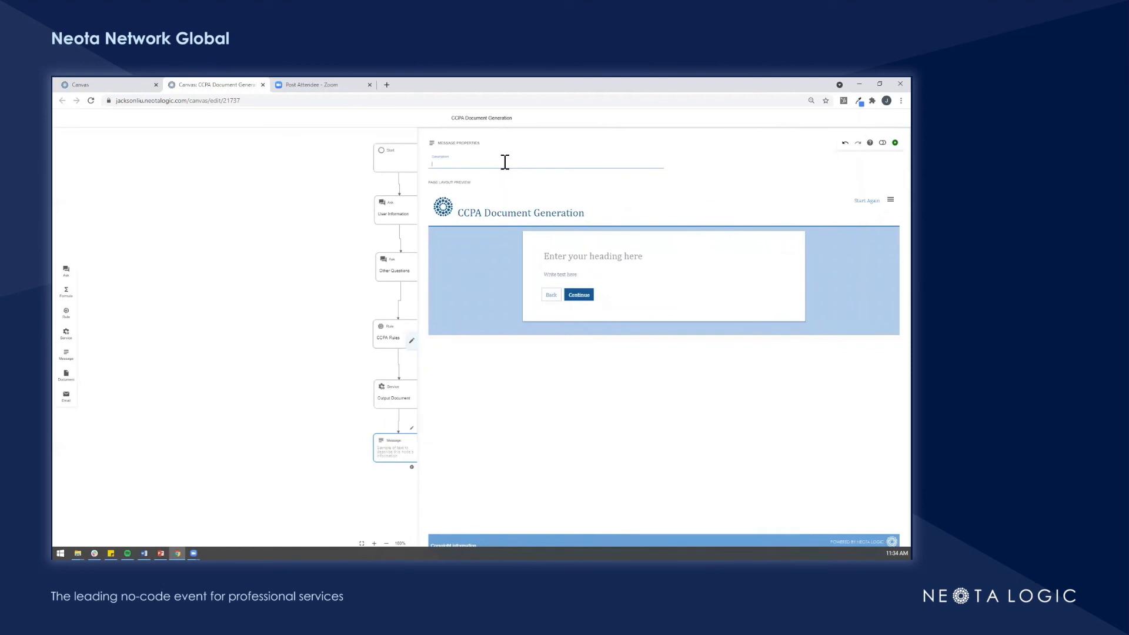
type("Message")
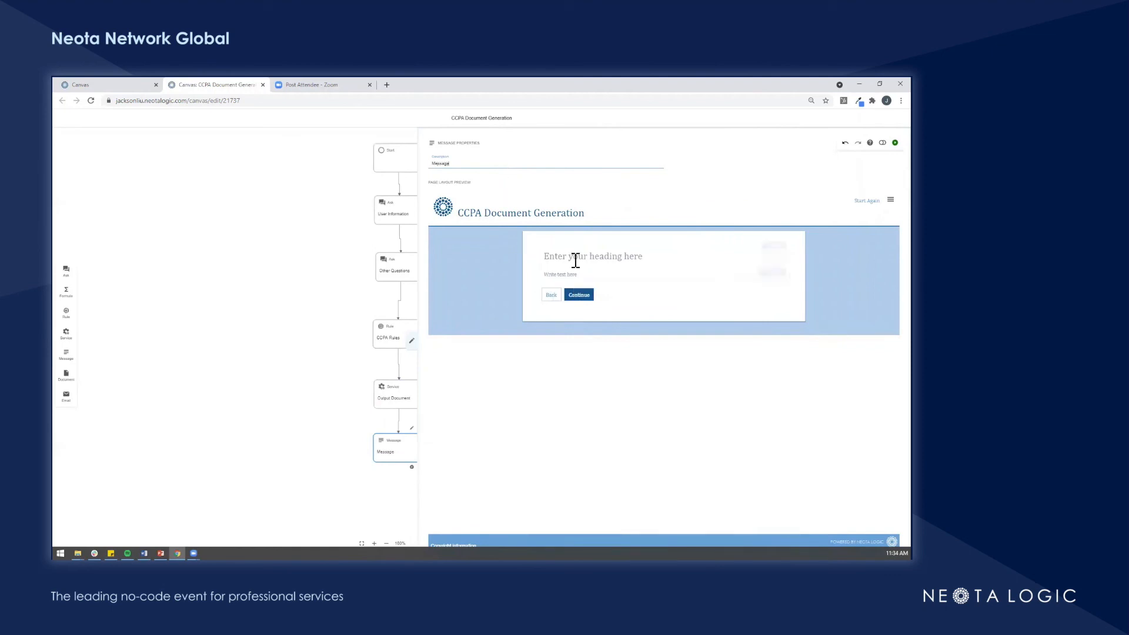
left_click(593, 257)
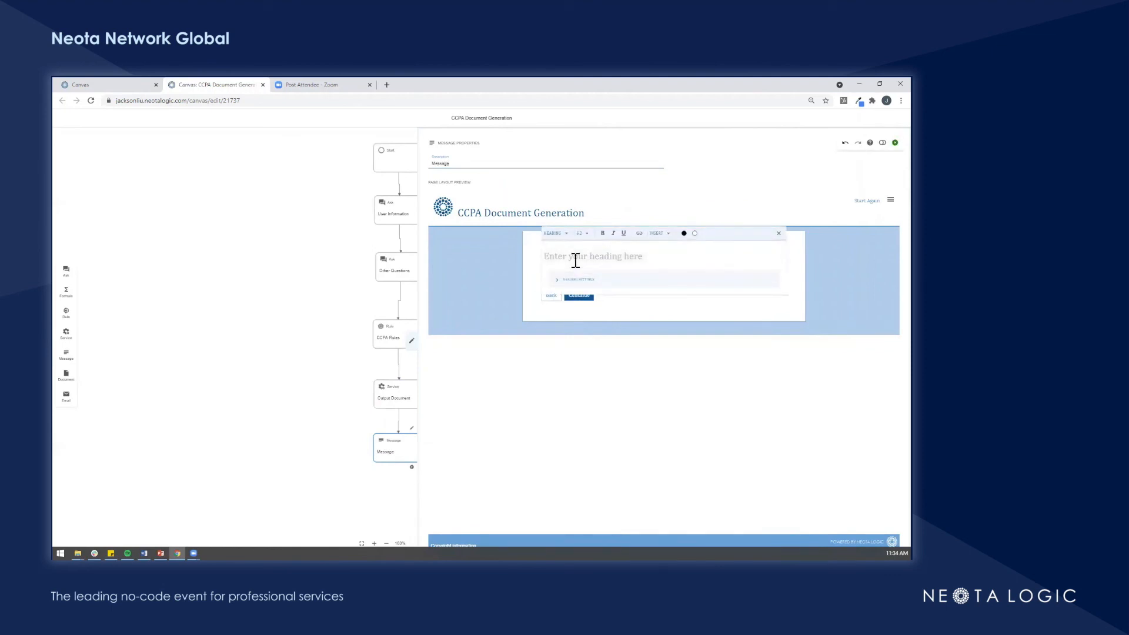
type("Download your Rep")
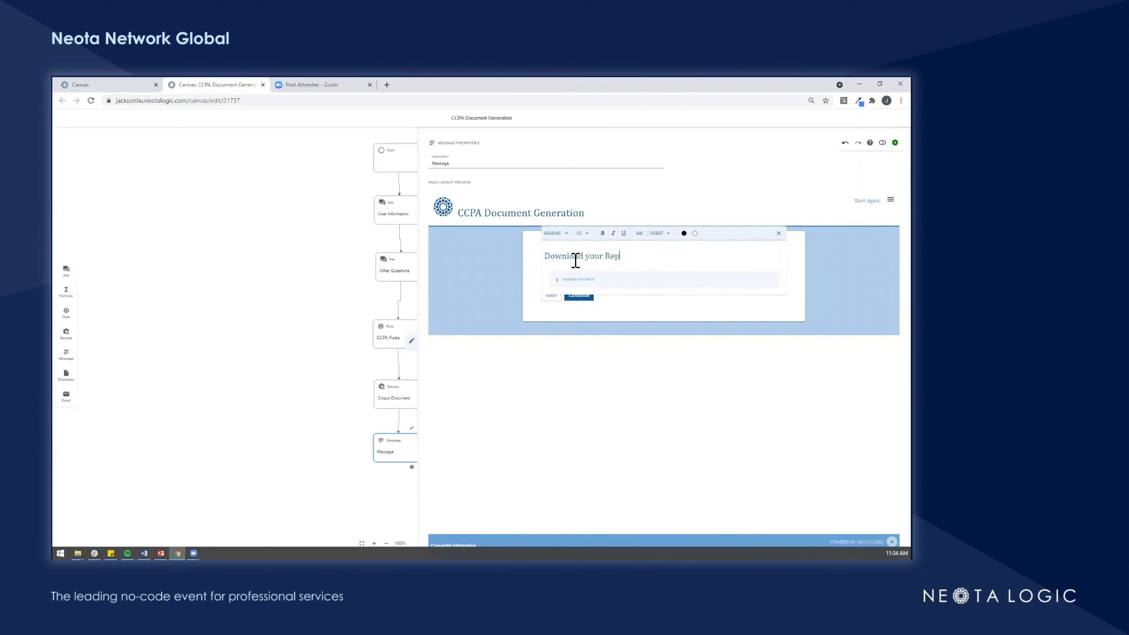
type("ort here")
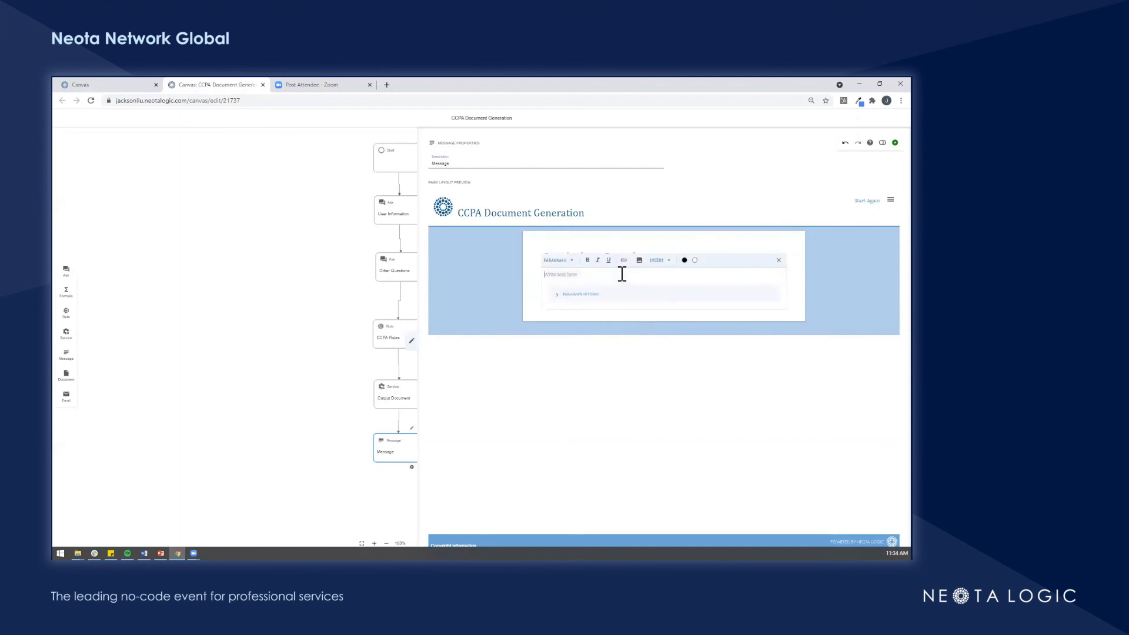
type("The")
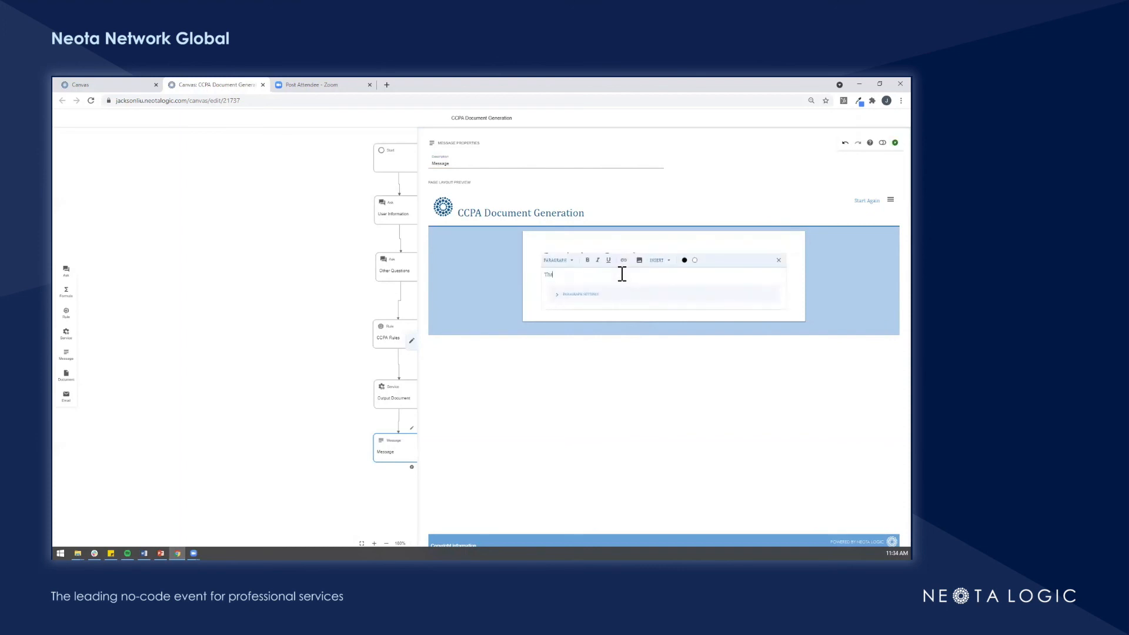
type("Thank you for")
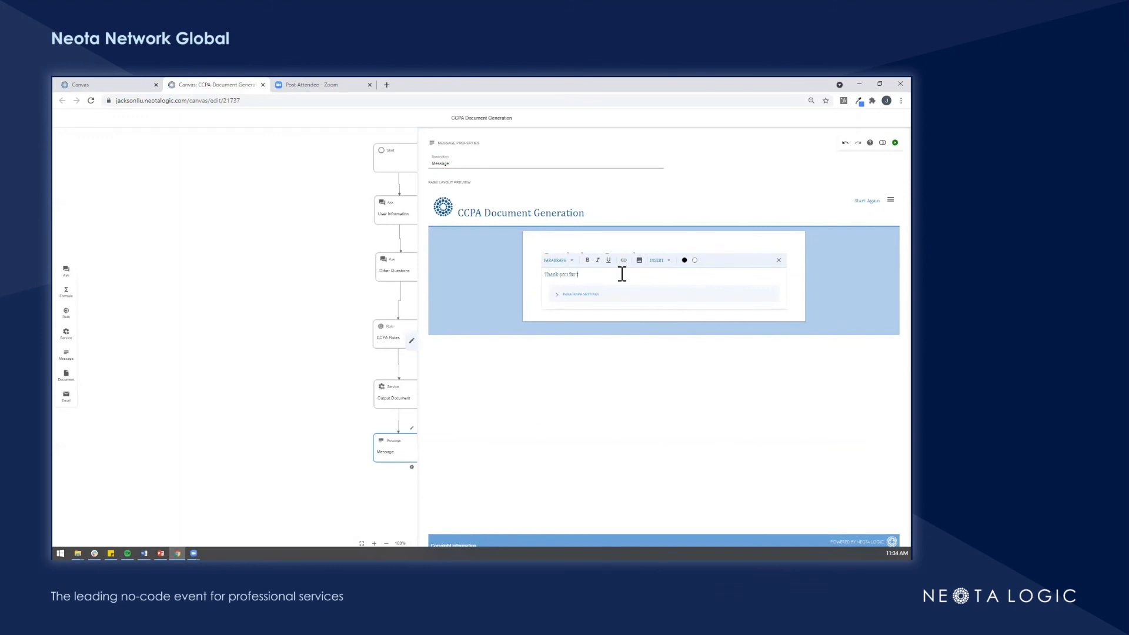
type("taking the Digital")
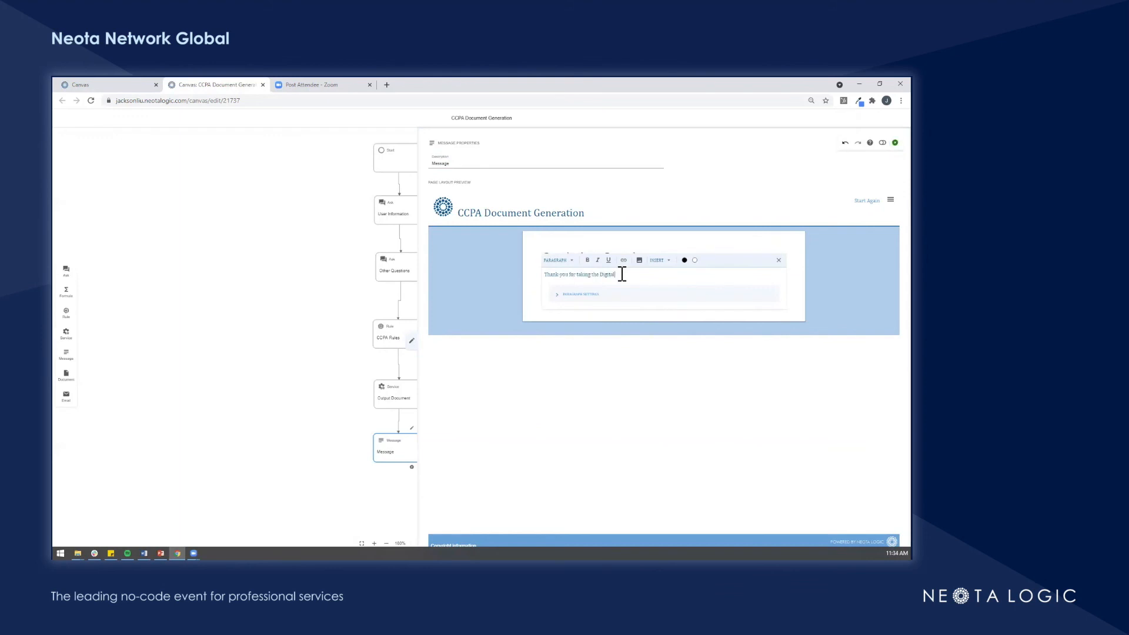
type("CCPA Advisor")
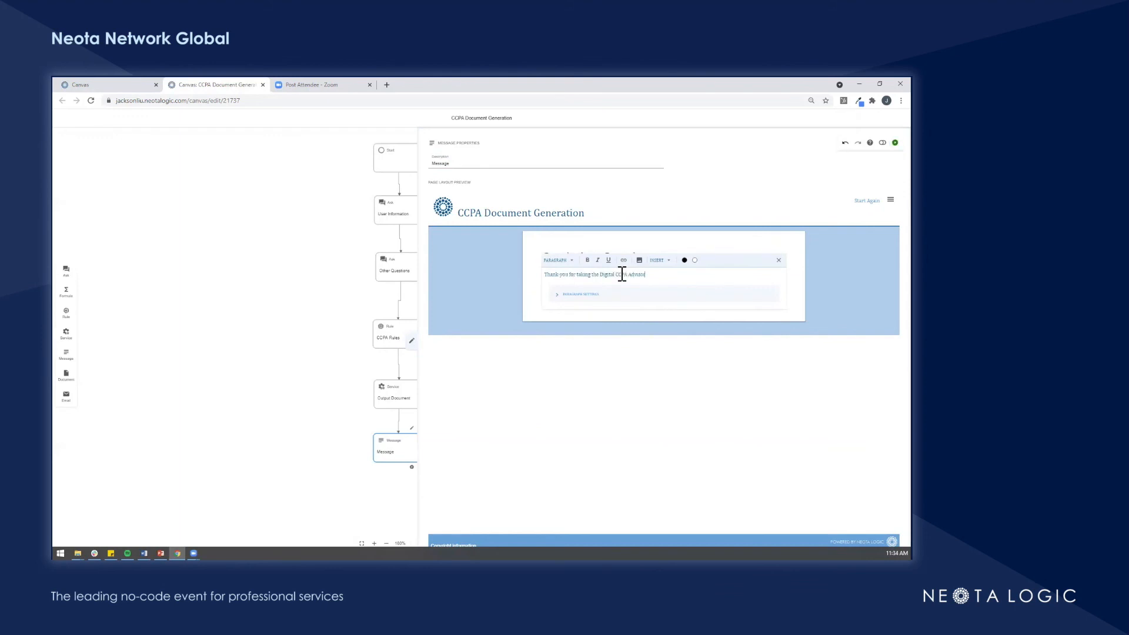
type("Download your Report here:")
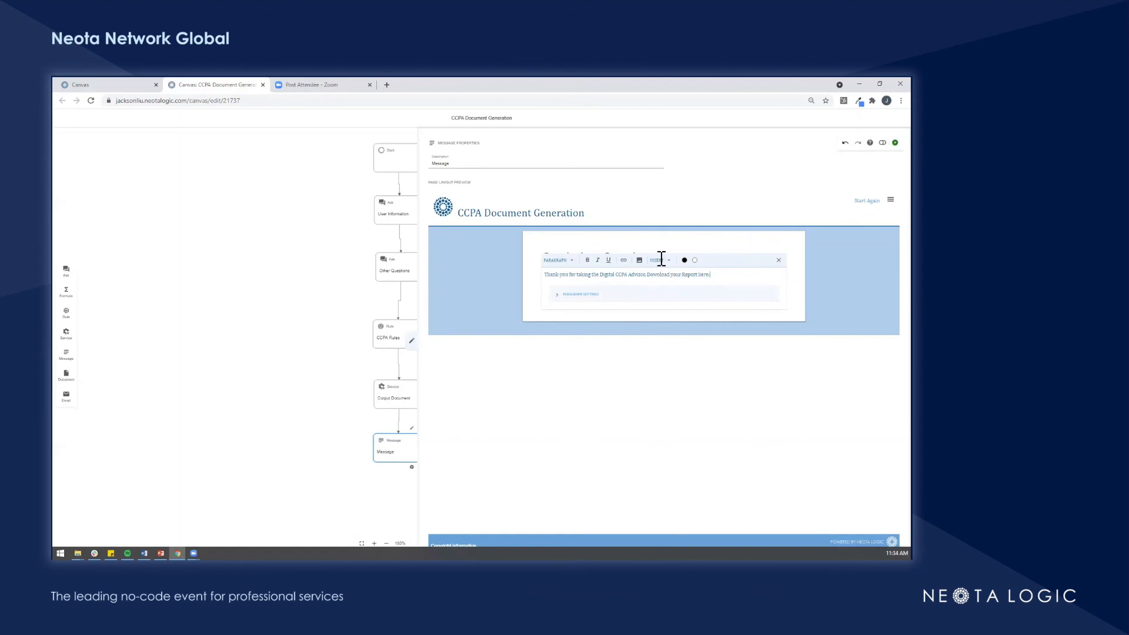
Step: Insert the Generated Document variable after the message text
left_click(656, 260)
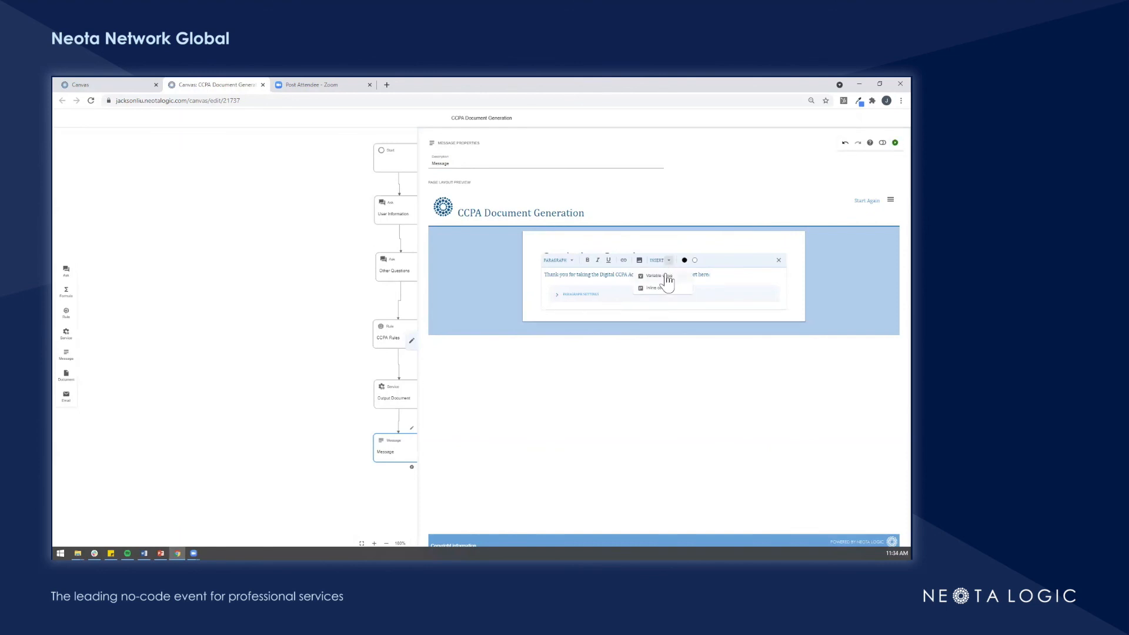
left_click(652, 276)
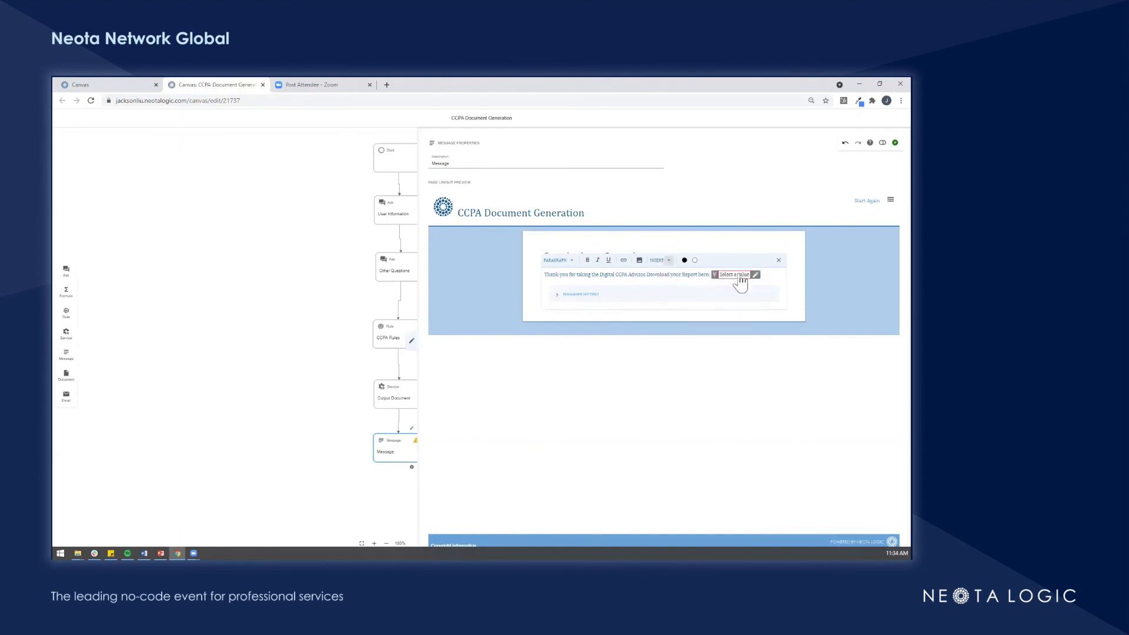
left_click(732, 275)
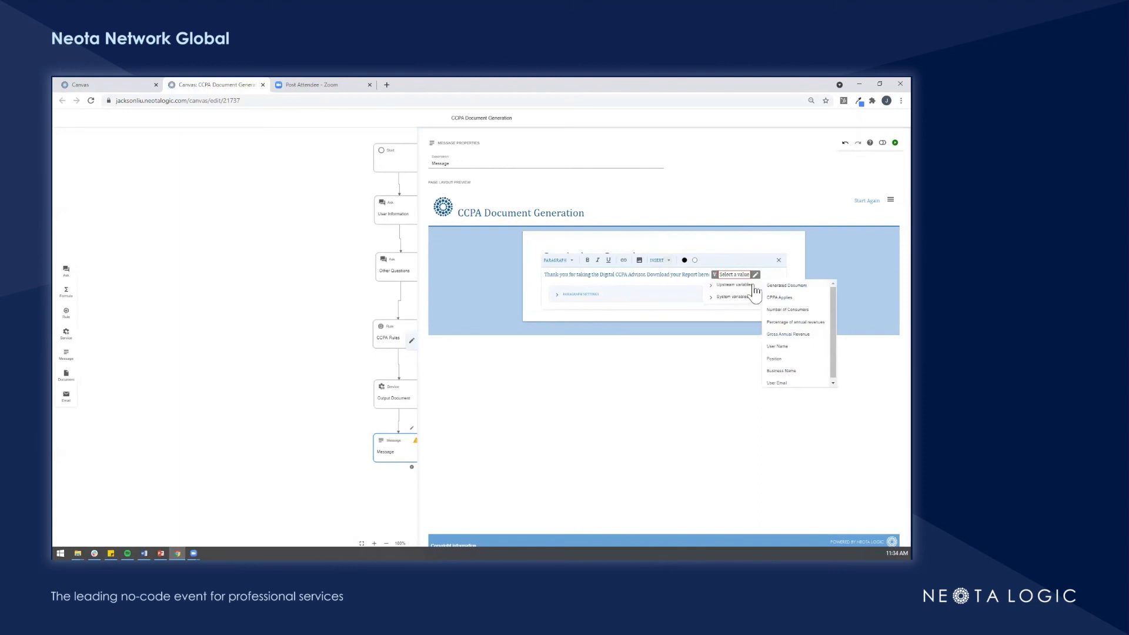
left_click(787, 285)
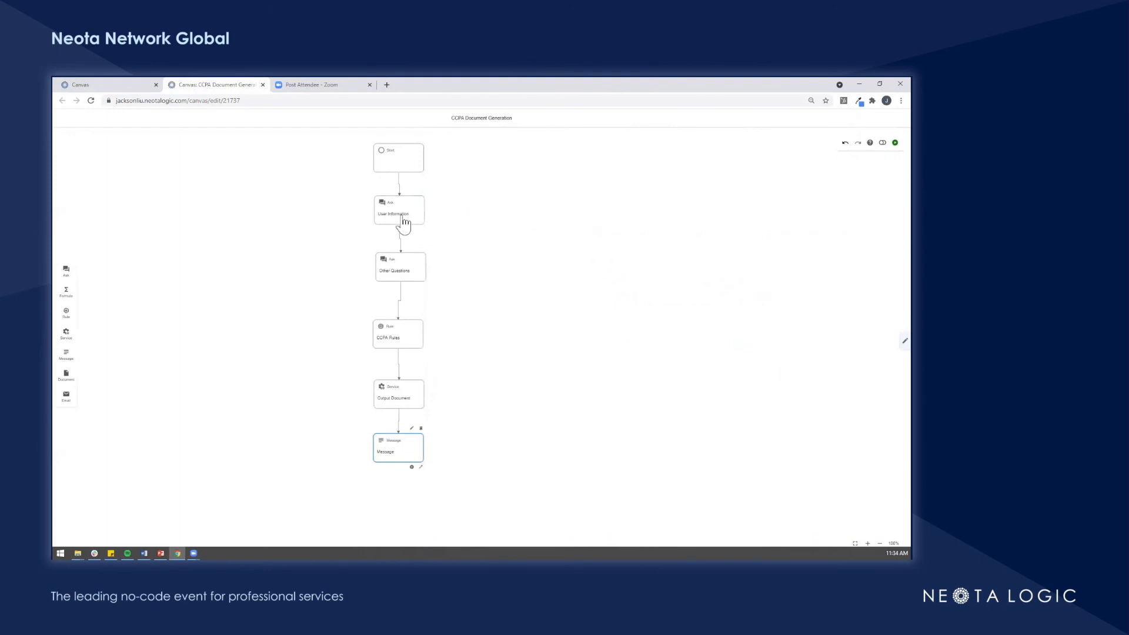
mouse_move(407, 277)
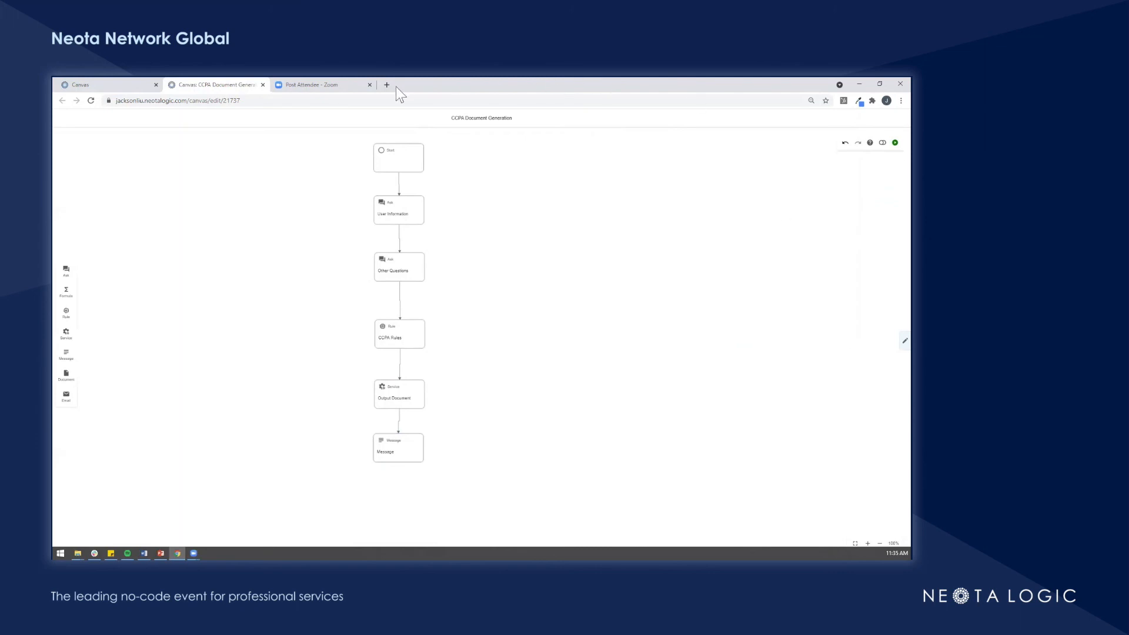
mouse_move(887, 158)
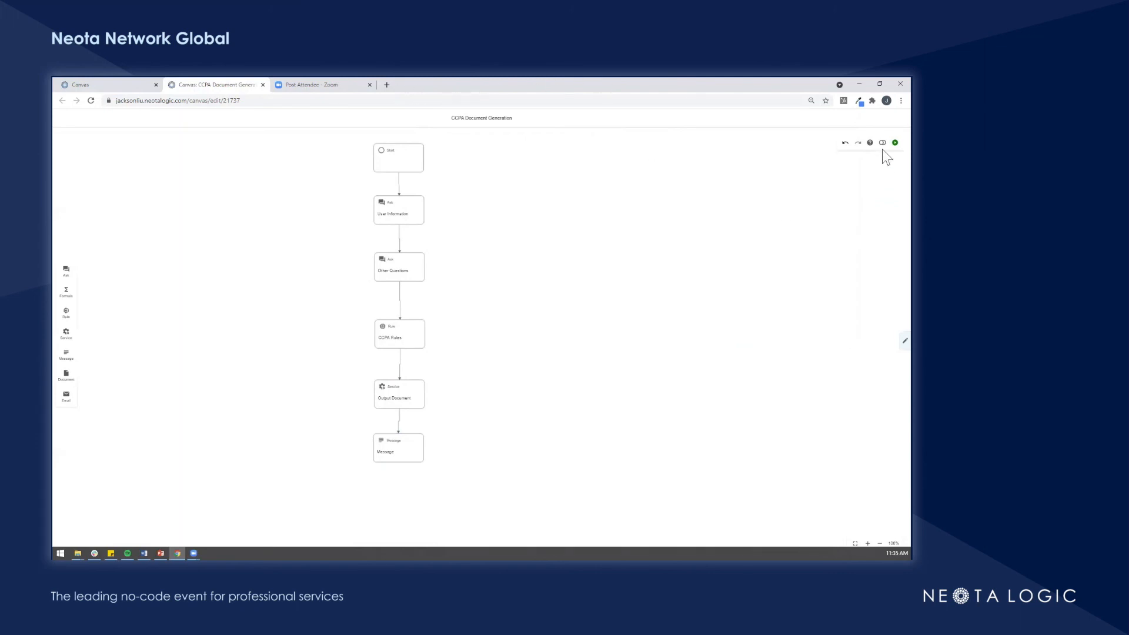
Step: Preview the CCPA Document Generation app in a new browser tab
left_click(896, 142)
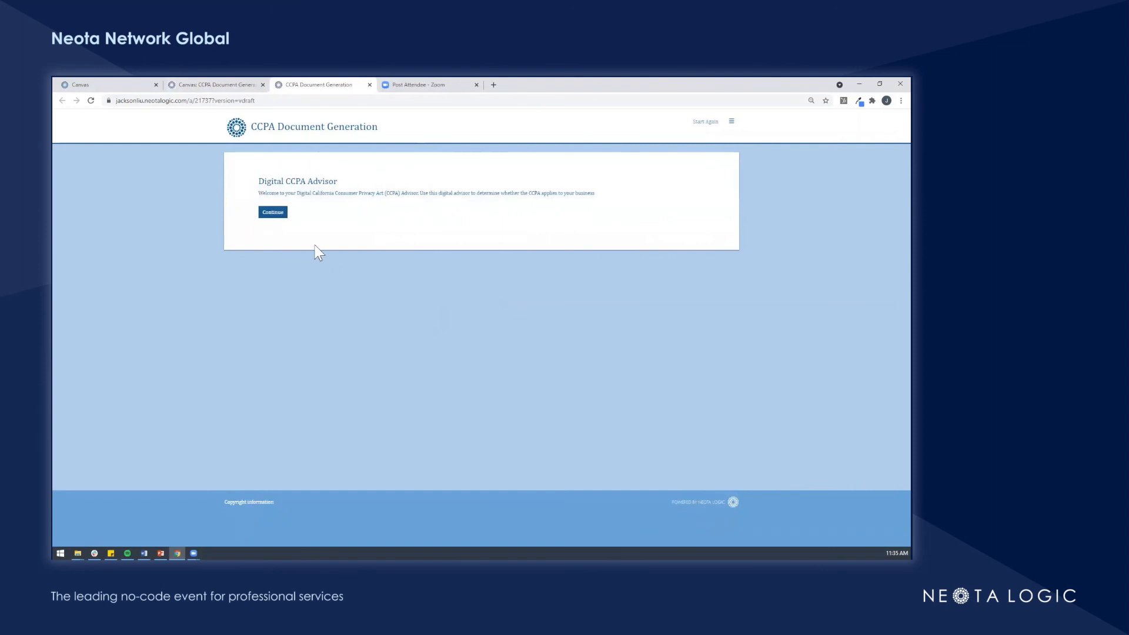
Step: Start the advisor and submit name, position, business name and email answers
left_click(272, 212)
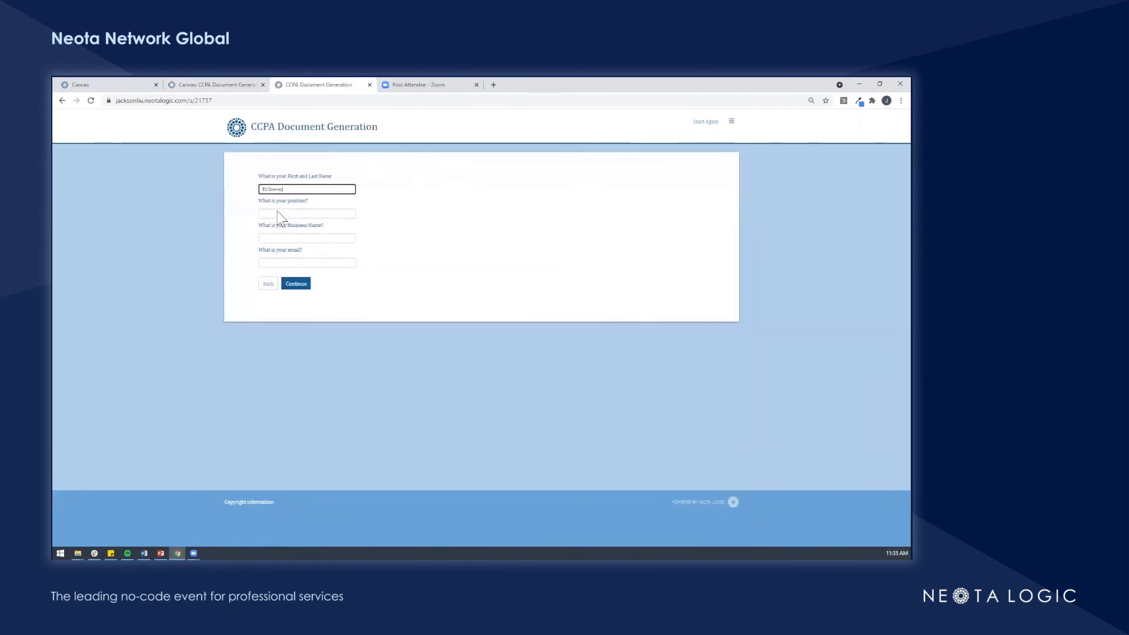
left_click(306, 213)
type("Steeves Energy")
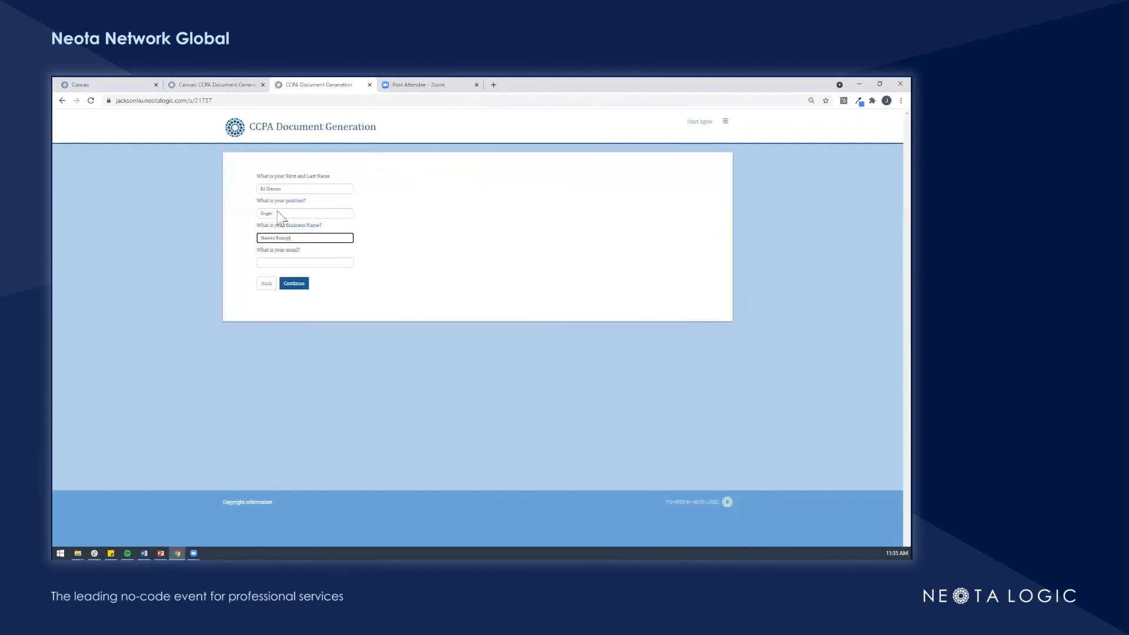
left_click(304, 261)
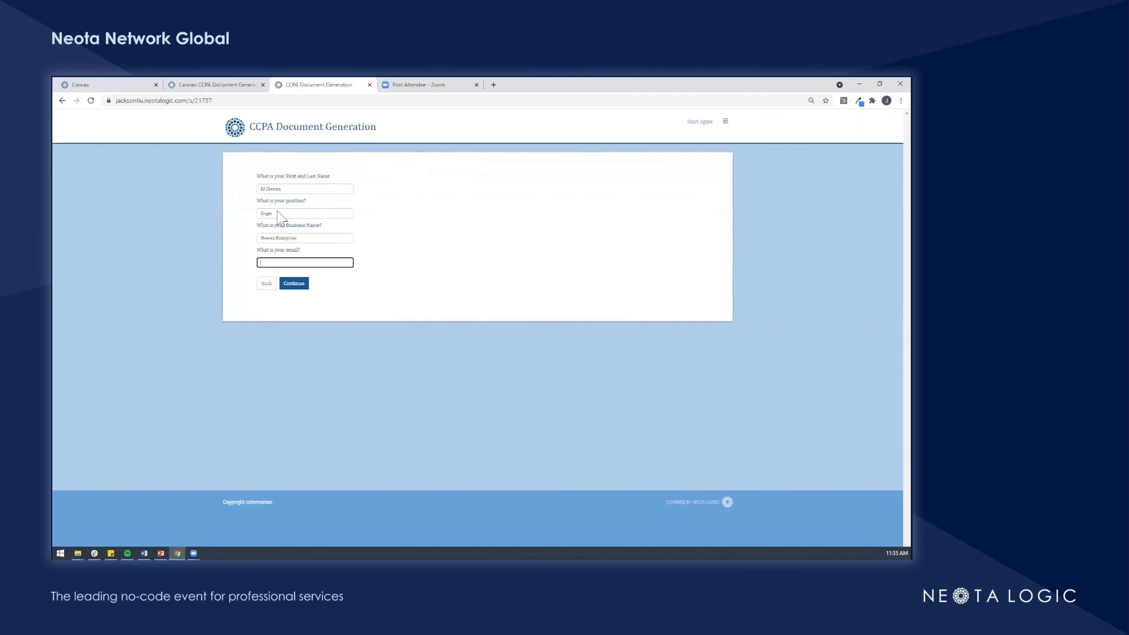
type("mail")
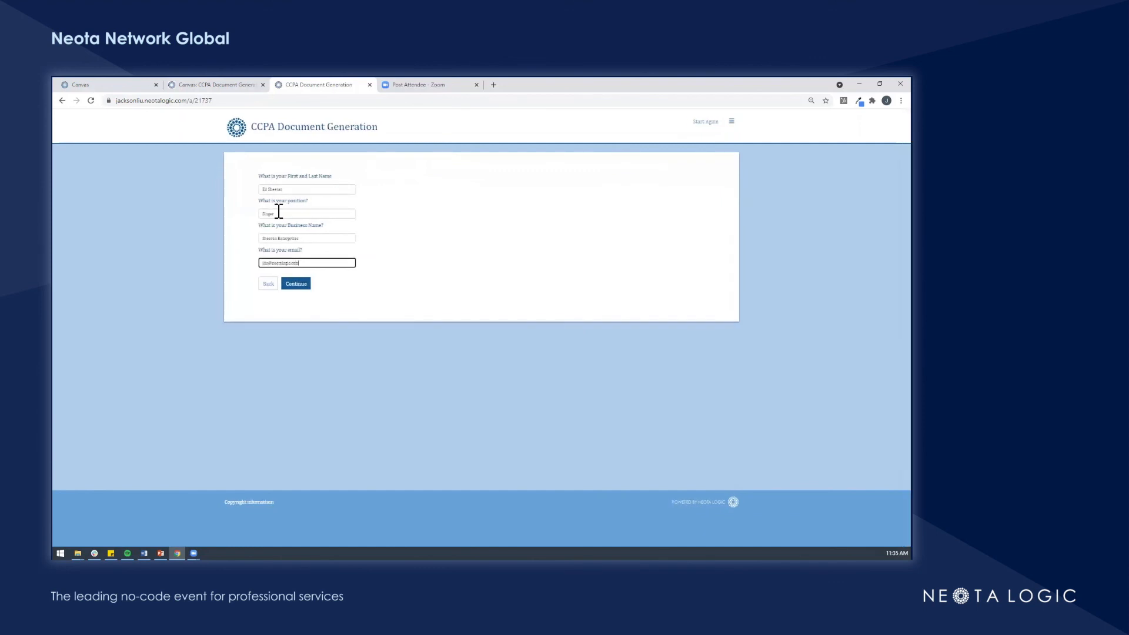
left_click(295, 283)
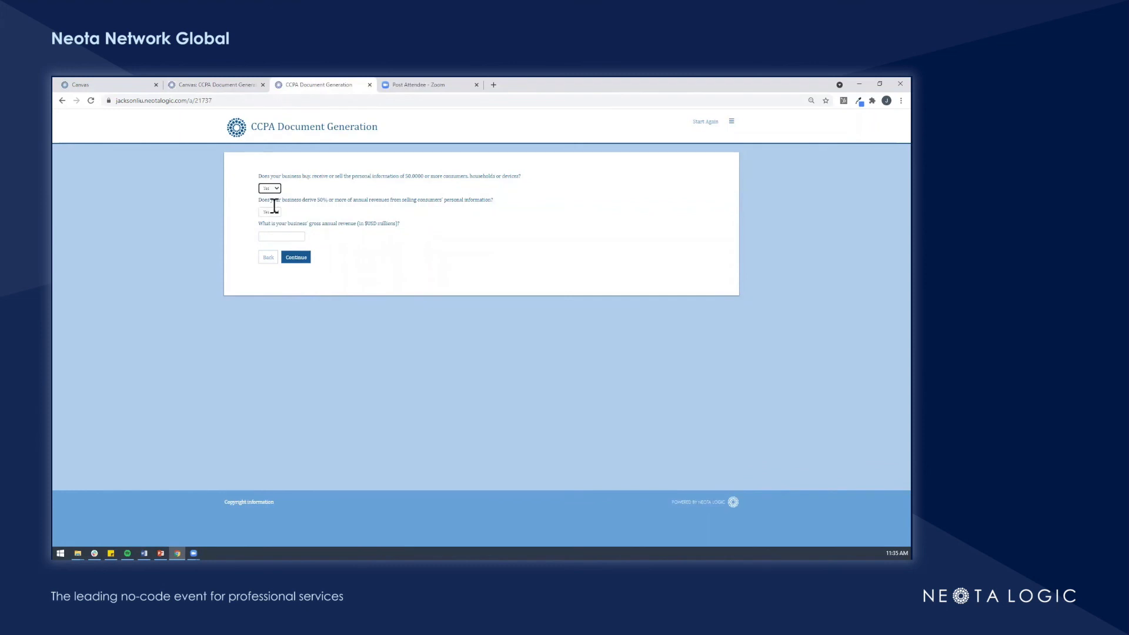
Step: Submit the screening answers with gross annual revenue 15 and download the generated report
left_click(282, 236)
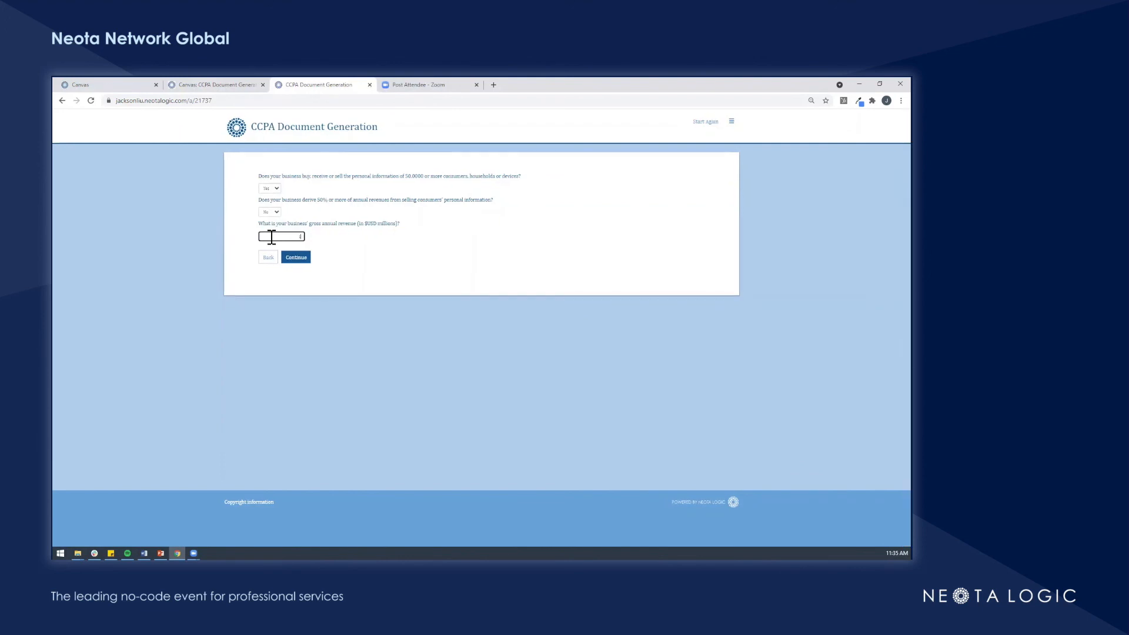
type("15")
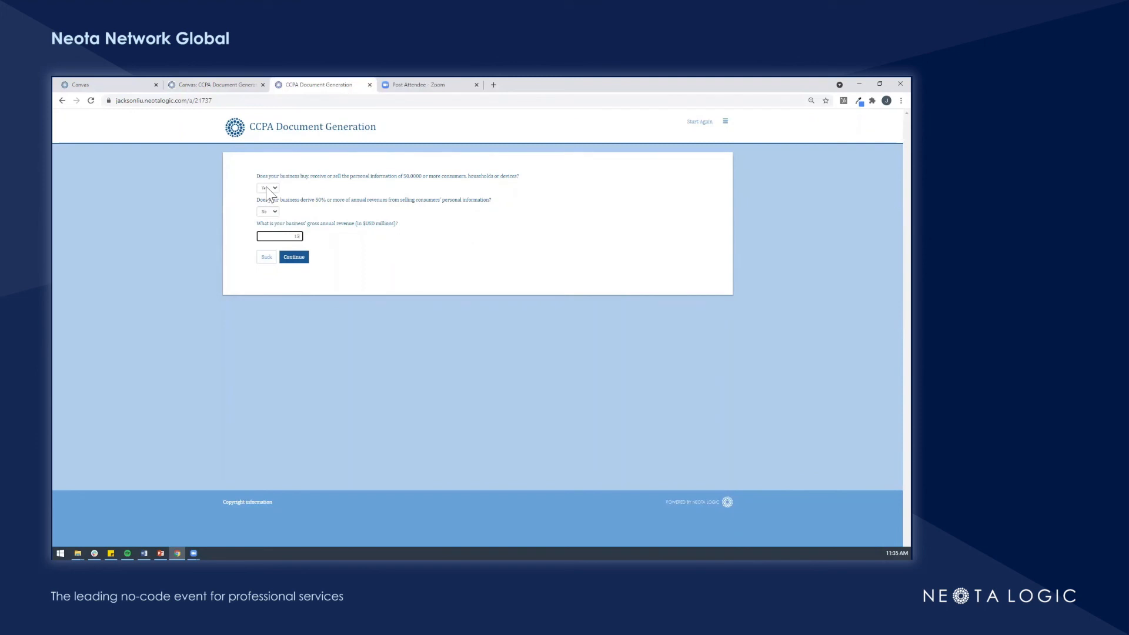
left_click(294, 257)
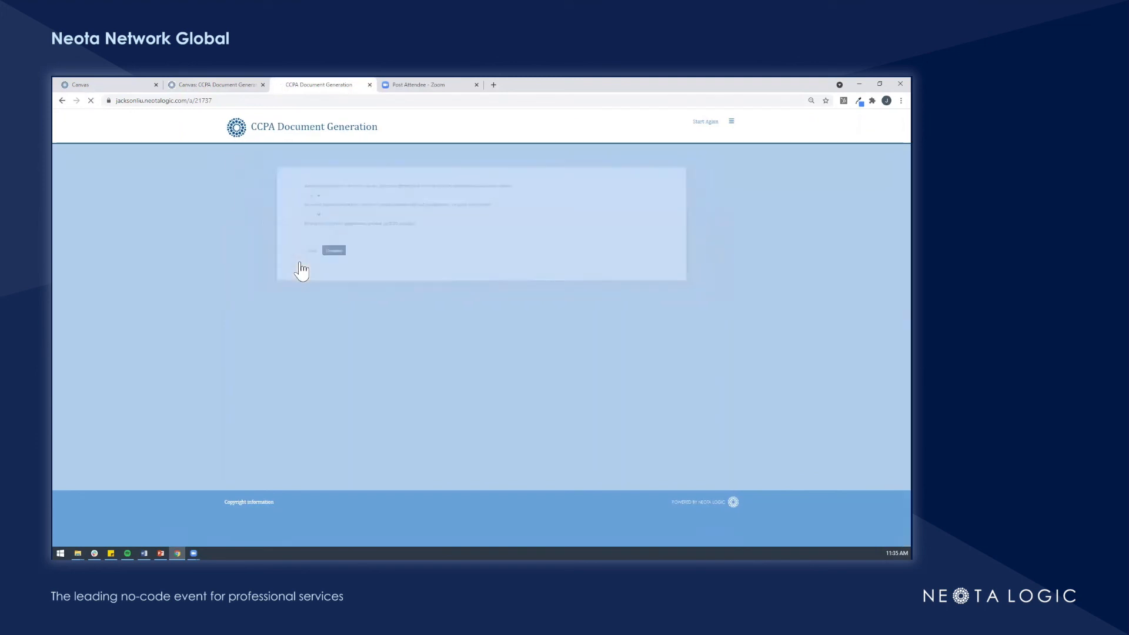
left_click(333, 250)
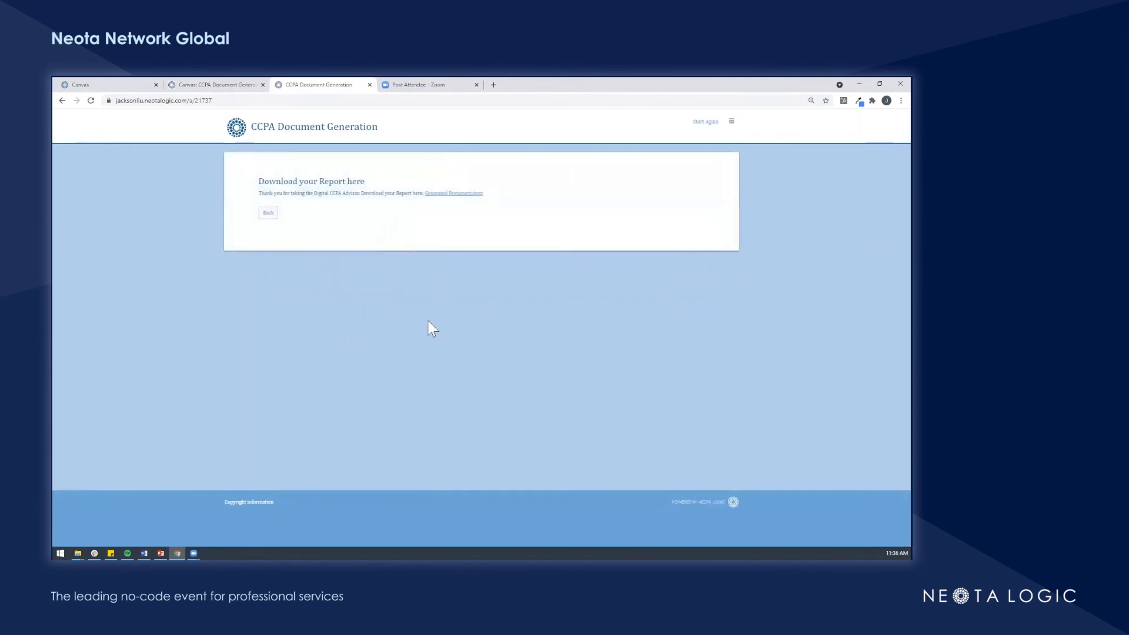
mouse_move(468, 202)
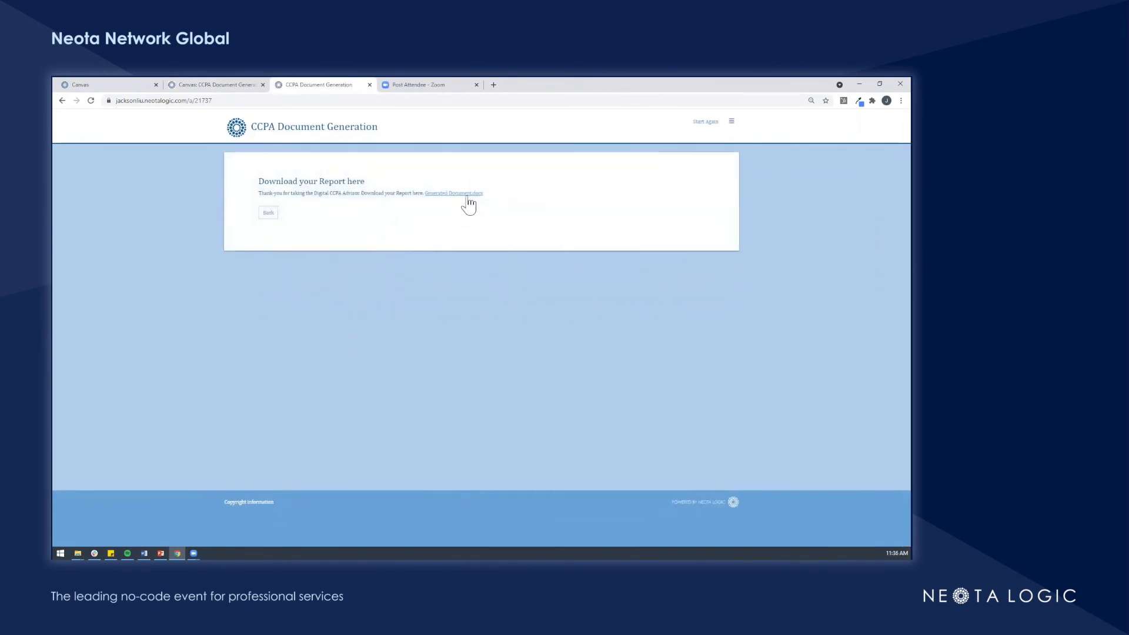
left_click(453, 193)
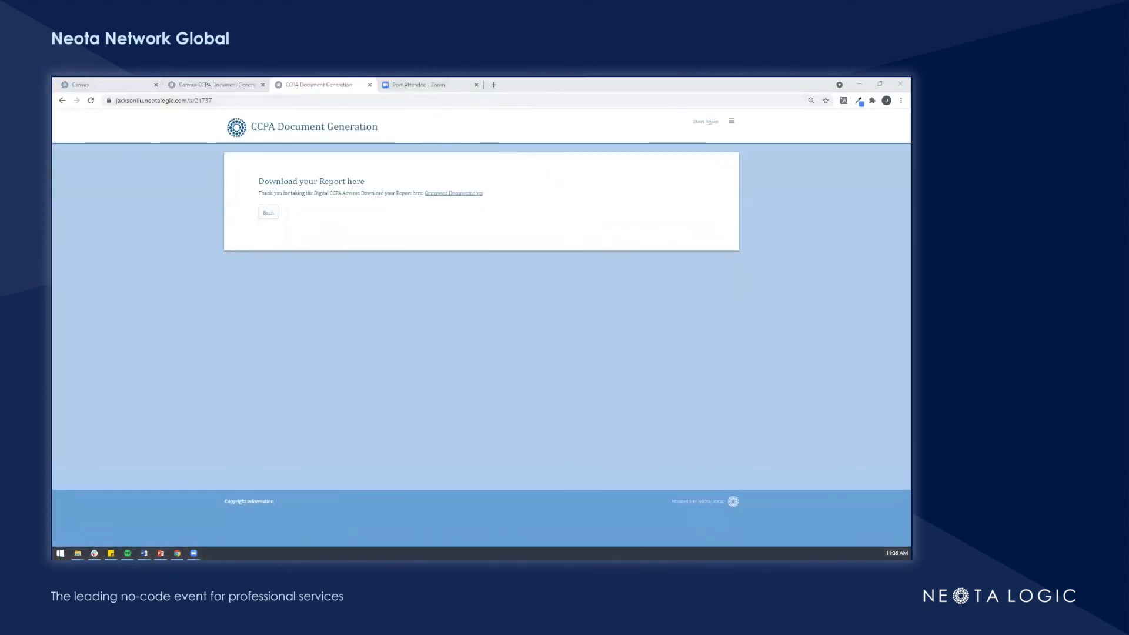
Step: Go back from the Download your Report page to the screening questions
left_click(452, 193)
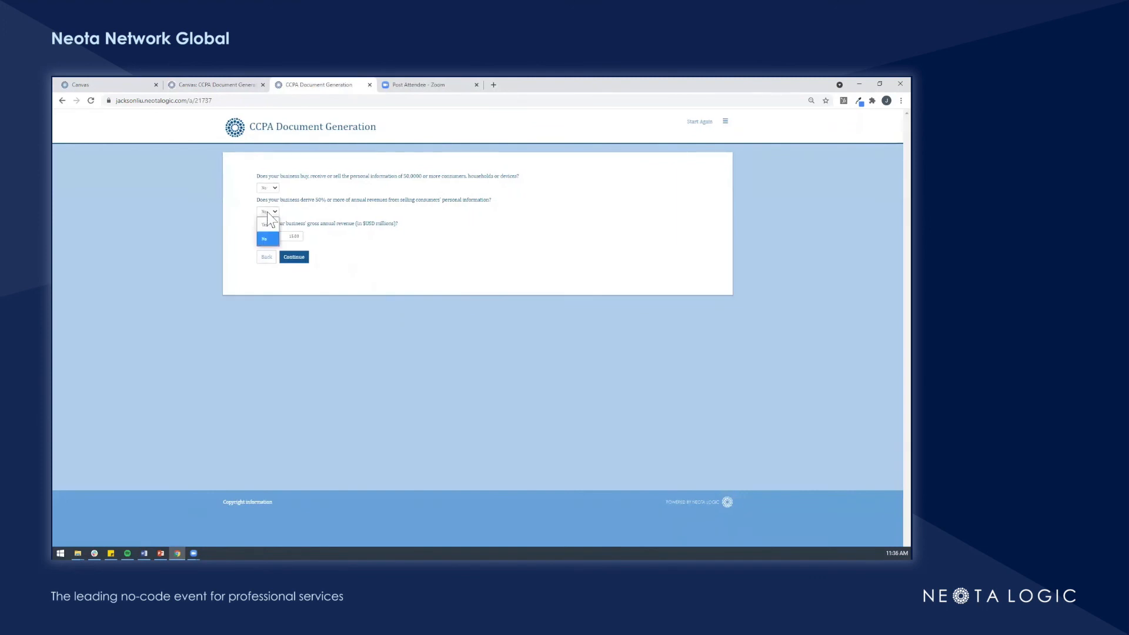
Step: Change the revenue-from-selling-data answer and view the report concluding CCPA doesn't apply
left_click(293, 257)
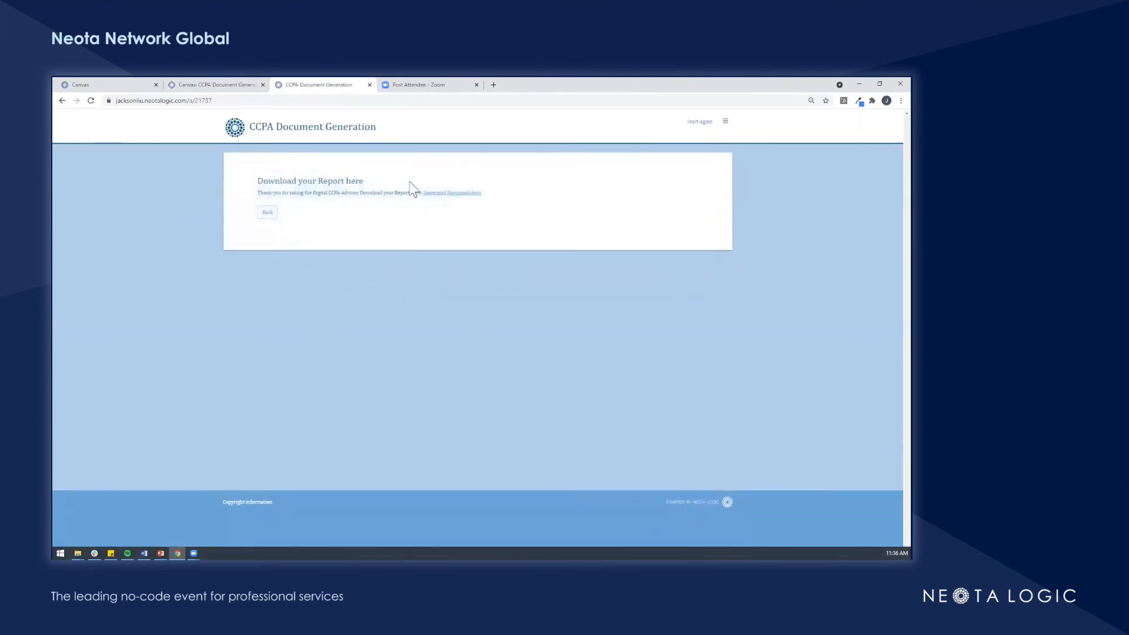
left_click(453, 192)
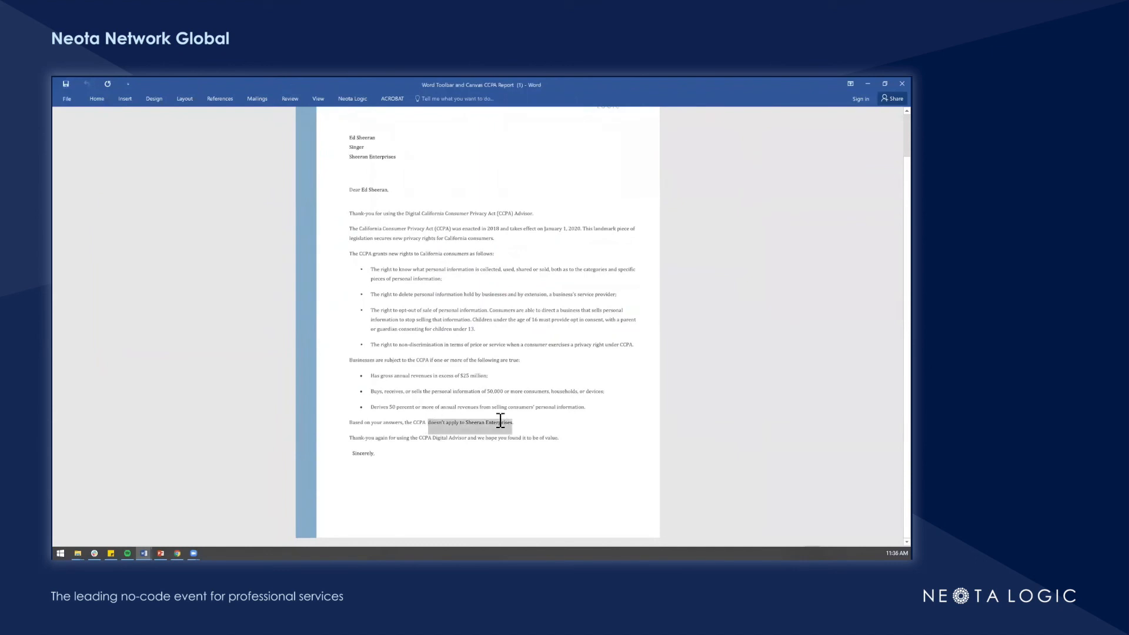
mouse_move(877, 84)
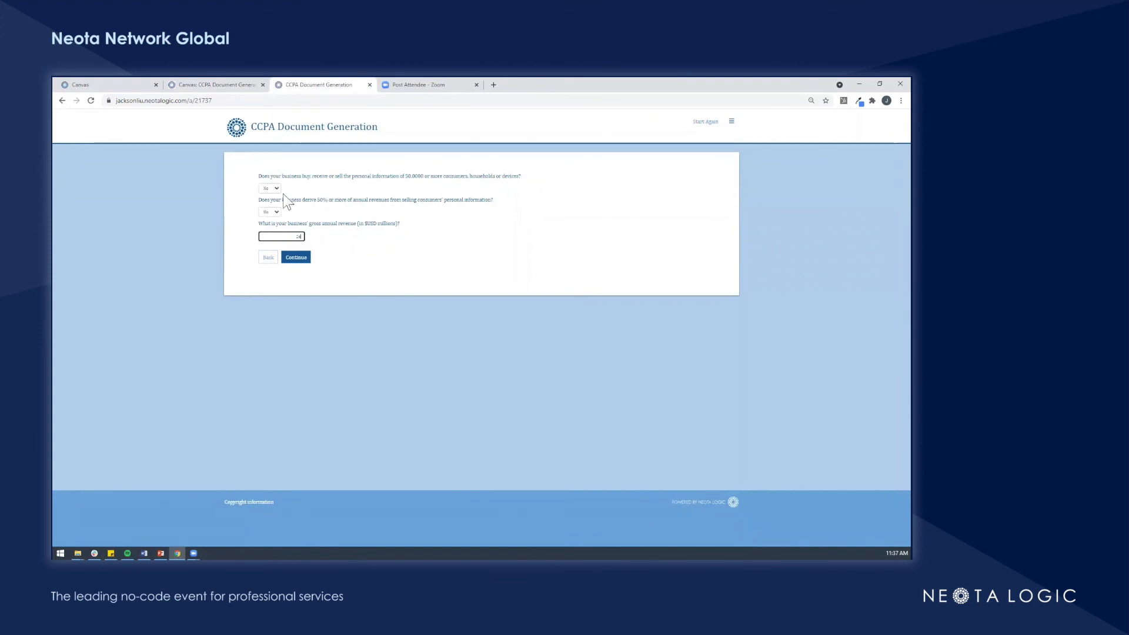
Step: Resubmit the answers and view the report concluding CCPA applies to Sheeran Enterprises
left_click(296, 257)
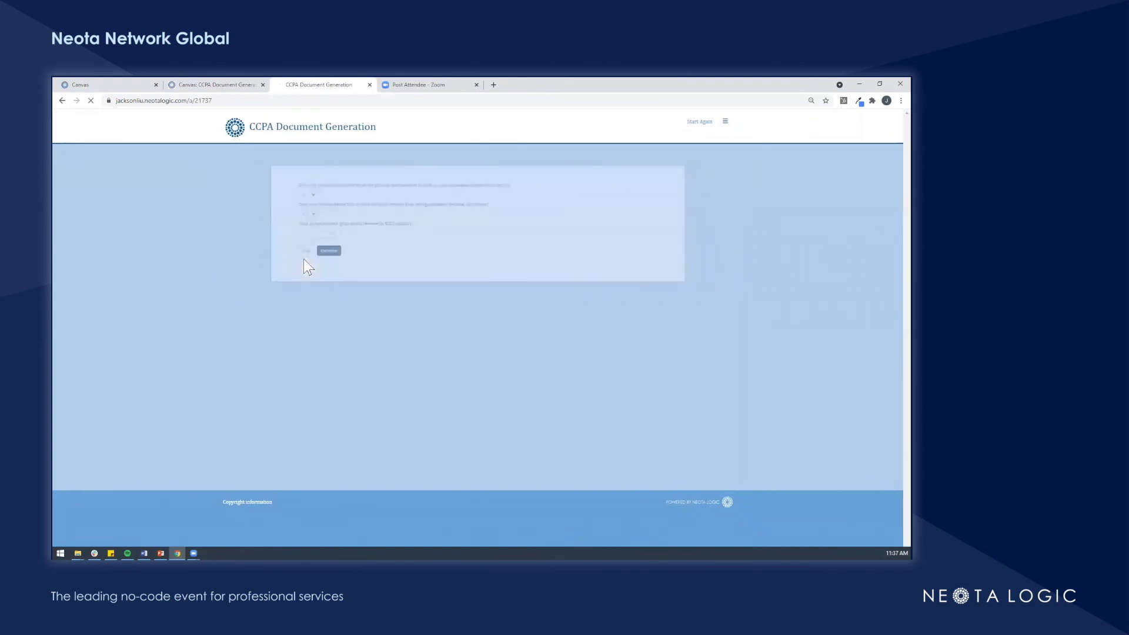
left_click(328, 251)
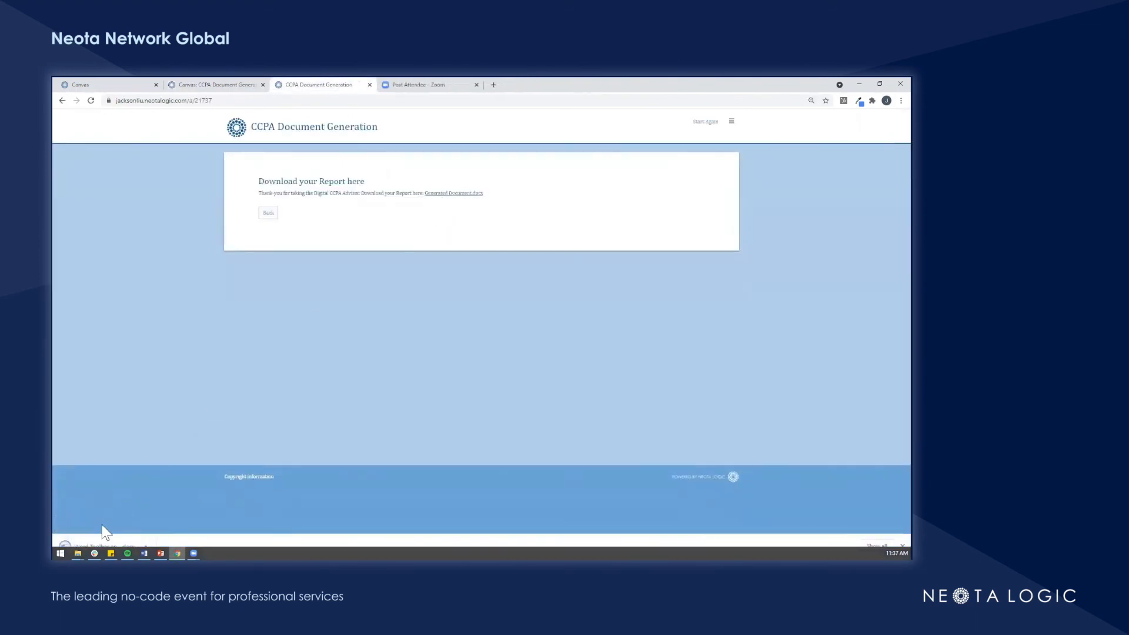
left_click(453, 192)
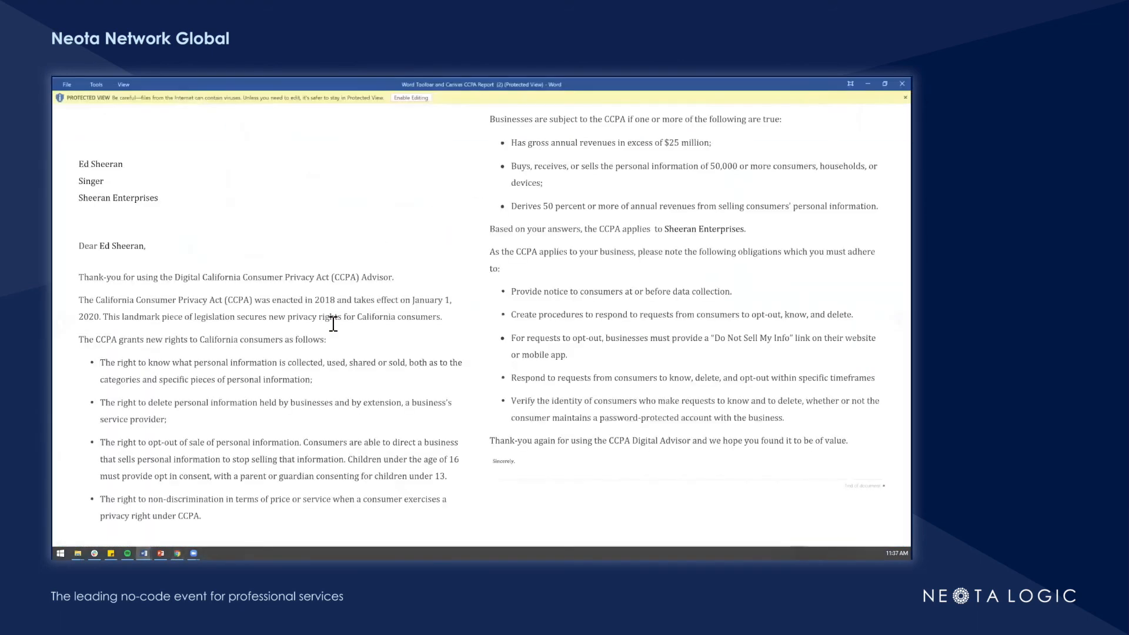
mouse_move(642, 228)
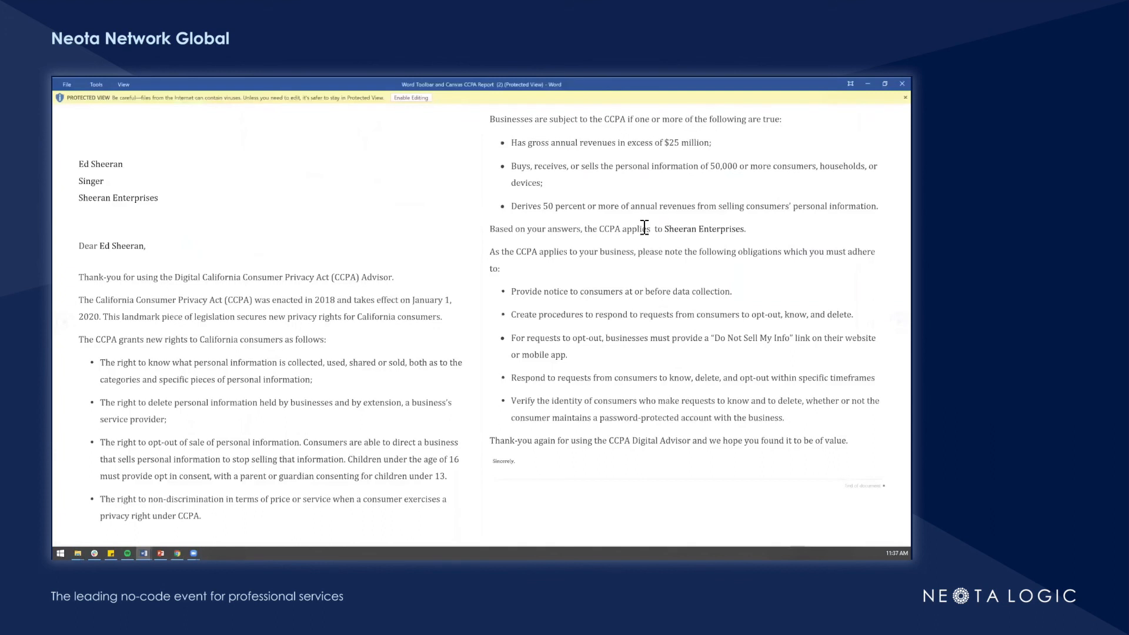
mouse_move(709, 237)
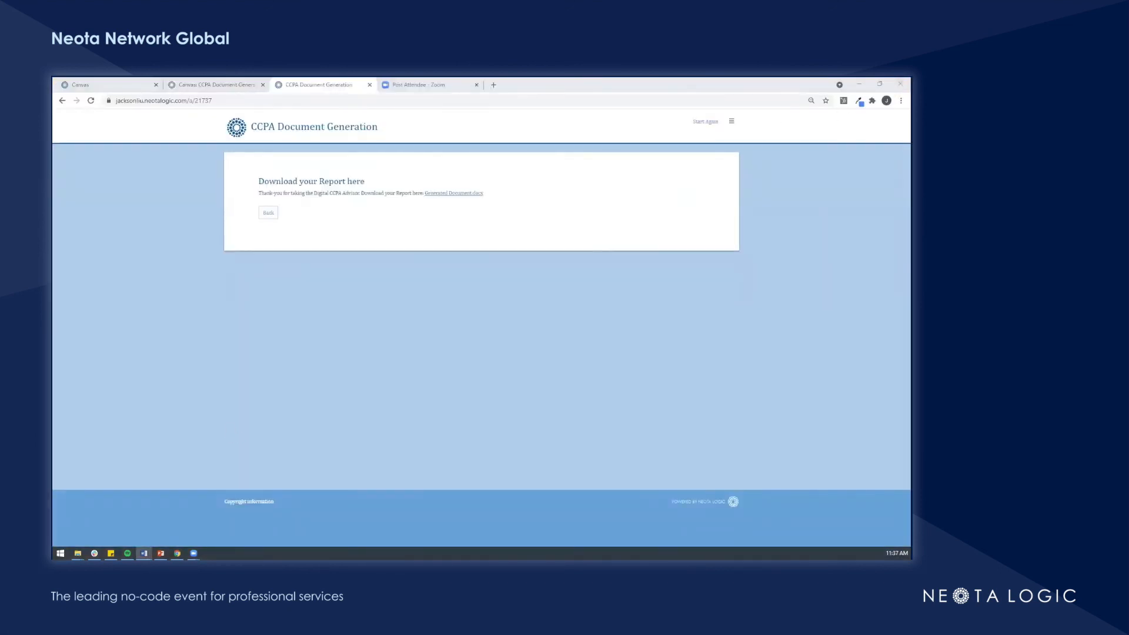
mouse_move(213, 509)
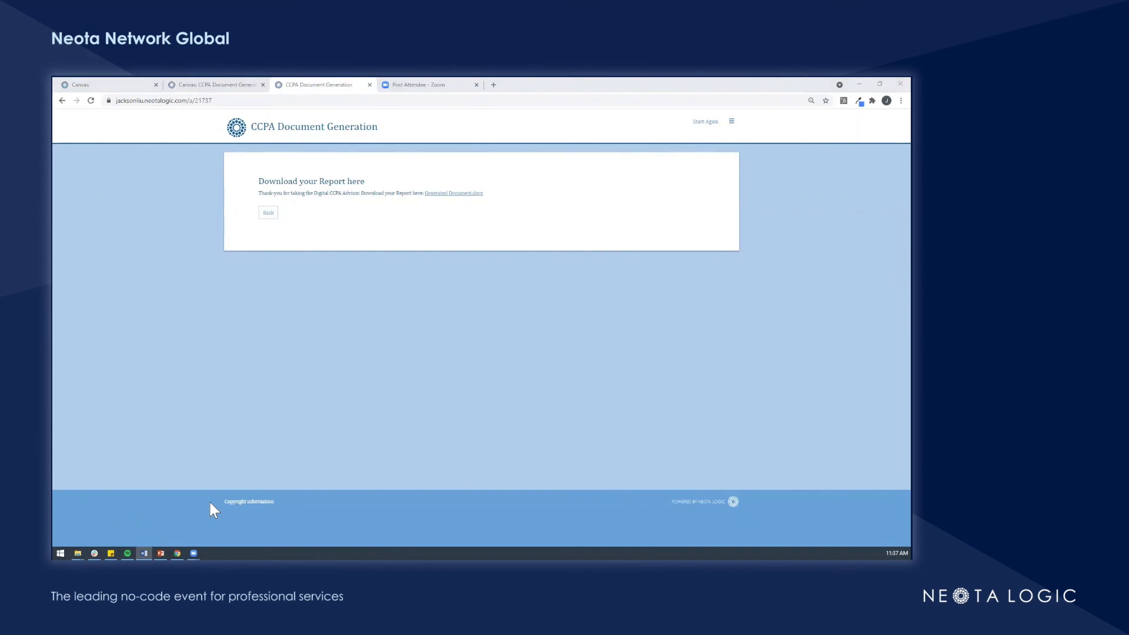